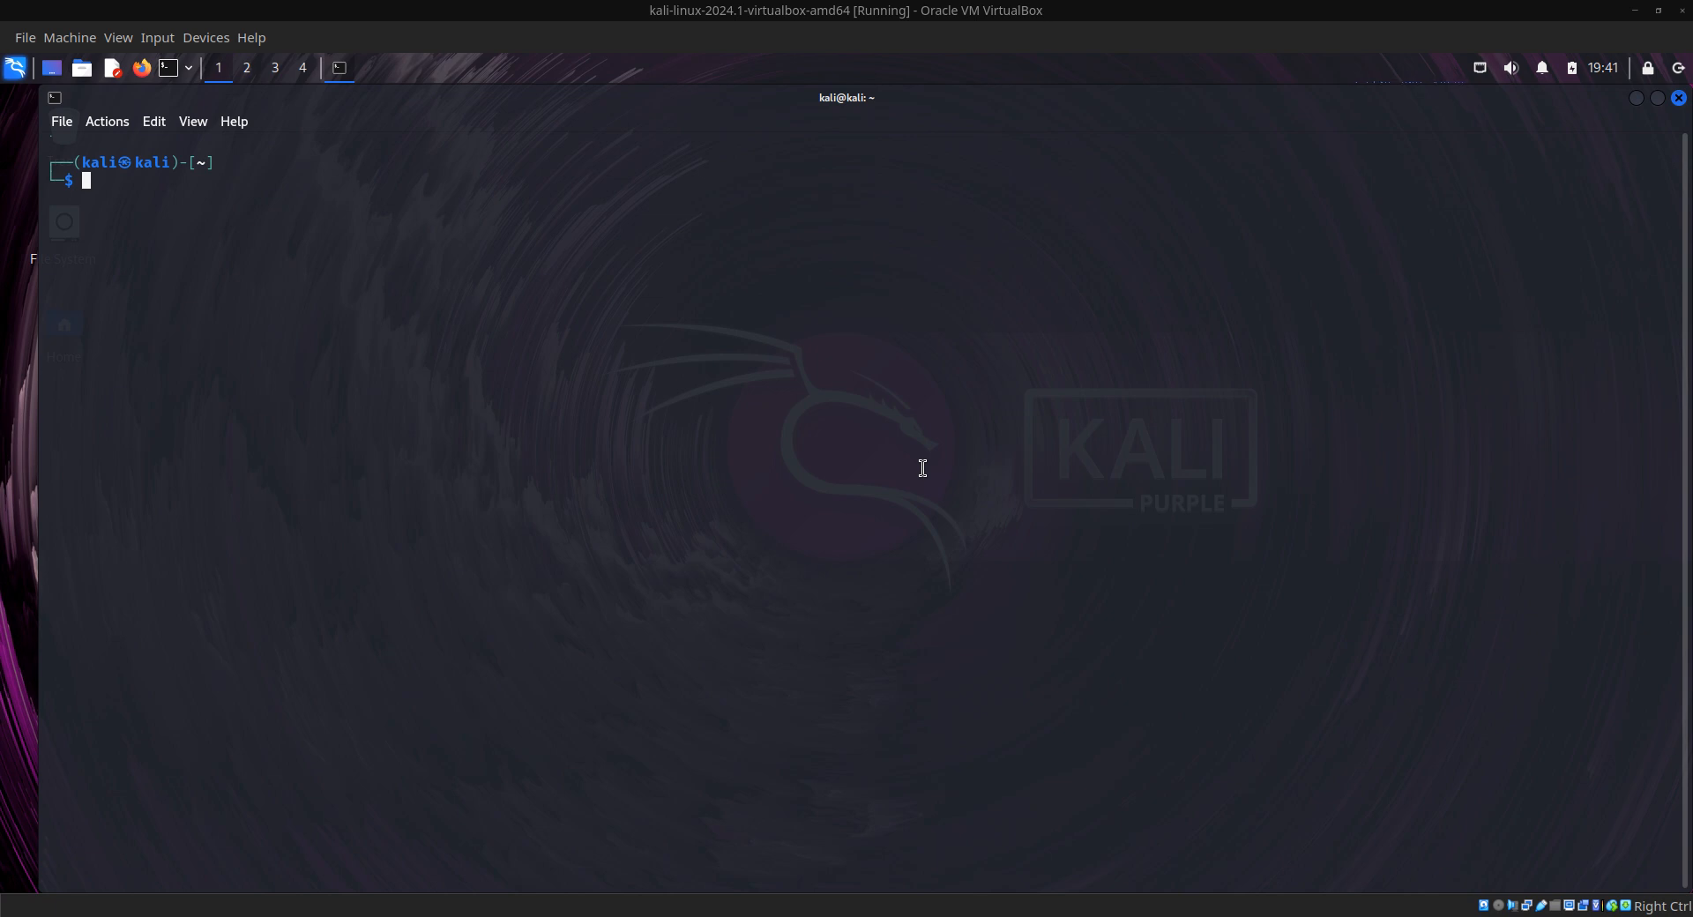
{"action": "mouse_move", "coordinate": [1639, 97]}
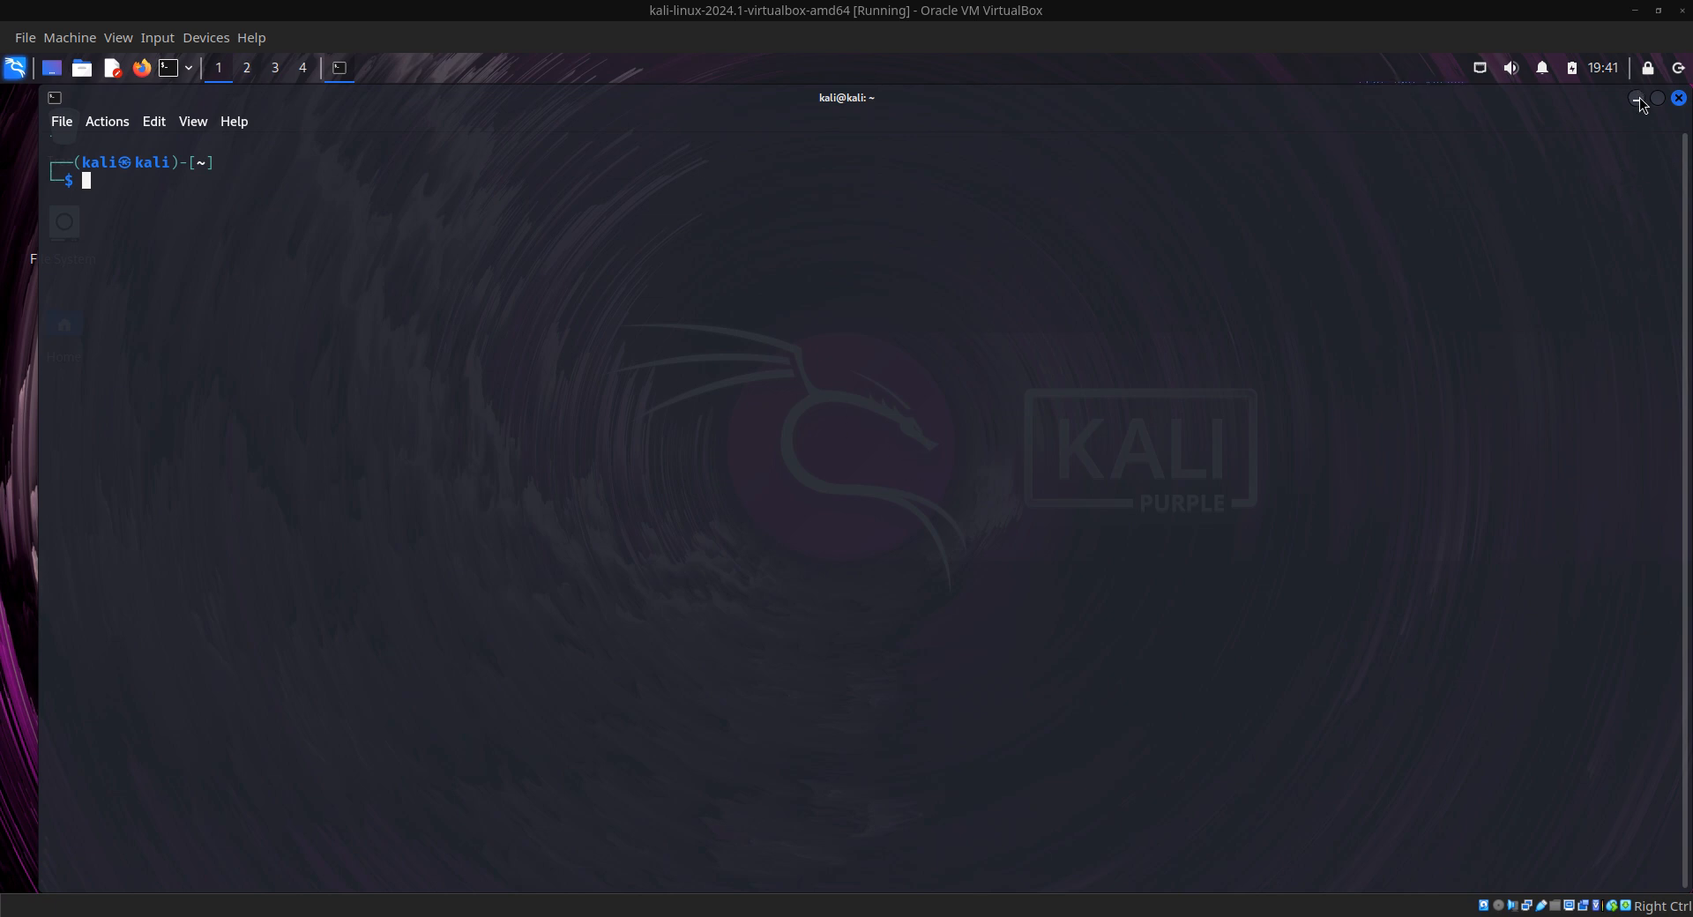
{"action": "mouse_move", "coordinate": [877, 434]}
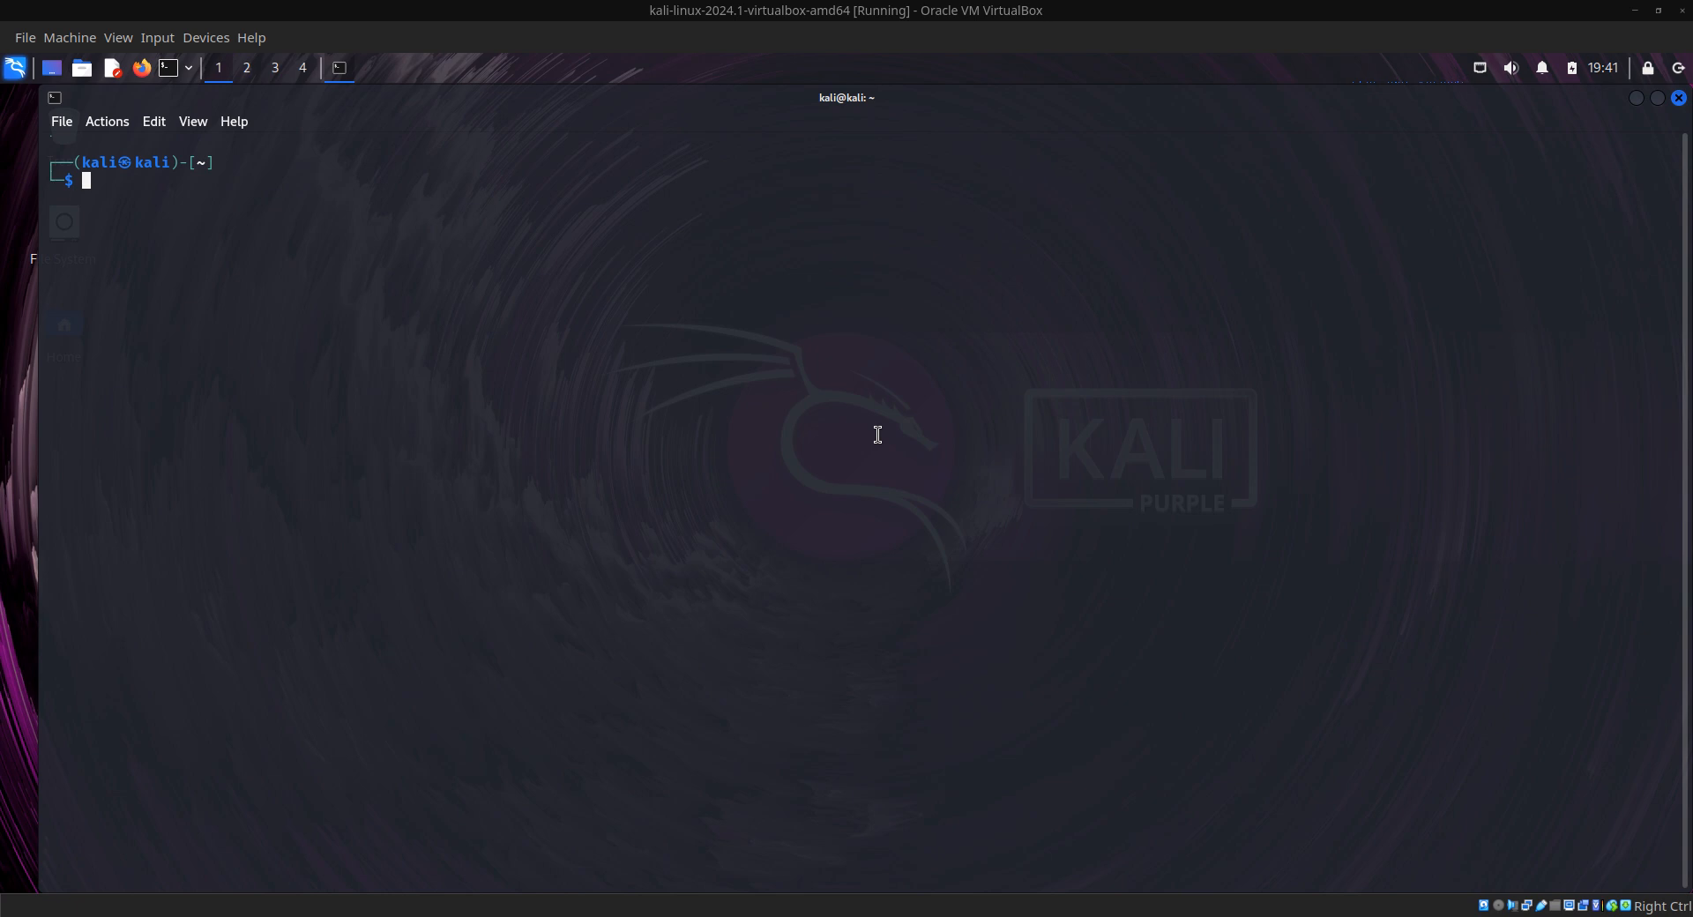
{"action": "mouse_move", "coordinate": [1016, 388]}
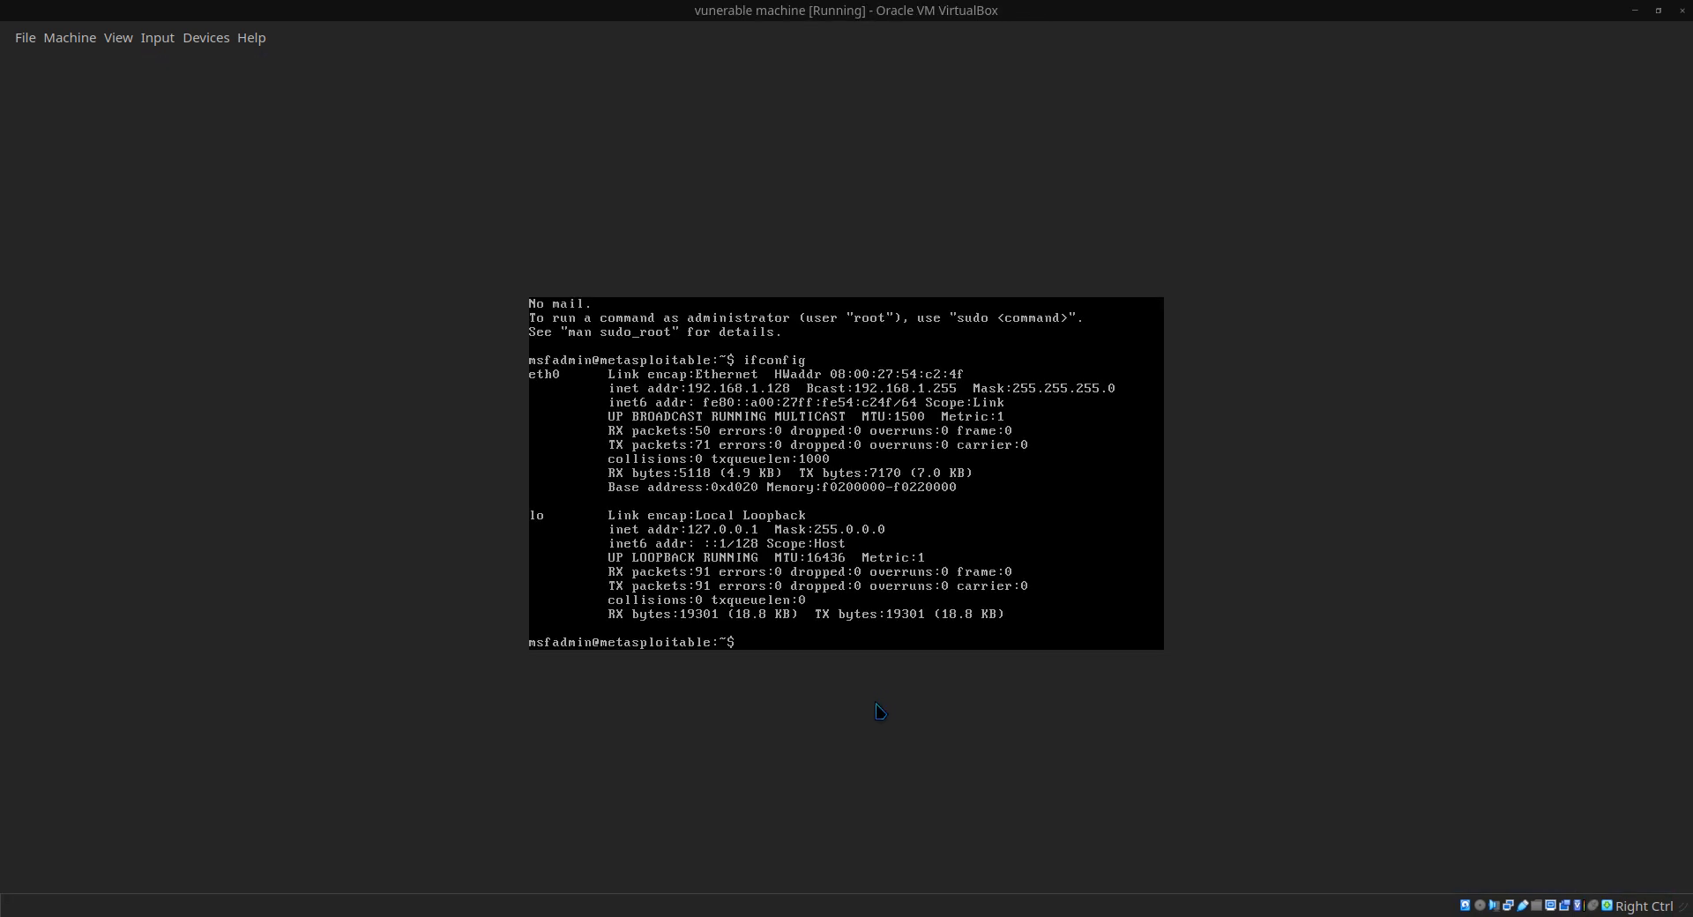
{"action": "mouse_move", "coordinate": [692, 411]}
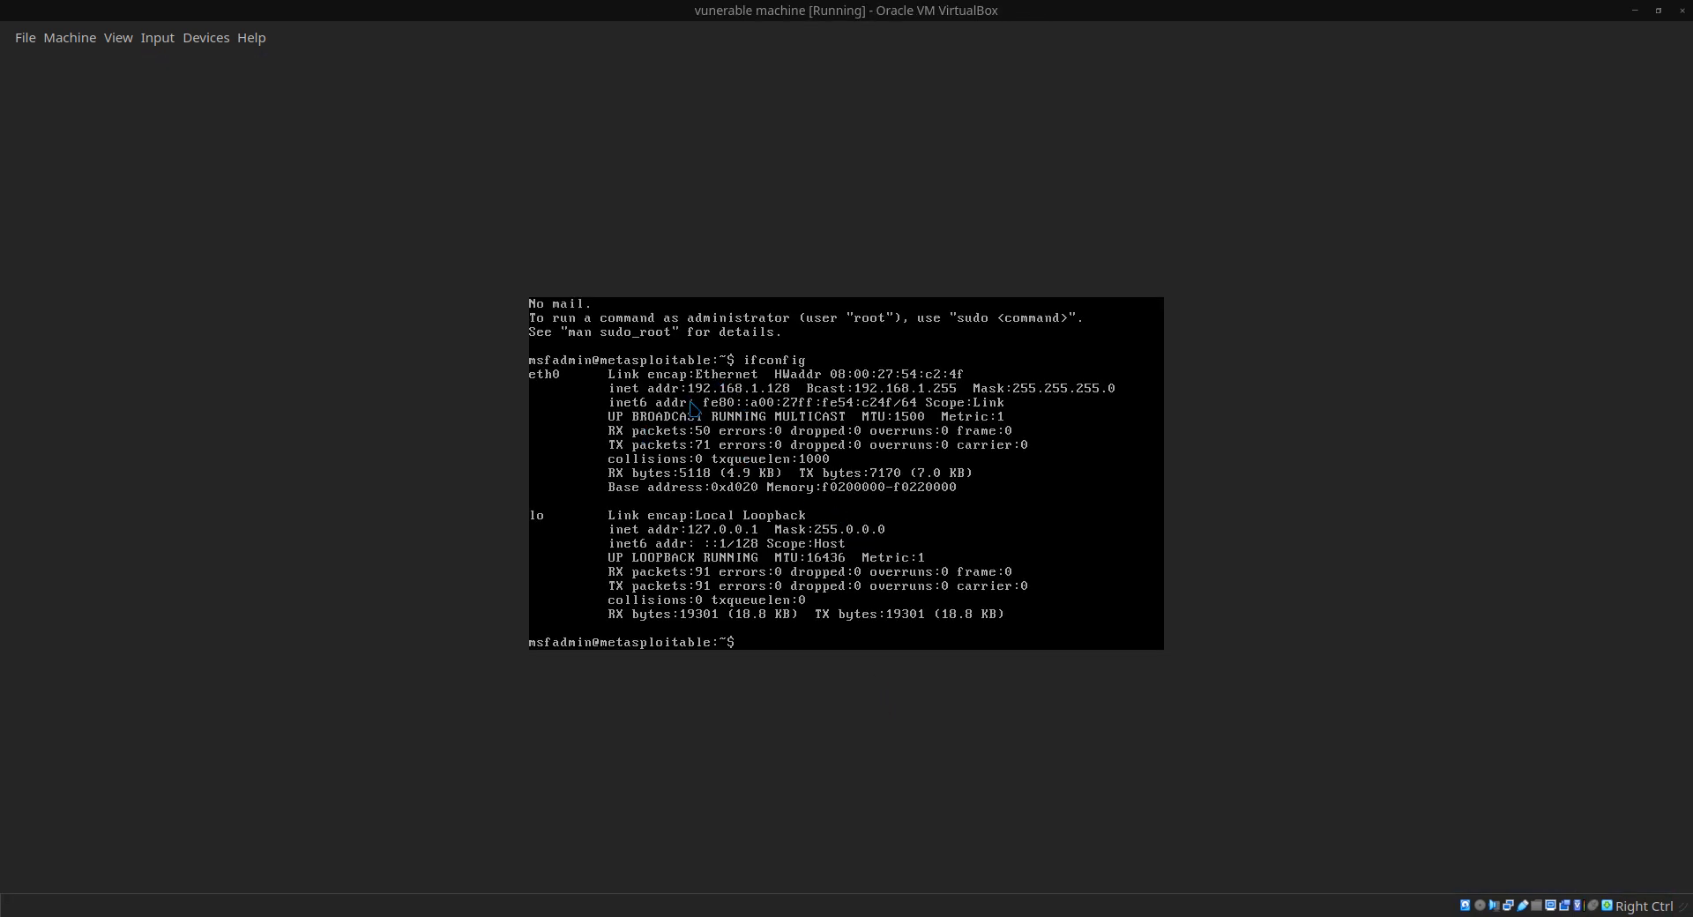
{"action": "mouse_move", "coordinate": [870, 550]}
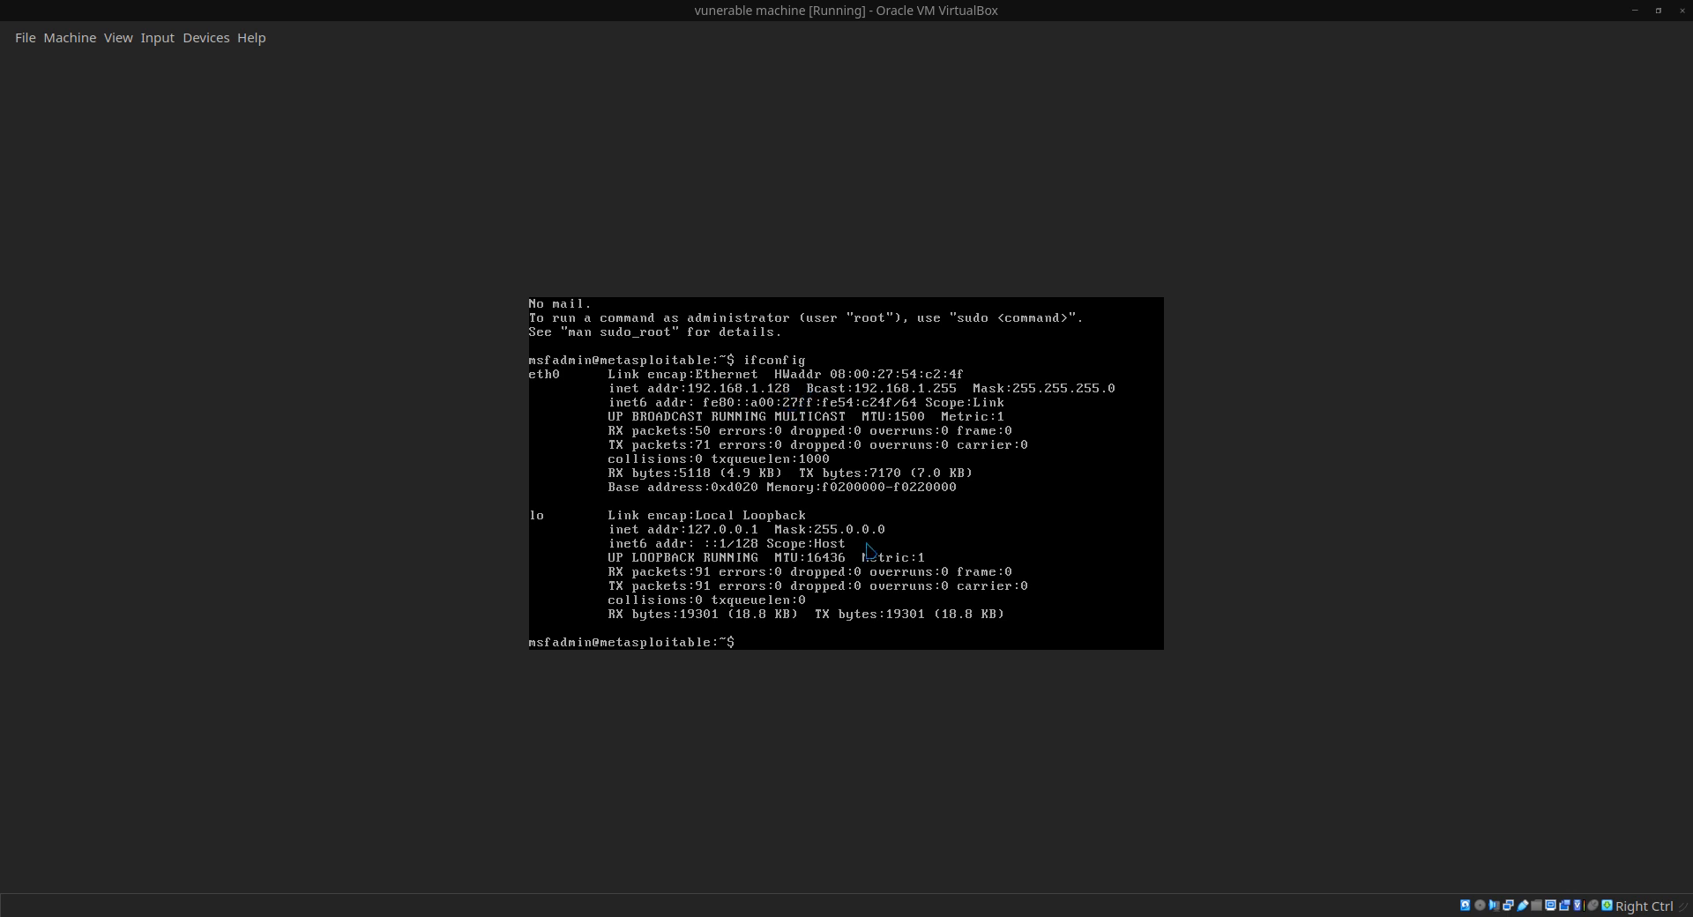
{"action": "mouse_move", "coordinate": [540, 757]}
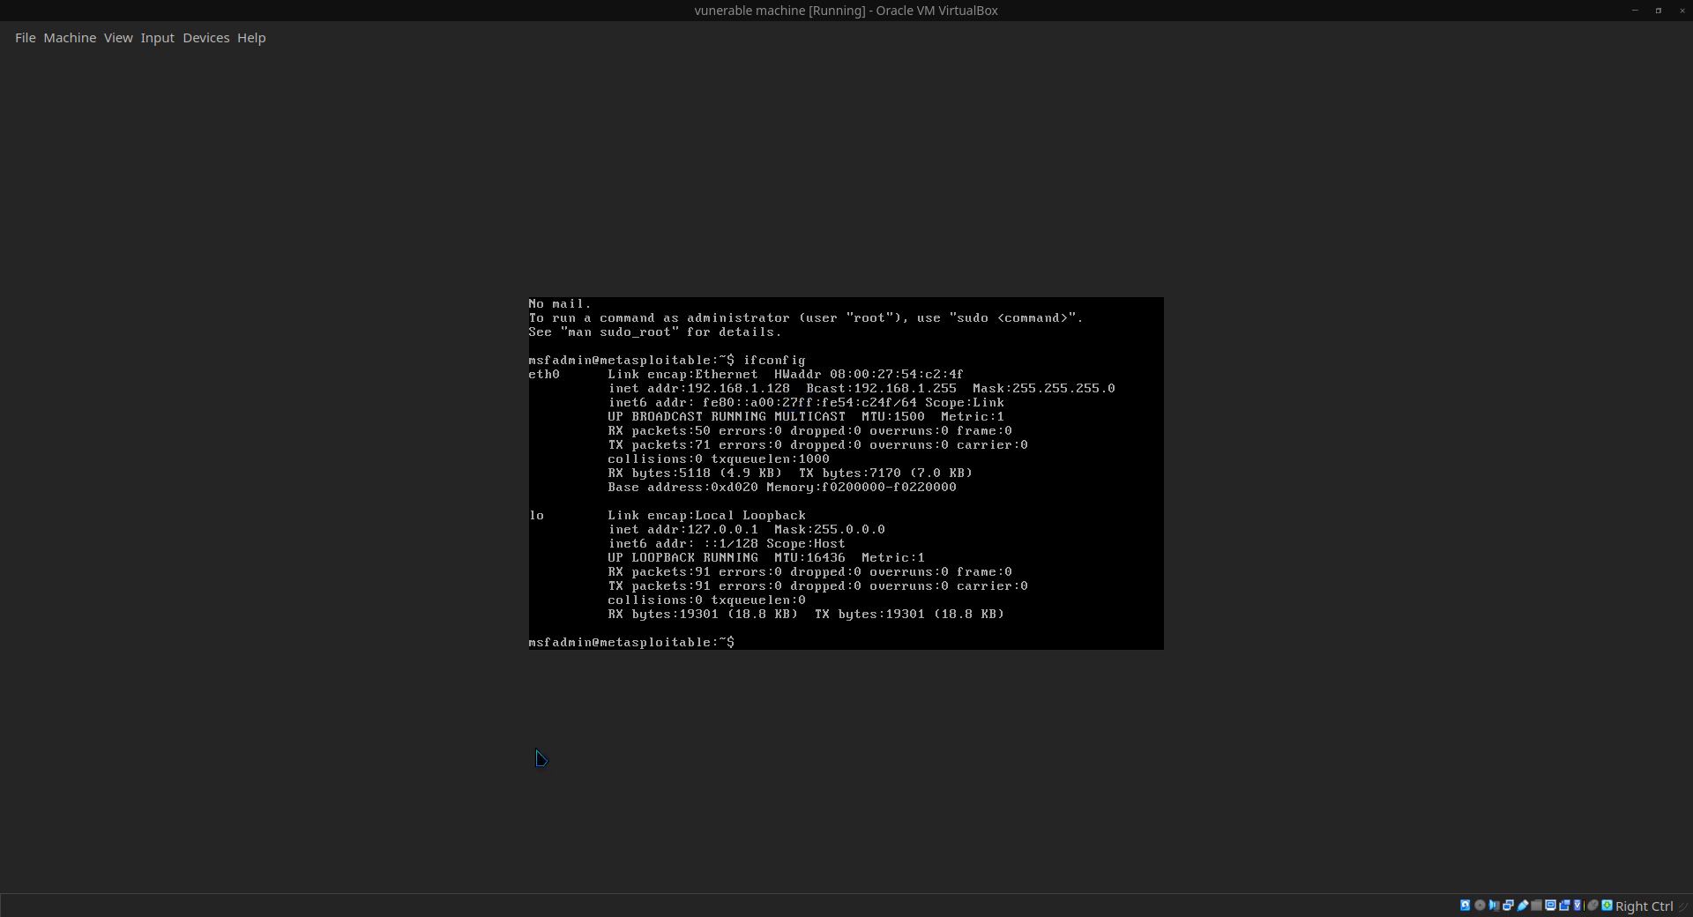
{"action": "mouse_move", "coordinate": [600, 741]}
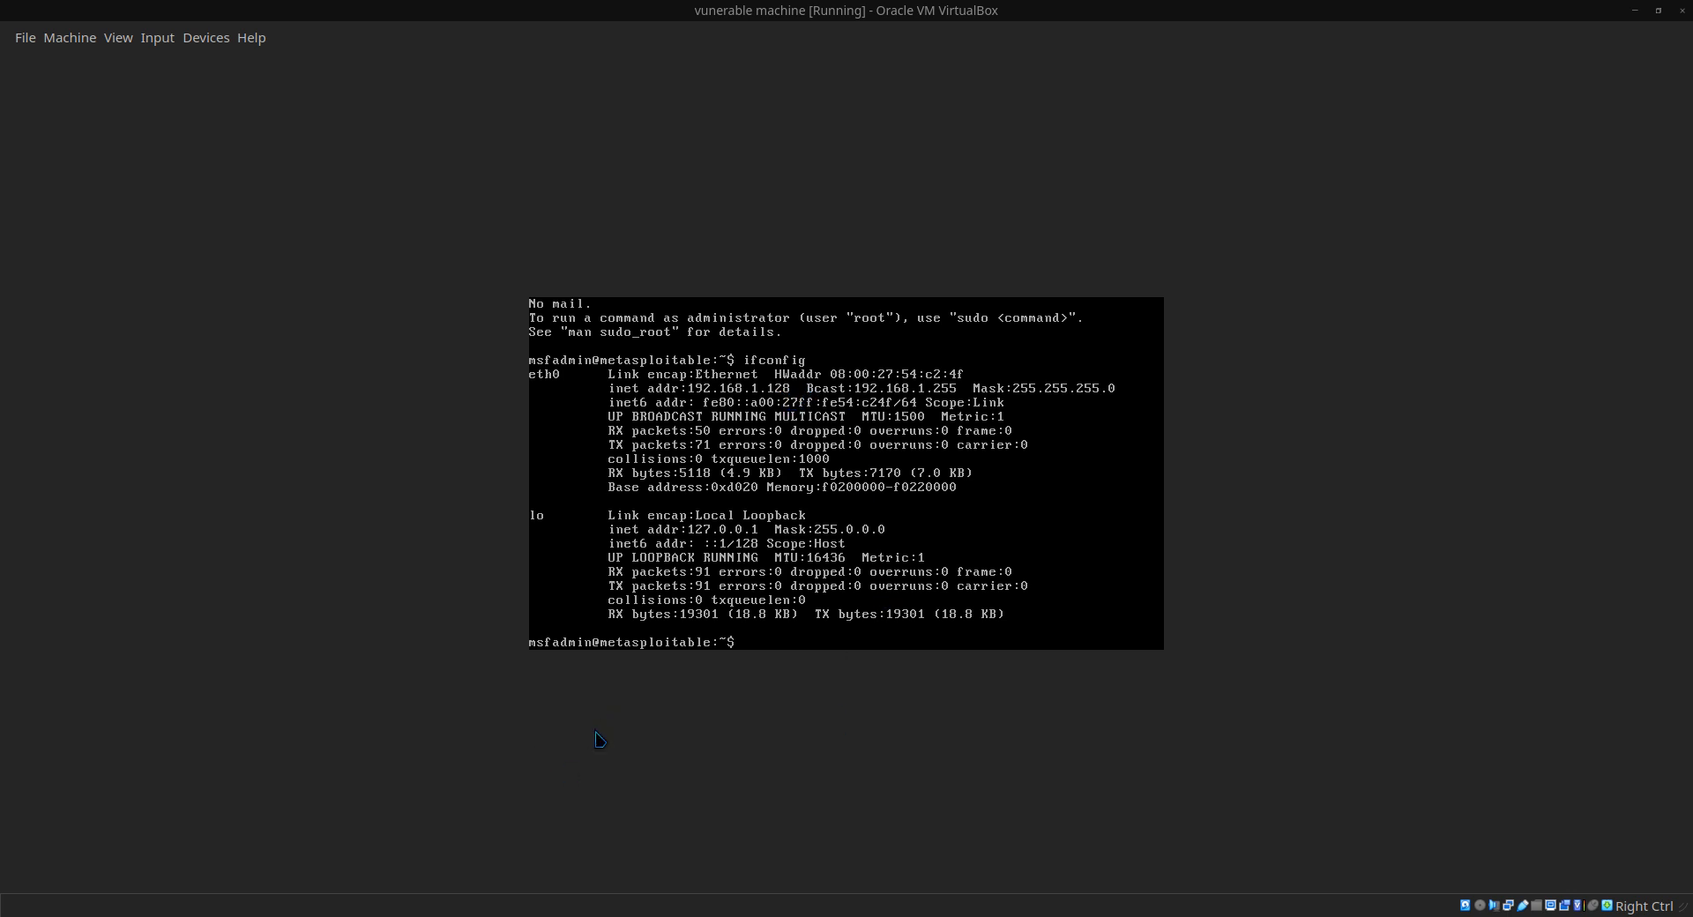
{"action": "mouse_move", "coordinate": [600, 746]}
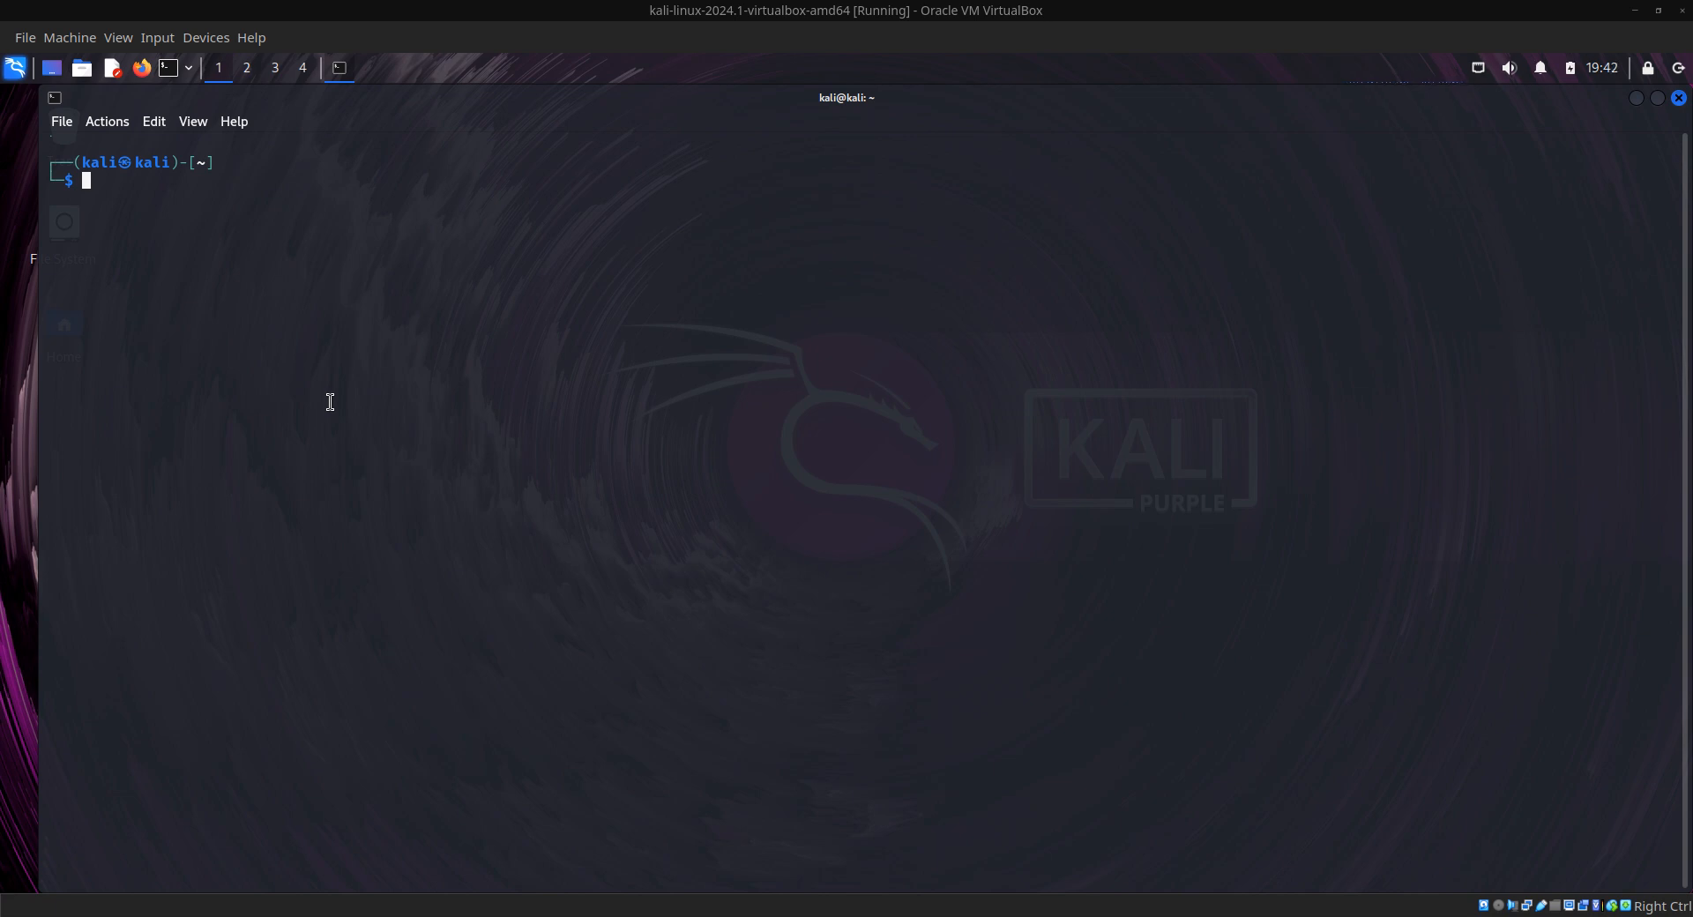
Step: Run sudo nmap -sV 192.168.1.128 -p 5900 and highlight the open 5900/tcp VNC port
{"action": "type", "text": "sudo nmap -sV 192.168.1.128 -p 5900"}
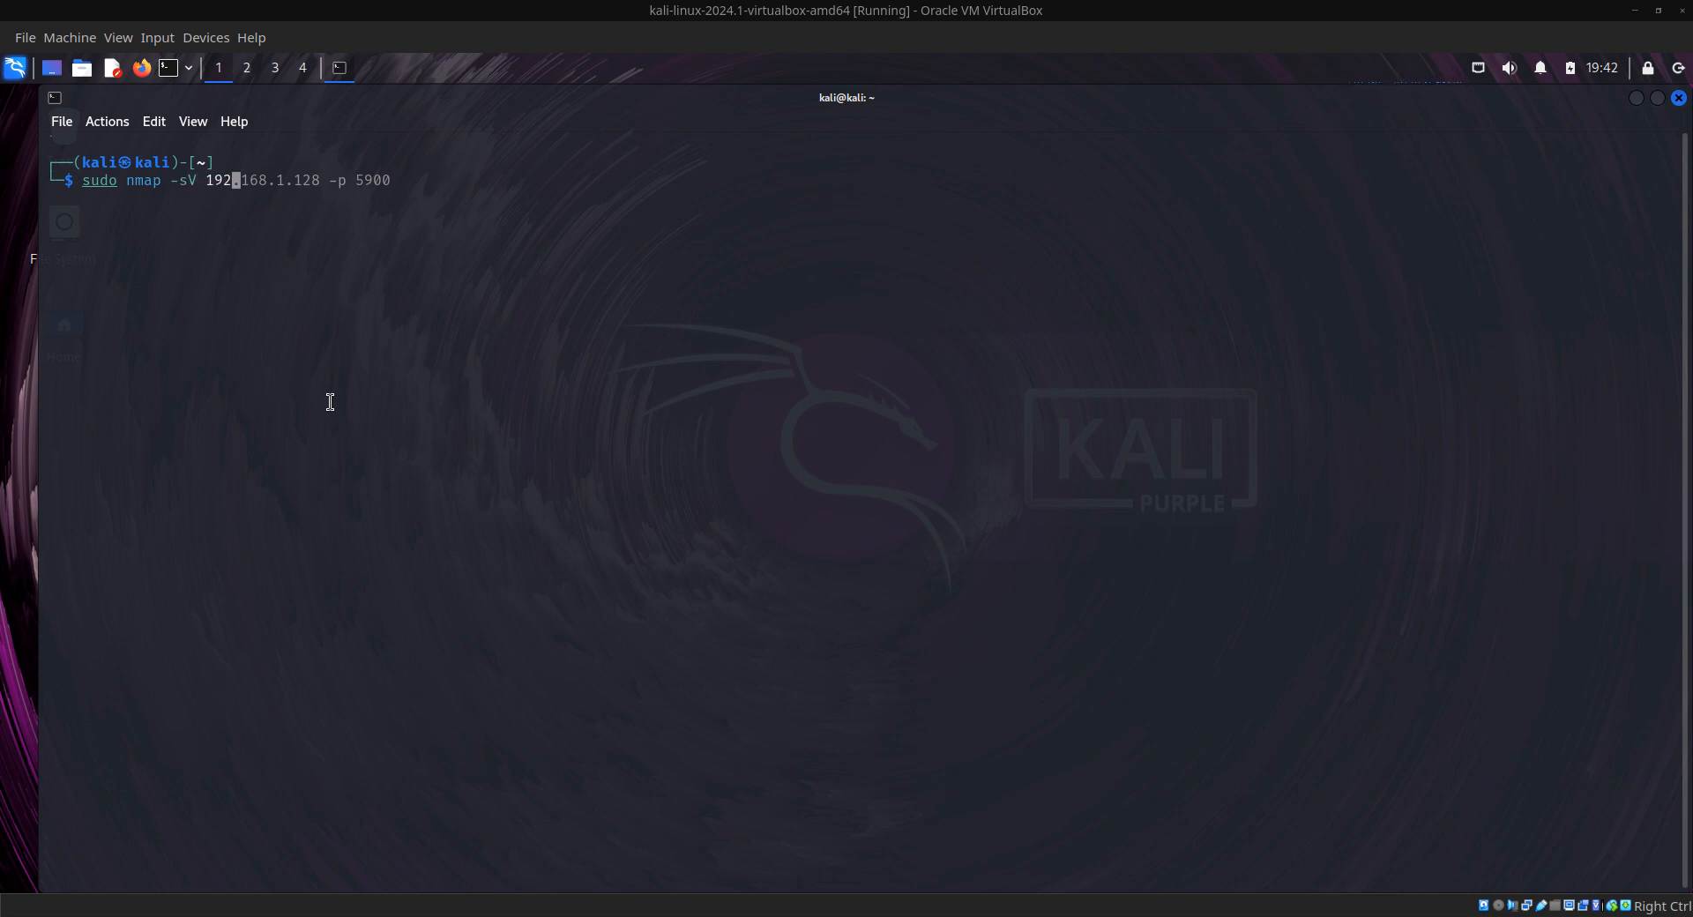
{"action": "type", "text": "168.1.128"}
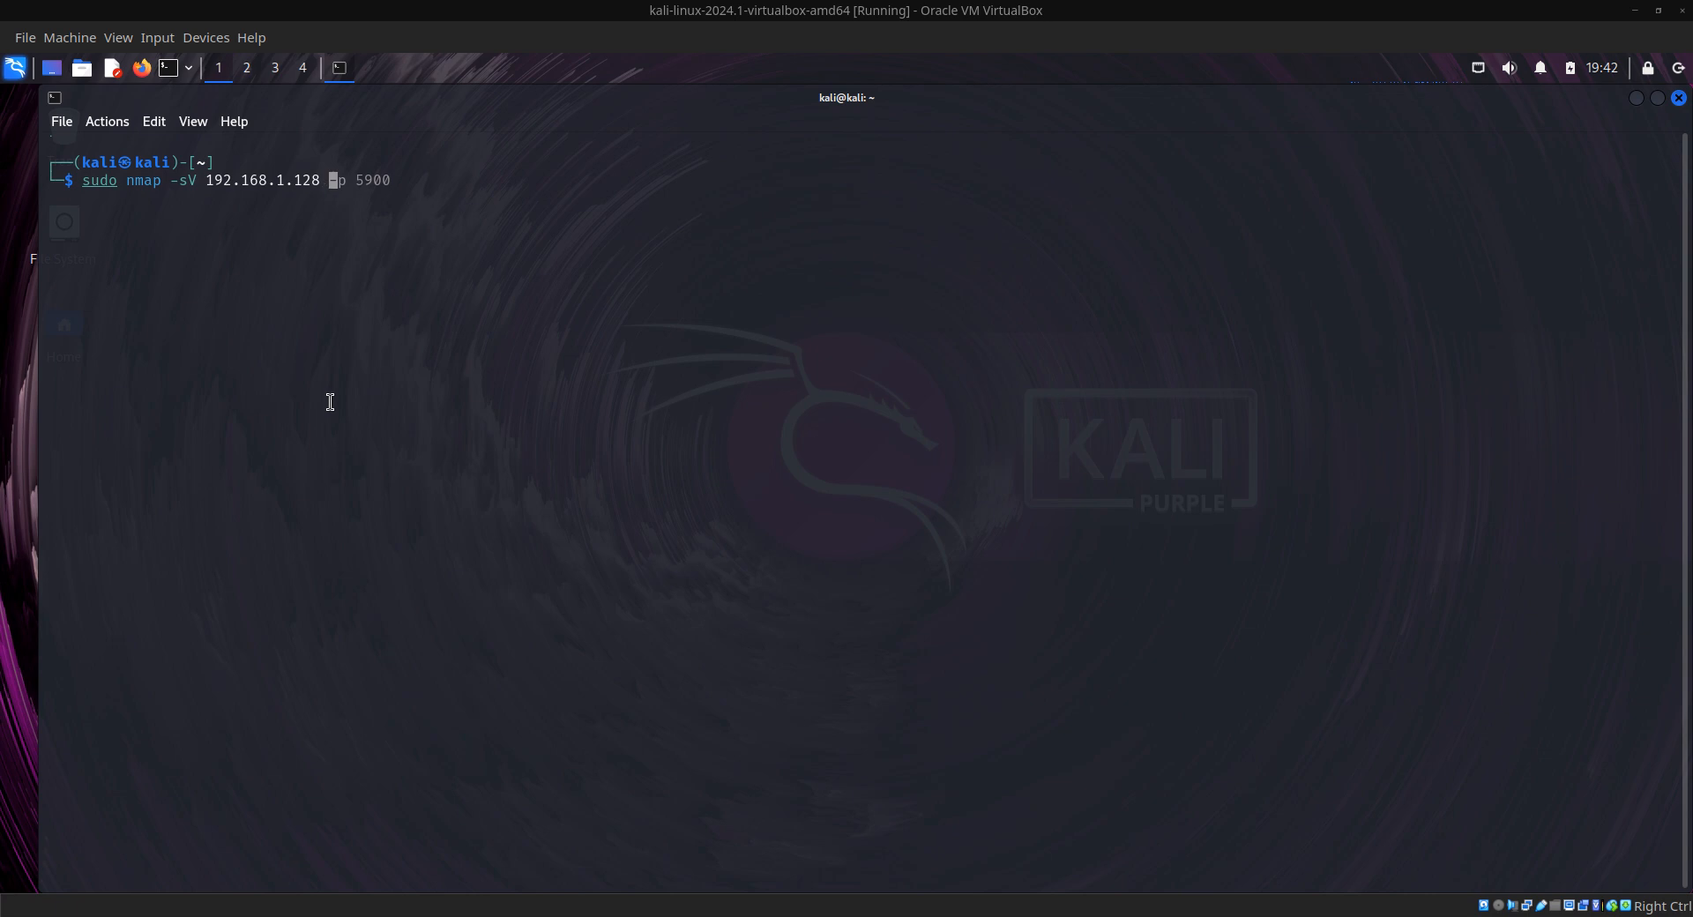
{"action": "type", "text": "-"}
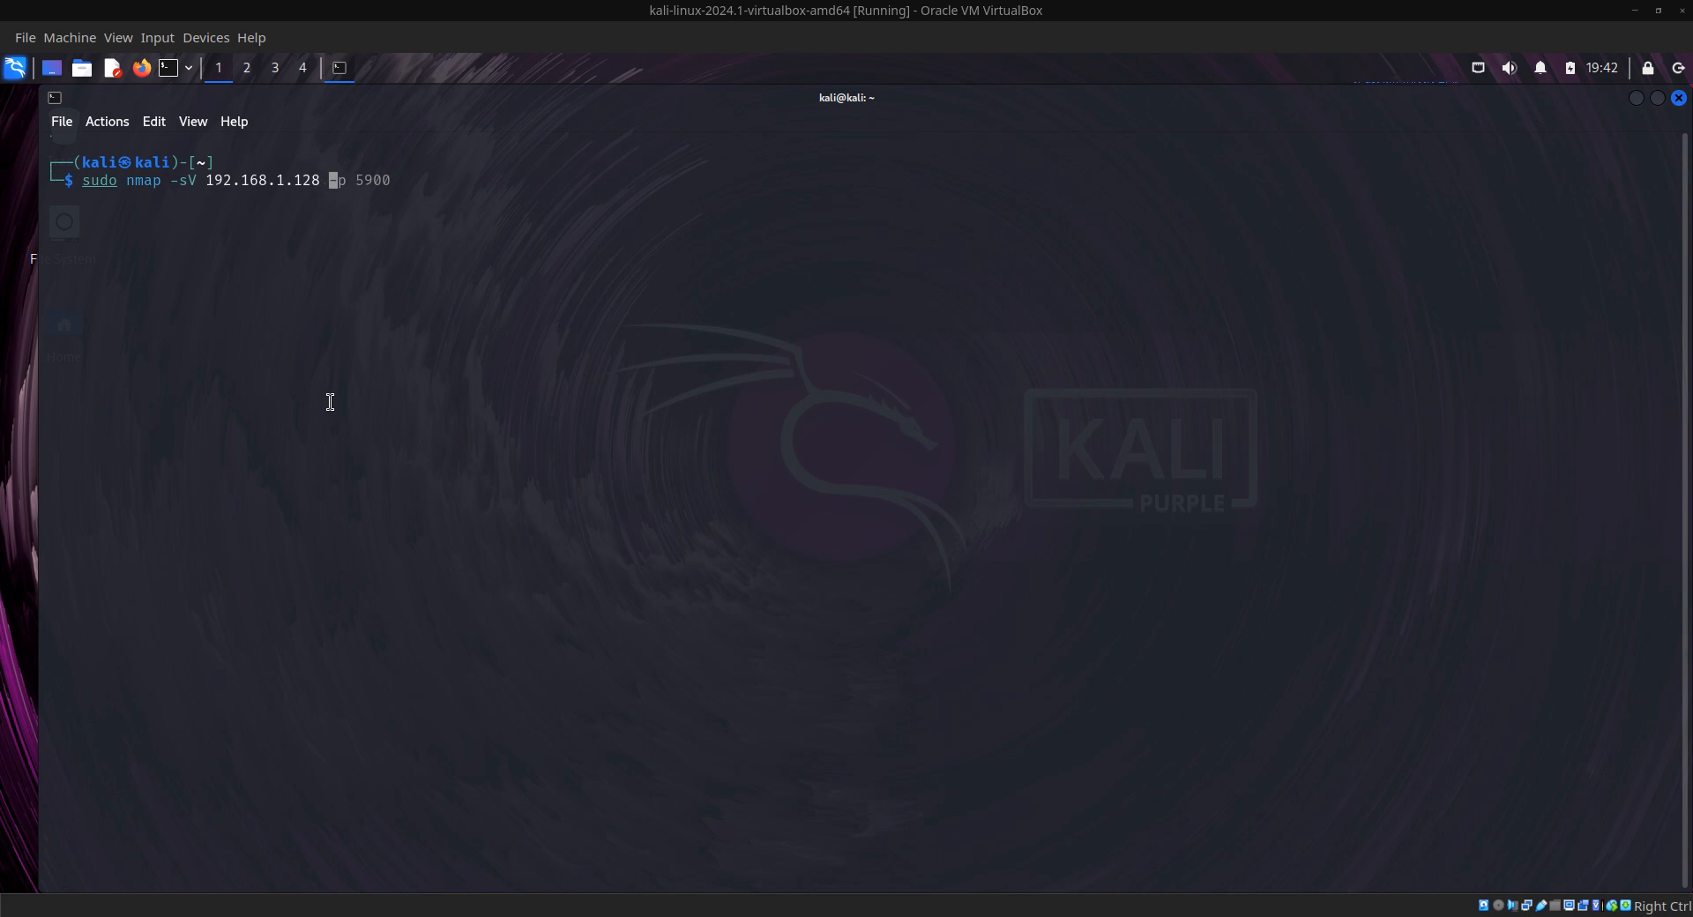
{"action": "type", "text": "-p 5900"}
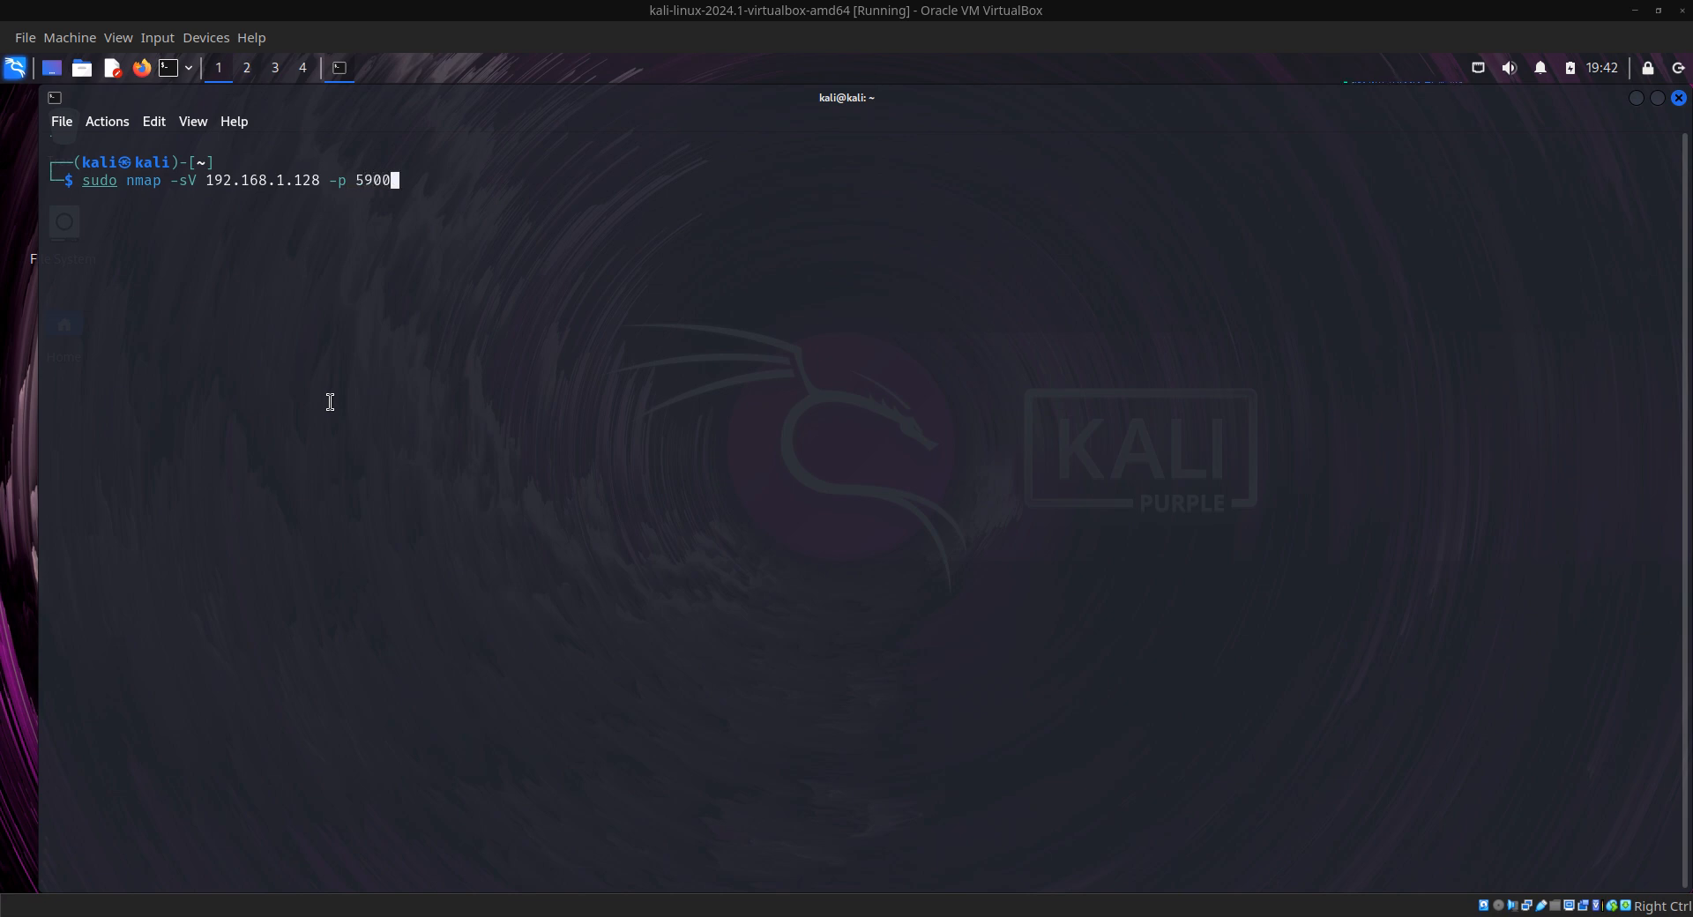
{"action": "key", "text": "Return"}
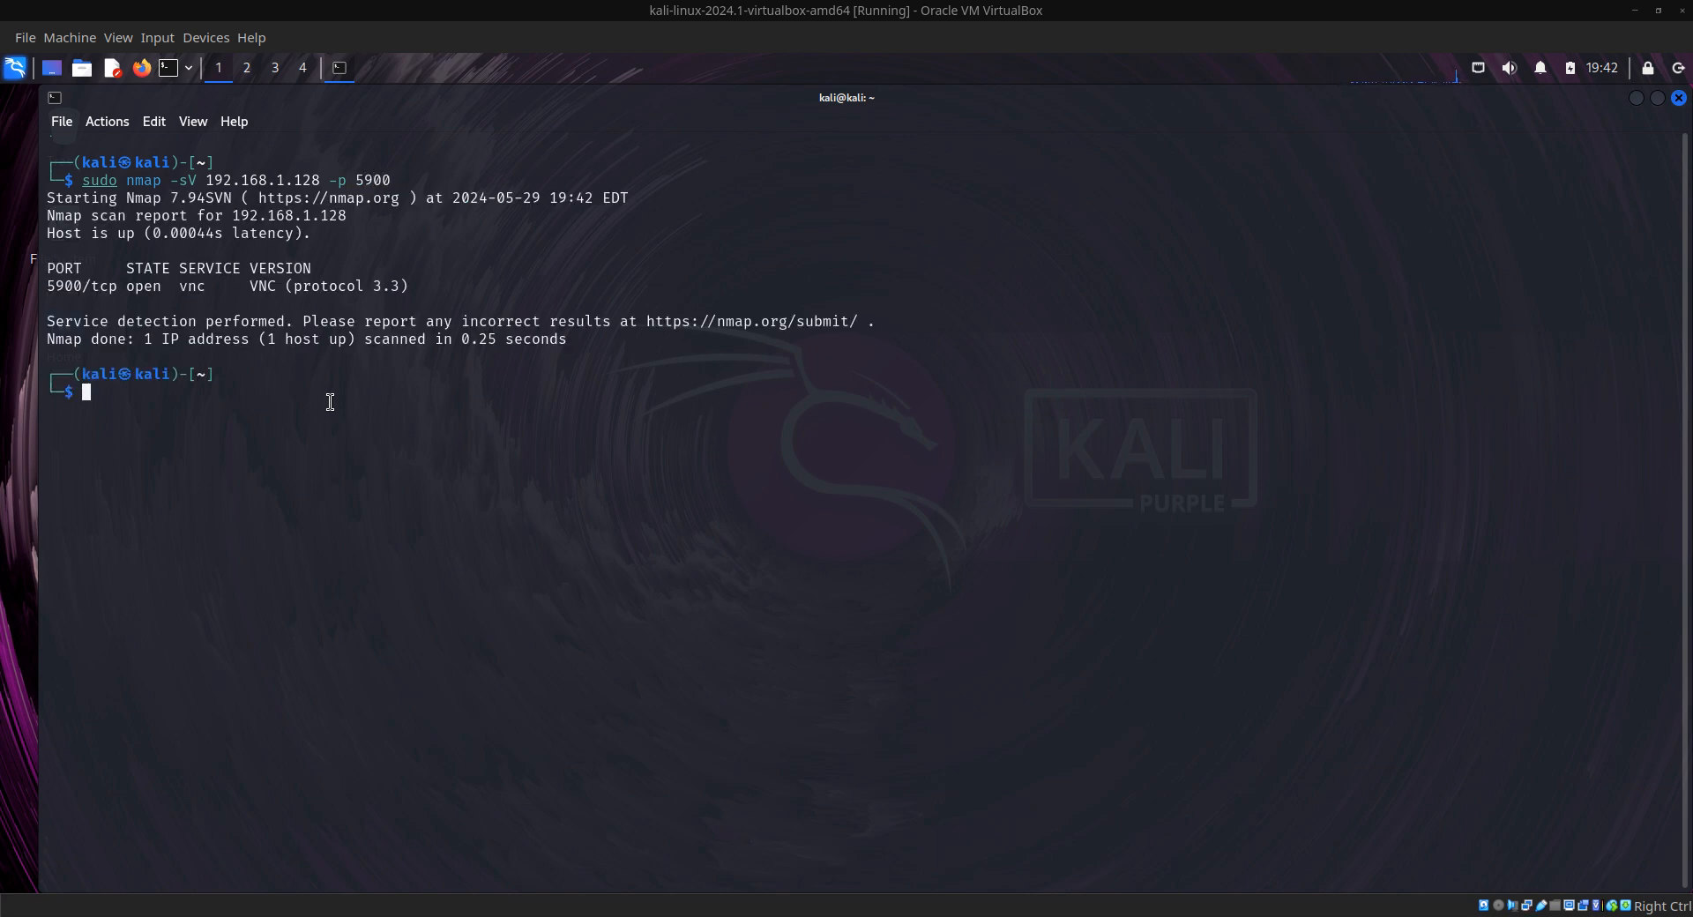
{"action": "double_click", "coordinate": [76, 286]}
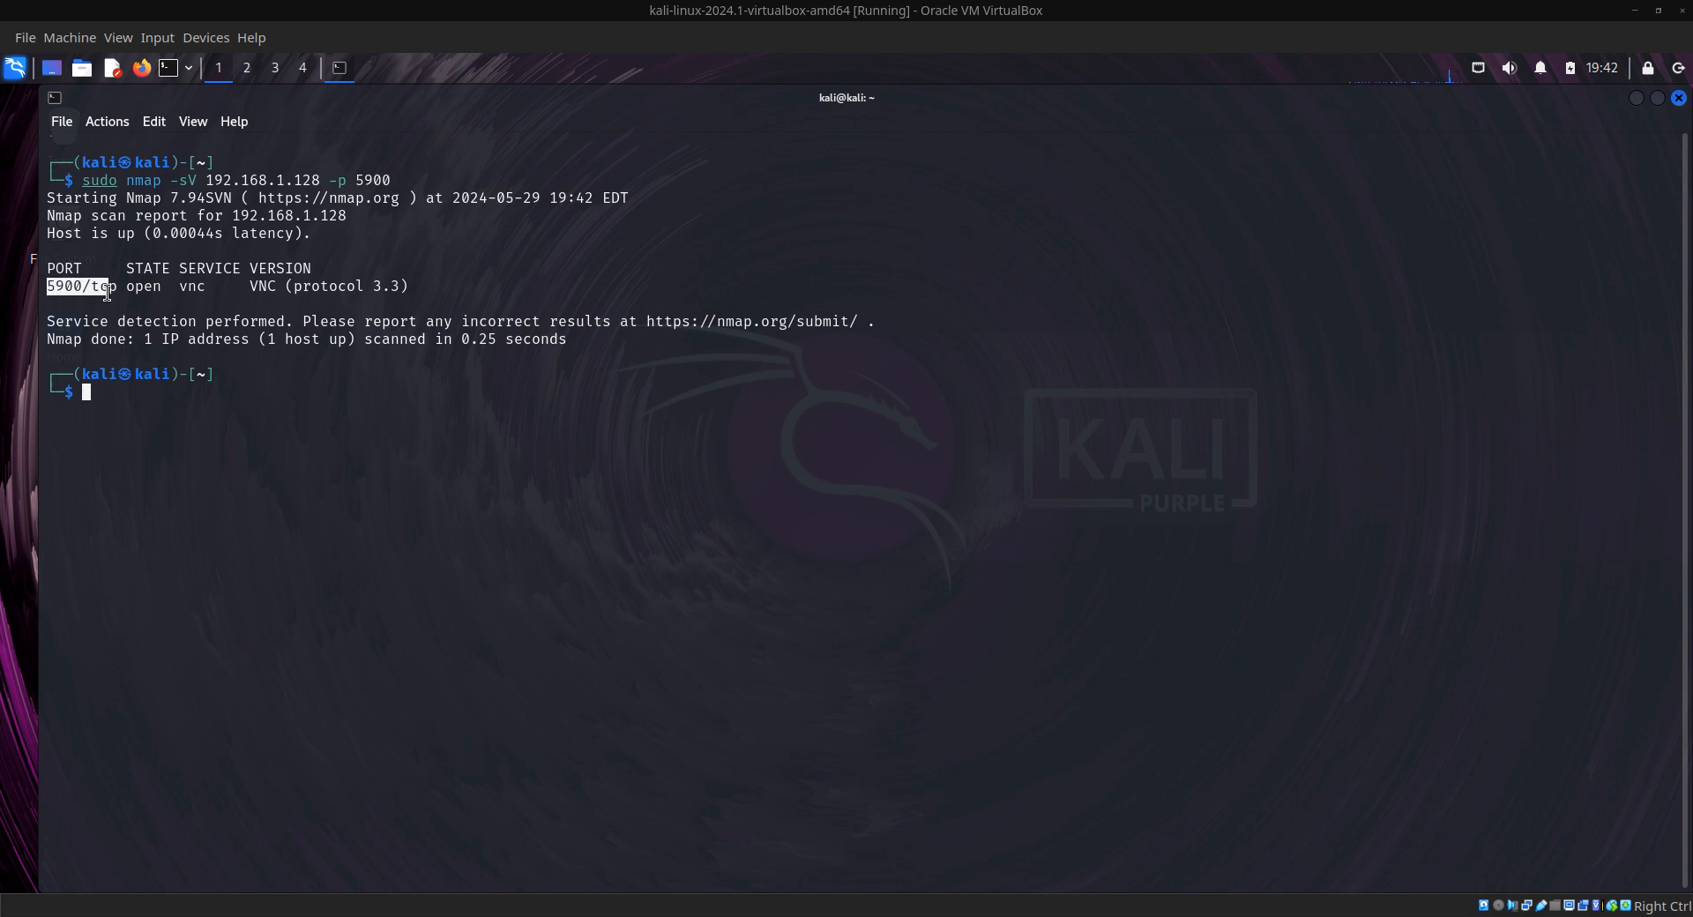
{"action": "mouse_move", "coordinate": [176, 286]}
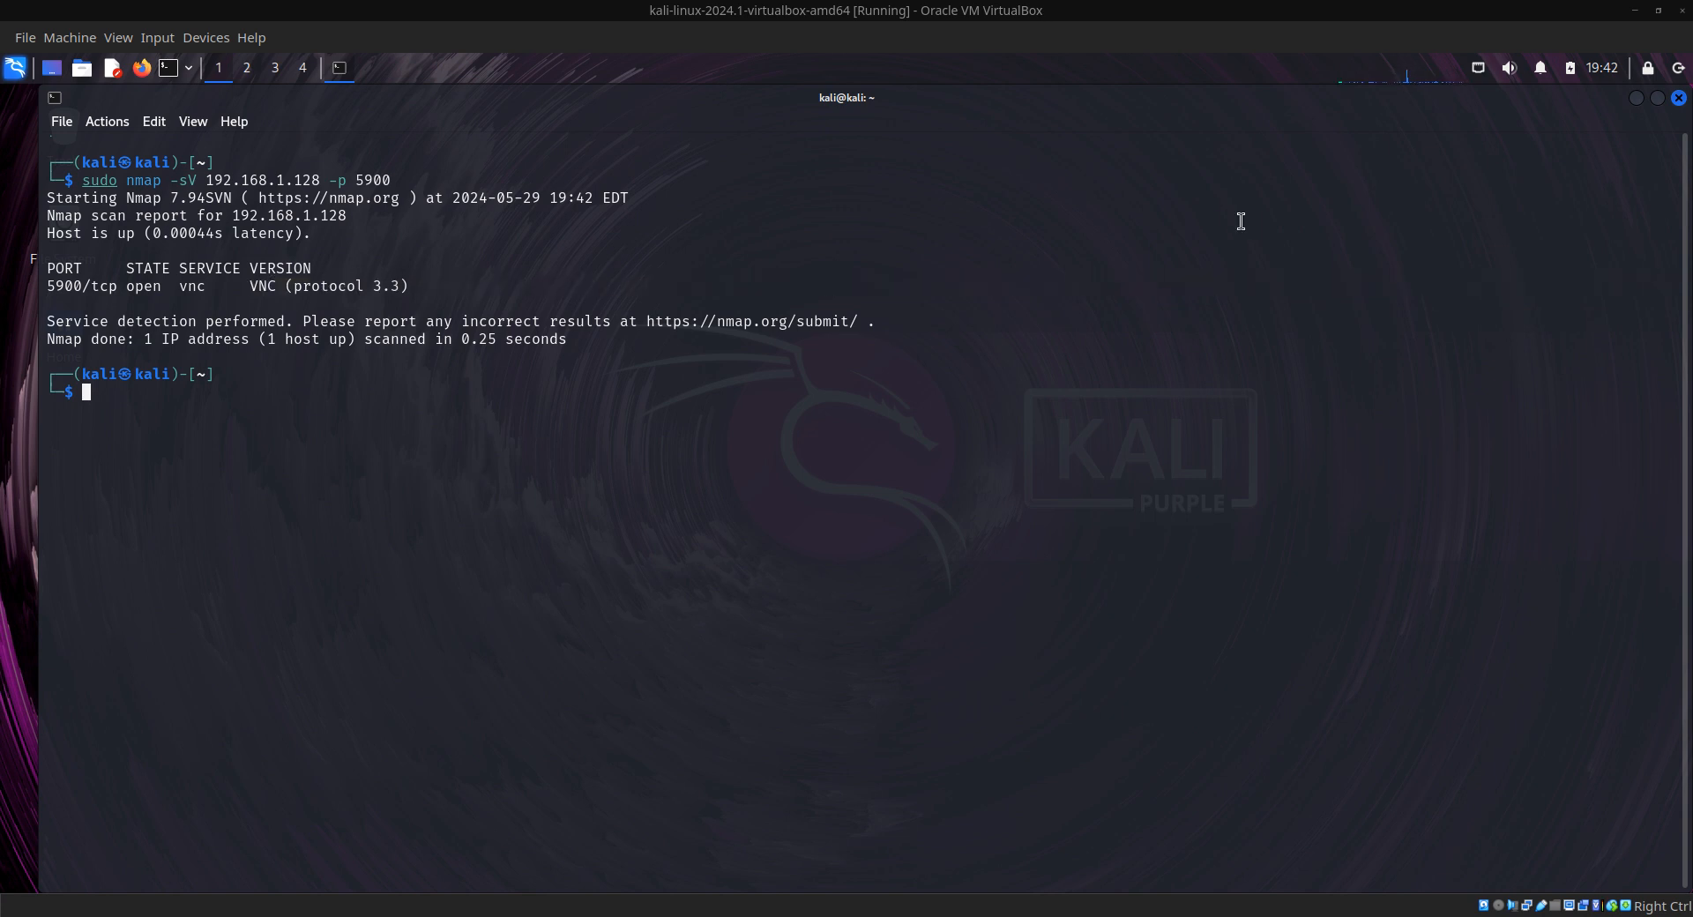
{"action": "mouse_move", "coordinate": [222, 120]}
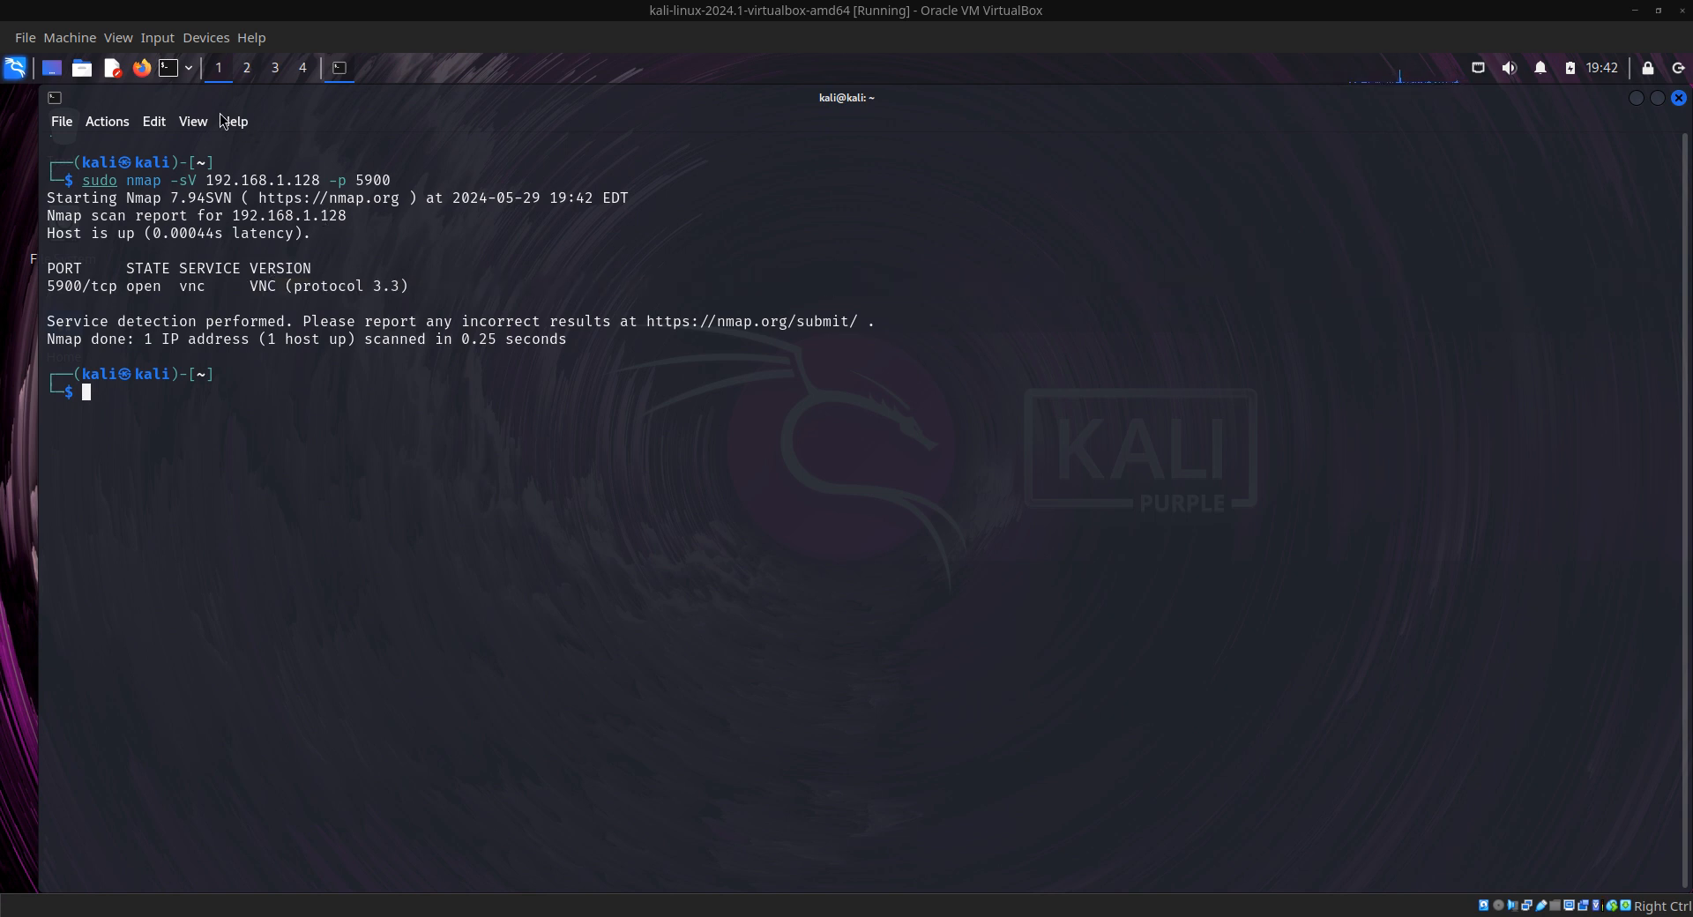
{"action": "mouse_move", "coordinate": [166, 69]}
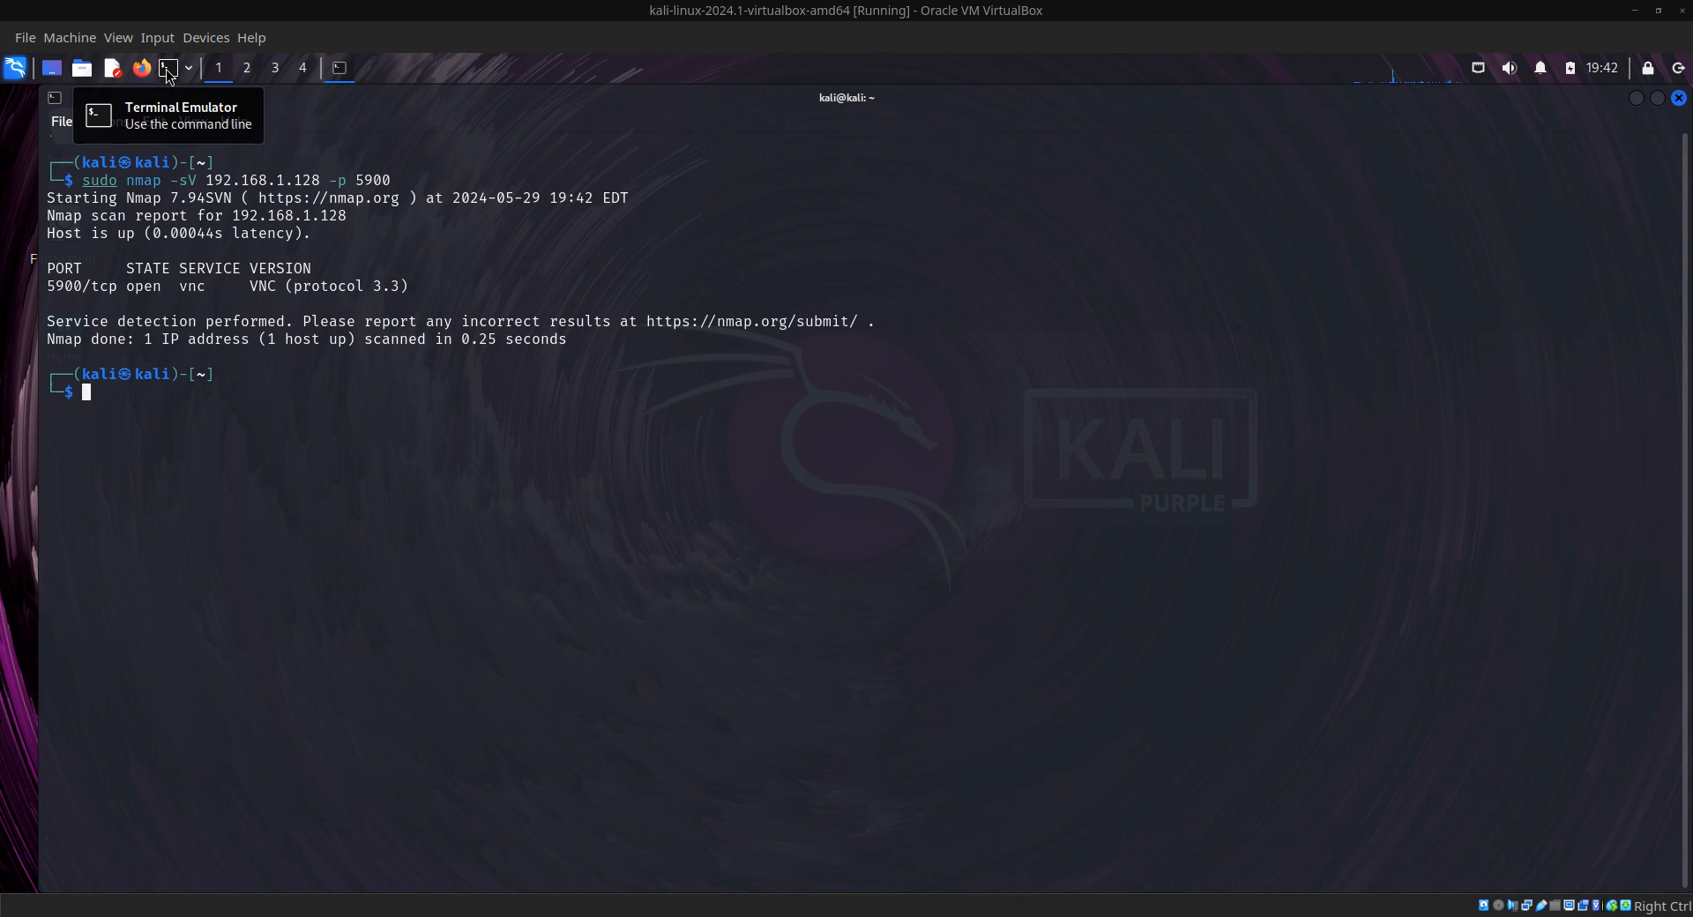
Step: Launch msfconsole in a second terminal window, then close that window
{"action": "left_click", "coordinate": [166, 67]}
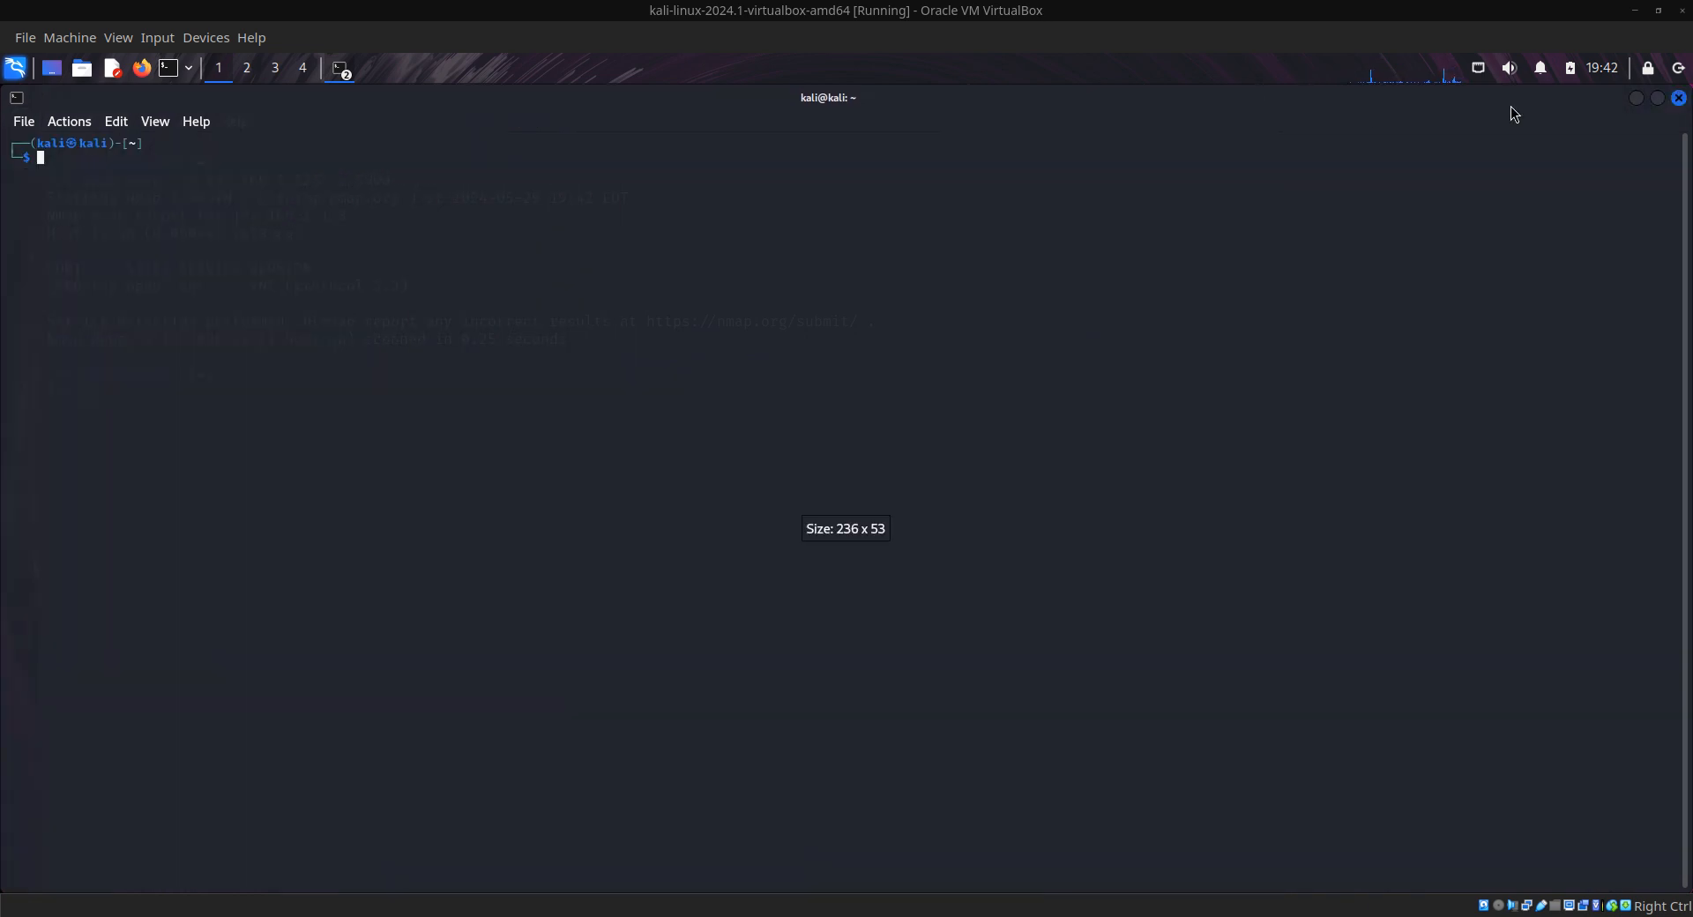
{"action": "mouse_move", "coordinate": [168, 164]}
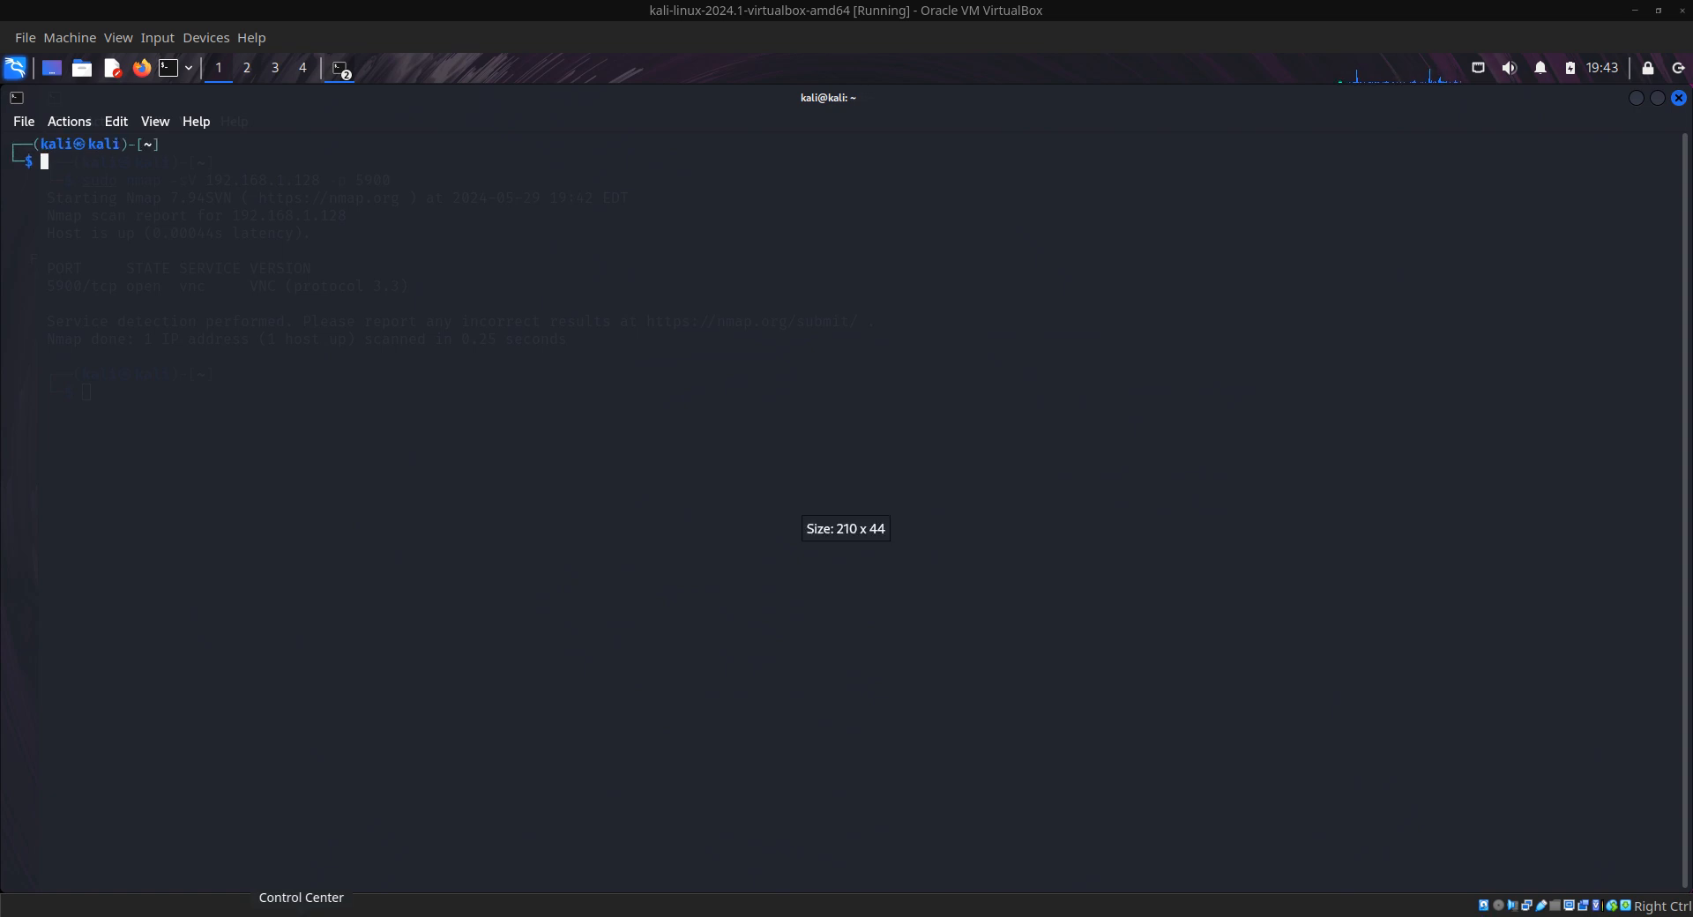
{"action": "type", "text": "ma"}
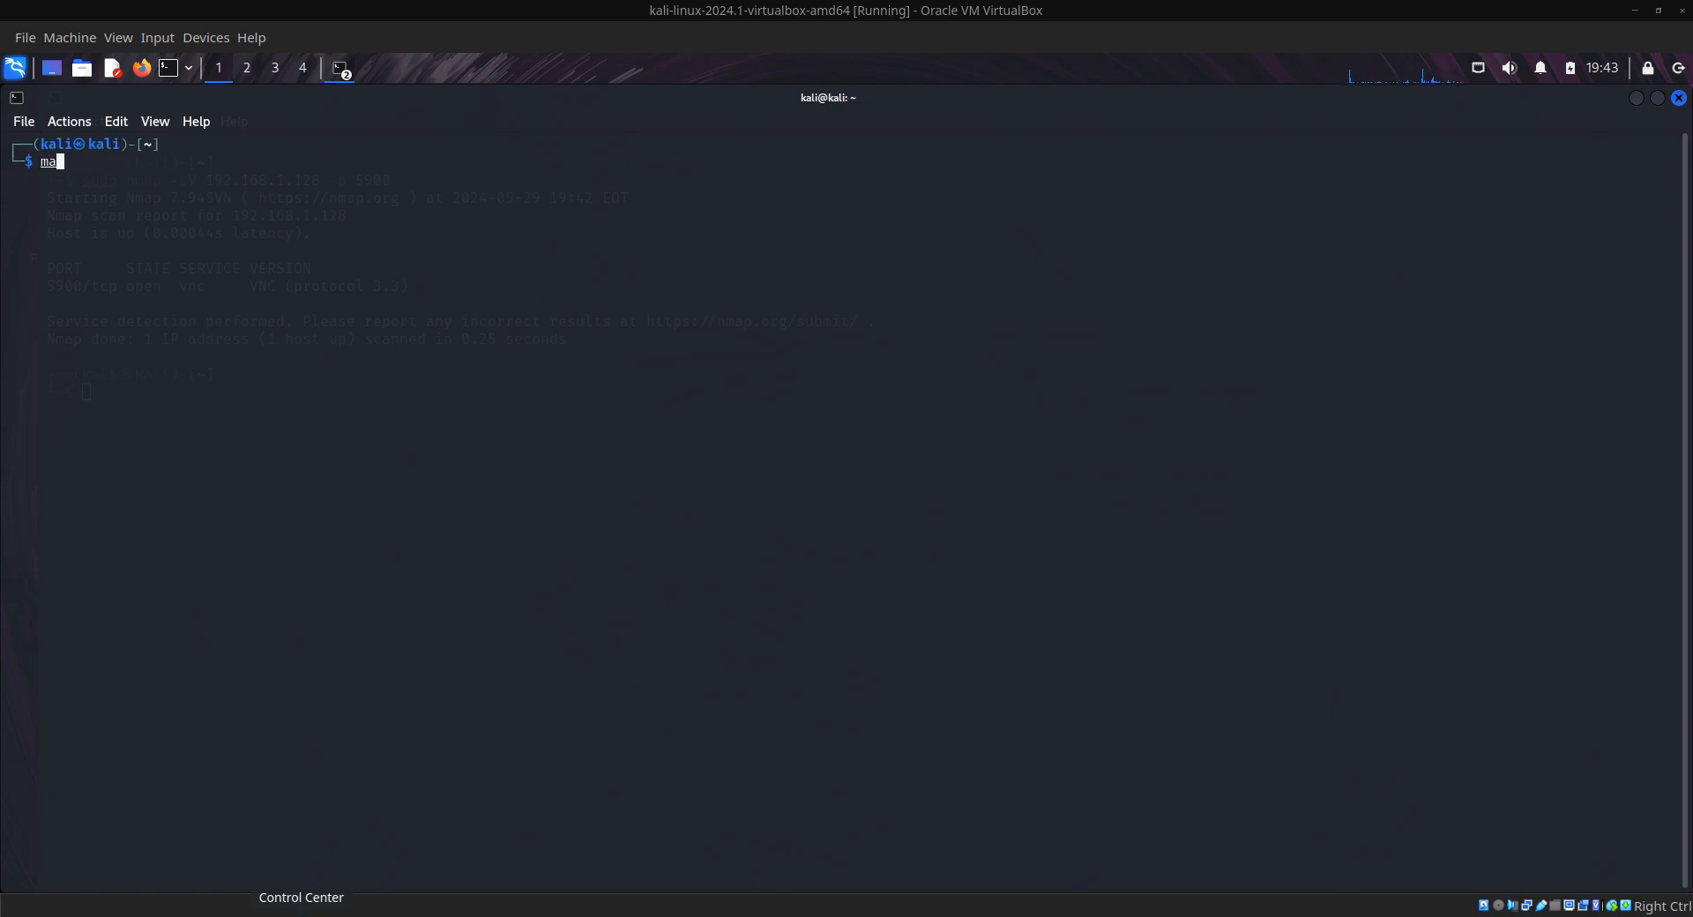
{"action": "type", "text": "sfcondo"}
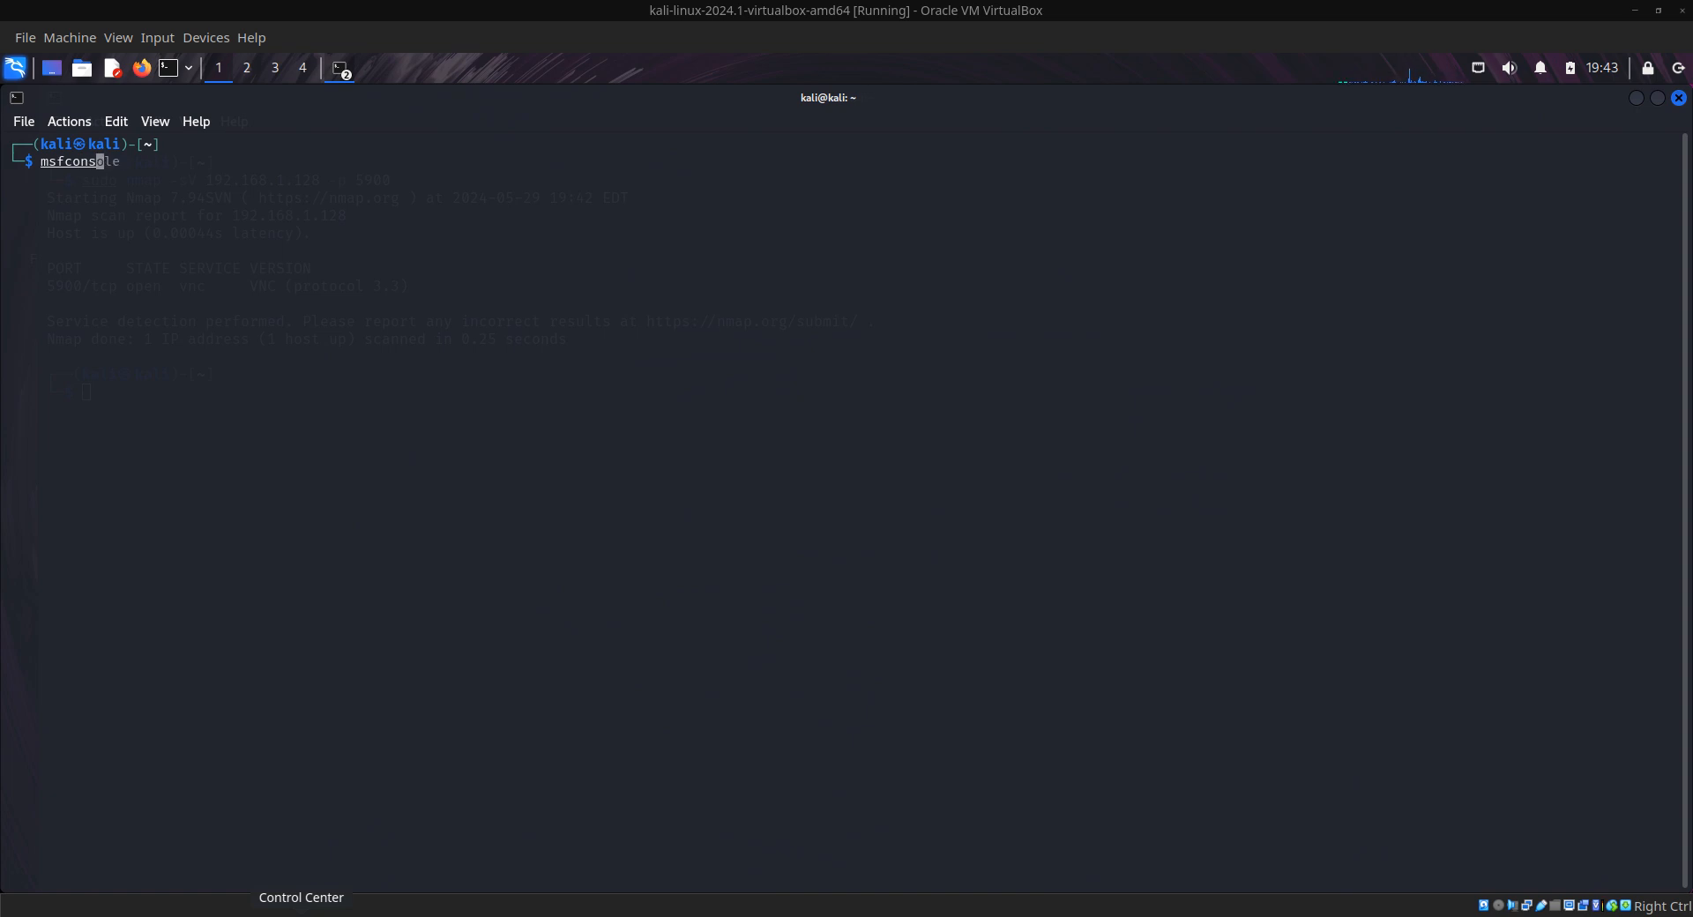
{"action": "key", "text": "Return"}
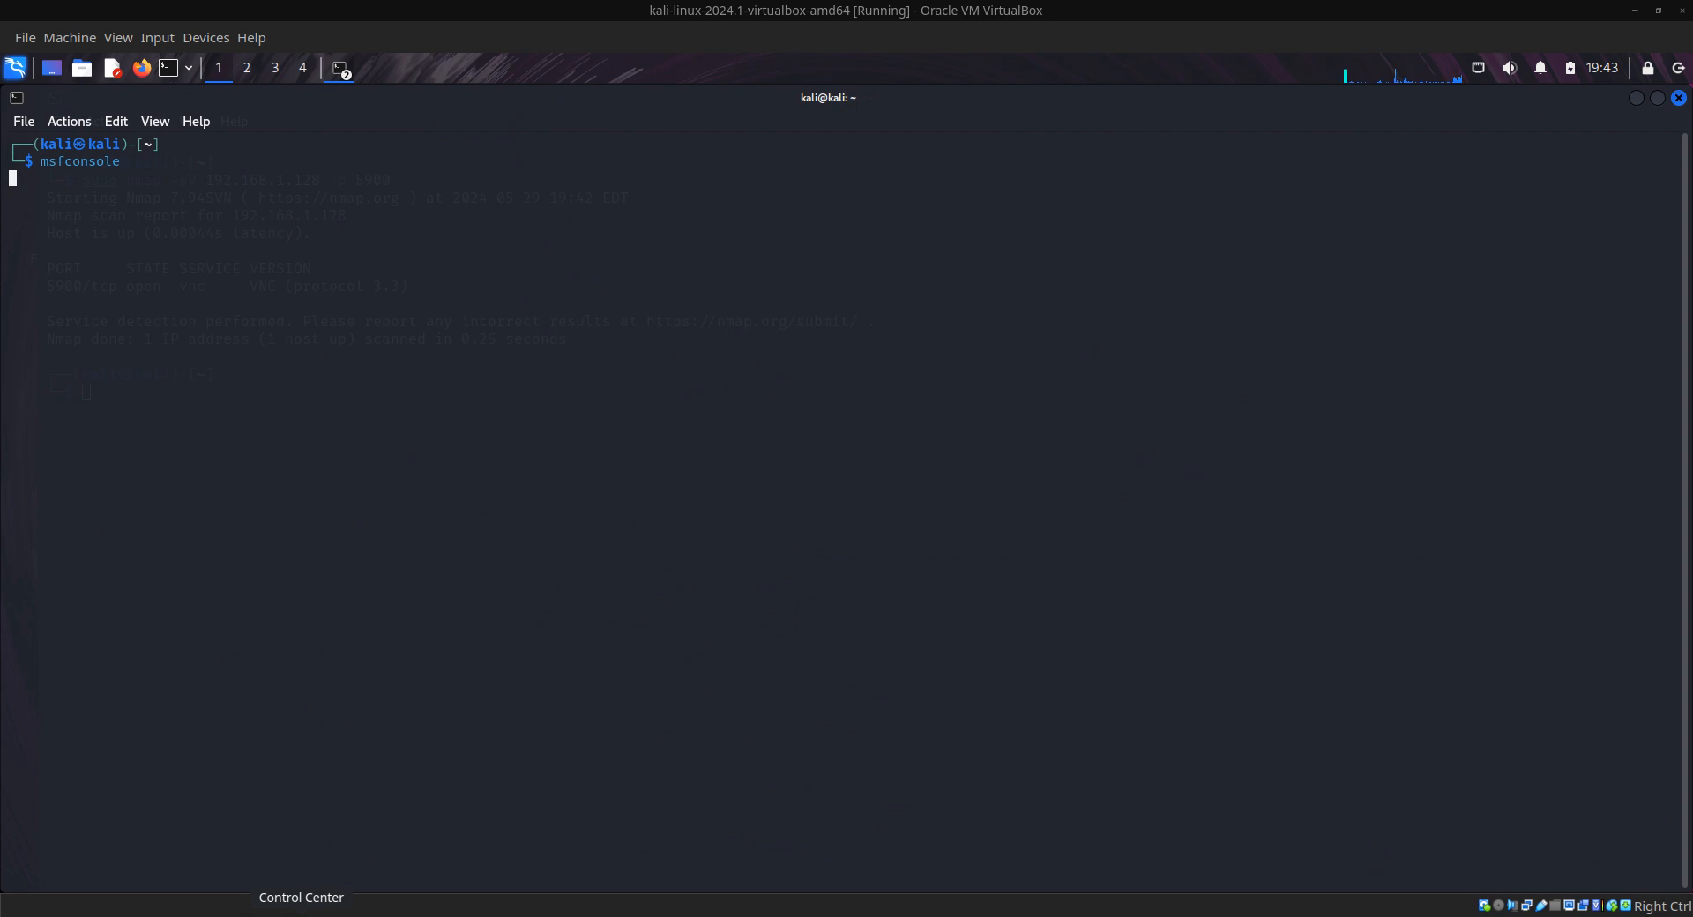
{"action": "key", "text": "Return"}
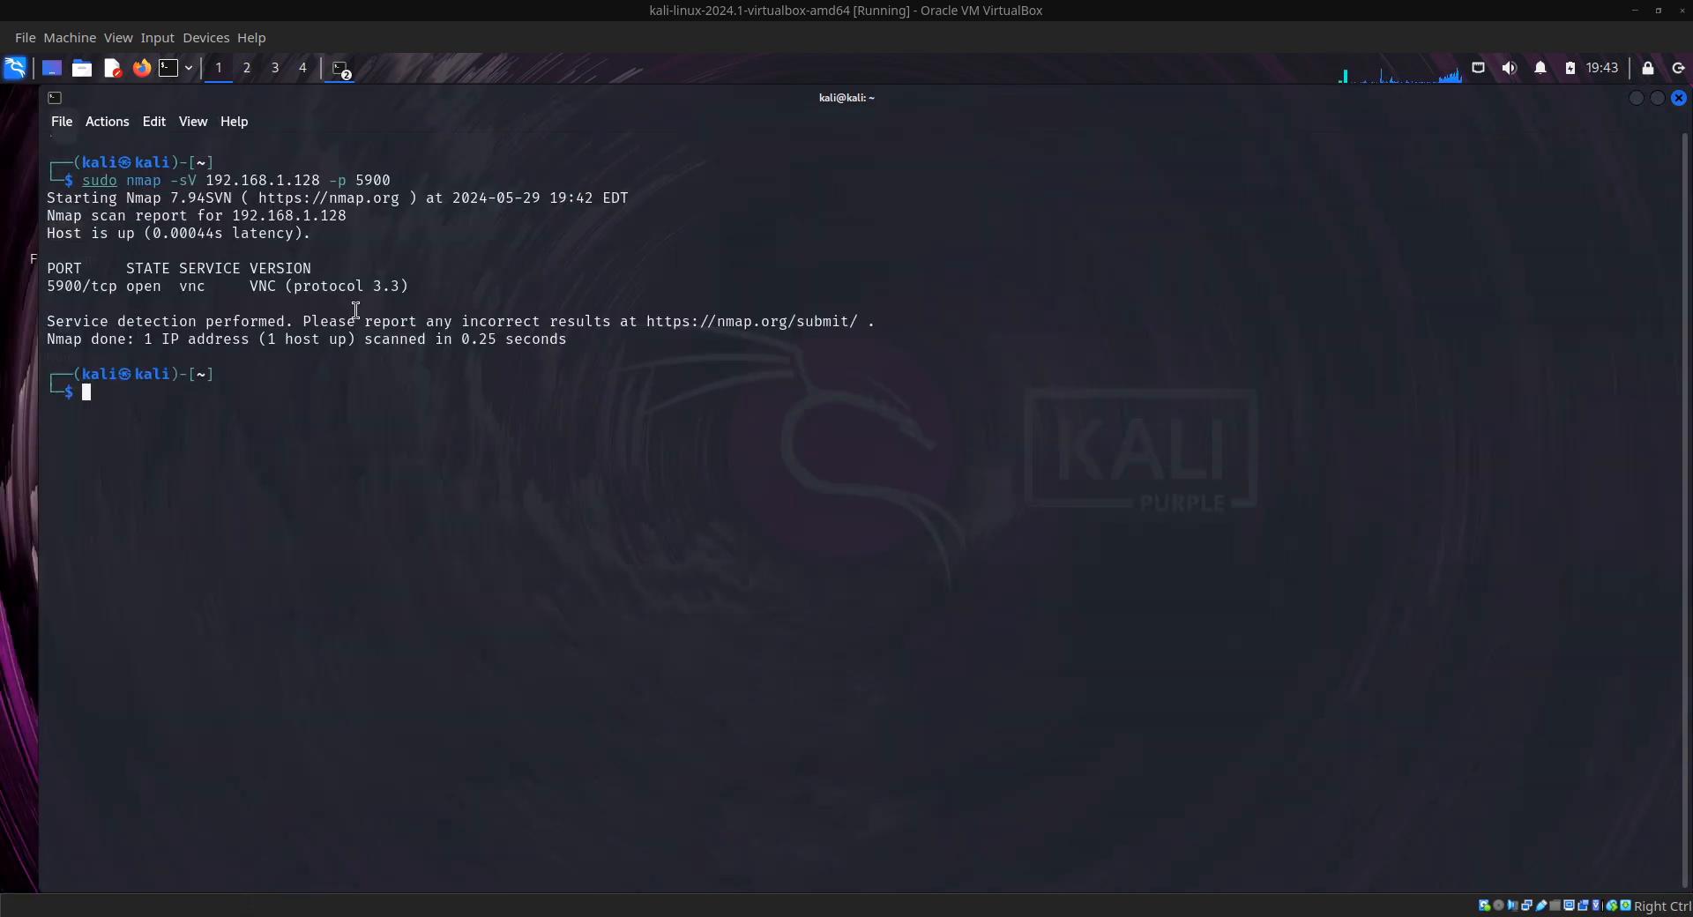
{"action": "mouse_move", "coordinate": [259, 276]}
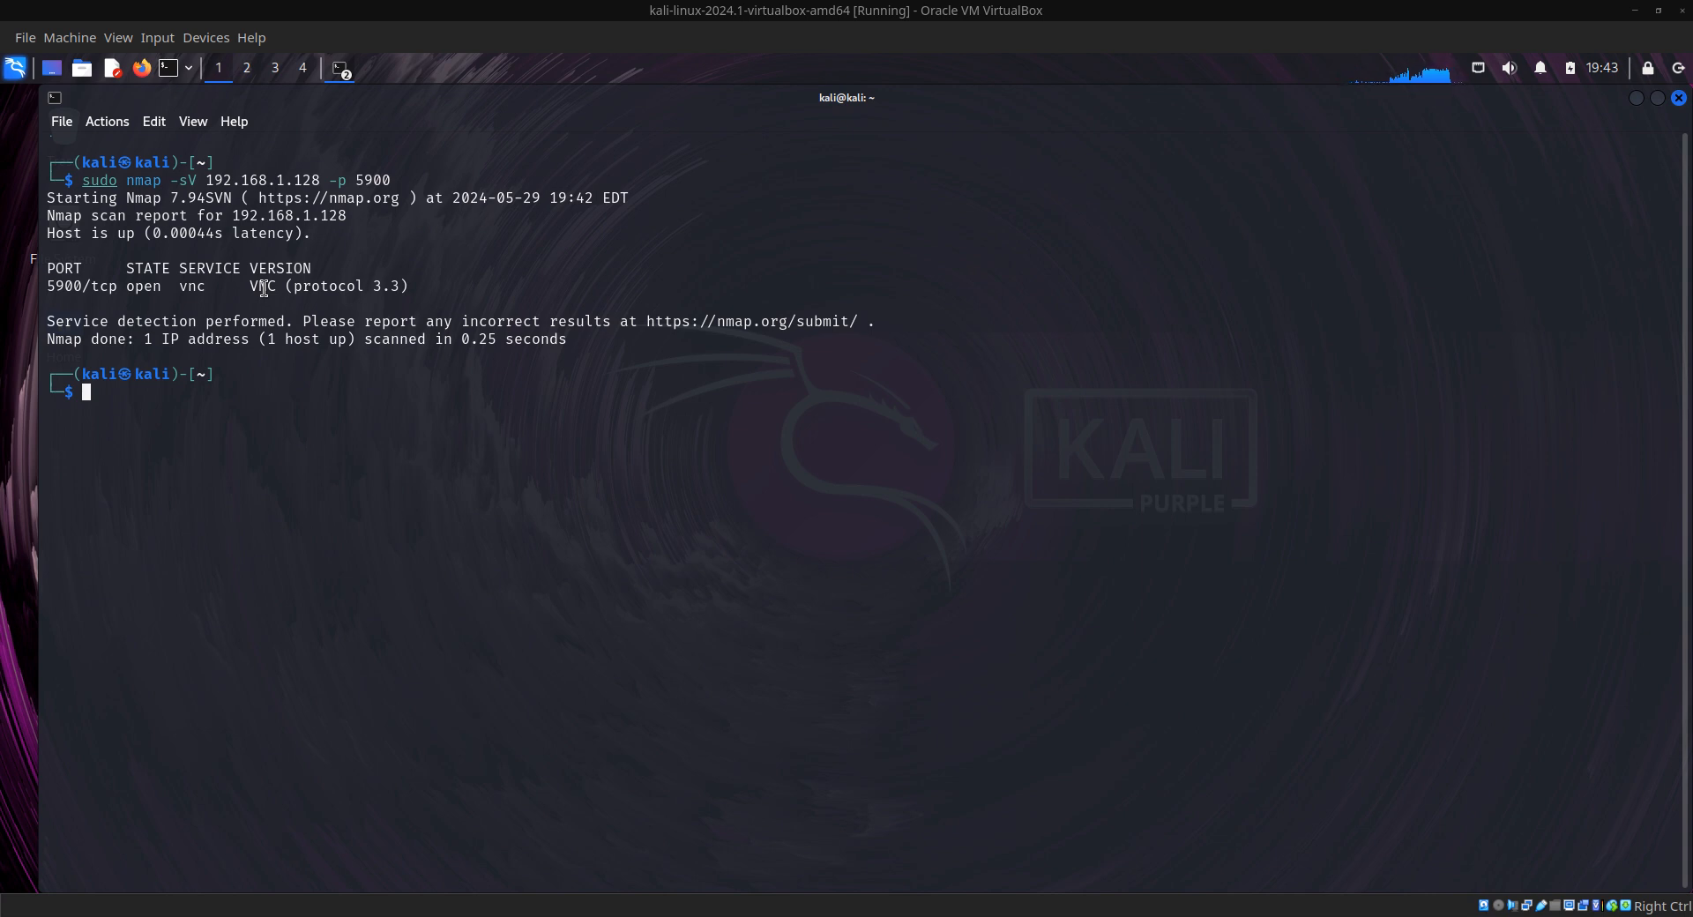
{"action": "mouse_move", "coordinate": [4, 205]}
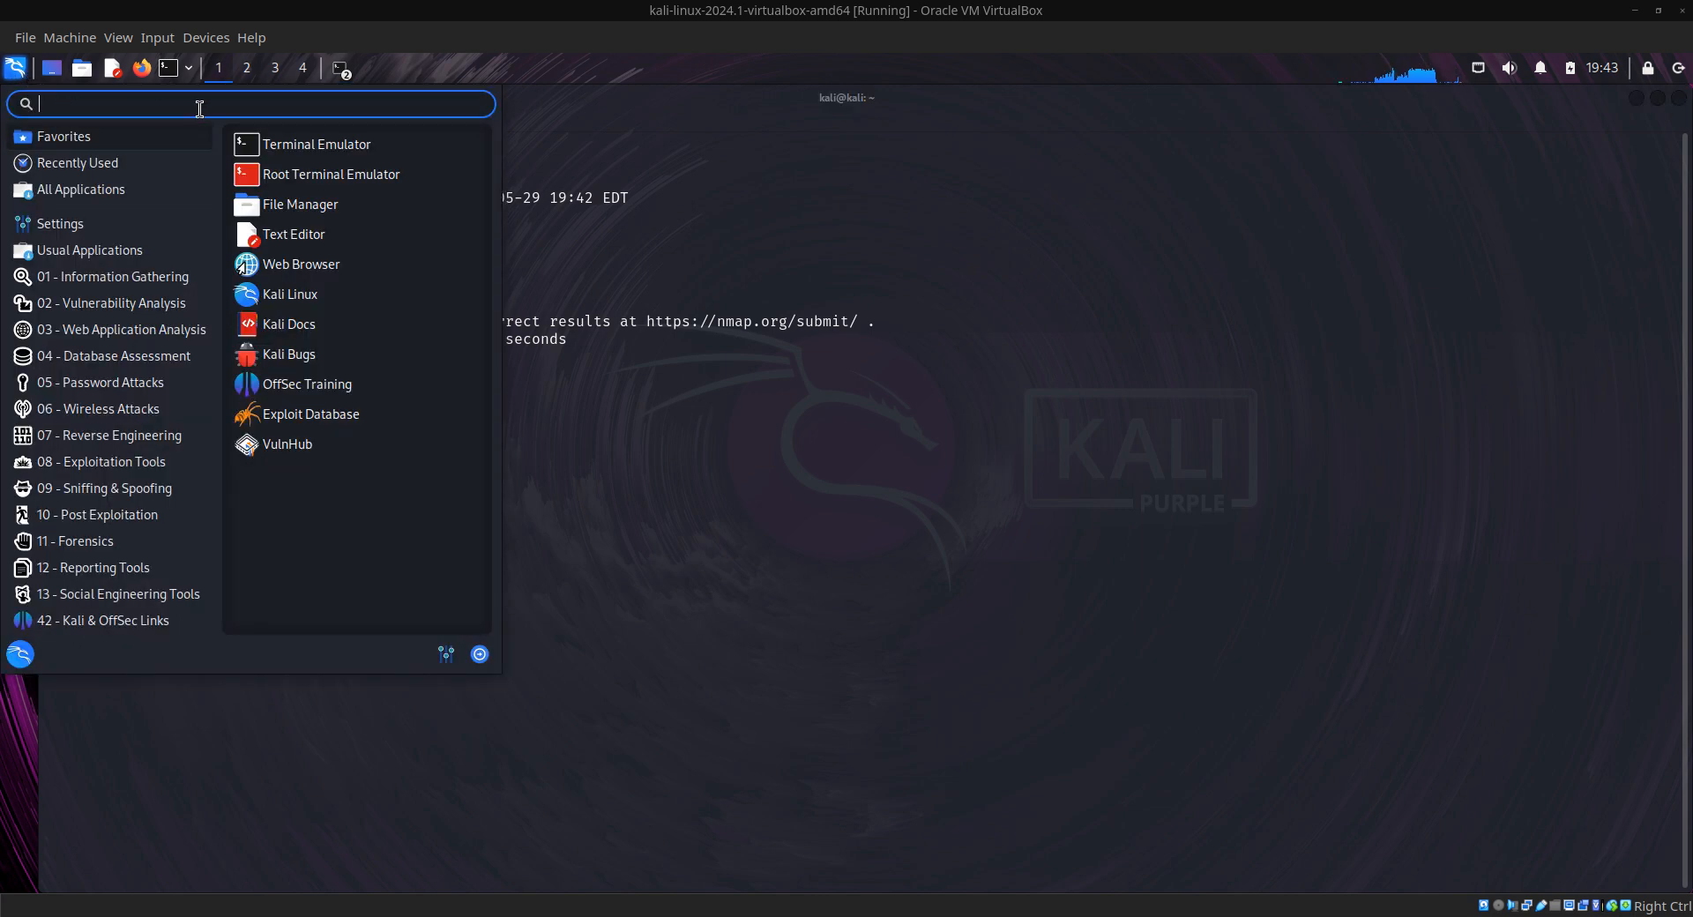
Step: Launch Remmina and choose VNC as its connection protocol
{"action": "type", "text": "ree"}
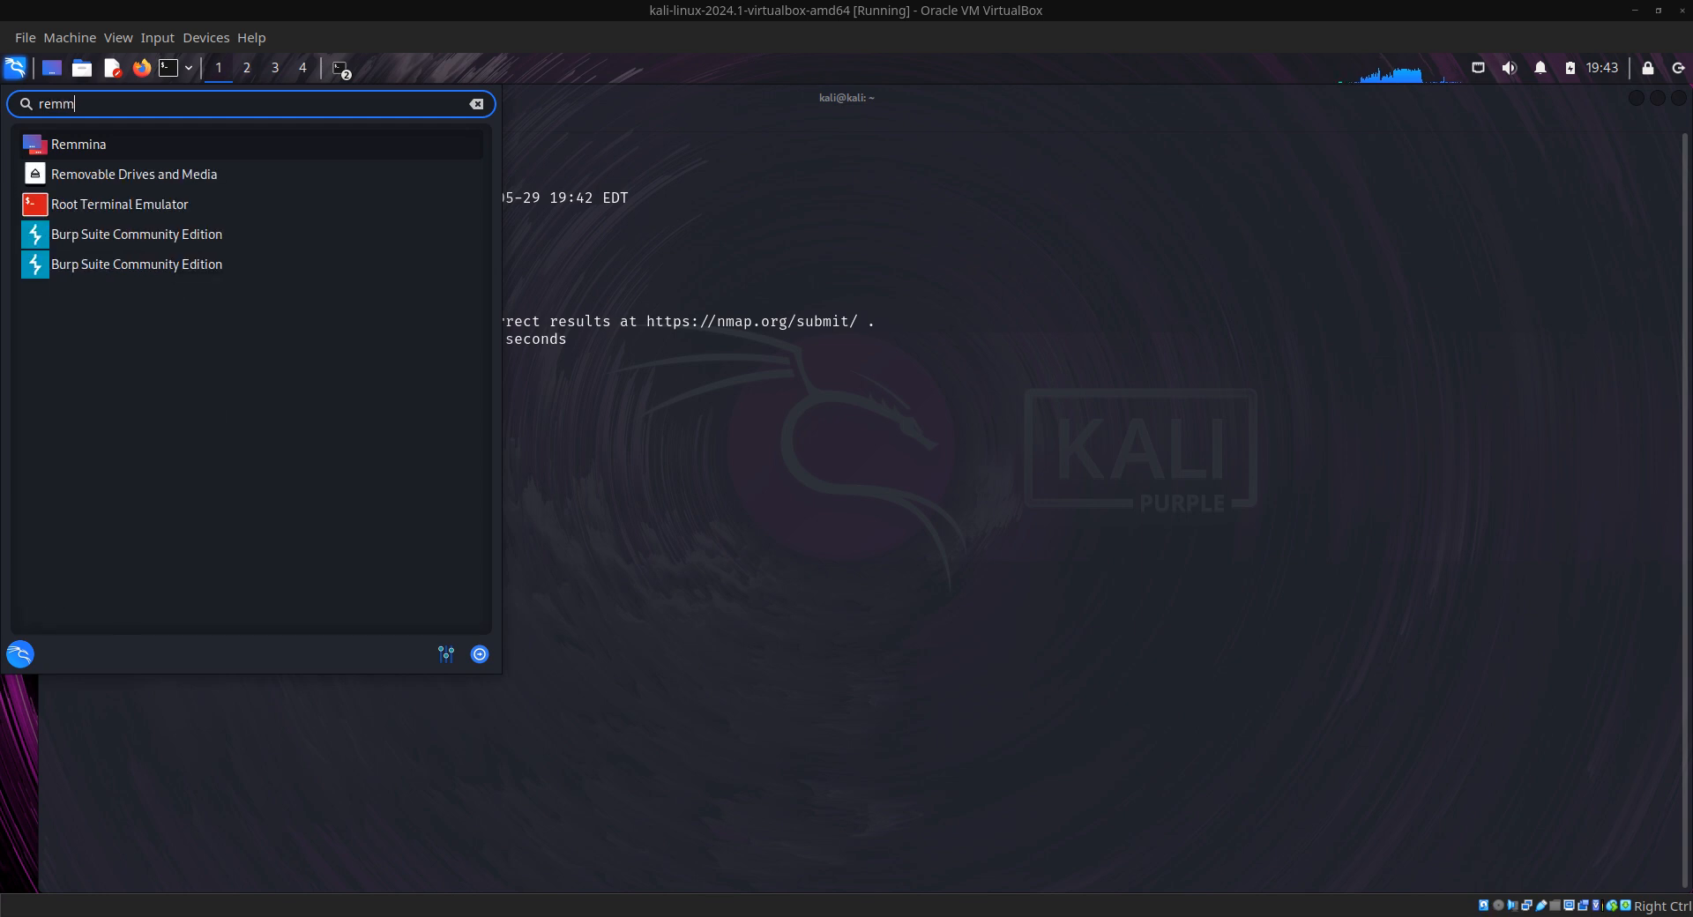
{"action": "left_click", "coordinate": [77, 143]}
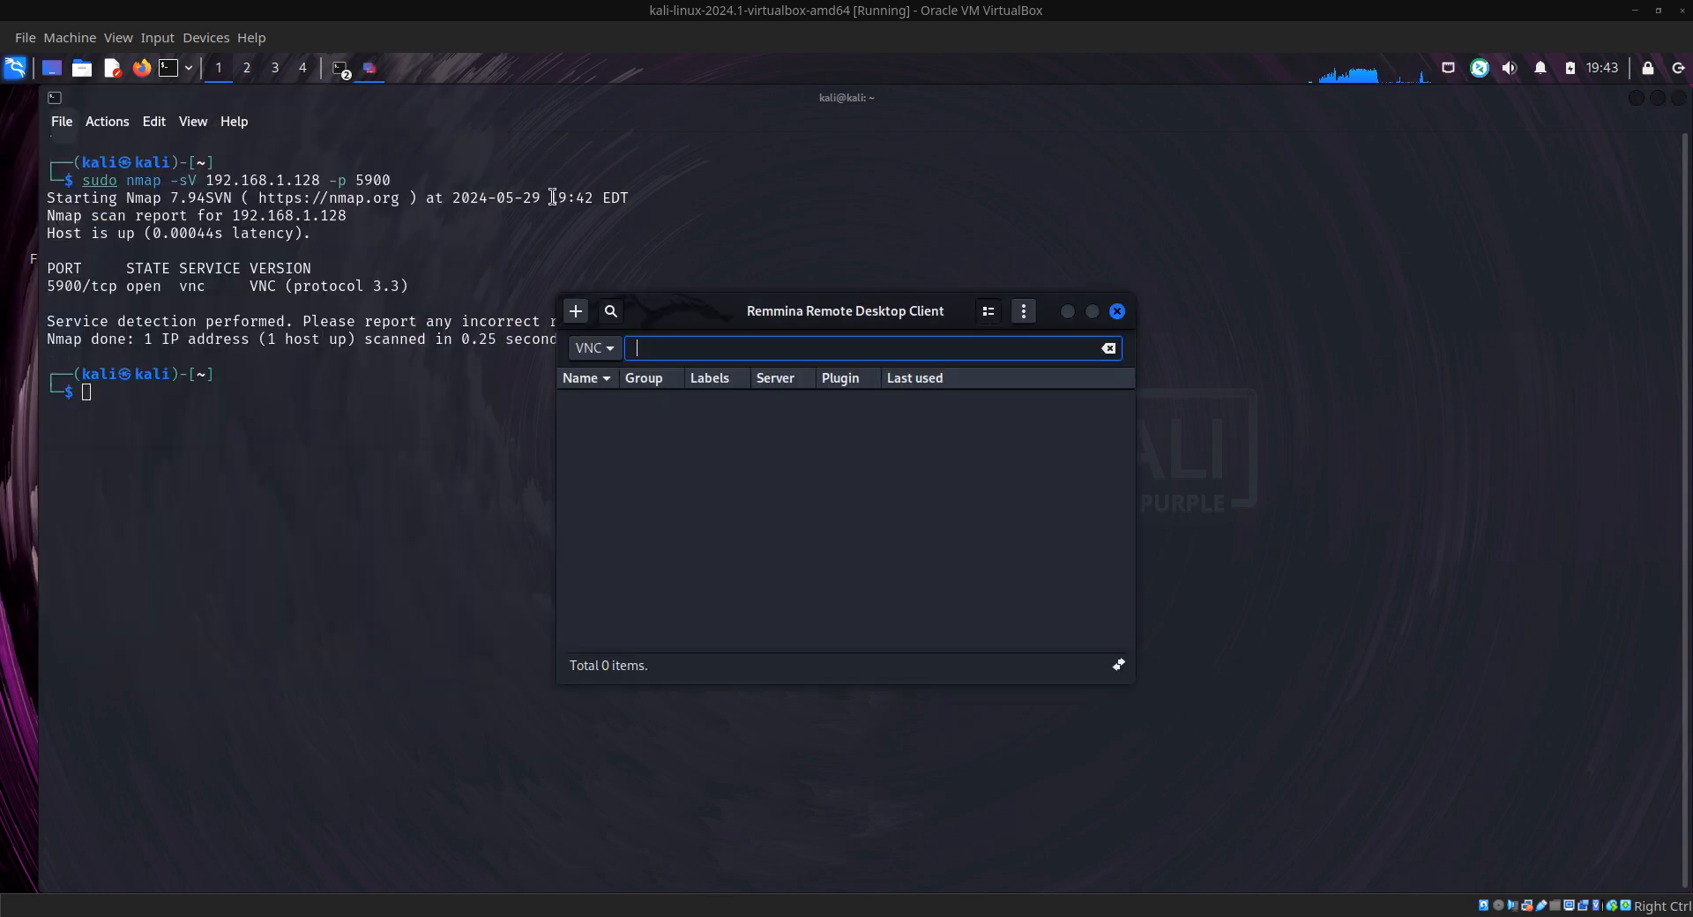
{"action": "left_click", "coordinate": [593, 348]}
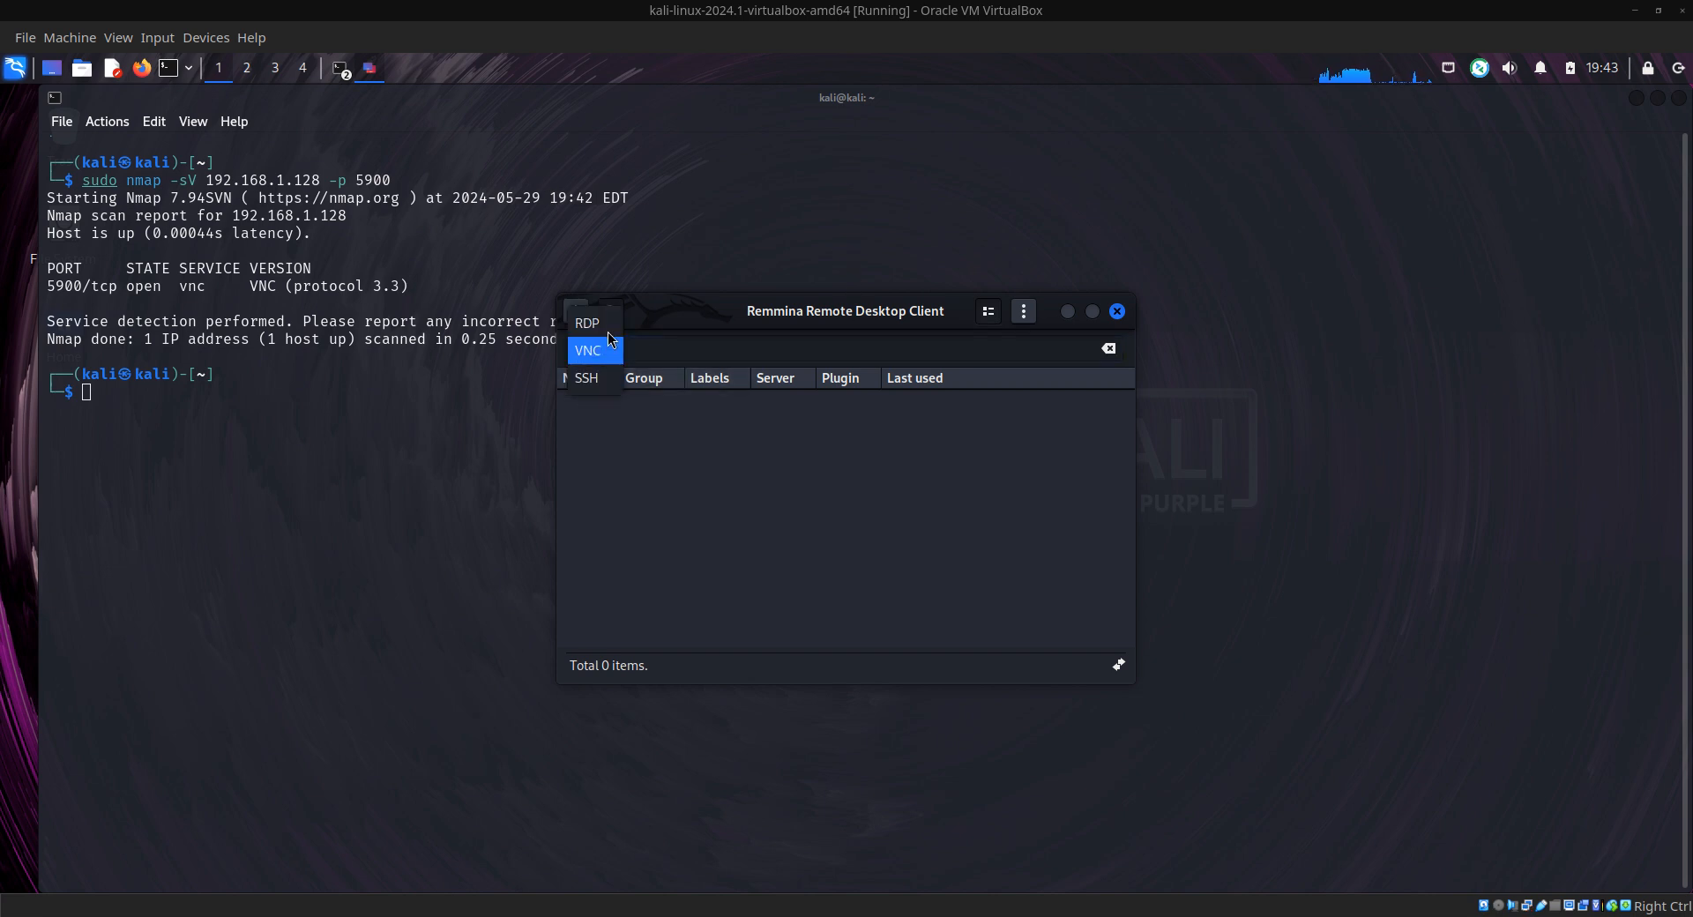
{"action": "left_click", "coordinate": [588, 349]}
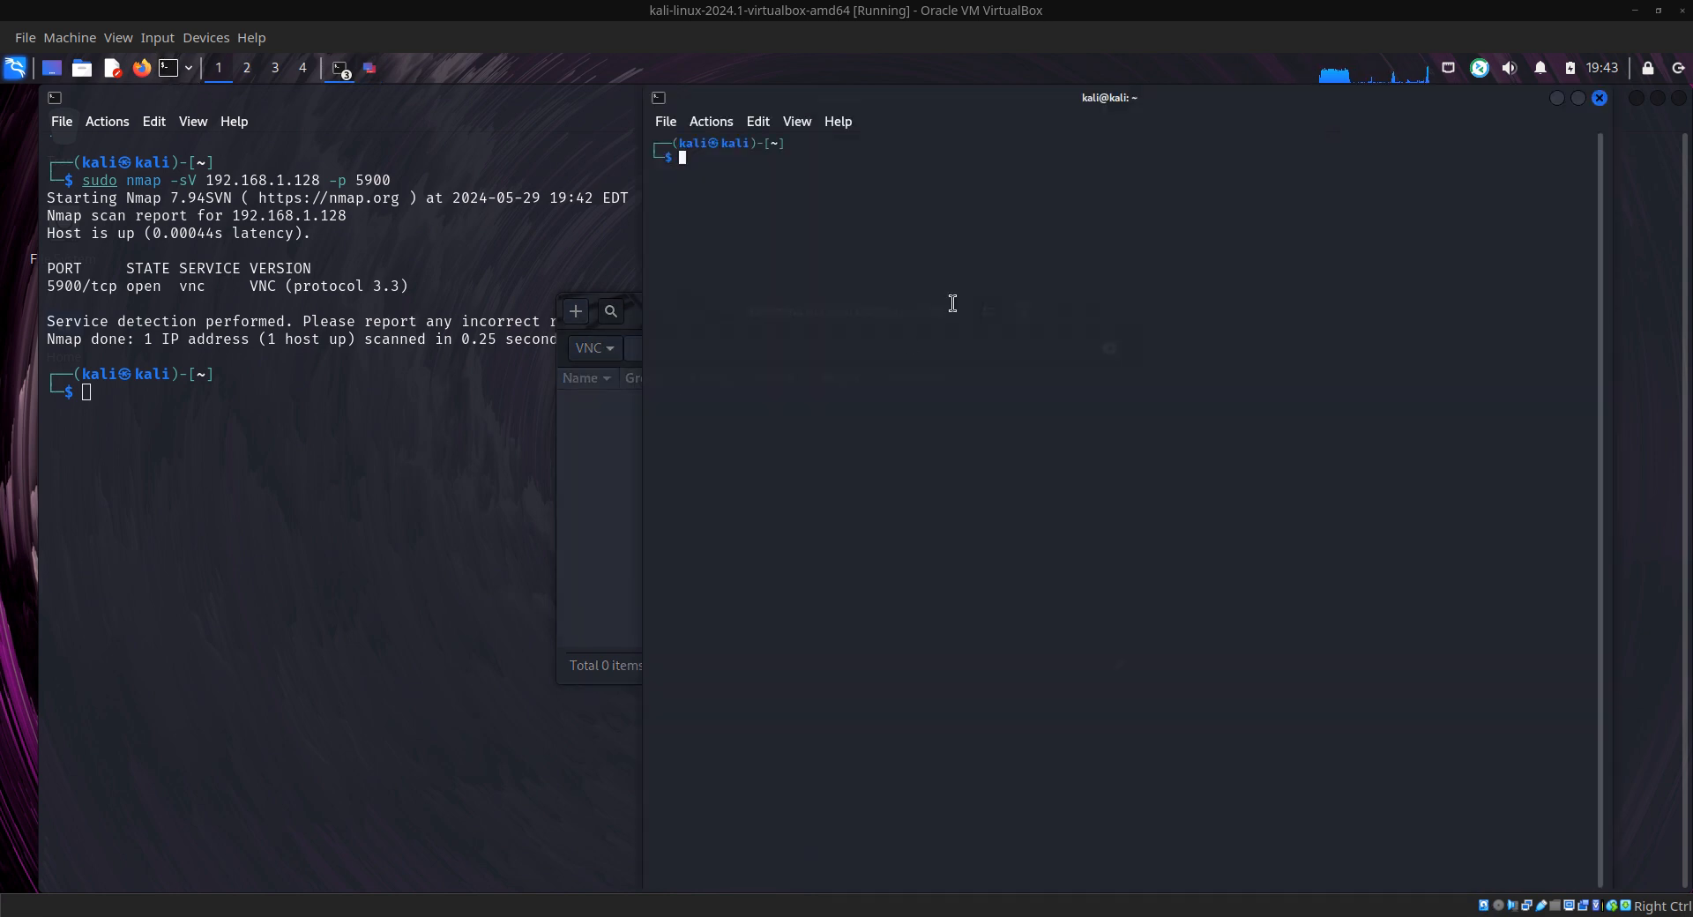
Step: Run sudo apt-get install remmina with the sudo password, confirming it is already newest
{"action": "type", "text": "sudo apt-get install remmina"}
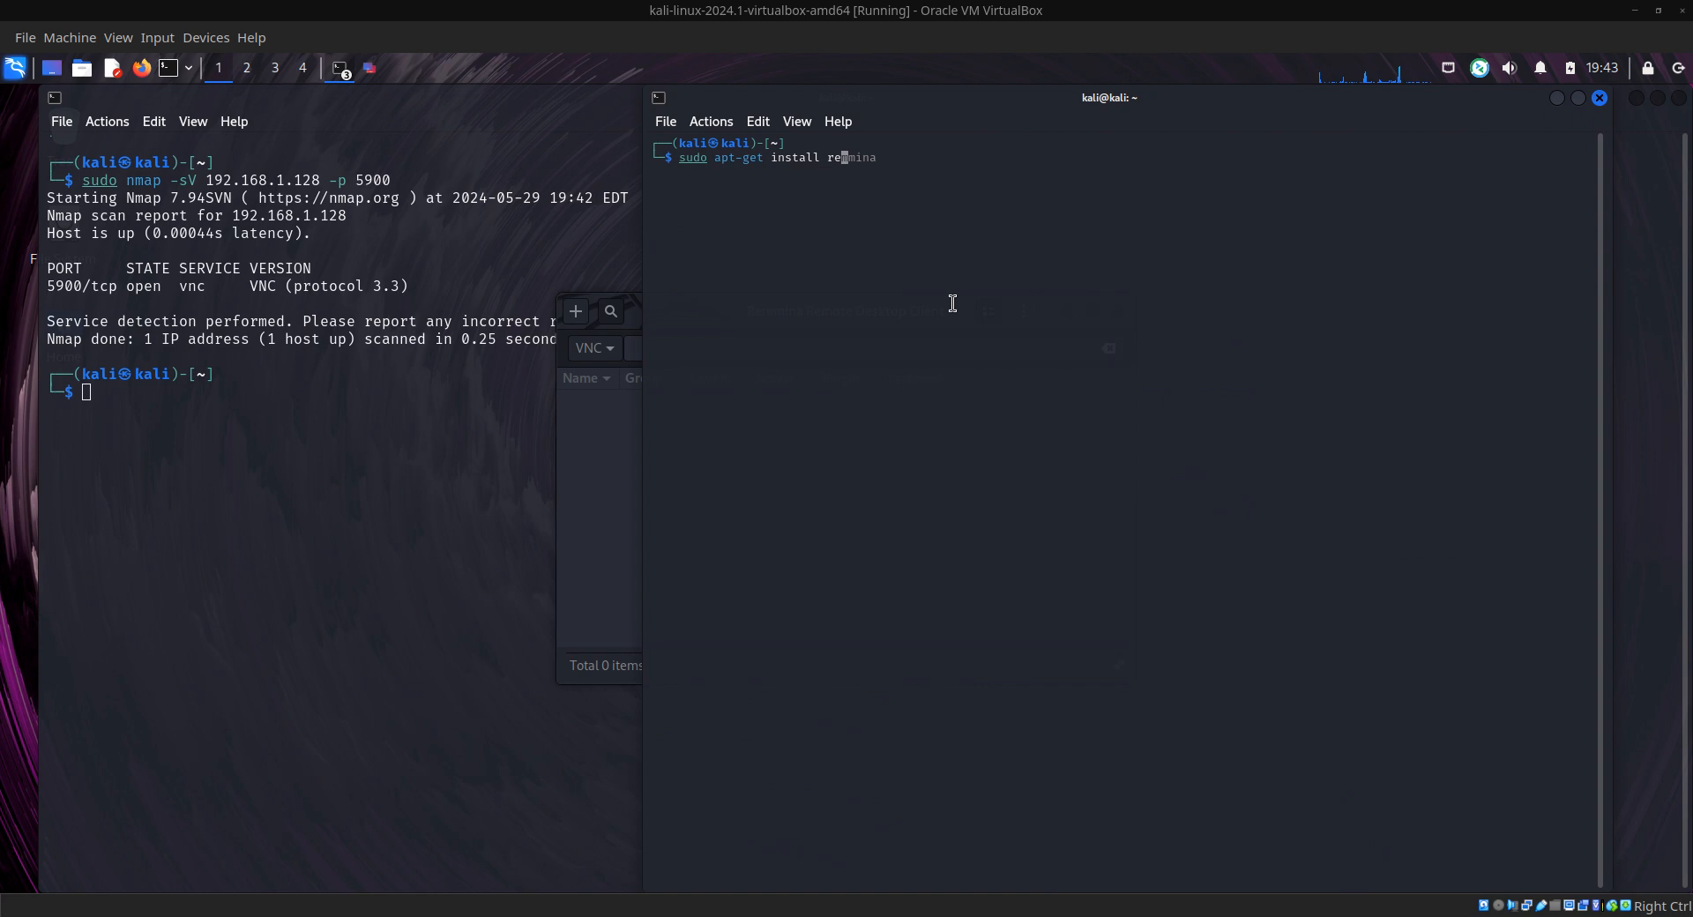
{"action": "key", "text": "Return"}
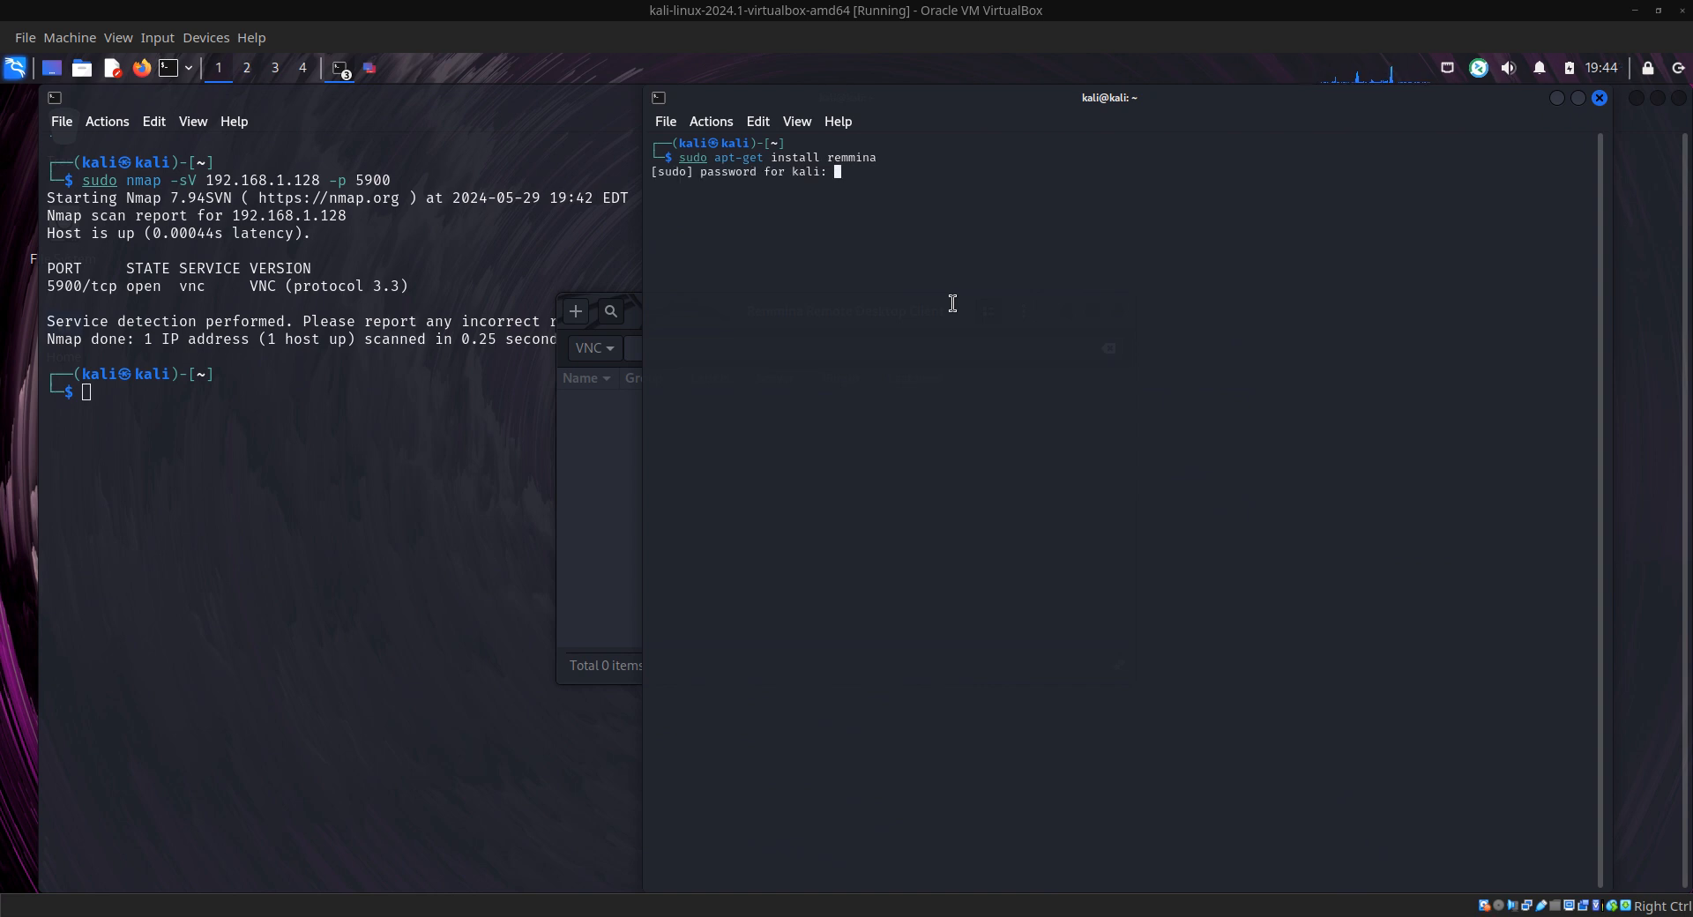
{"action": "key", "text": "Return"}
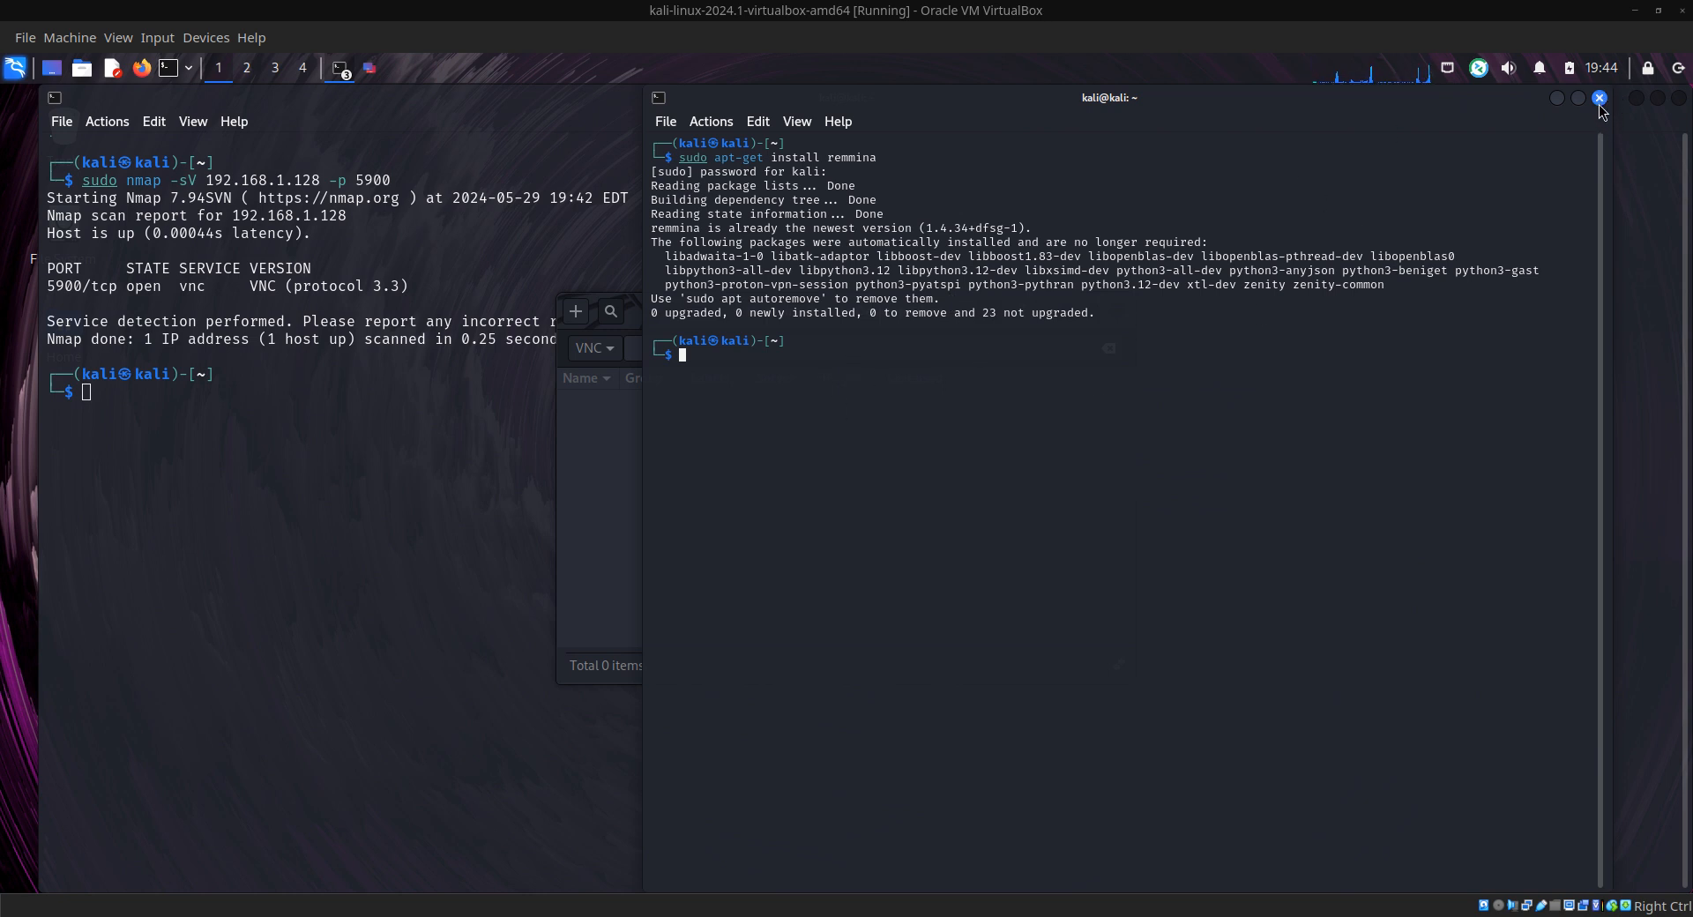
{"action": "mouse_move", "coordinate": [1604, 102]}
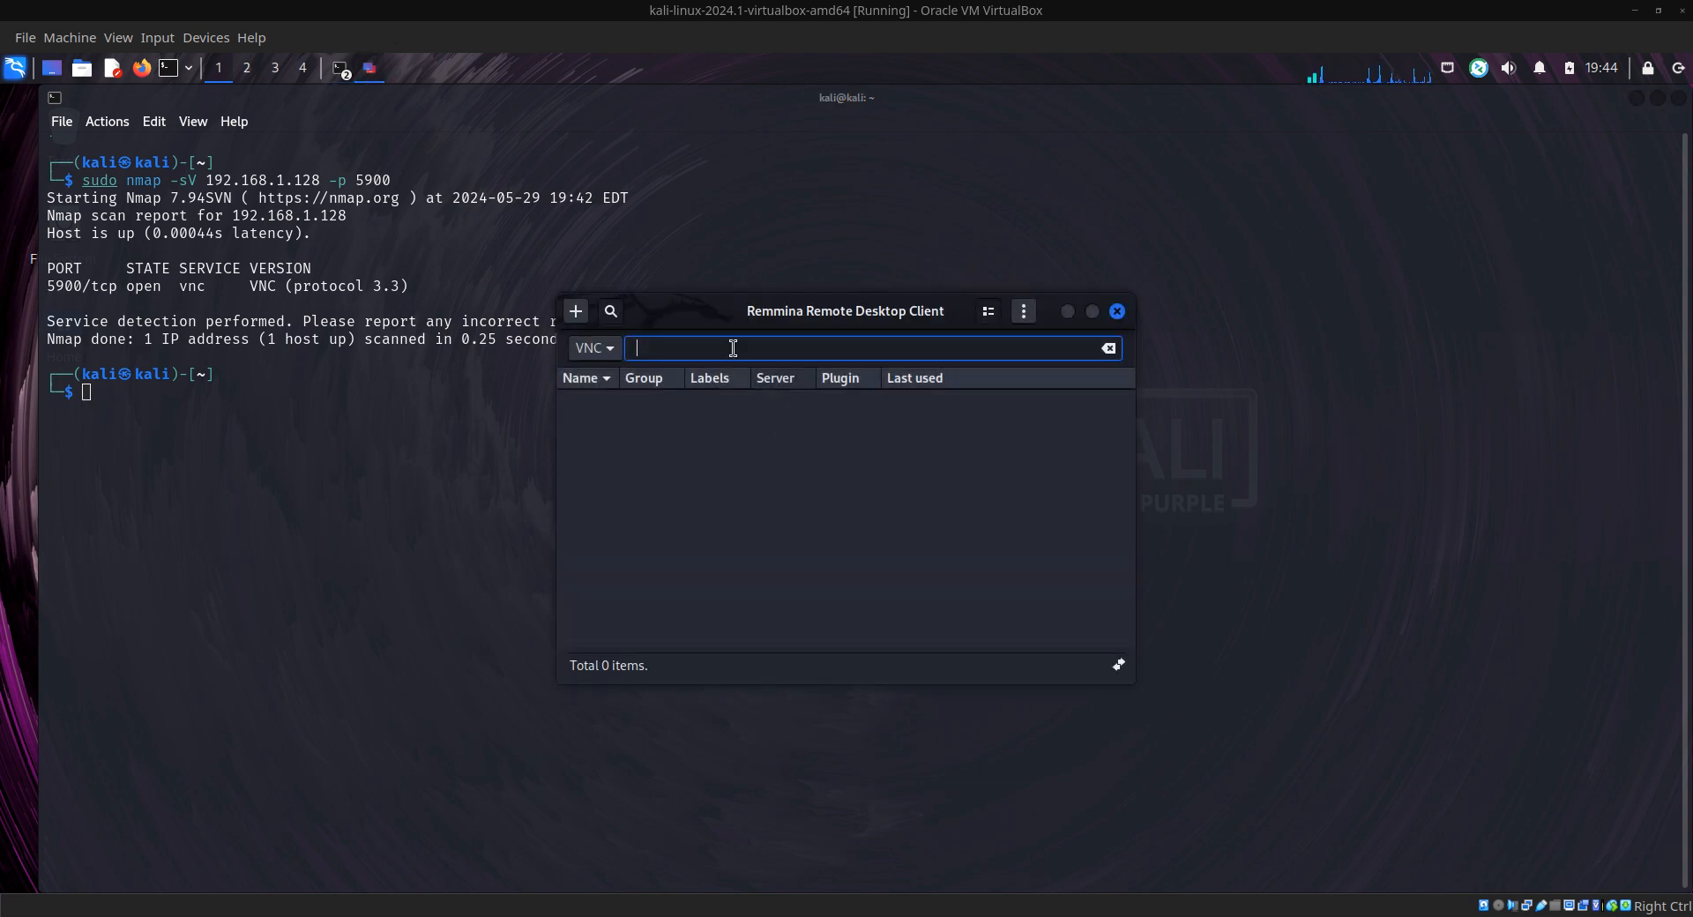
Step: Connect Remmina by VNC to 192.168.1.128, then close it at the password prompt
{"action": "type", "text": "192.1"}
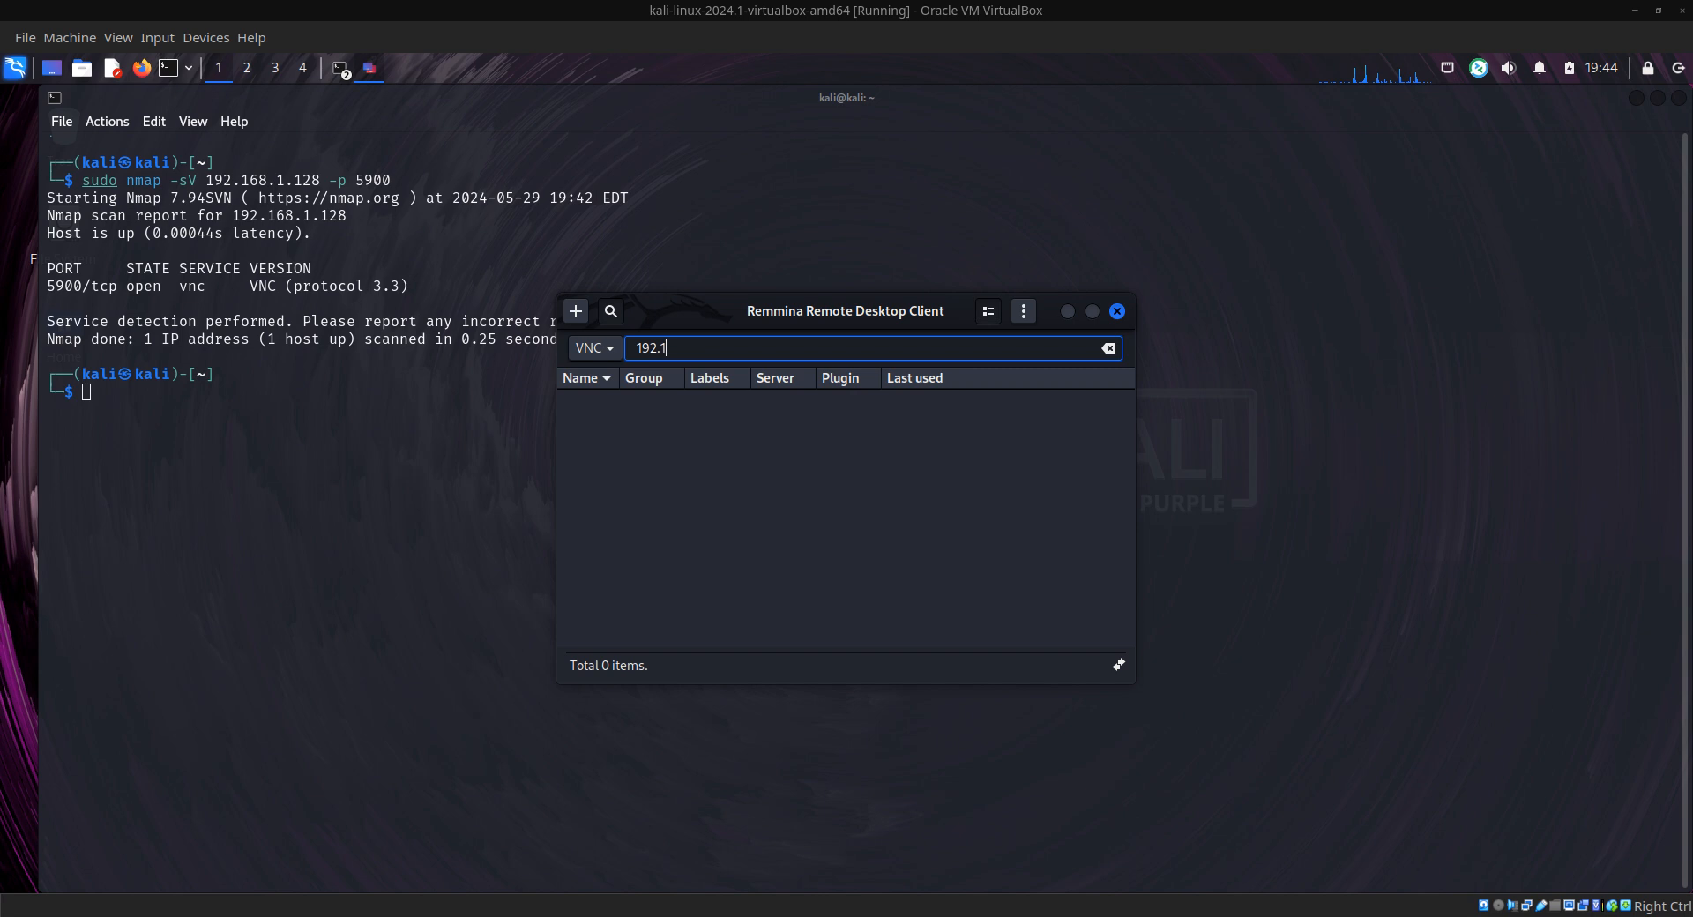
{"action": "type", "text": "6"}
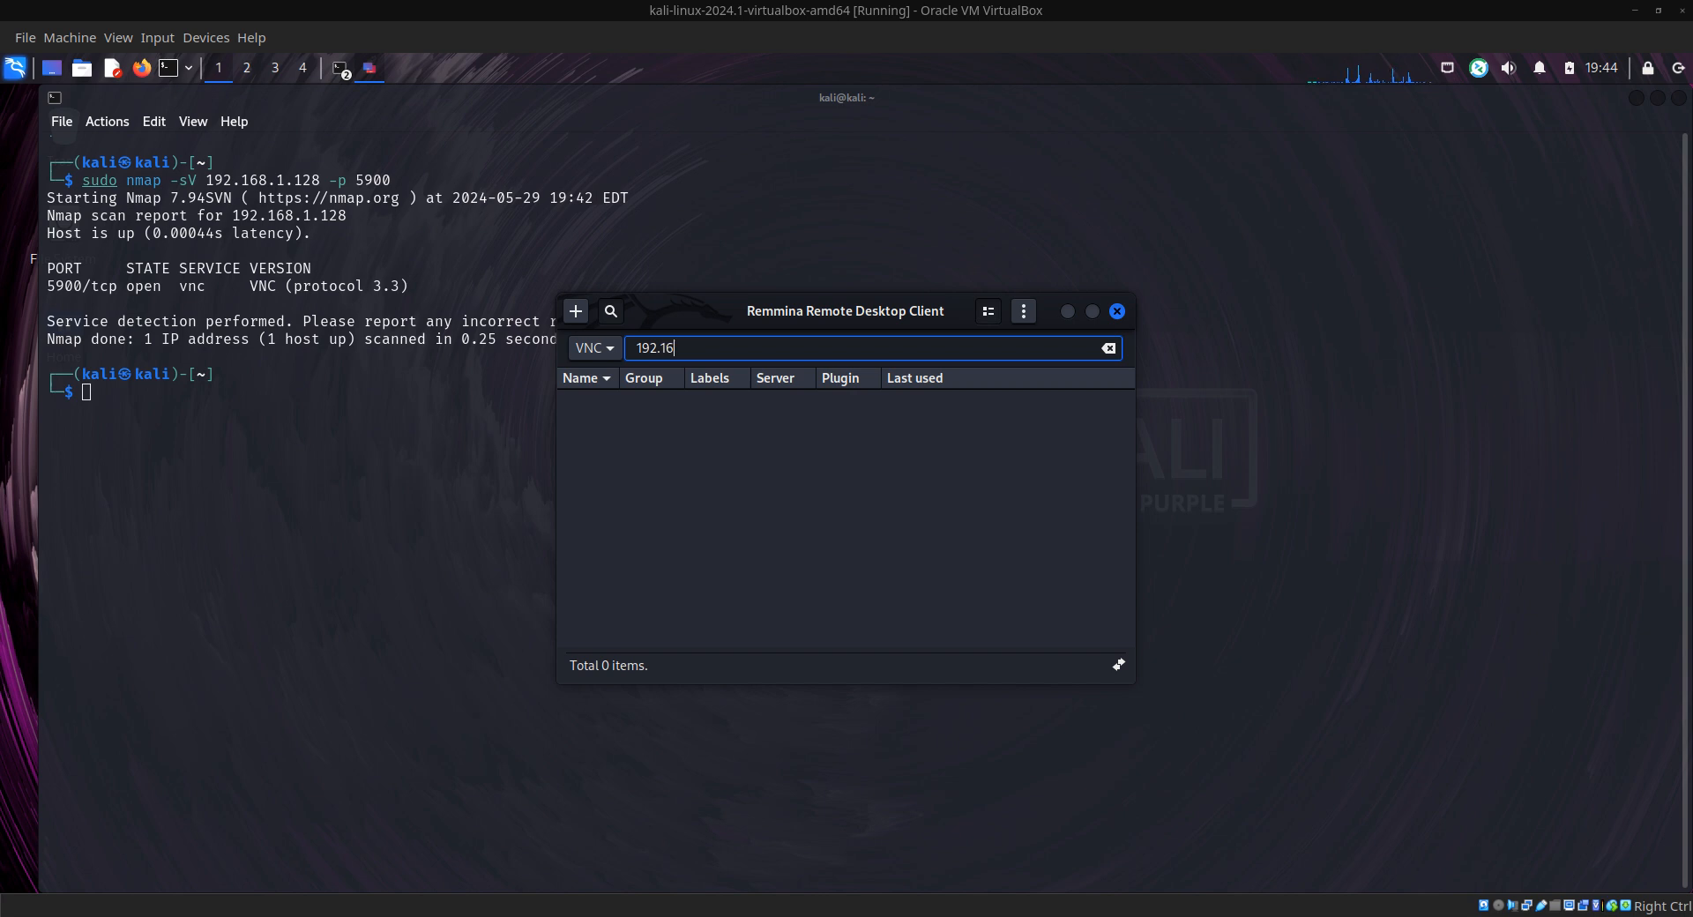
{"action": "type", "text": "8.1.128"}
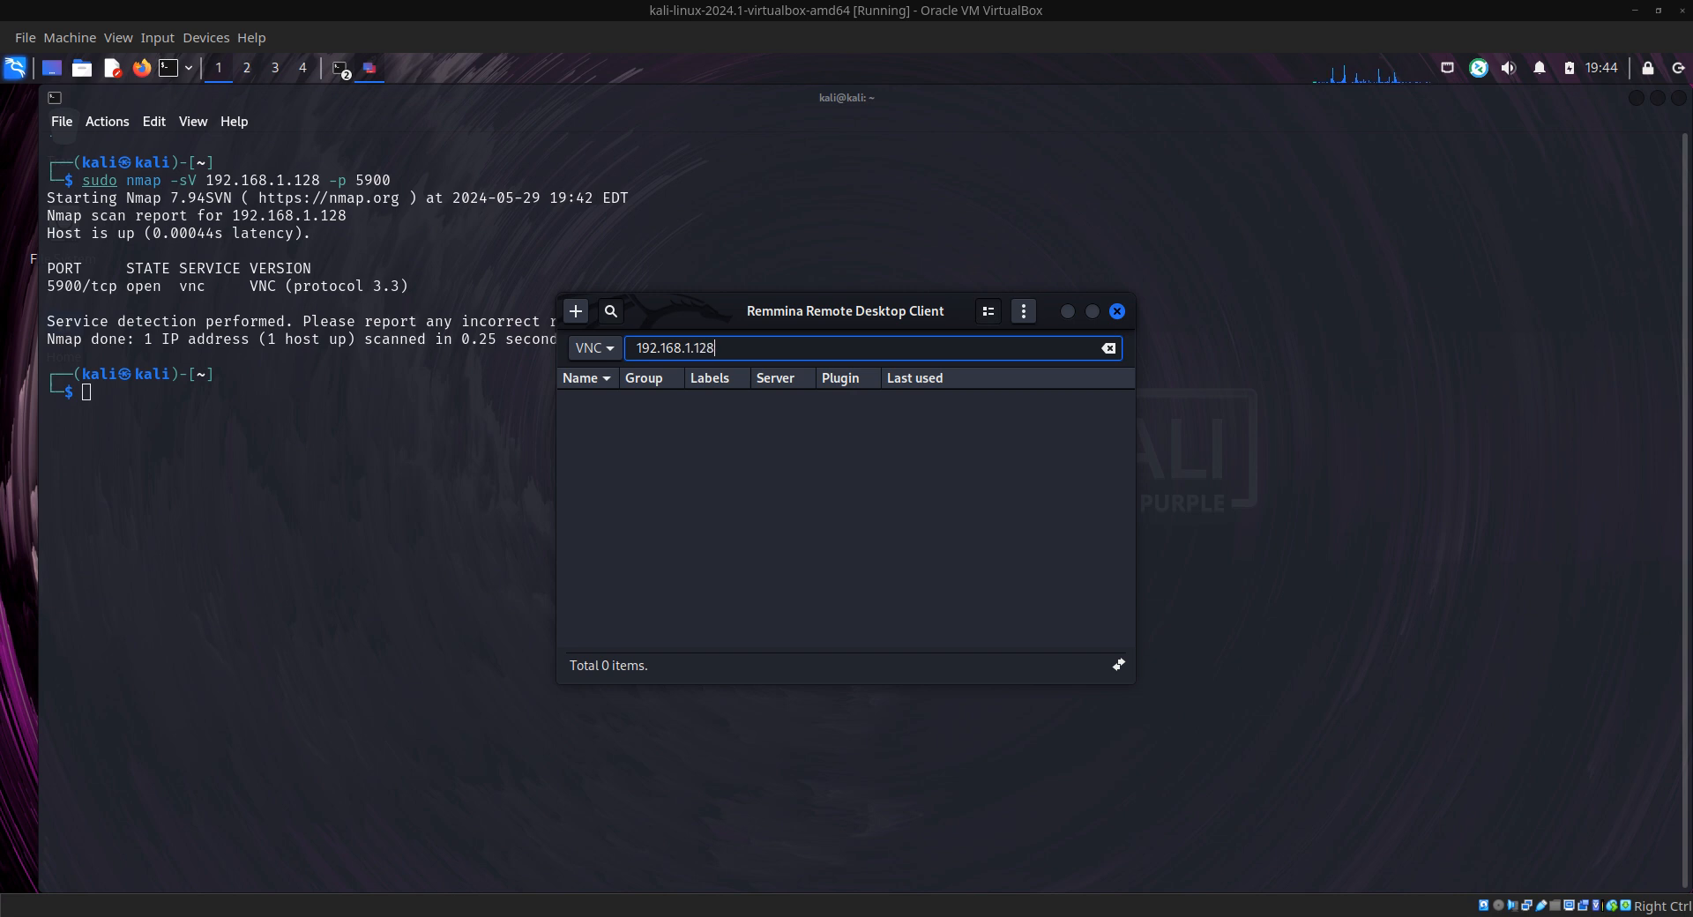
{"action": "key", "text": "Return"}
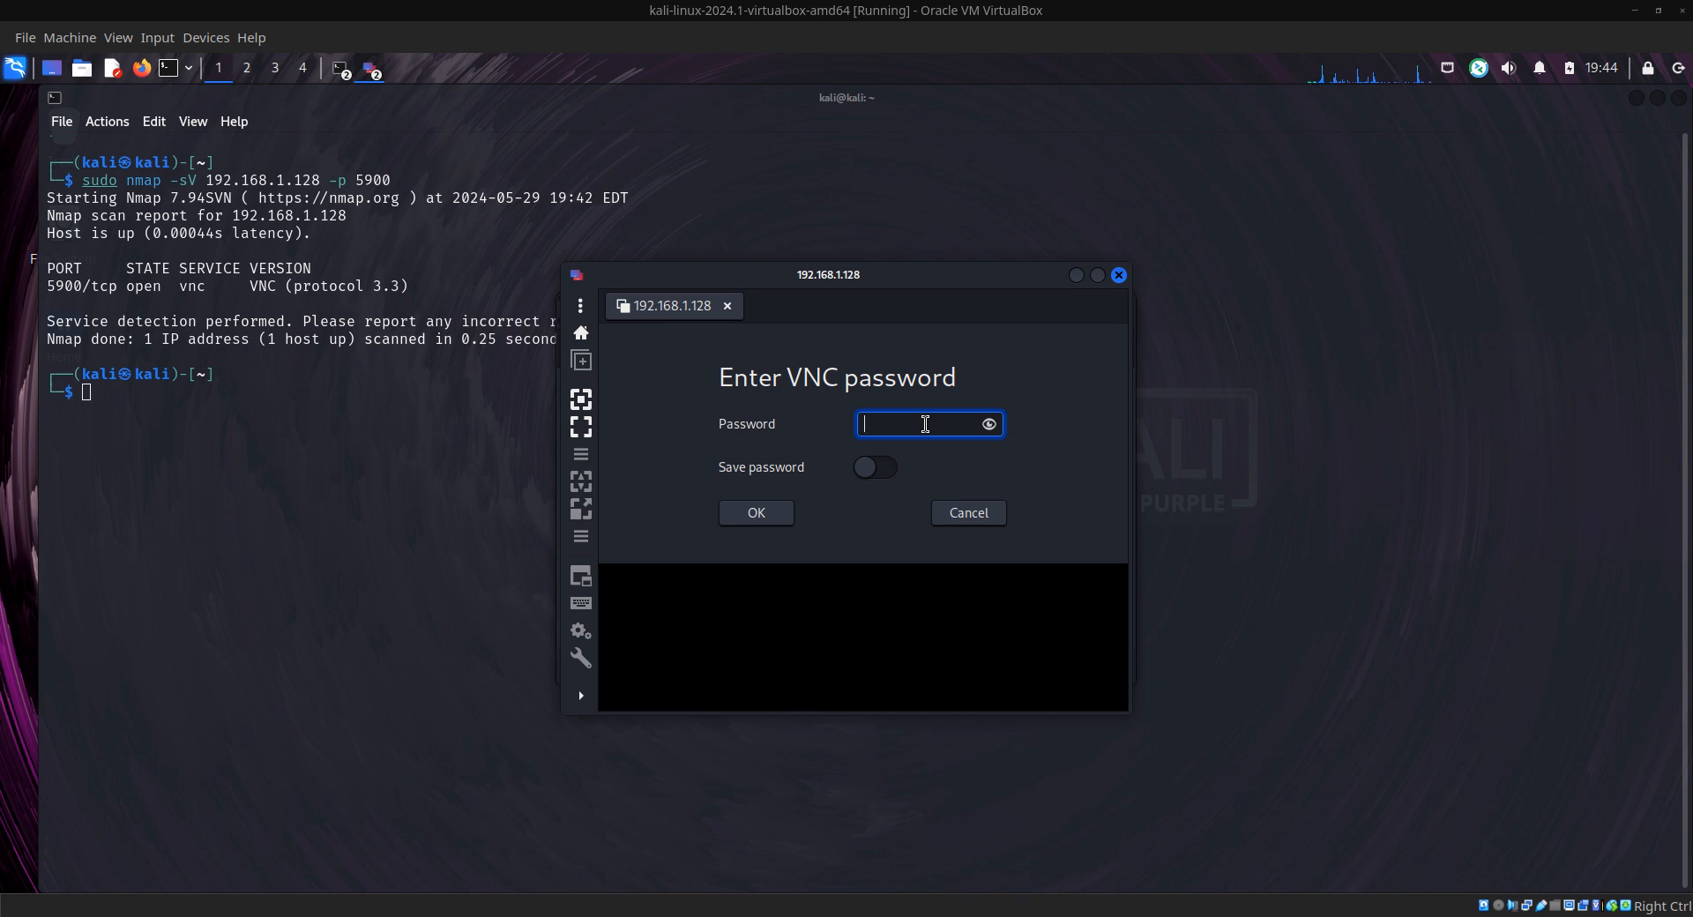
{"action": "left_click", "coordinate": [755, 511]}
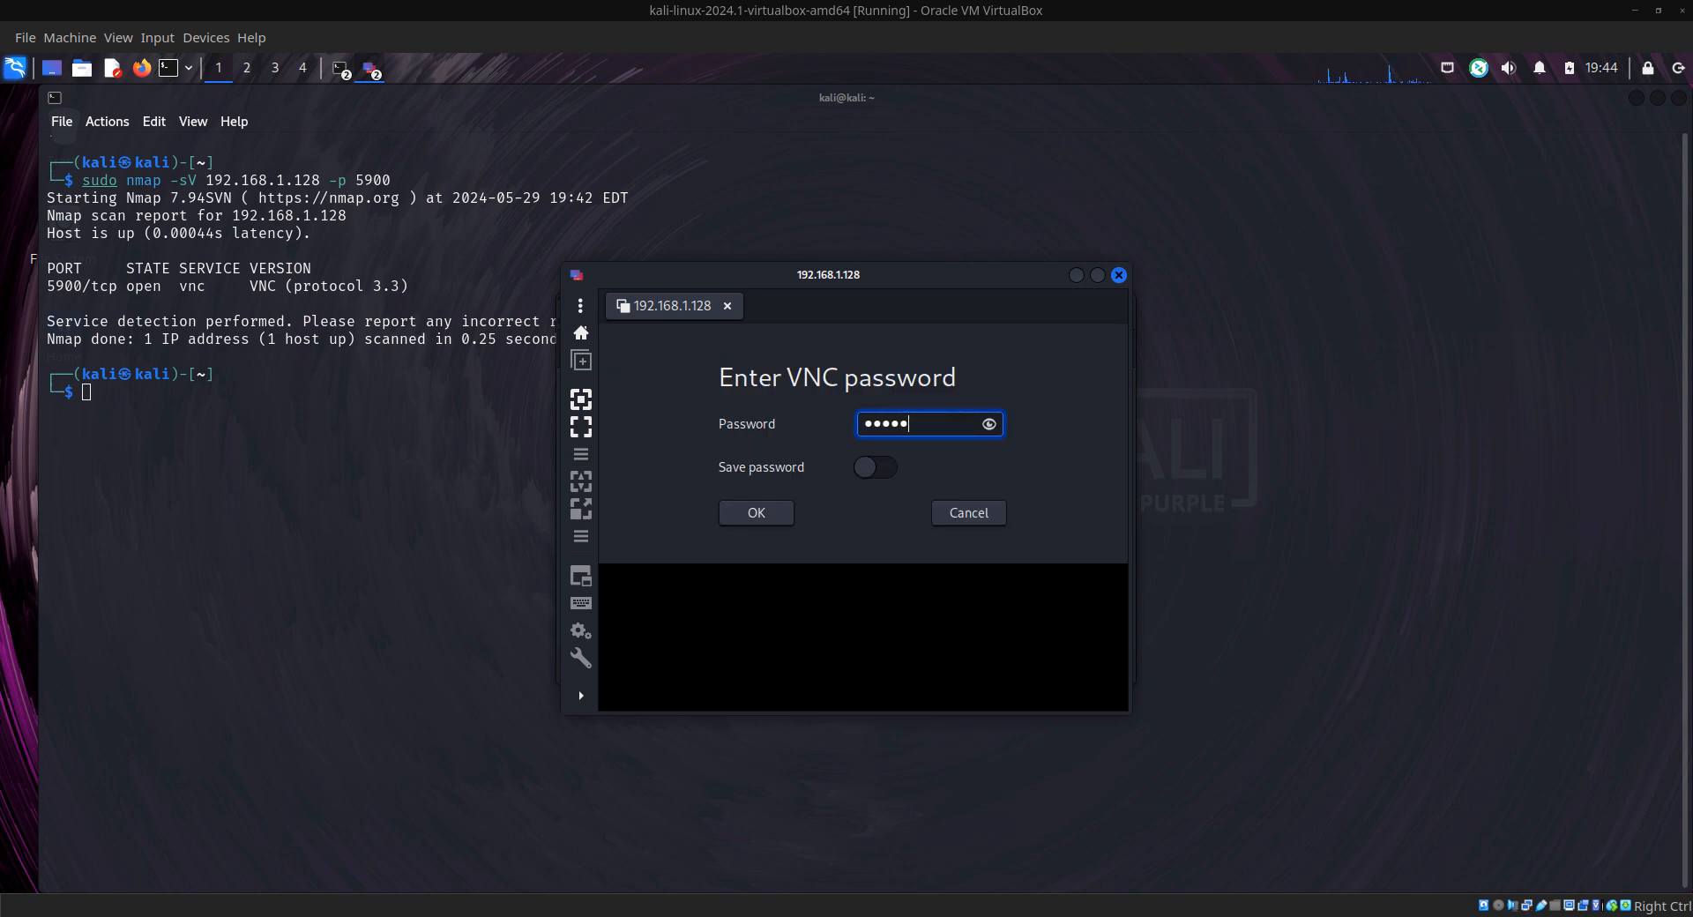
{"action": "left_click", "coordinate": [755, 512]}
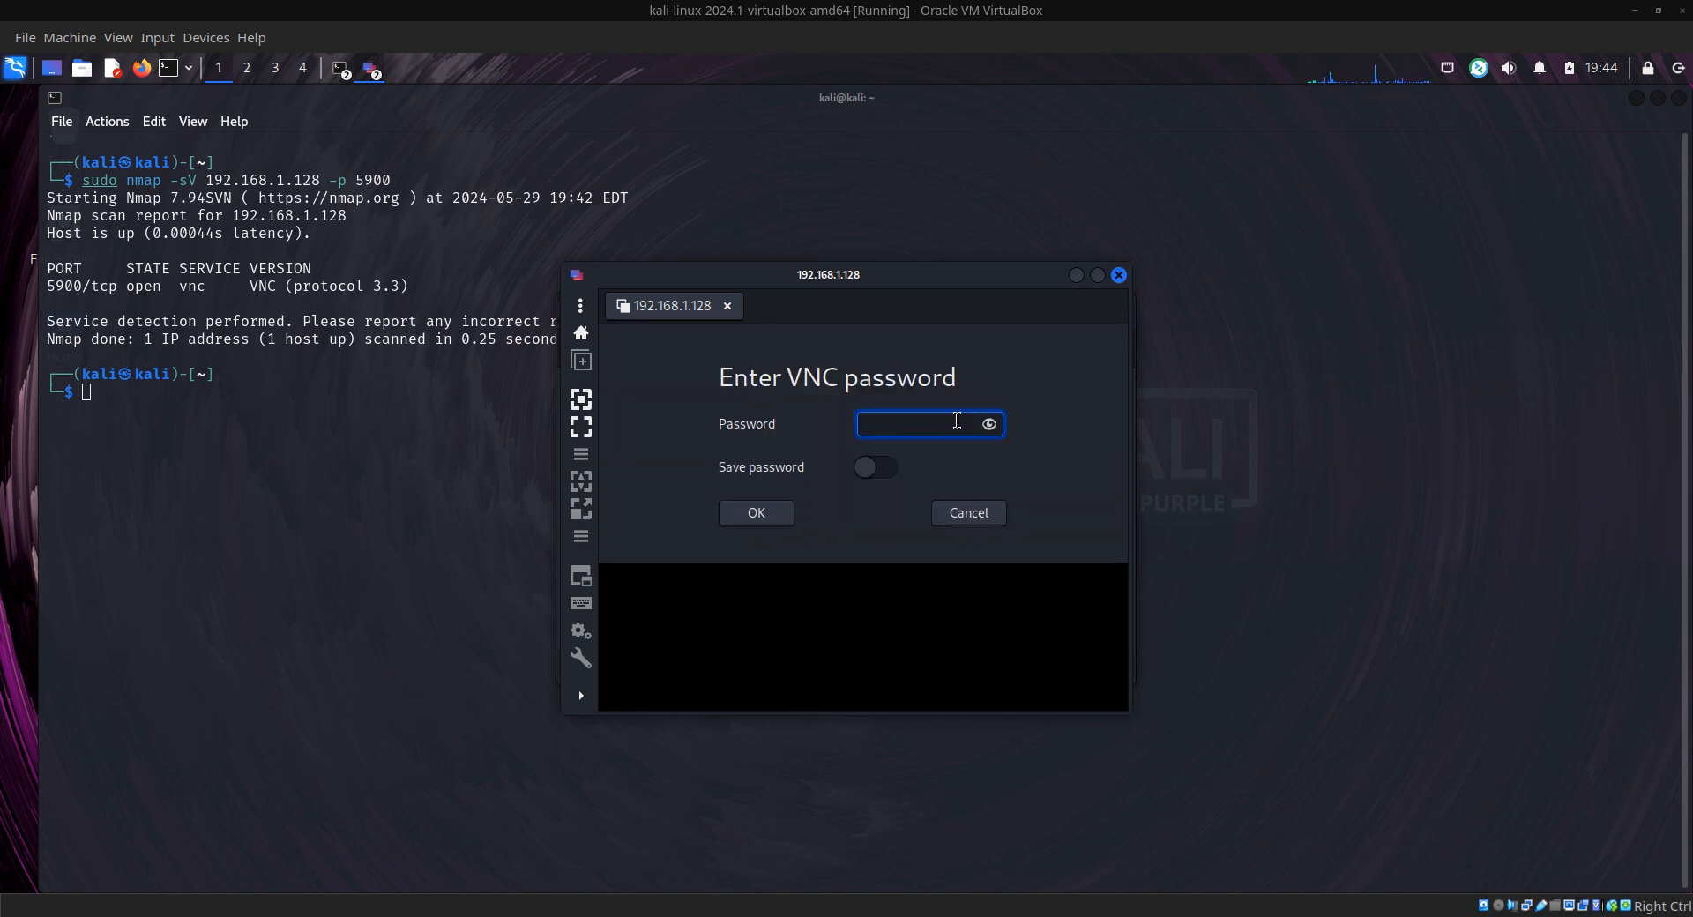
{"action": "mouse_move", "coordinate": [1118, 275]}
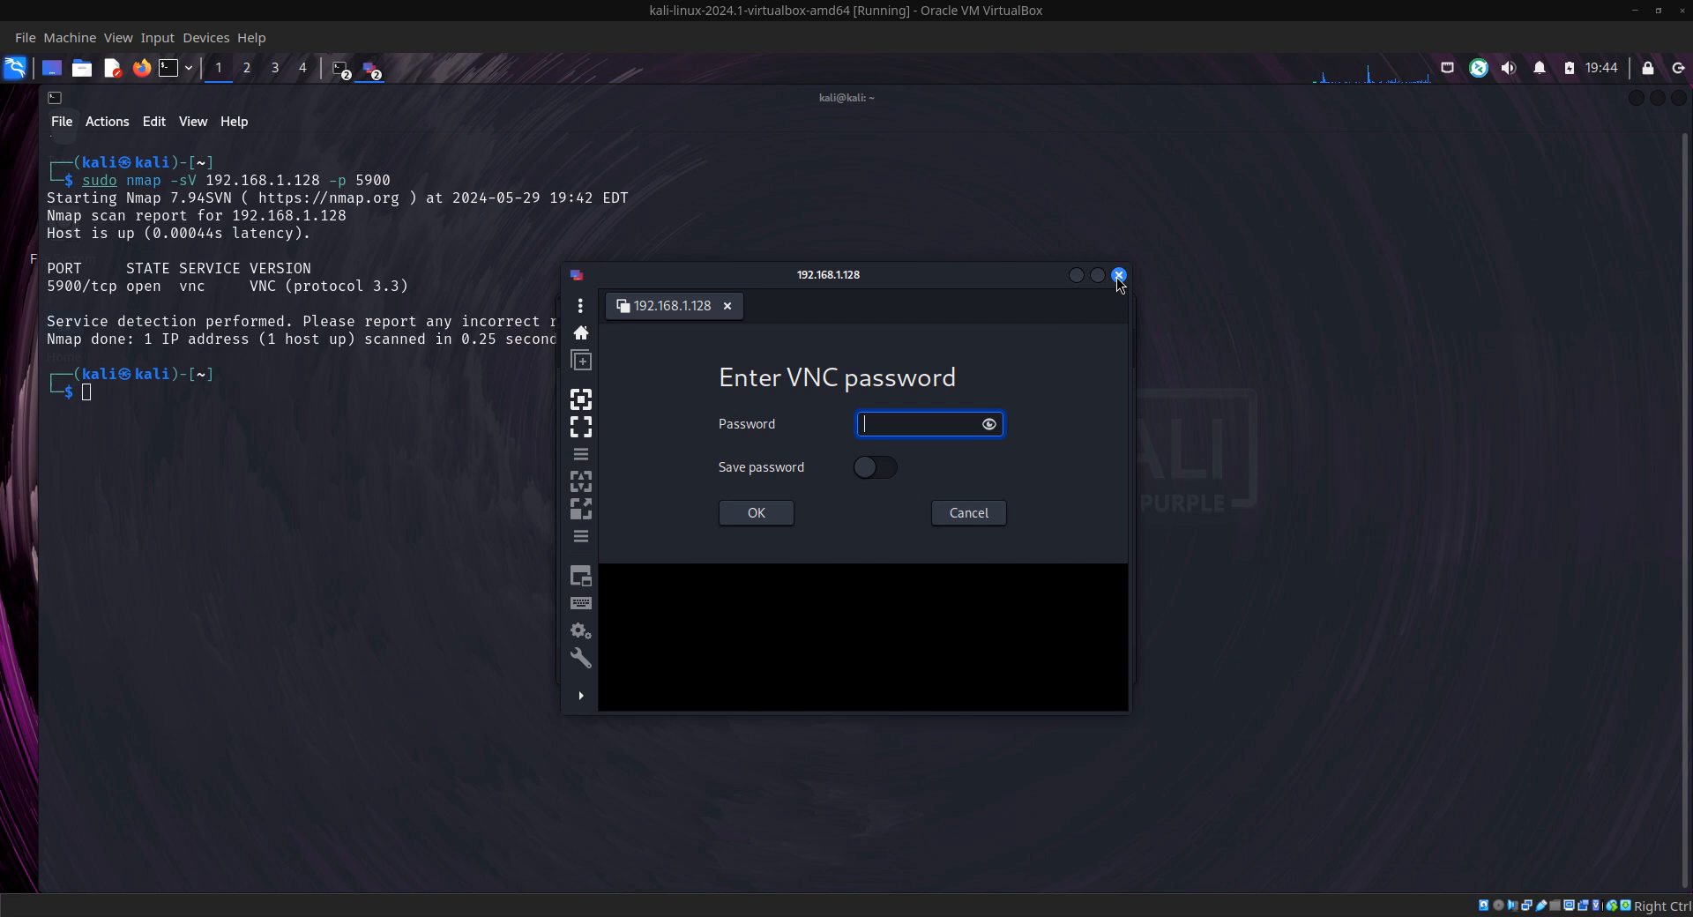
{"action": "left_click", "coordinate": [1118, 275]}
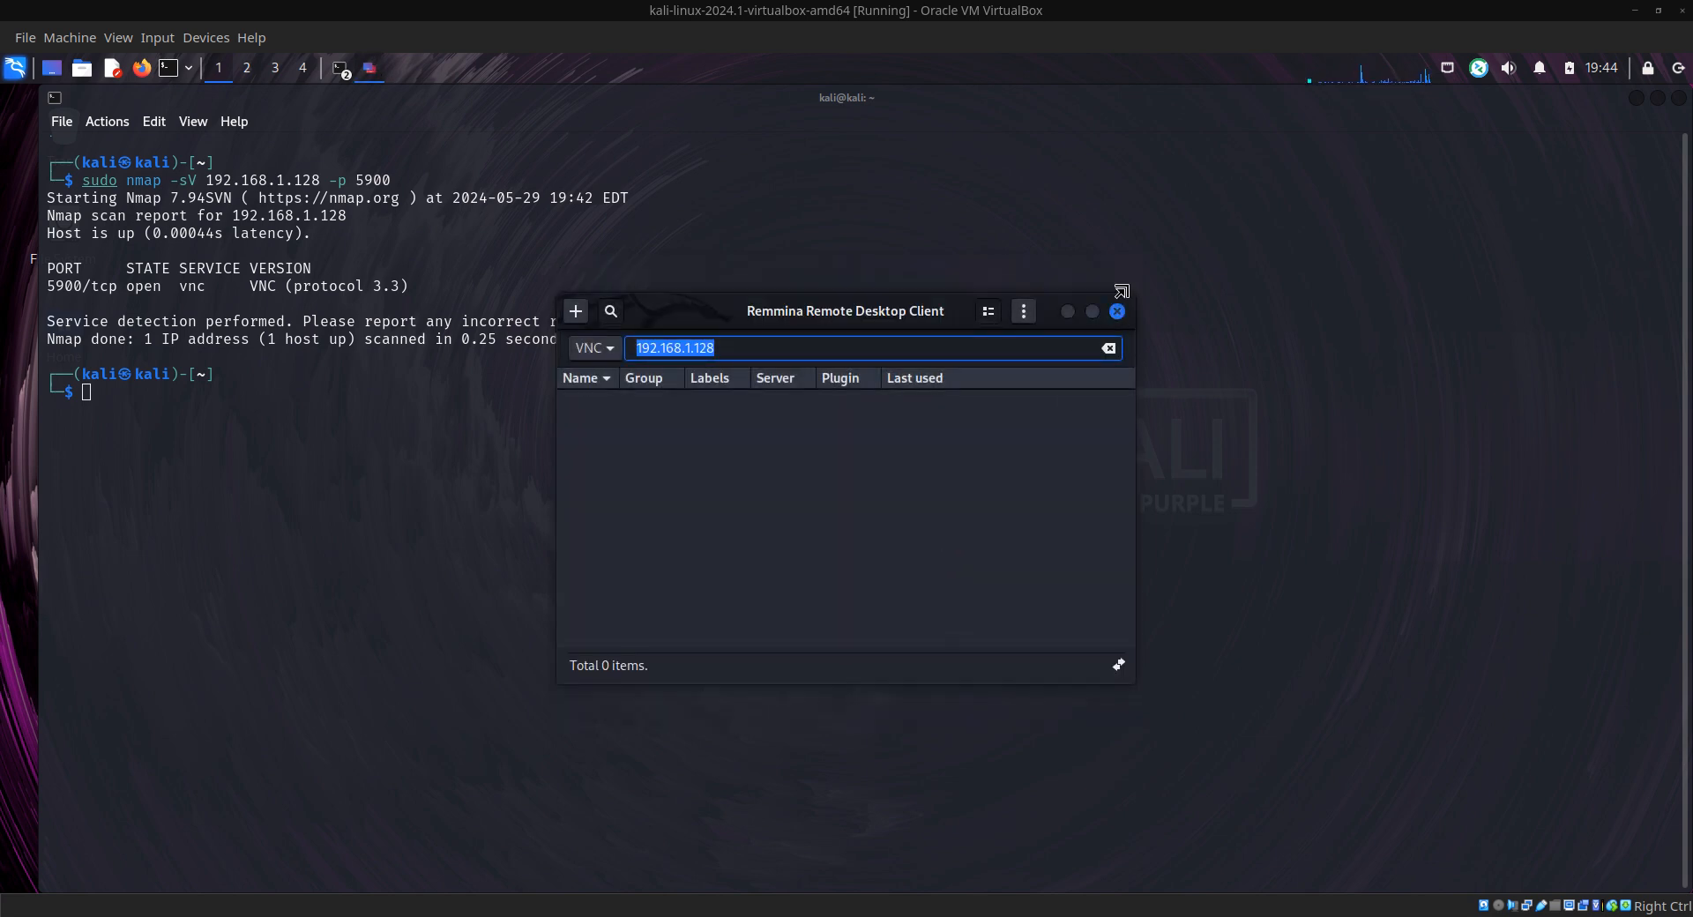
Step: Close Remmina and start msfconsole in the terminal
{"action": "left_click", "coordinate": [1117, 311]}
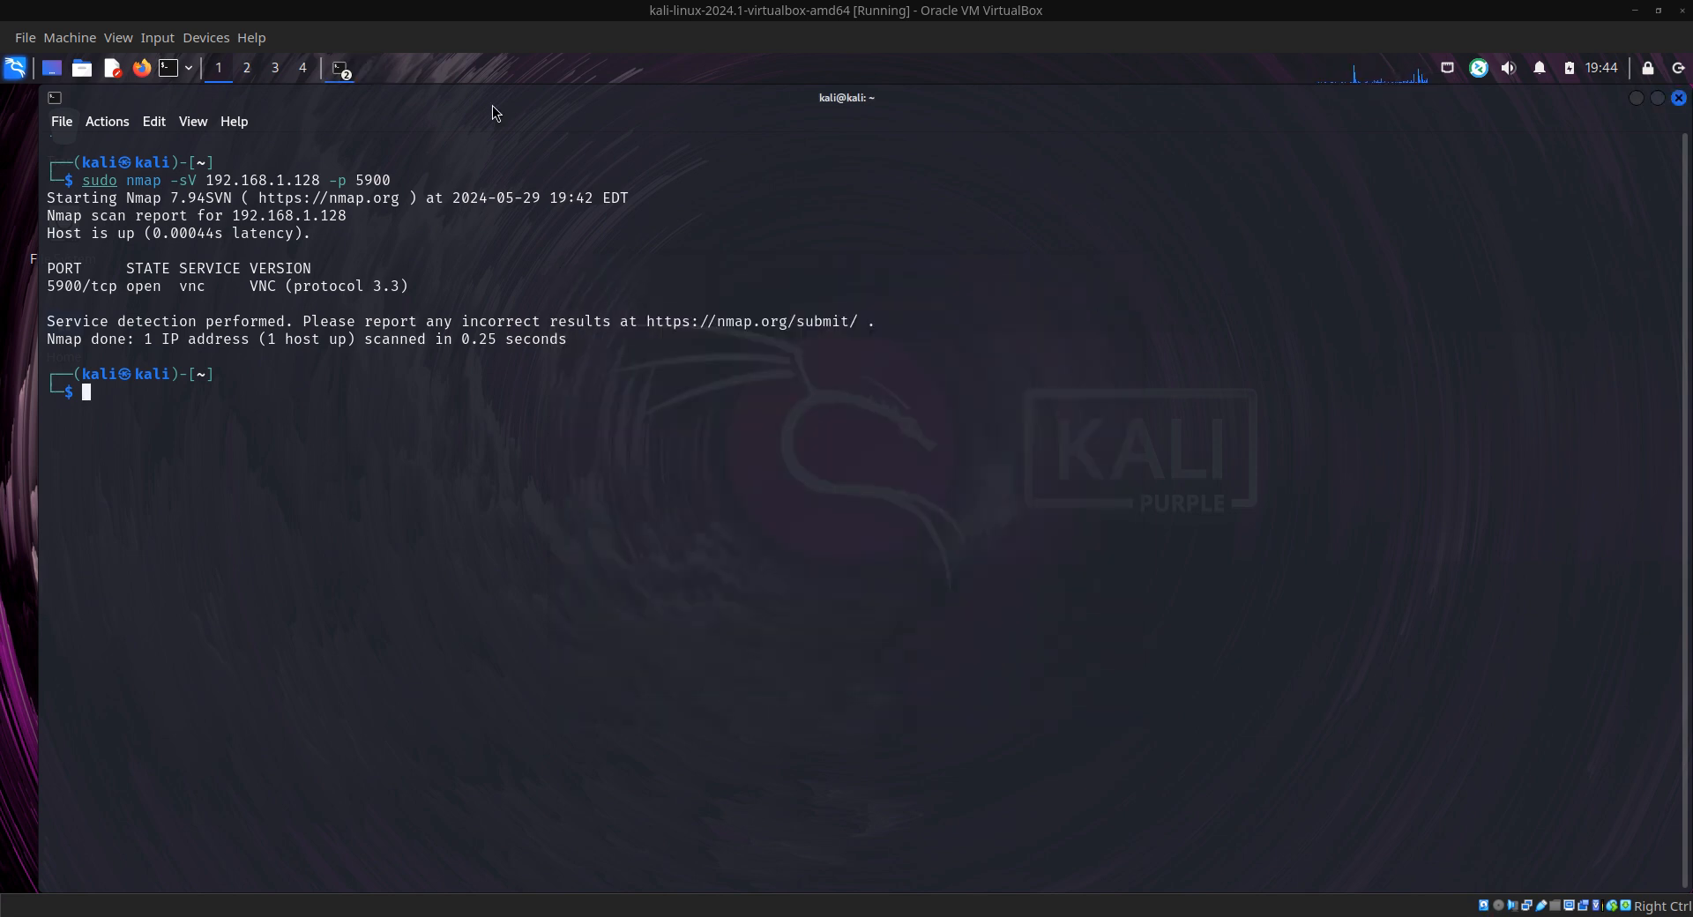
{"action": "type", "text": "msfconsole"}
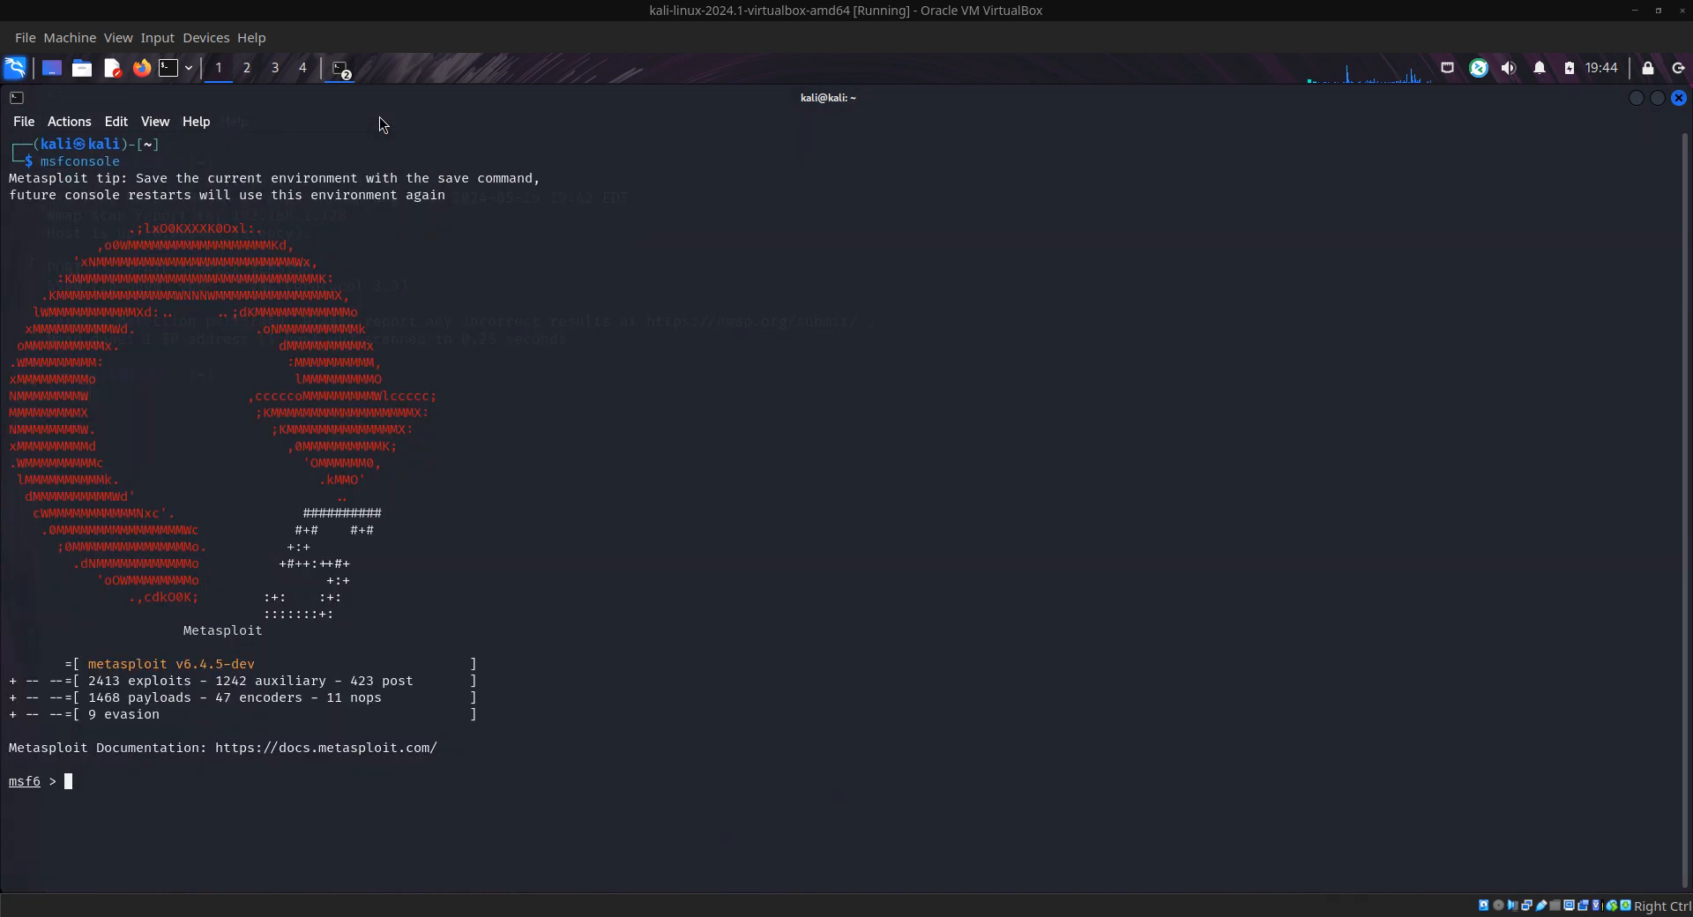
{"action": "mouse_move", "coordinate": [229, 776]}
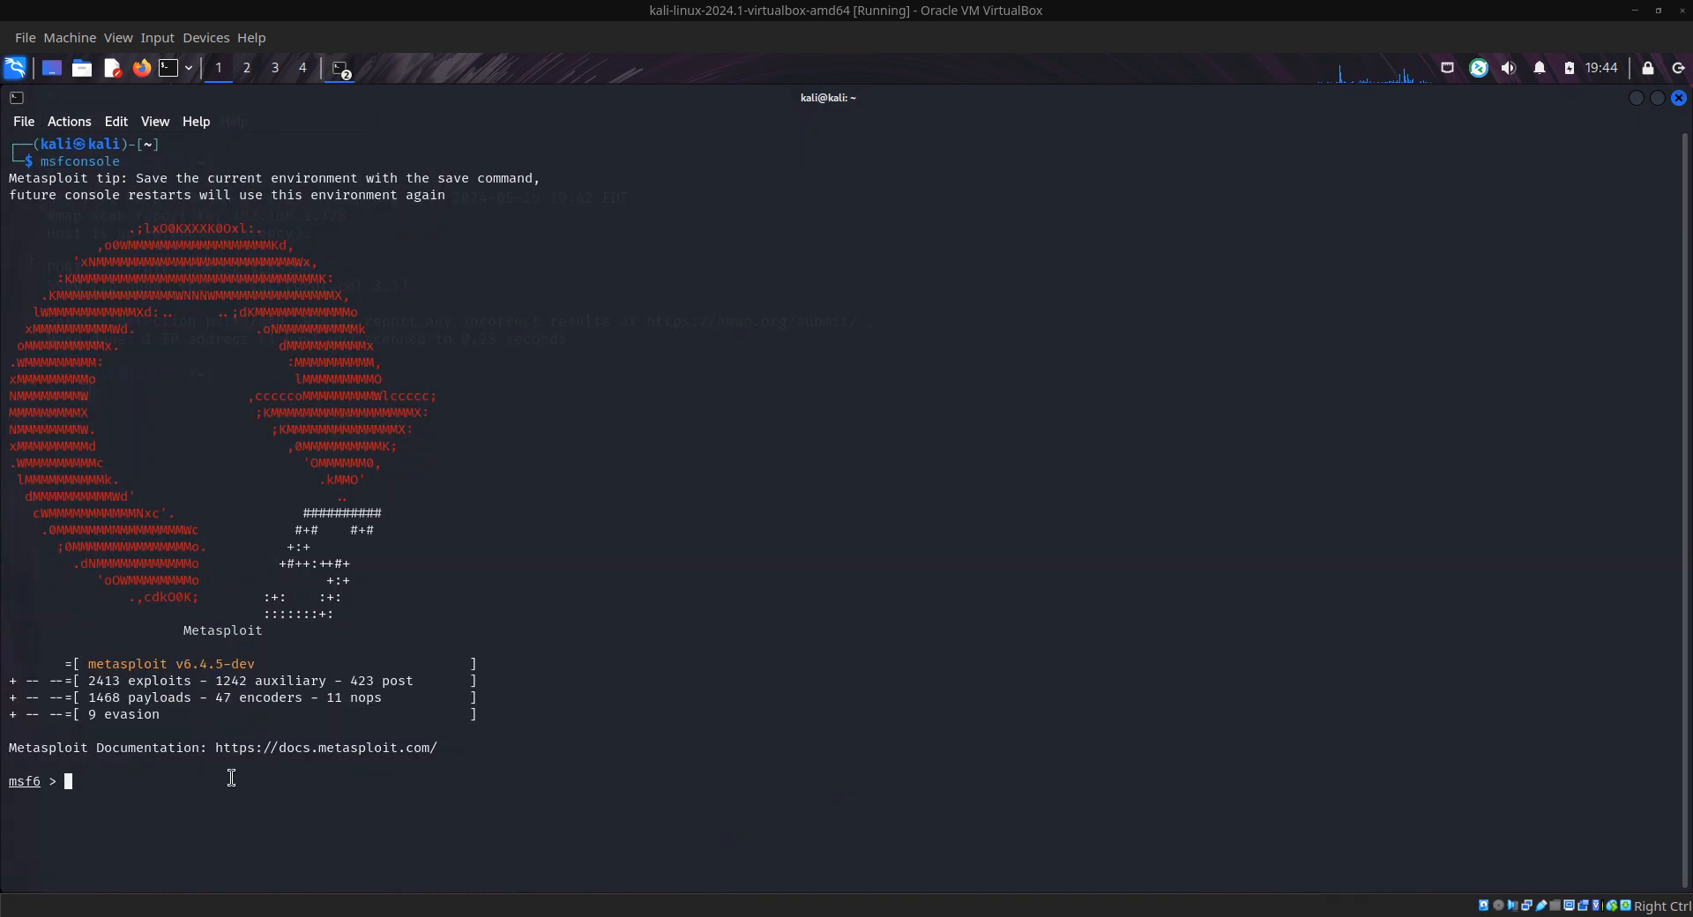
{"action": "mouse_move", "coordinate": [178, 517]}
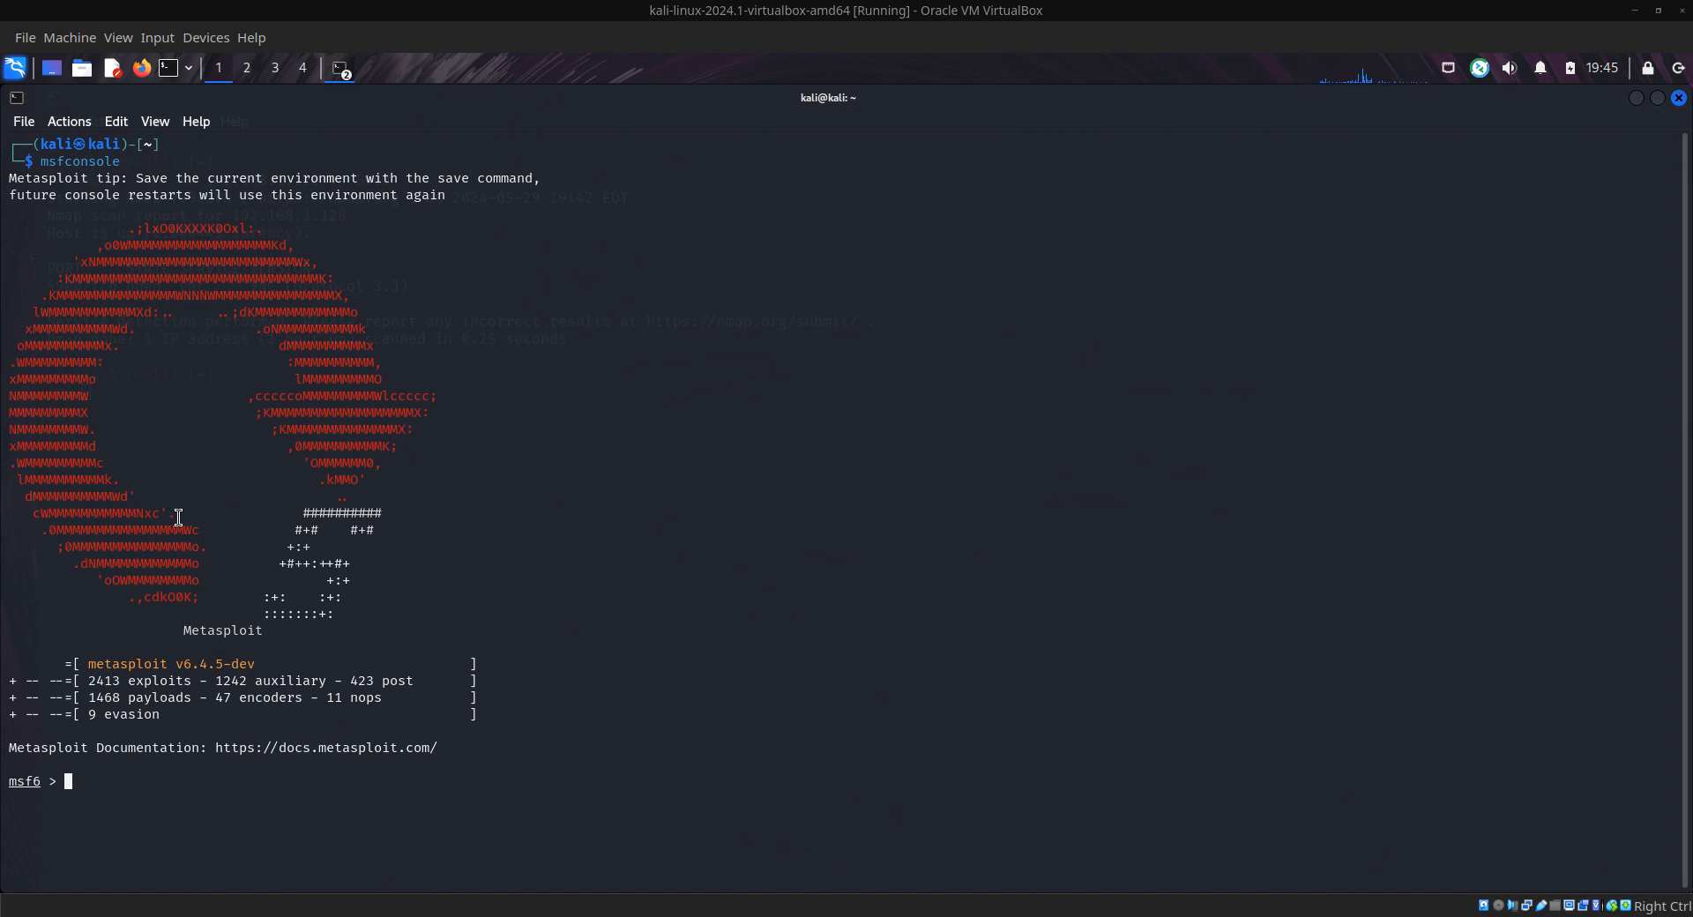
Step: Search Metasploit for vnc_login, finding the VNC Authentication Scanner module
{"action": "type", "text": "search"}
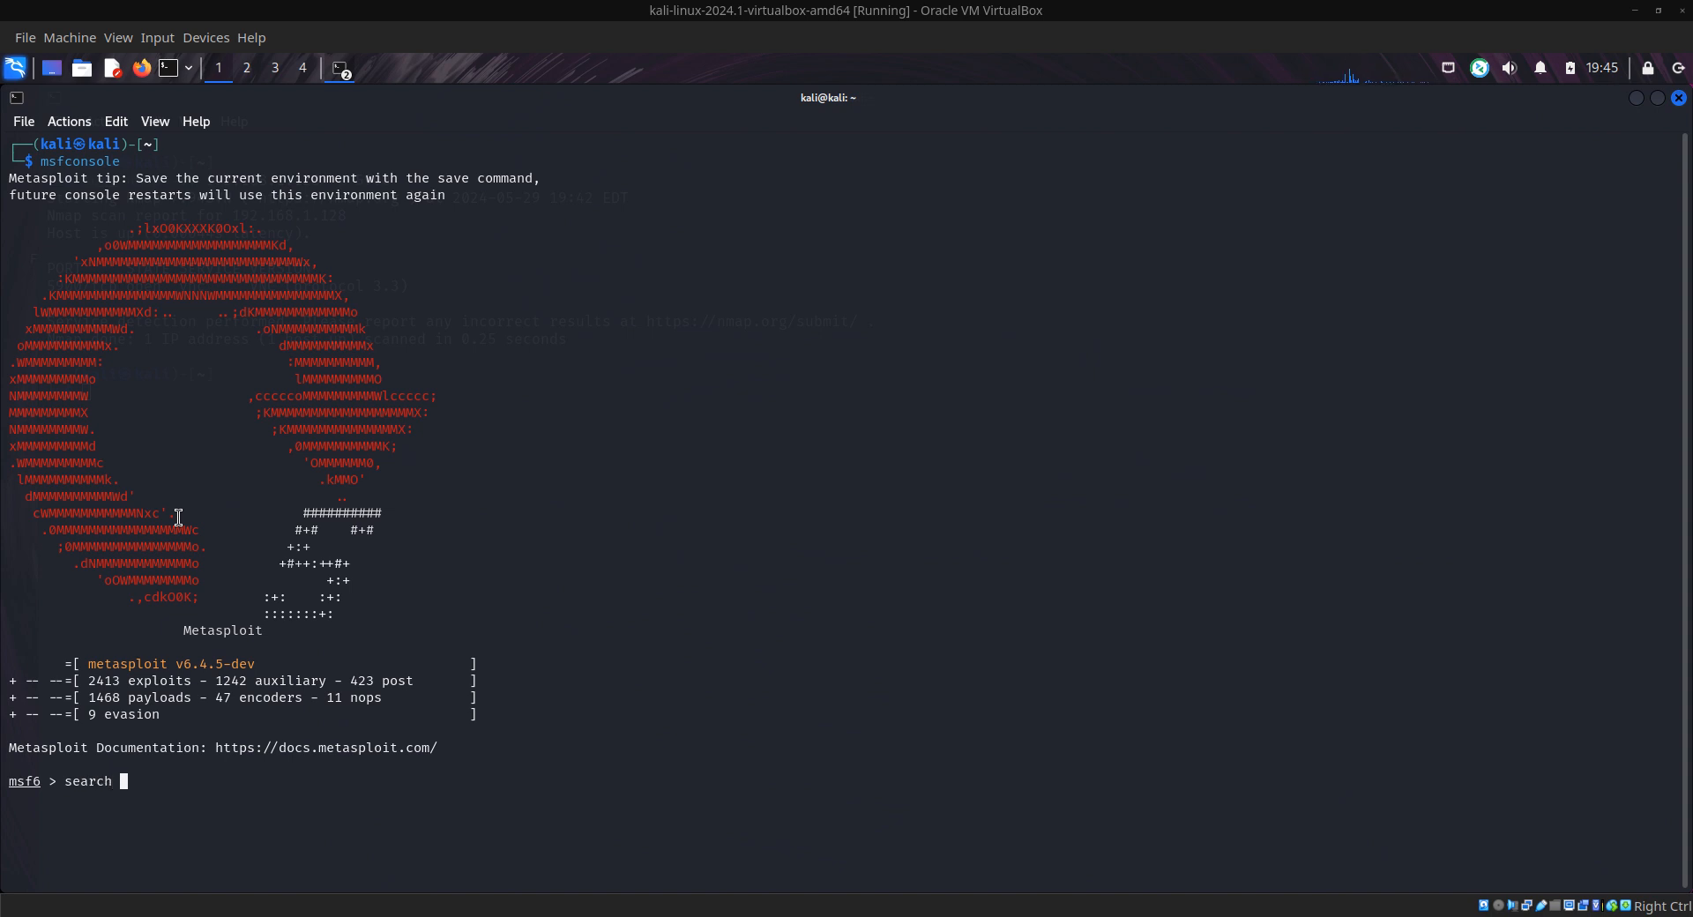
{"action": "type", "text": "vnc"}
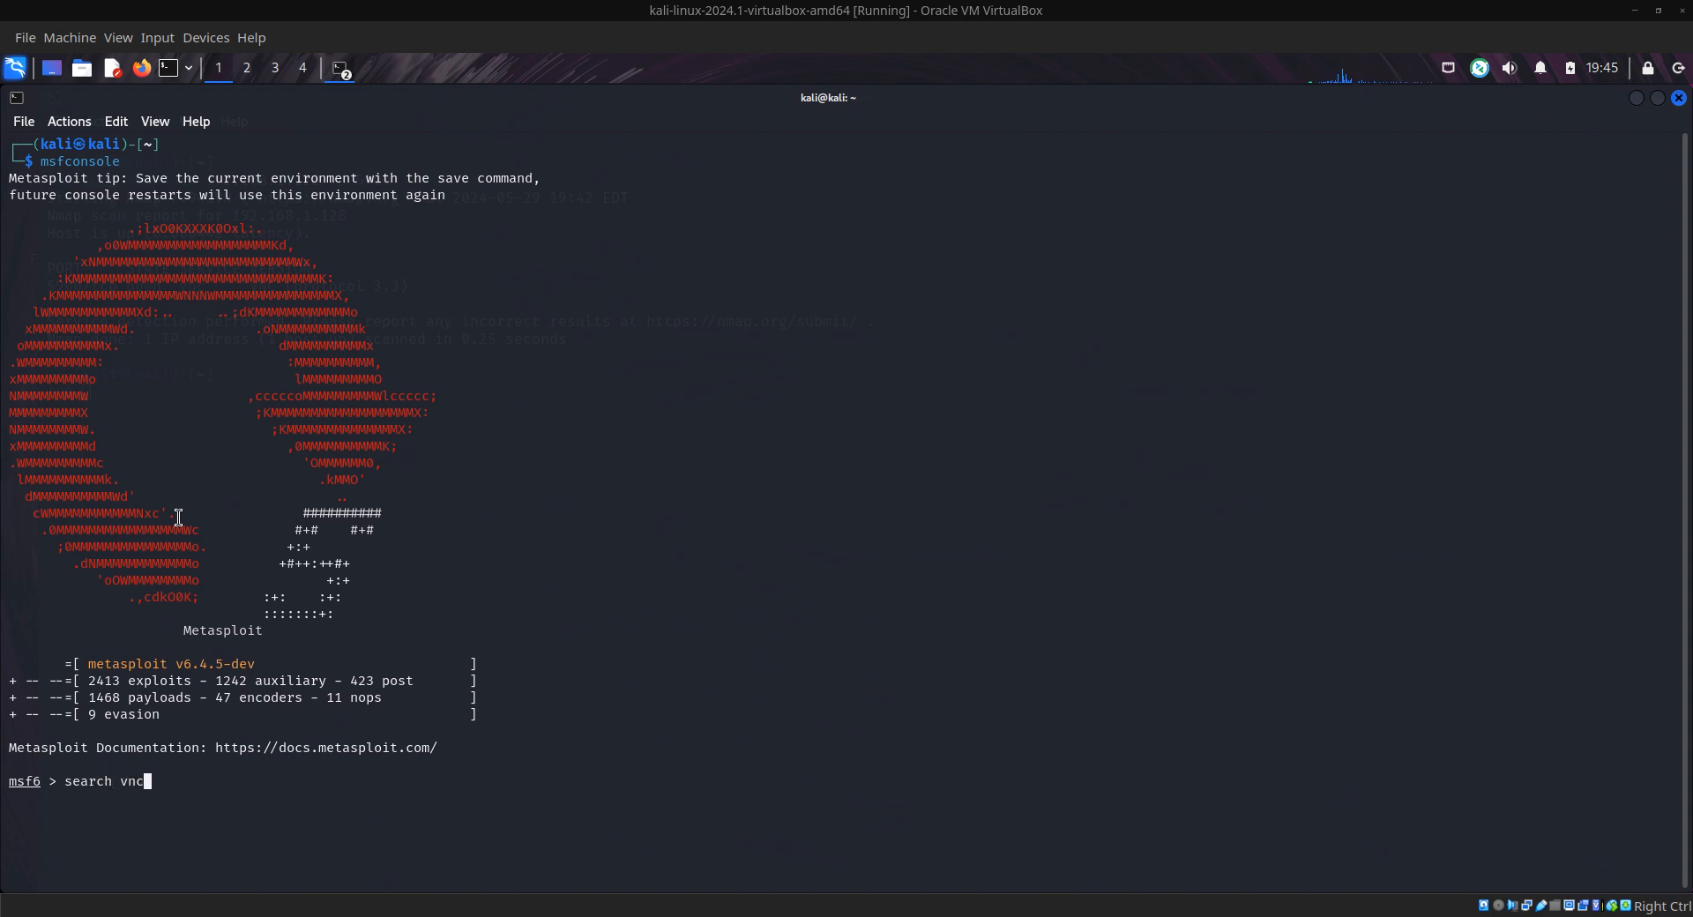
{"action": "type", "text": "_login"}
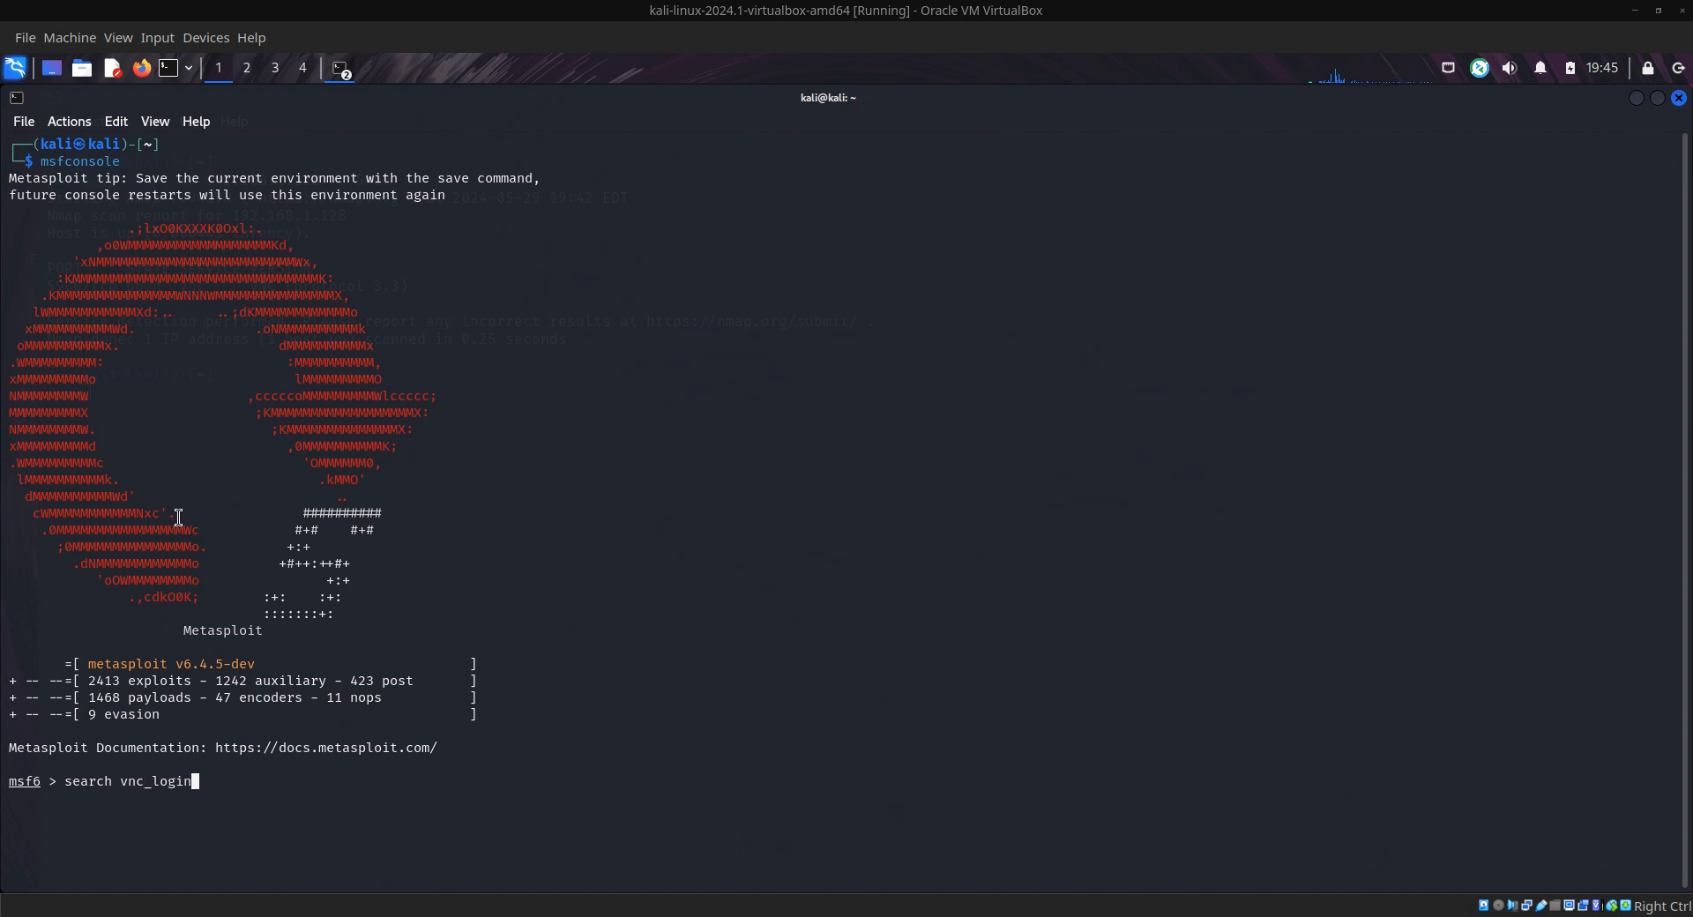
{"action": "key", "text": "Return"}
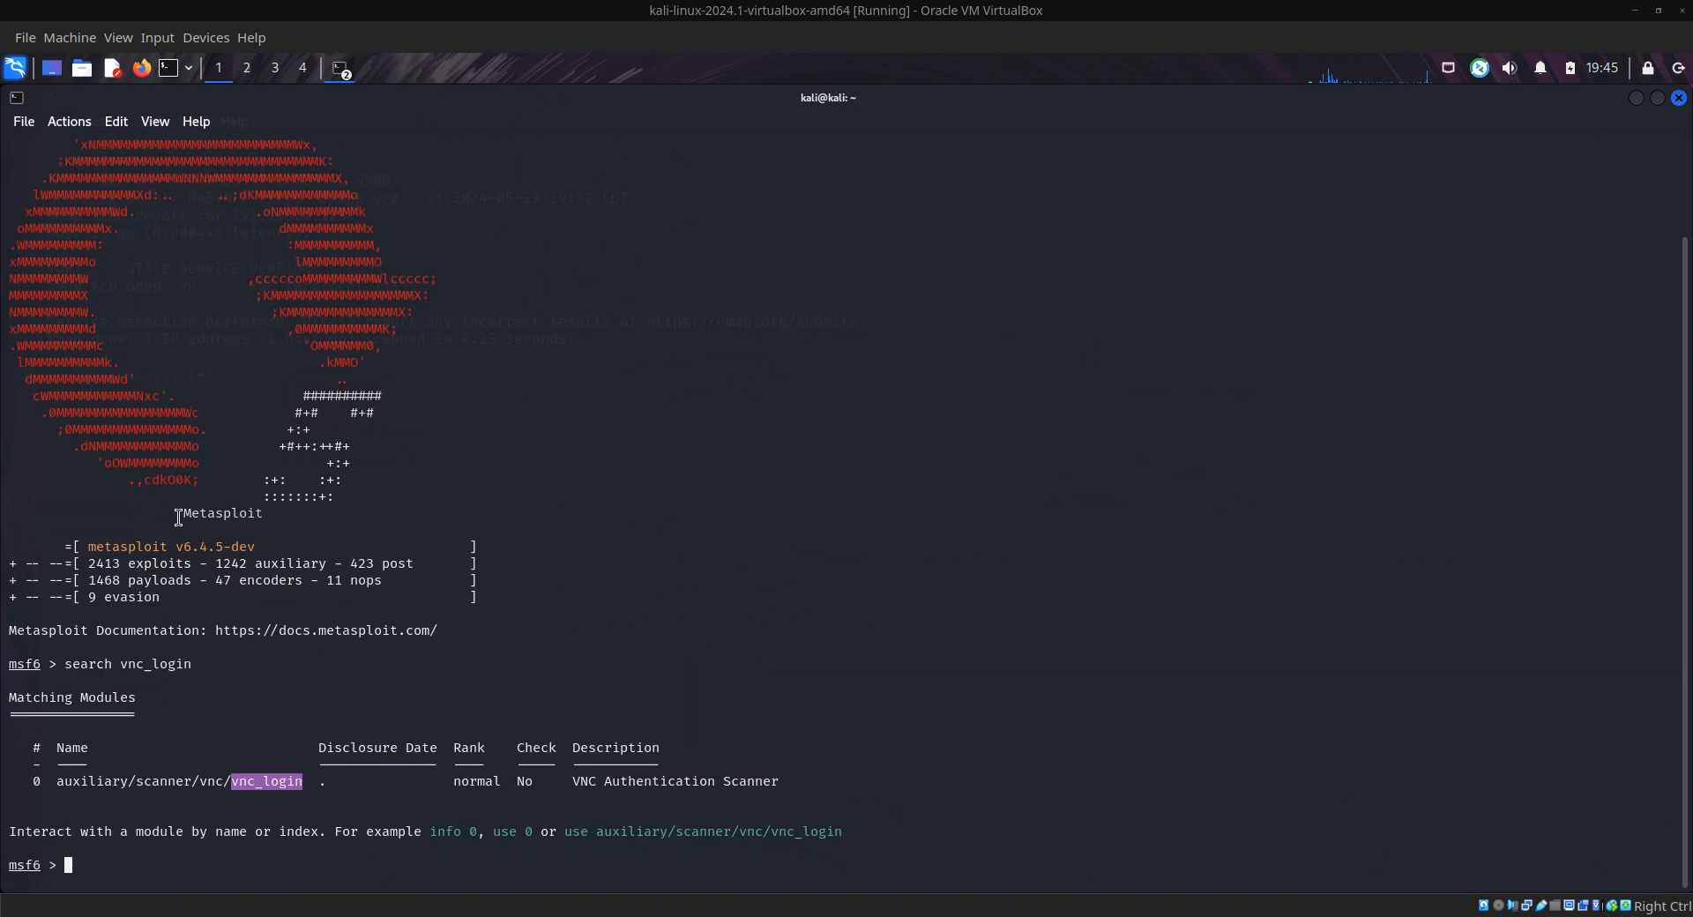
{"action": "mouse_move", "coordinate": [57, 781]}
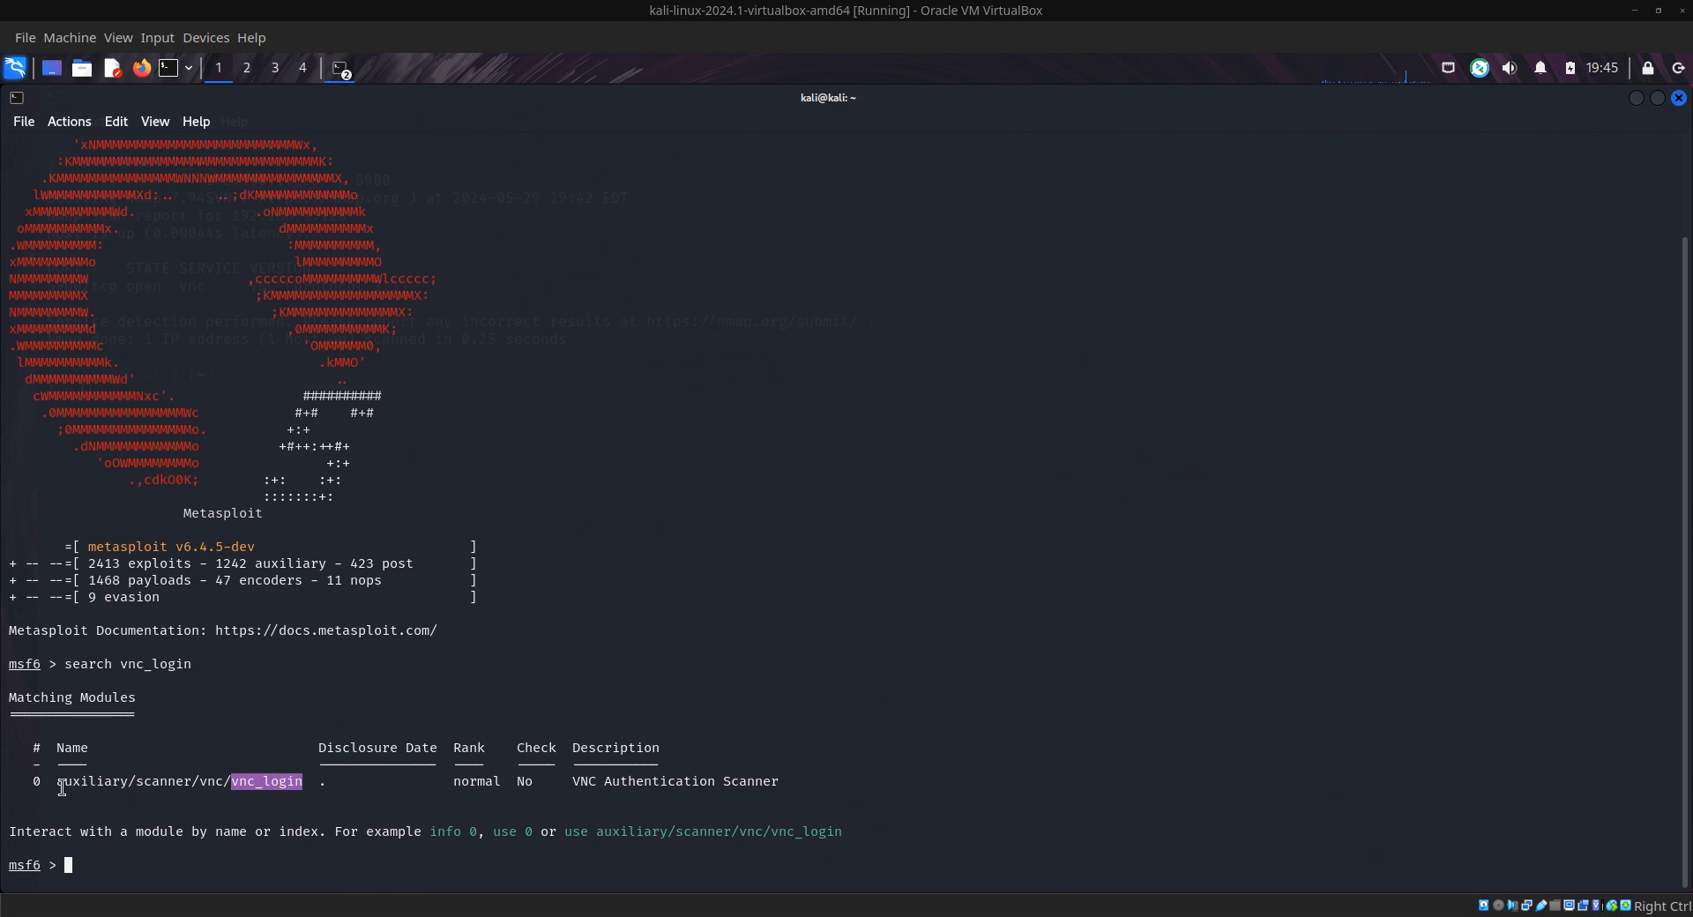
{"action": "mouse_move", "coordinate": [228, 790]}
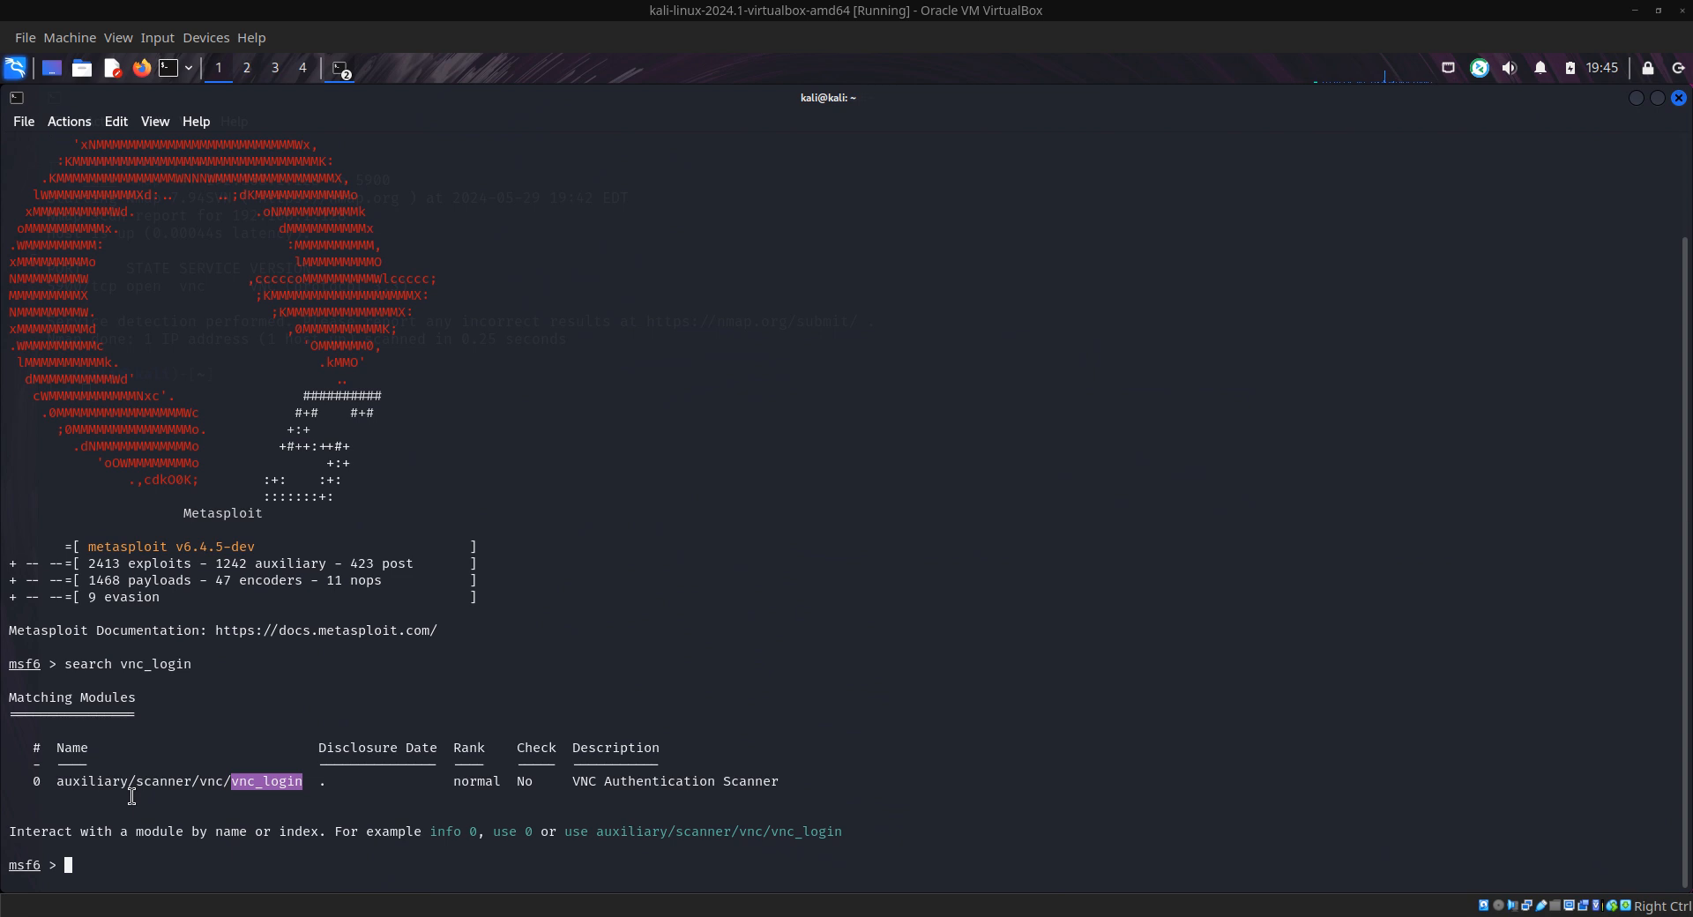
{"action": "mouse_move", "coordinate": [333, 670]}
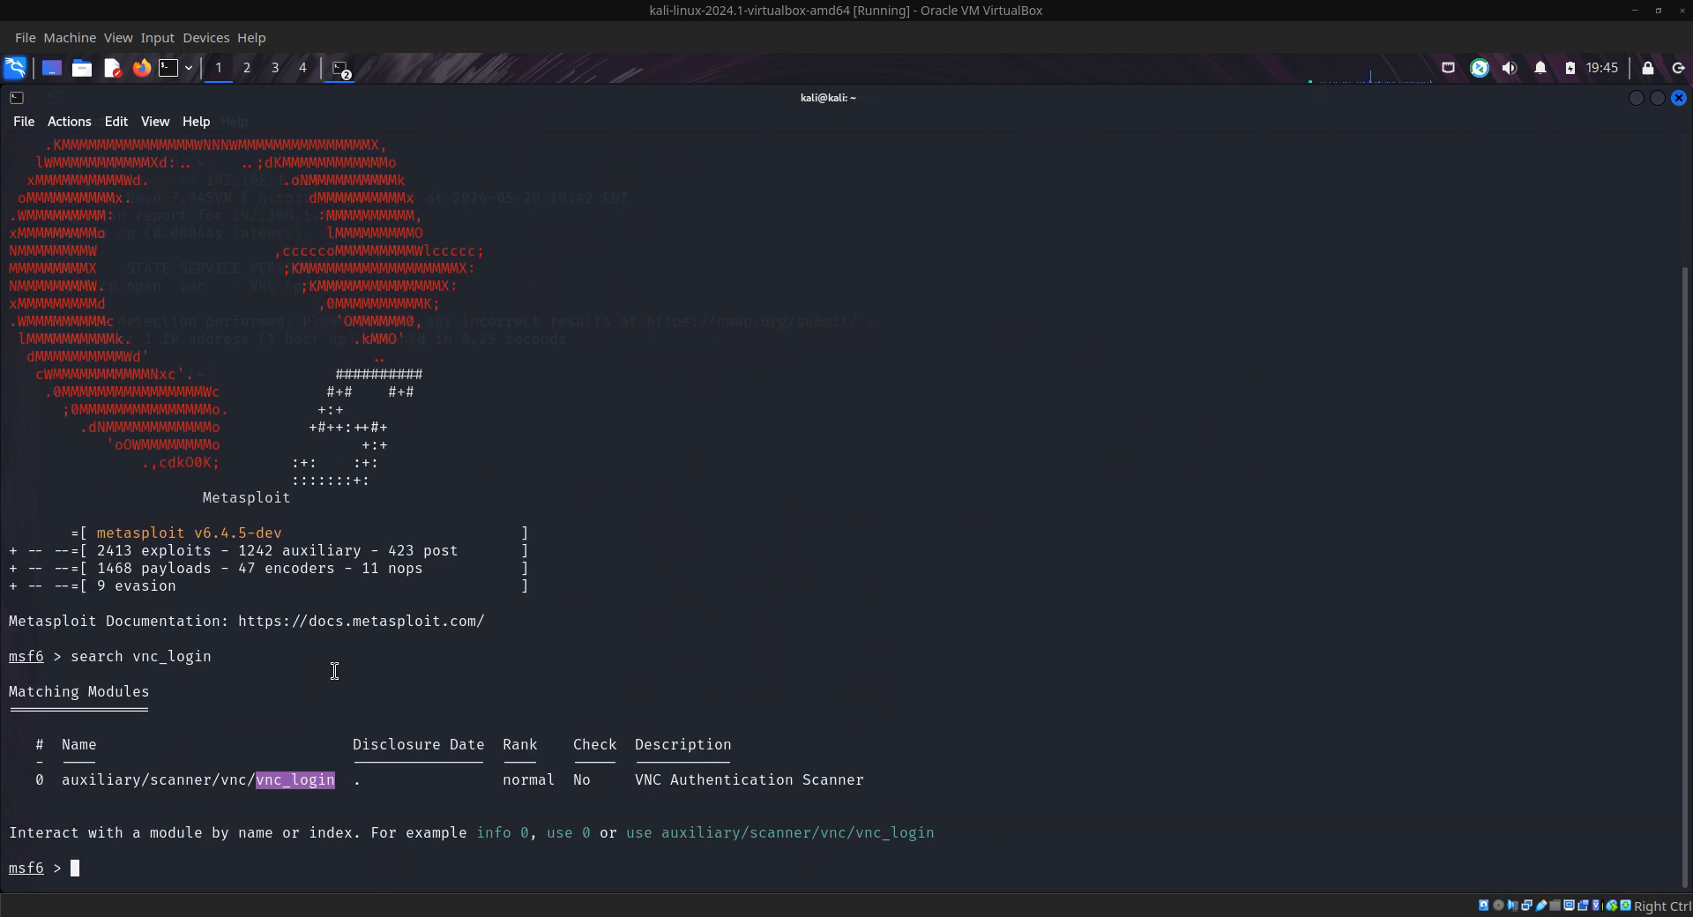
{"action": "mouse_move", "coordinate": [235, 860]}
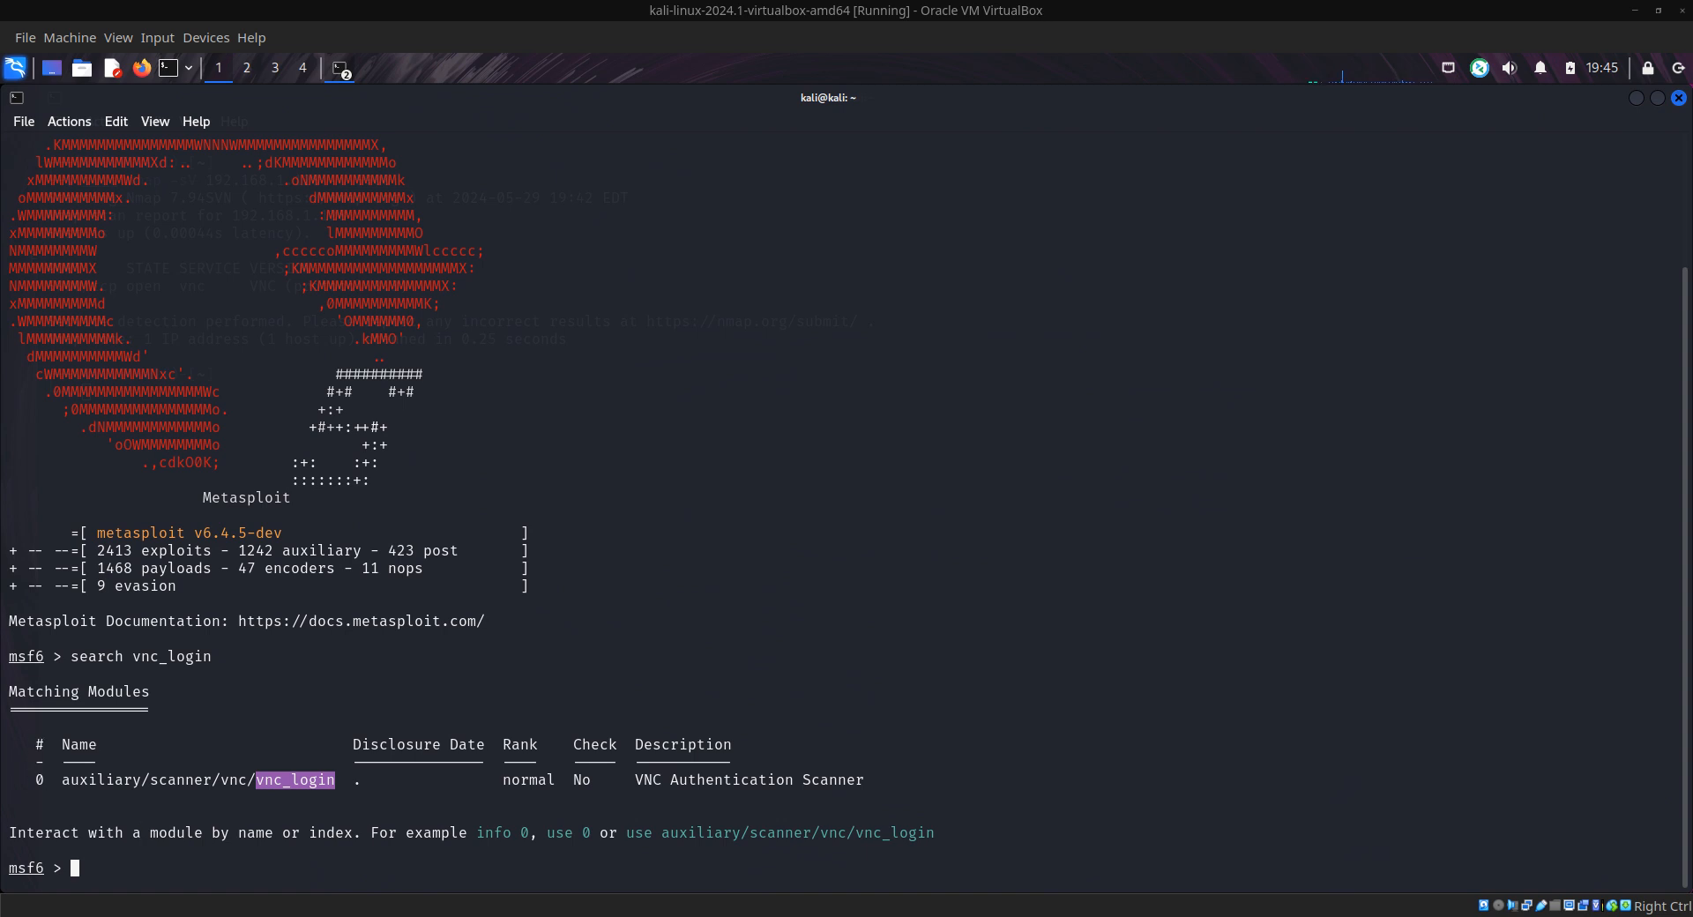
Step: Load auxiliary/scanner/vnc/vnc_login with 'use 0'
{"action": "type", "text": "use 0"}
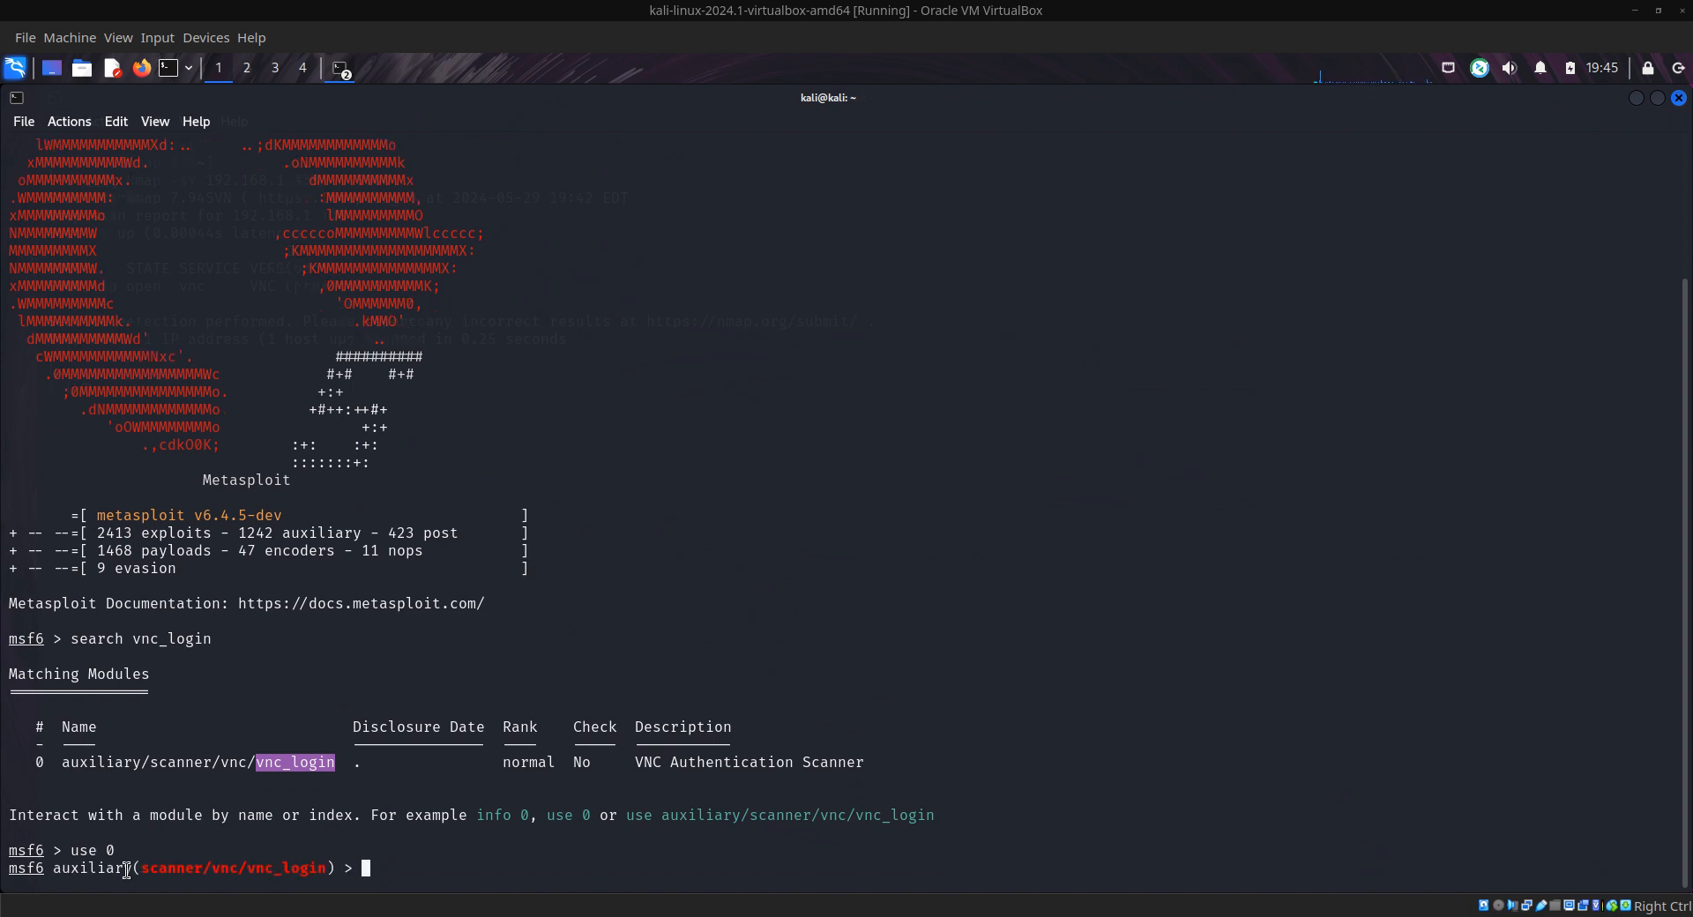
{"action": "mouse_move", "coordinate": [310, 815]}
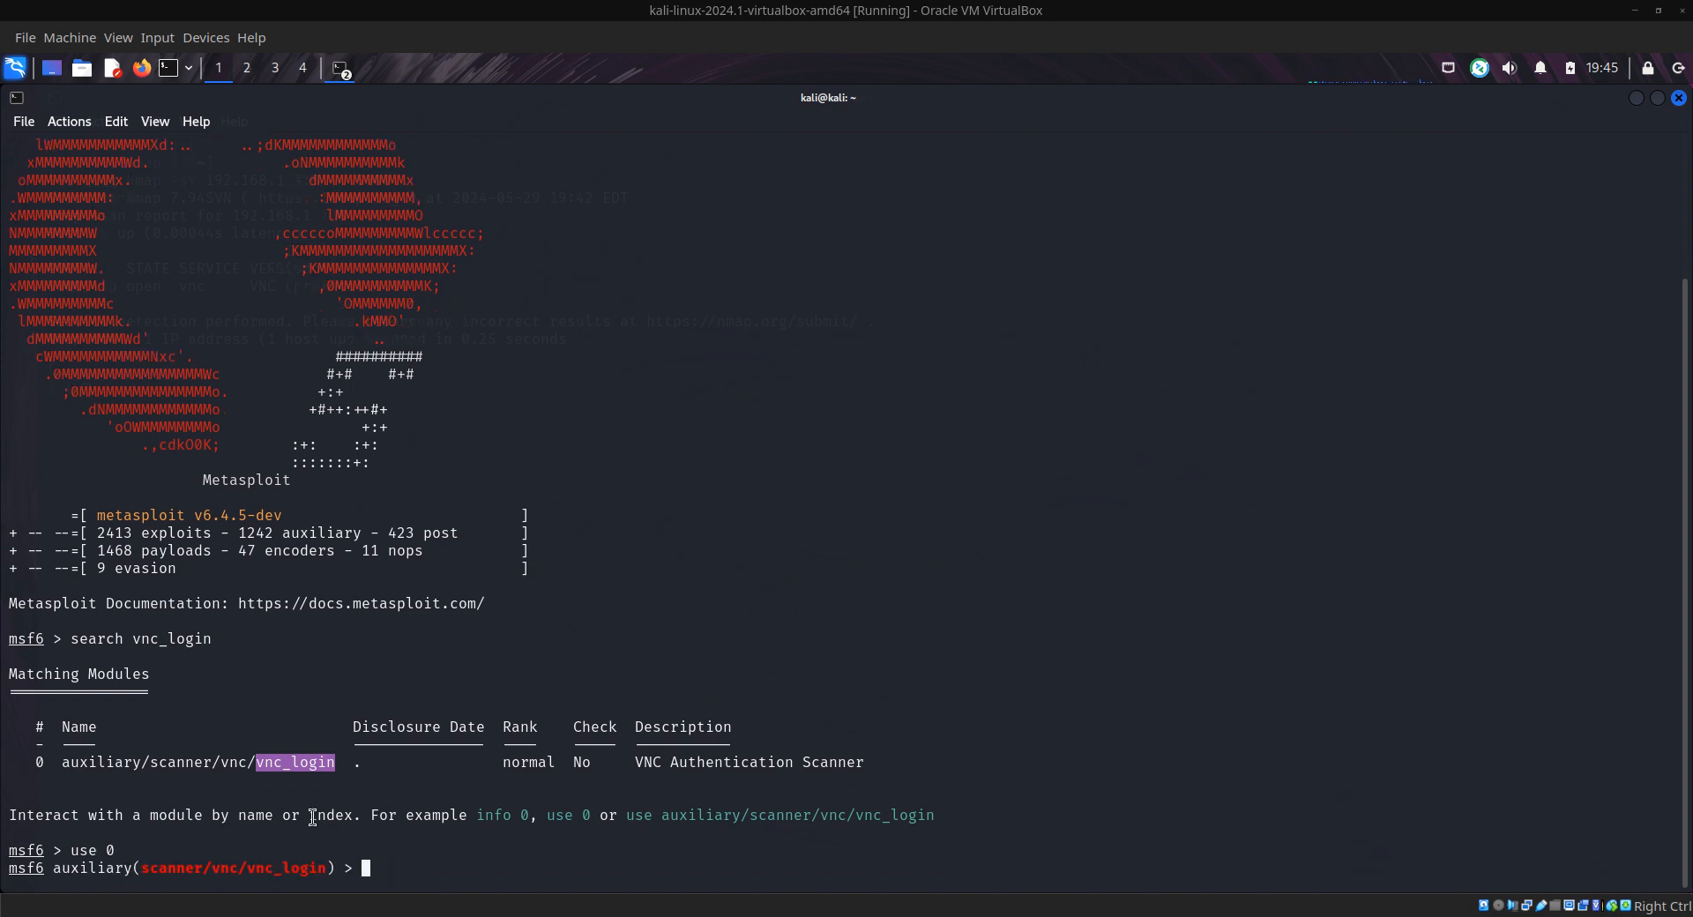
{"action": "type", "text": "use"}
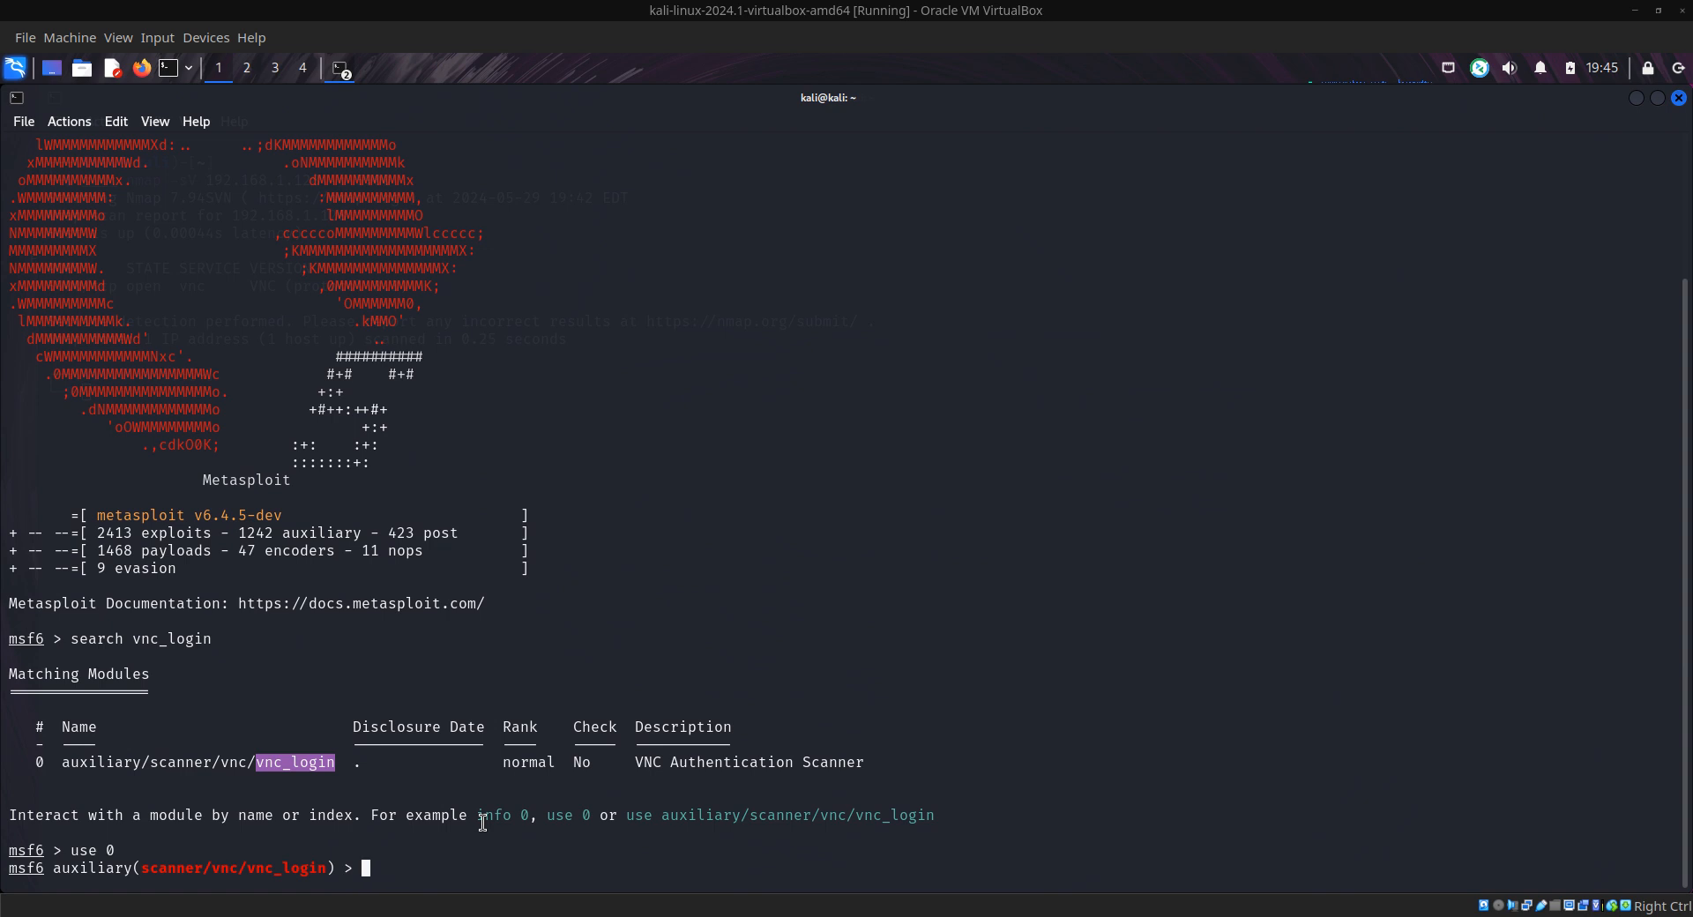
{"action": "mouse_move", "coordinate": [354, 834]}
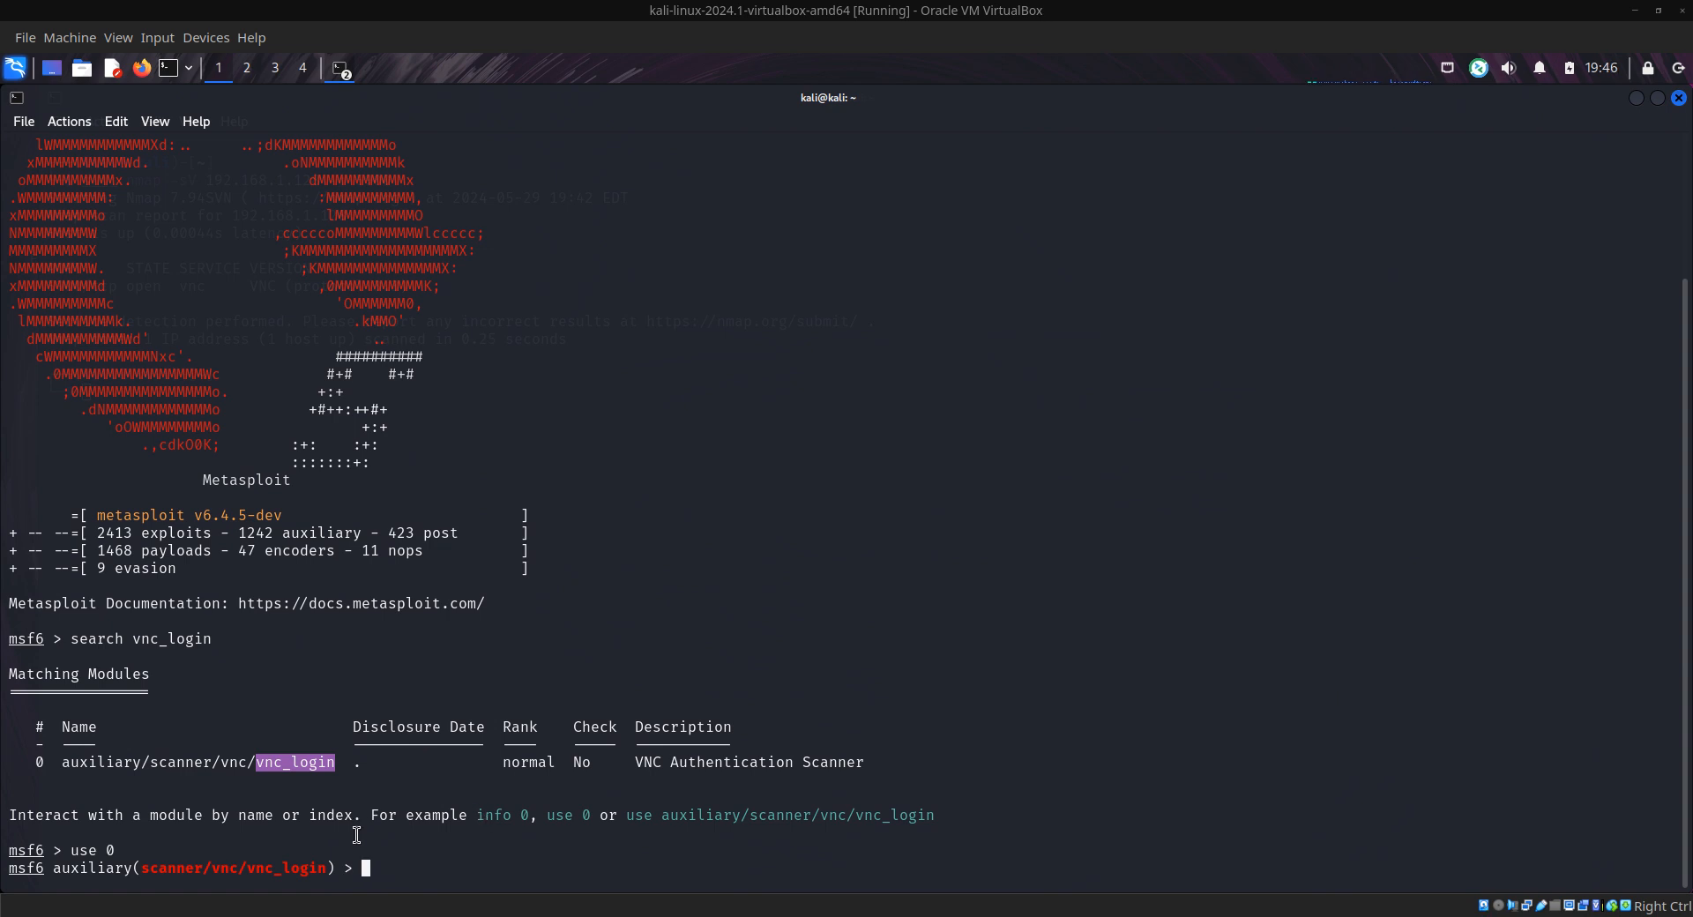
Step: Show the vnc_login module's options, including RHOSTS, RPORT 5900 and PASS_FILE
{"action": "type", "text": "show opti"}
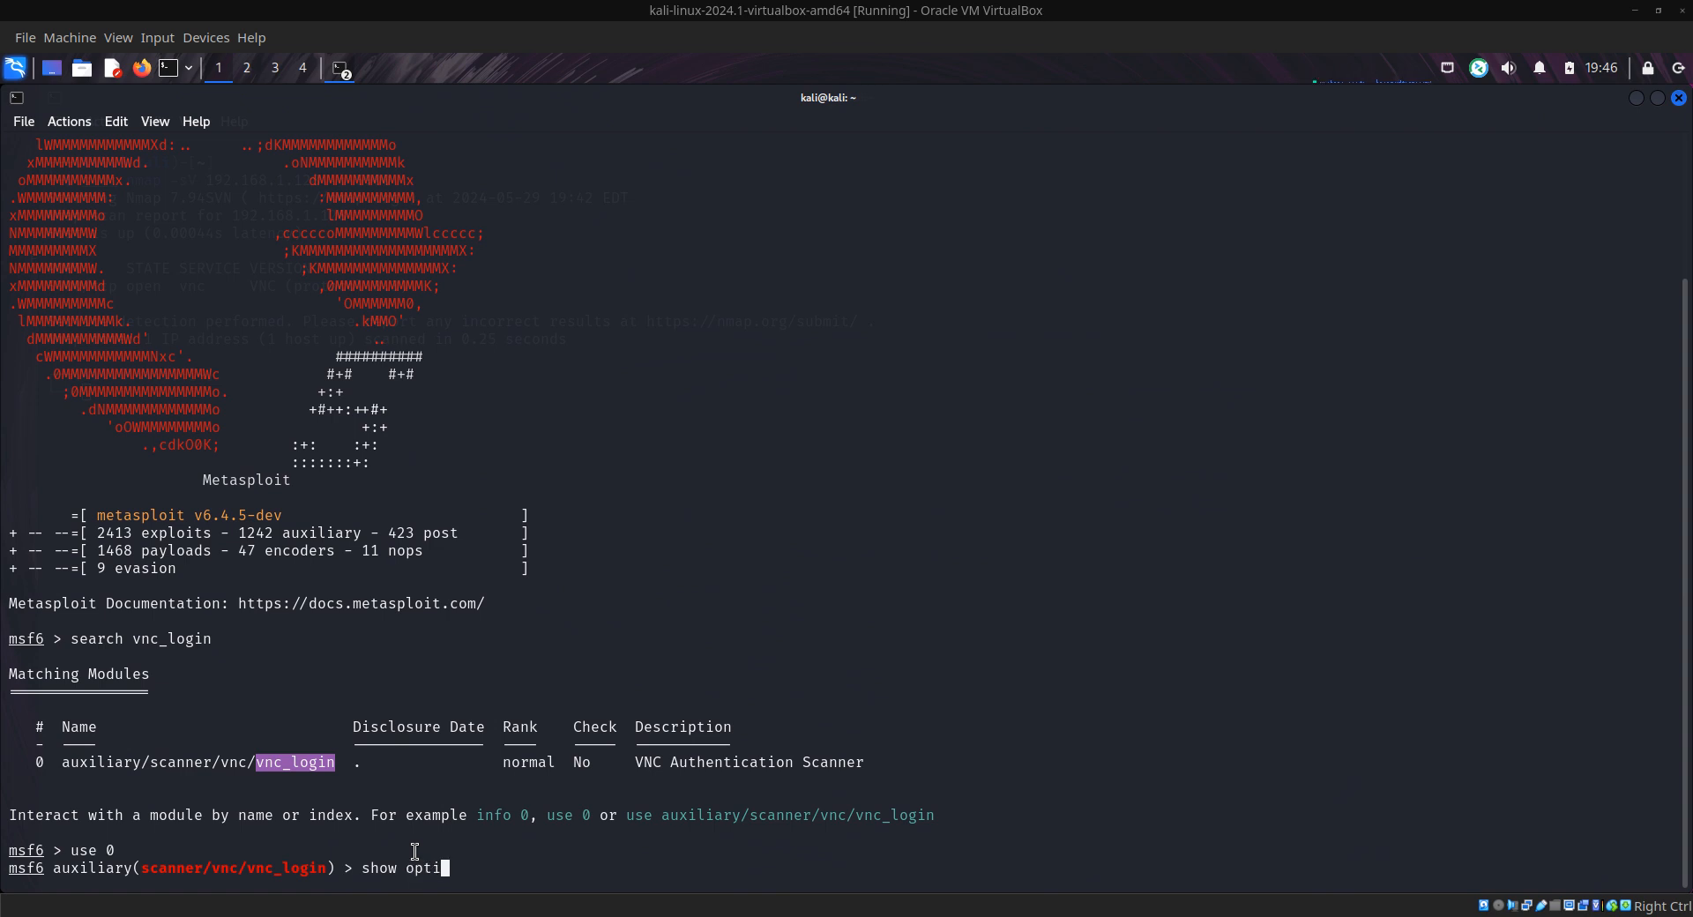
{"action": "key", "text": "Return"}
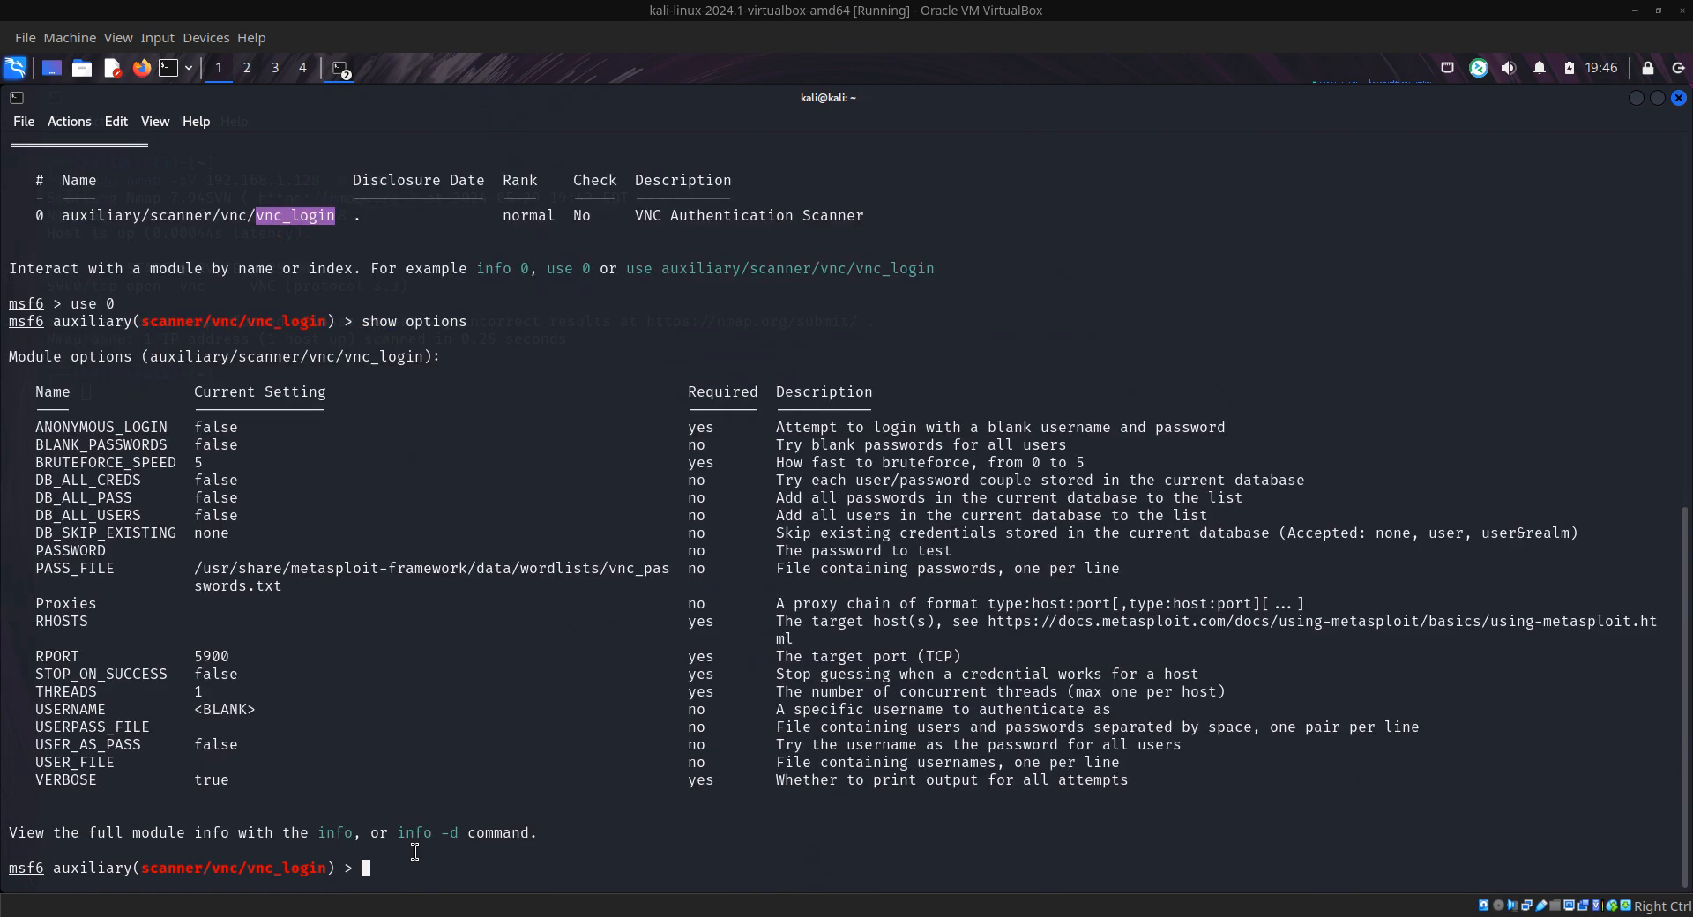
{"action": "mouse_move", "coordinate": [464, 847]}
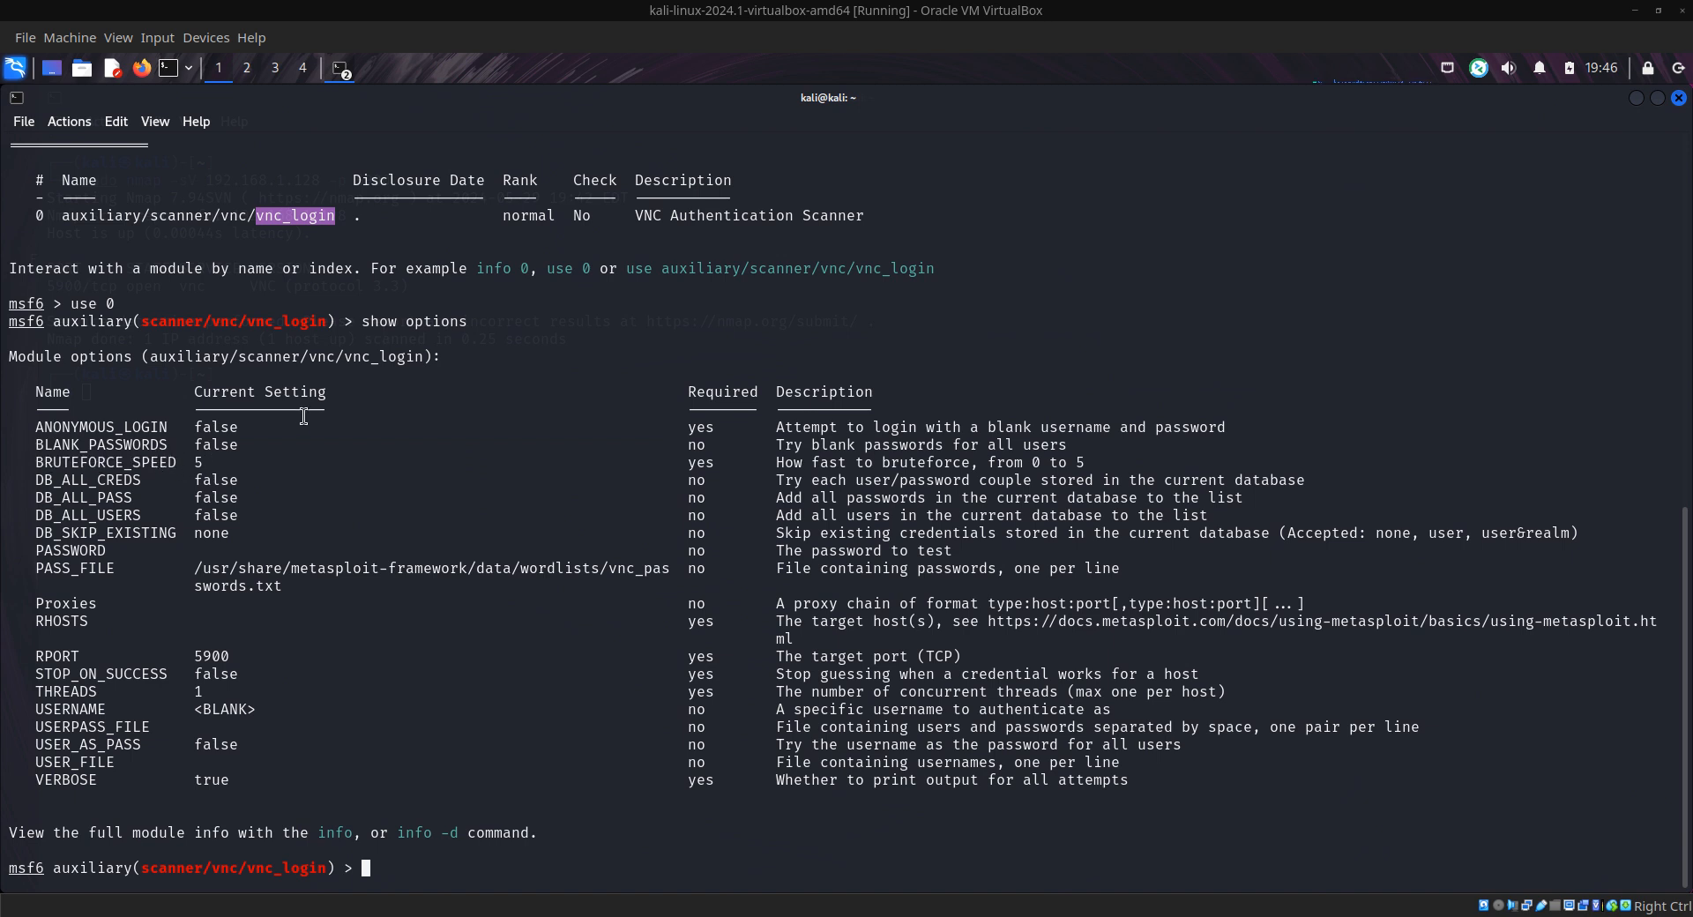
{"action": "mouse_move", "coordinate": [149, 462]}
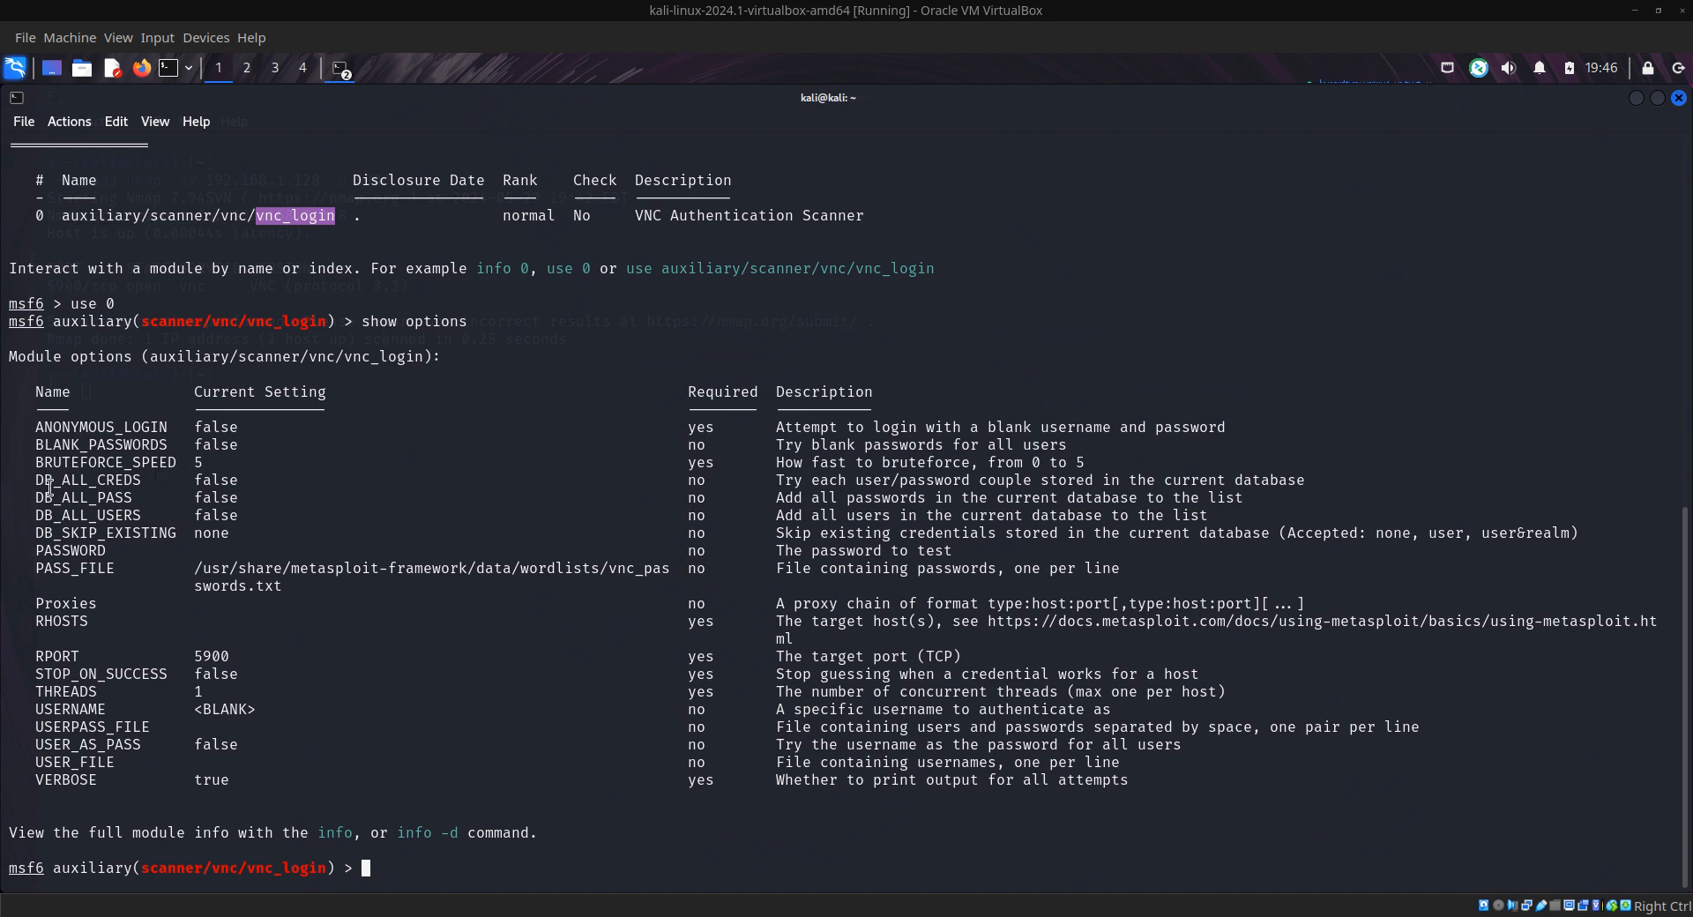
{"action": "mouse_move", "coordinate": [201, 522]}
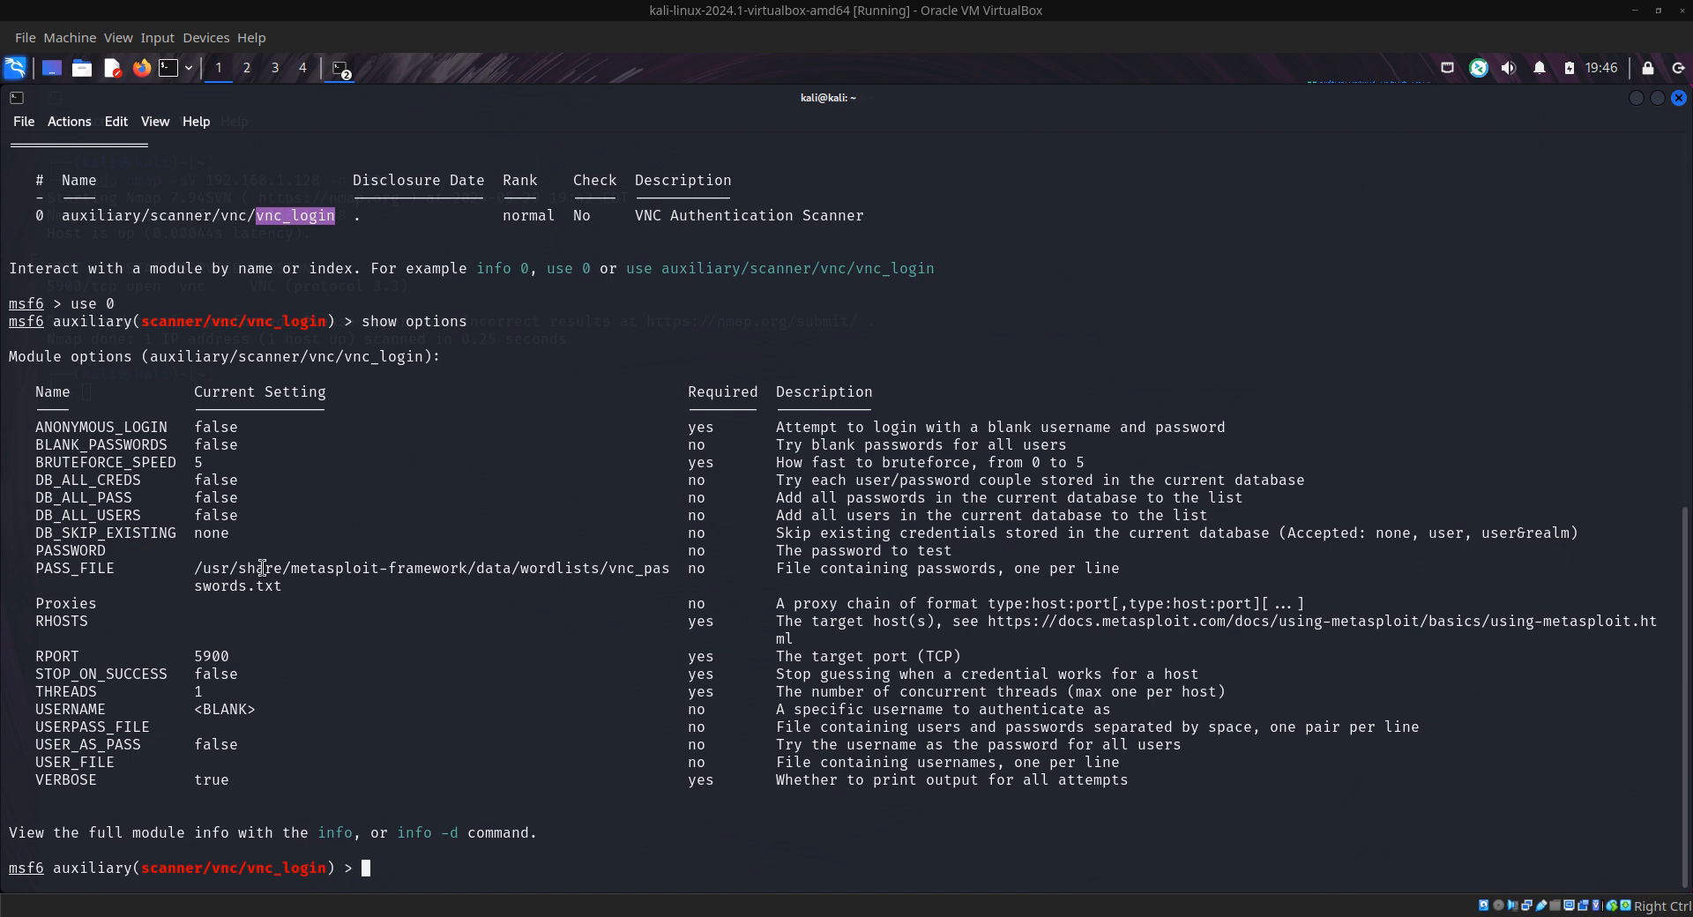
{"action": "mouse_move", "coordinate": [215, 561]}
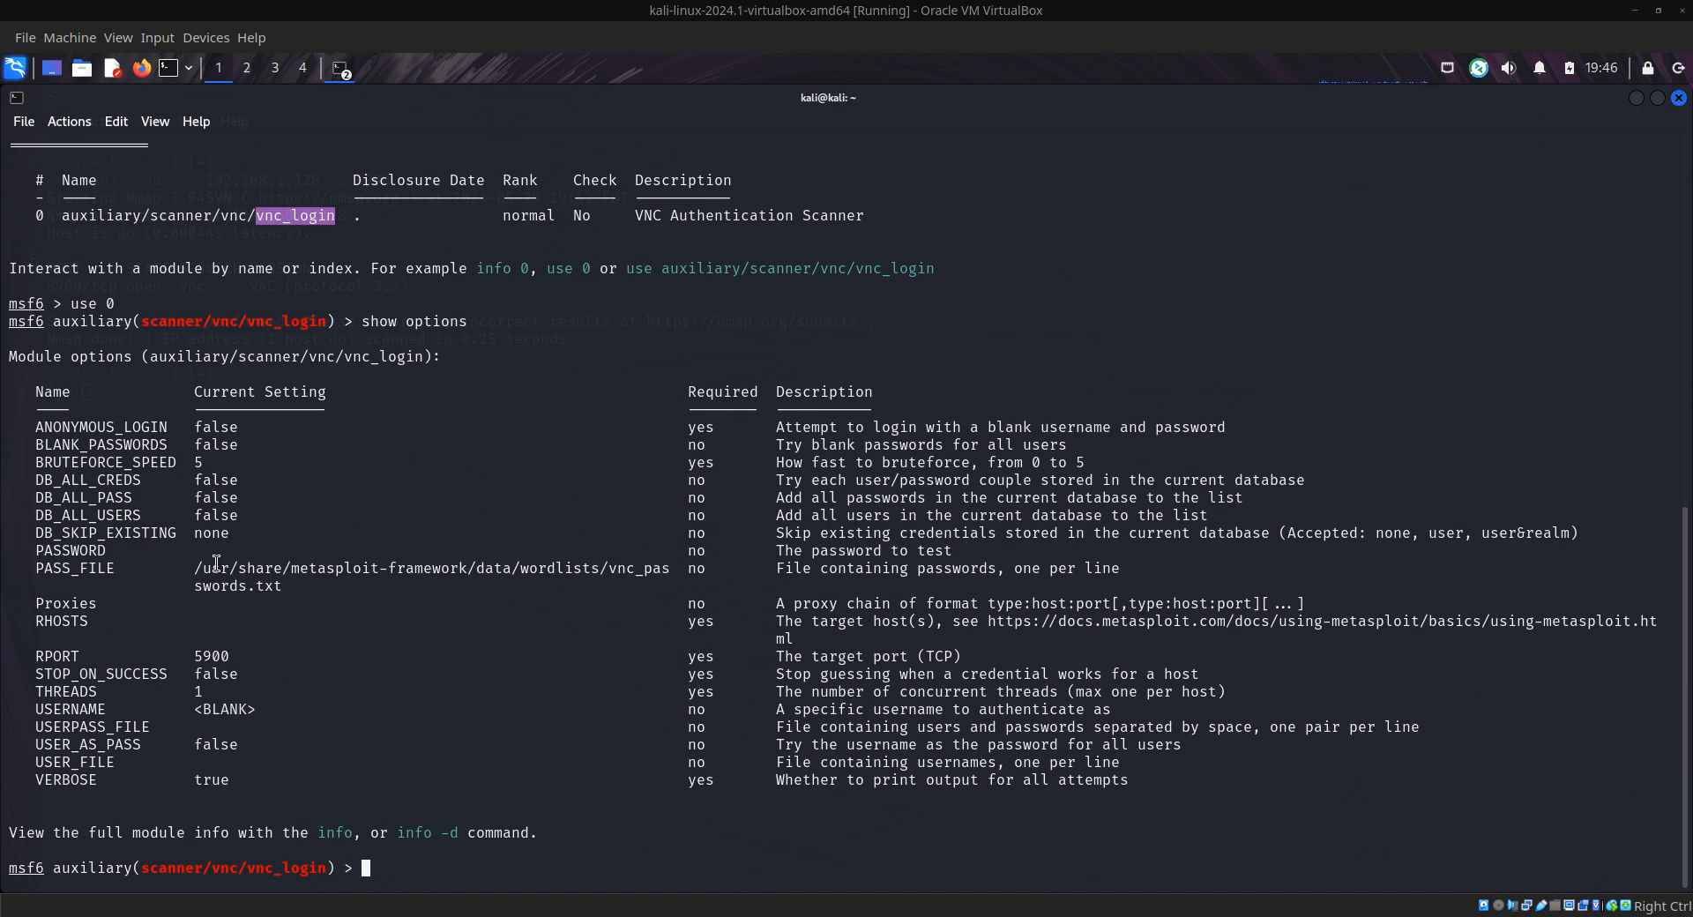
{"action": "mouse_move", "coordinate": [18, 589]}
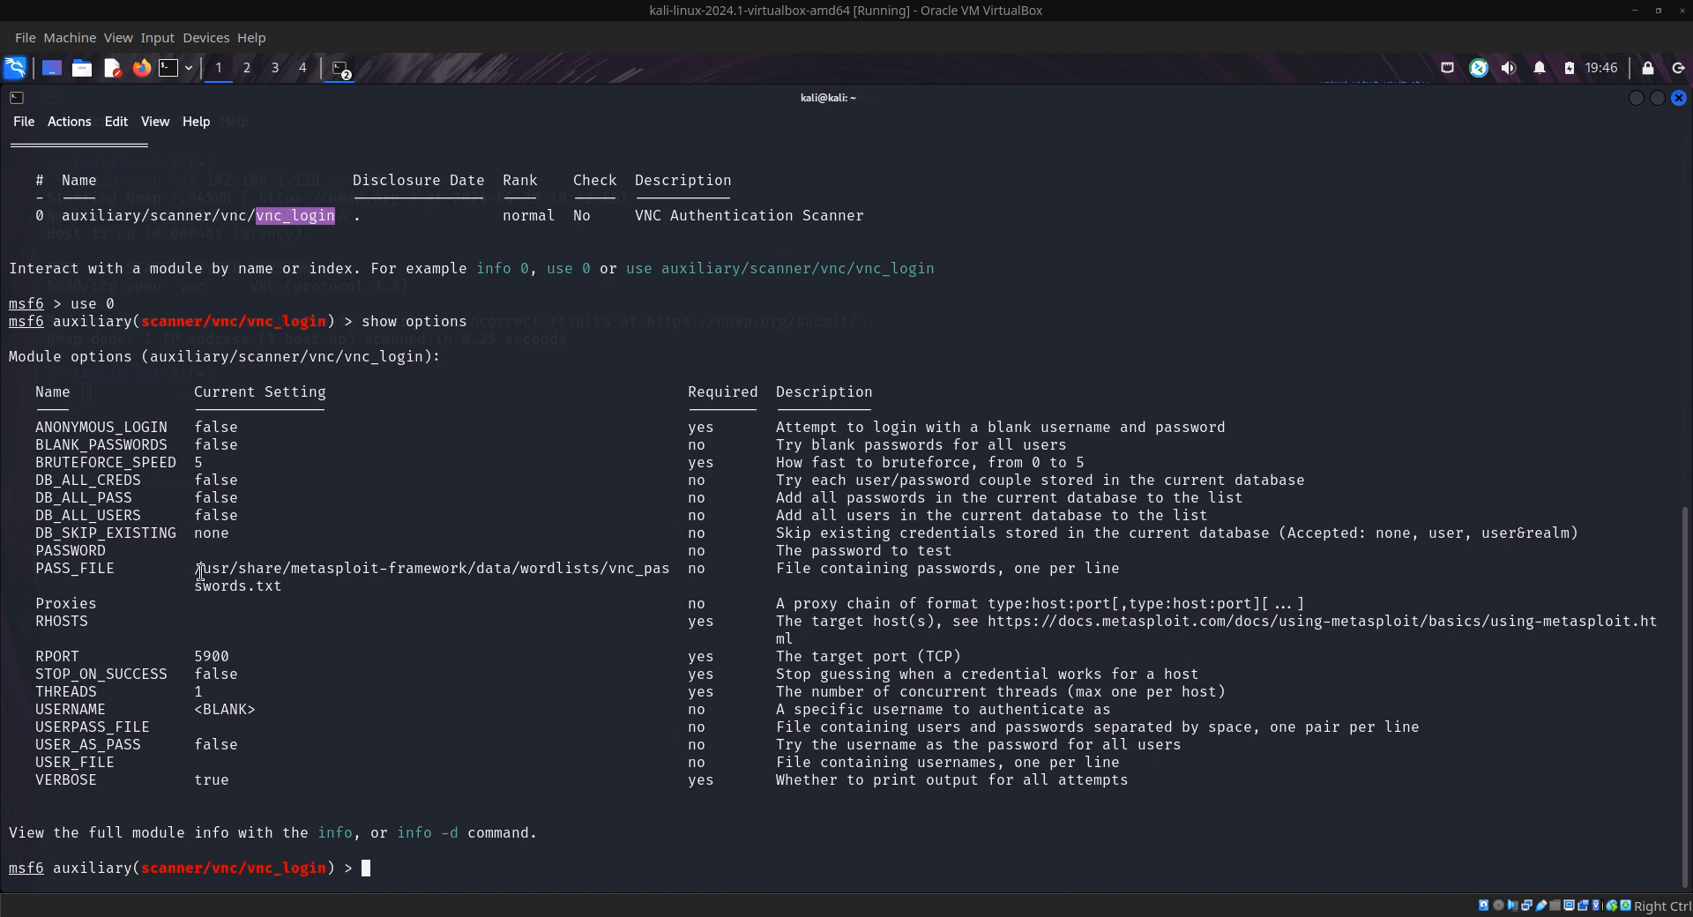
{"action": "mouse_move", "coordinate": [229, 580]}
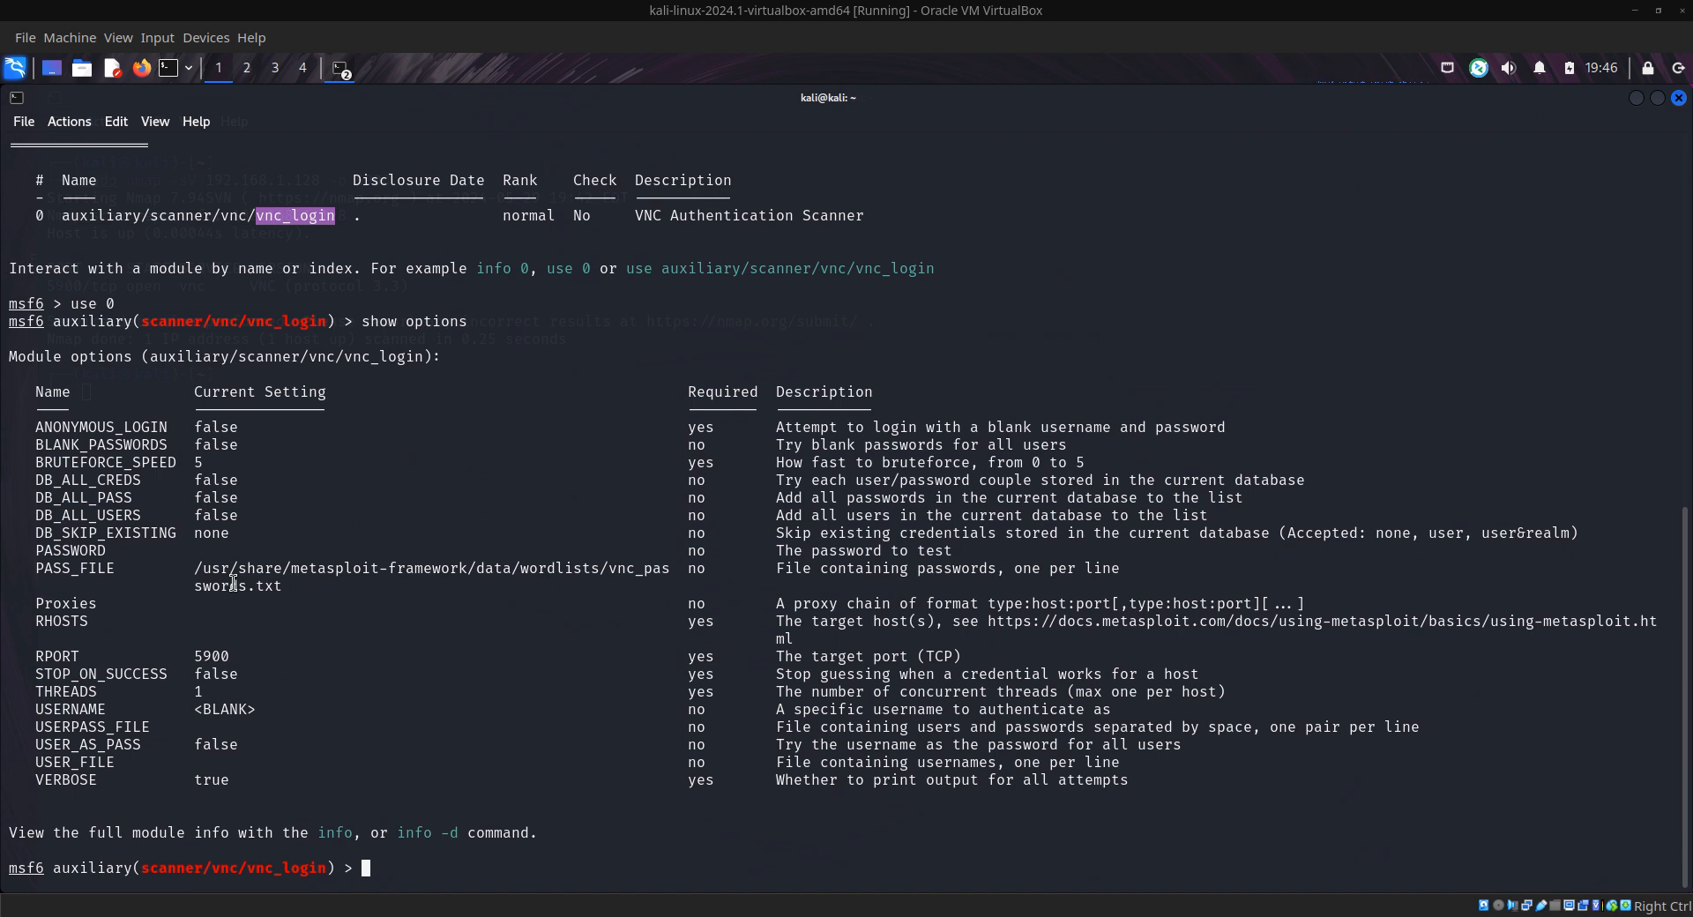
{"action": "mouse_move", "coordinate": [272, 582]}
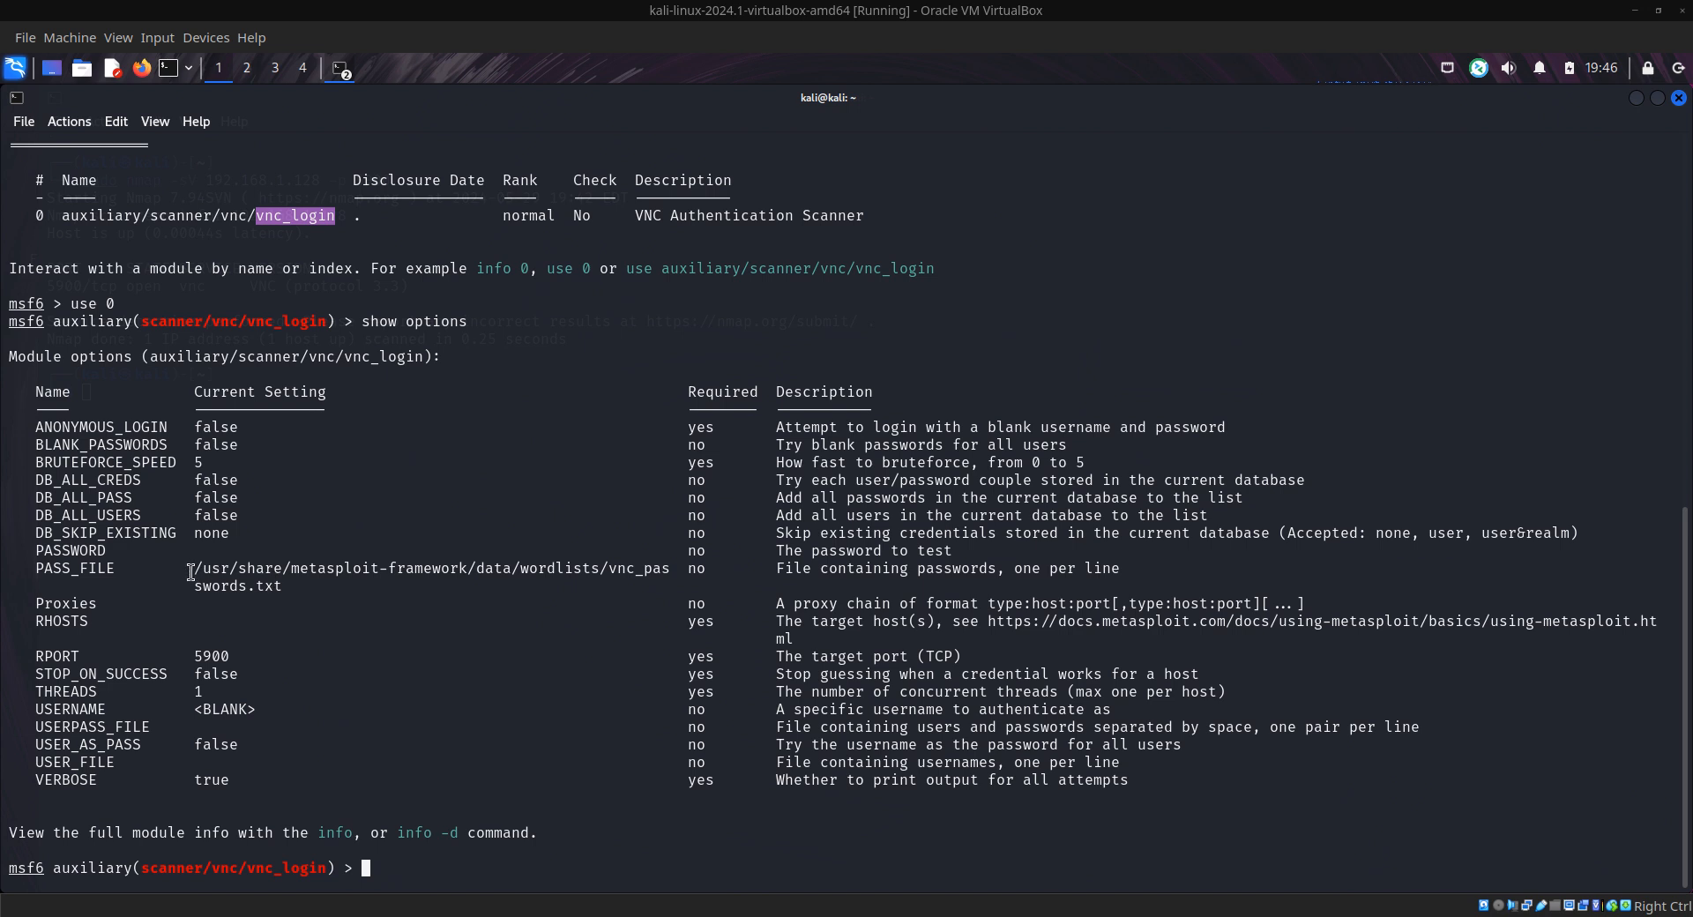
{"action": "mouse_move", "coordinate": [596, 575]}
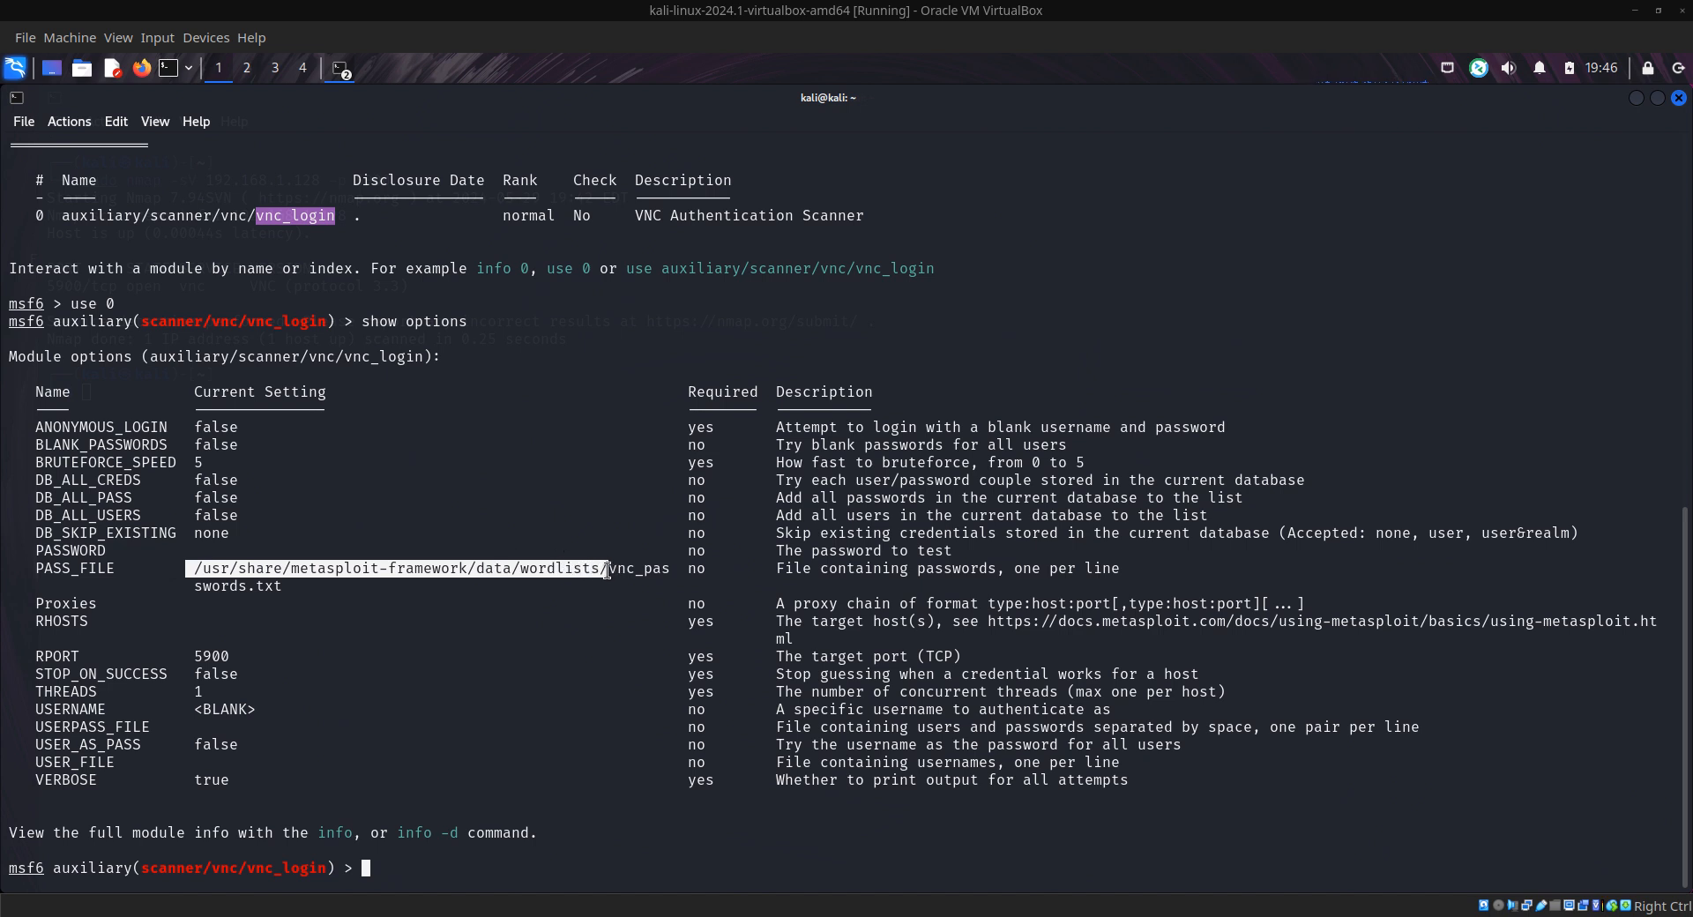
{"action": "mouse_move", "coordinate": [254, 607]}
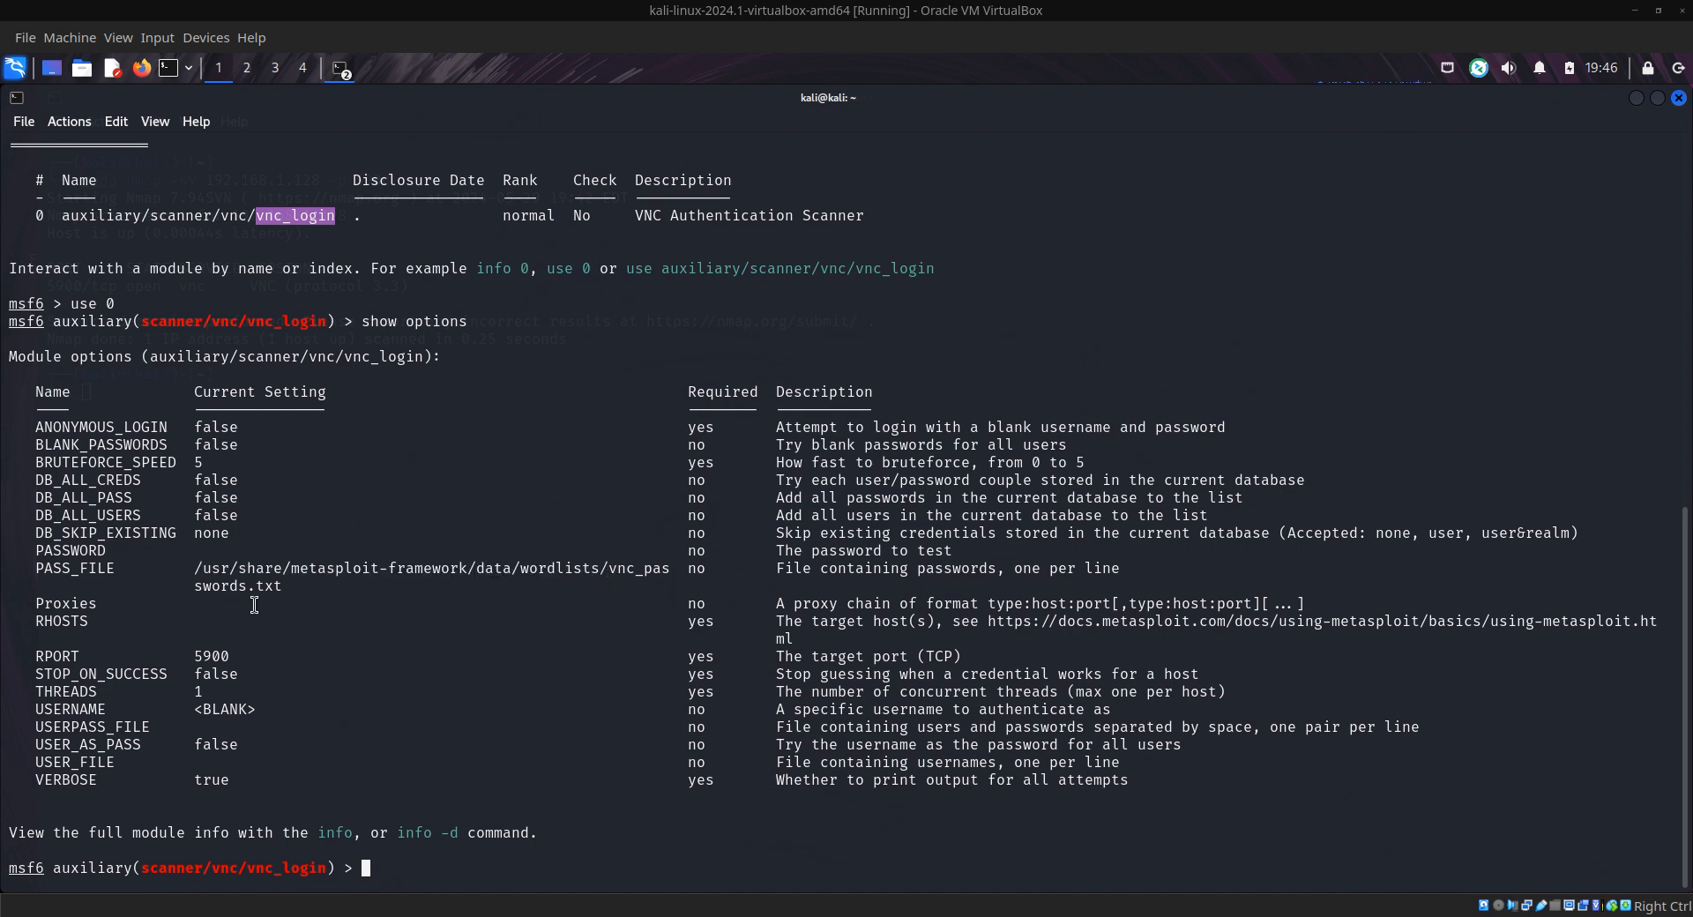
{"action": "mouse_move", "coordinate": [286, 594]}
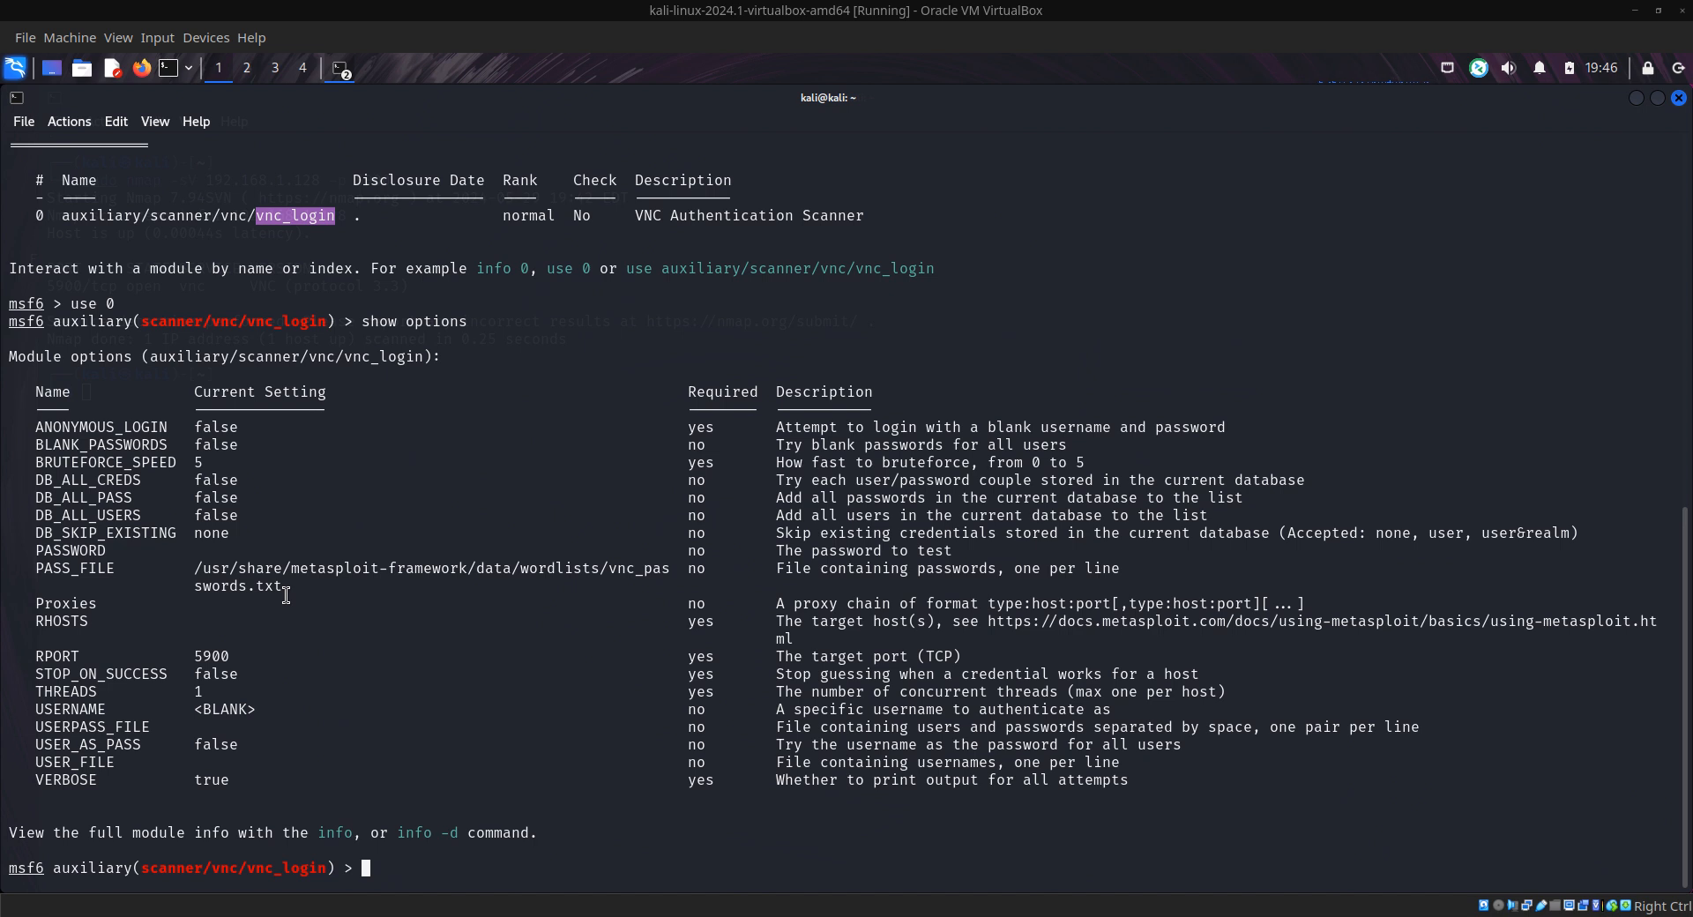
{"action": "mouse_move", "coordinate": [311, 617]}
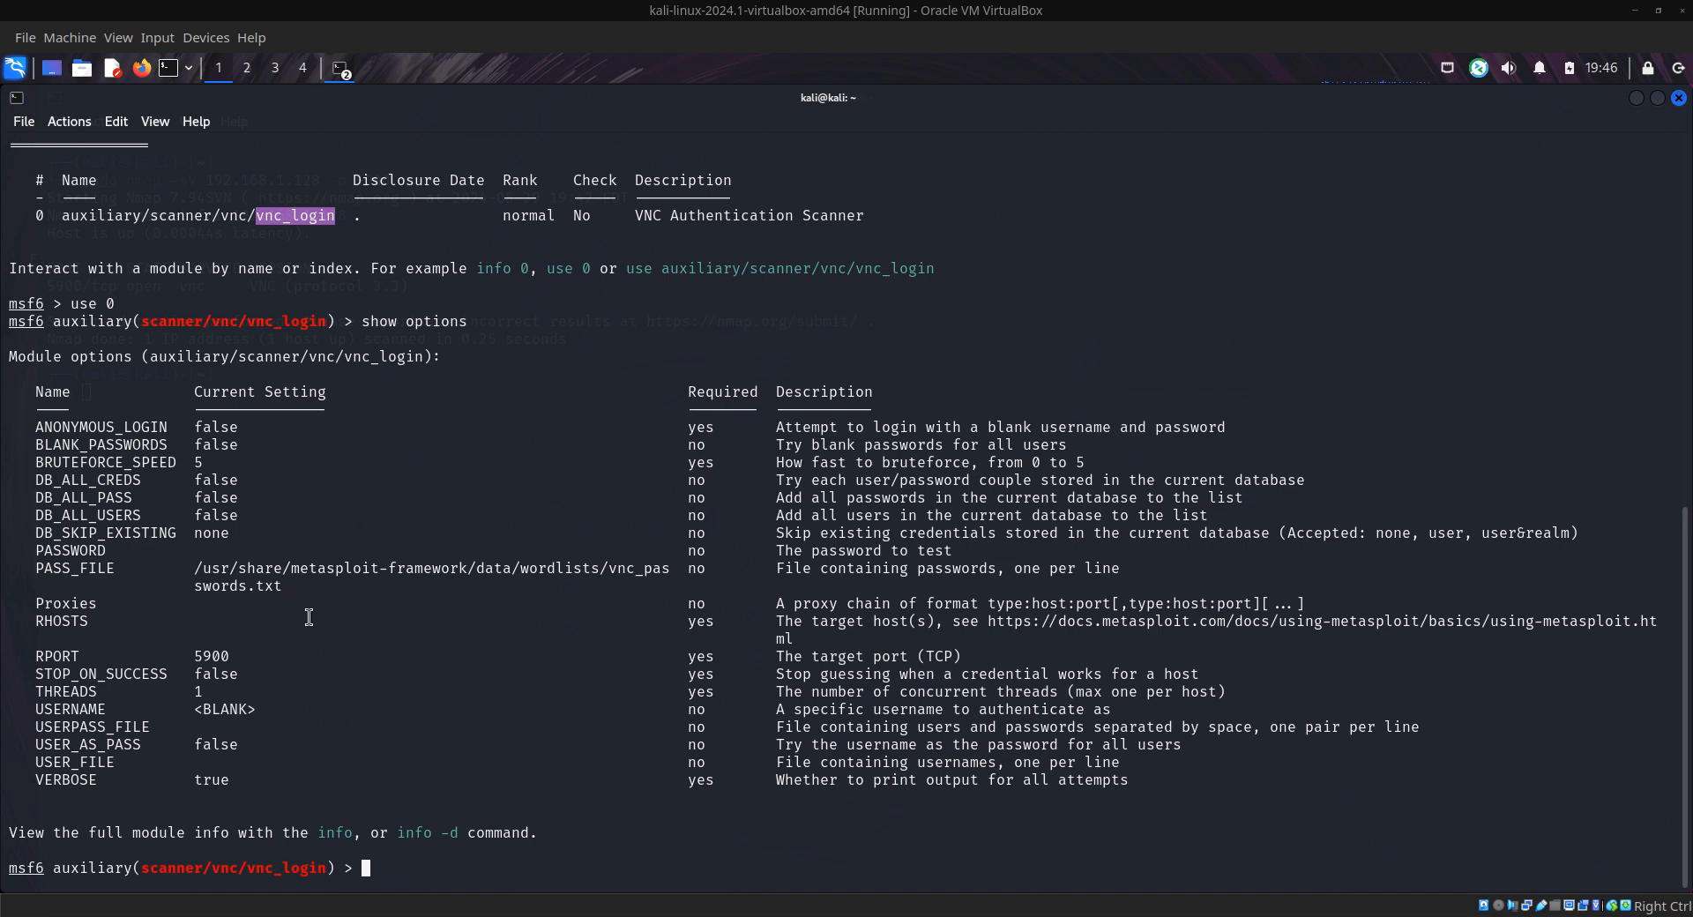
{"action": "type", "text": "use"}
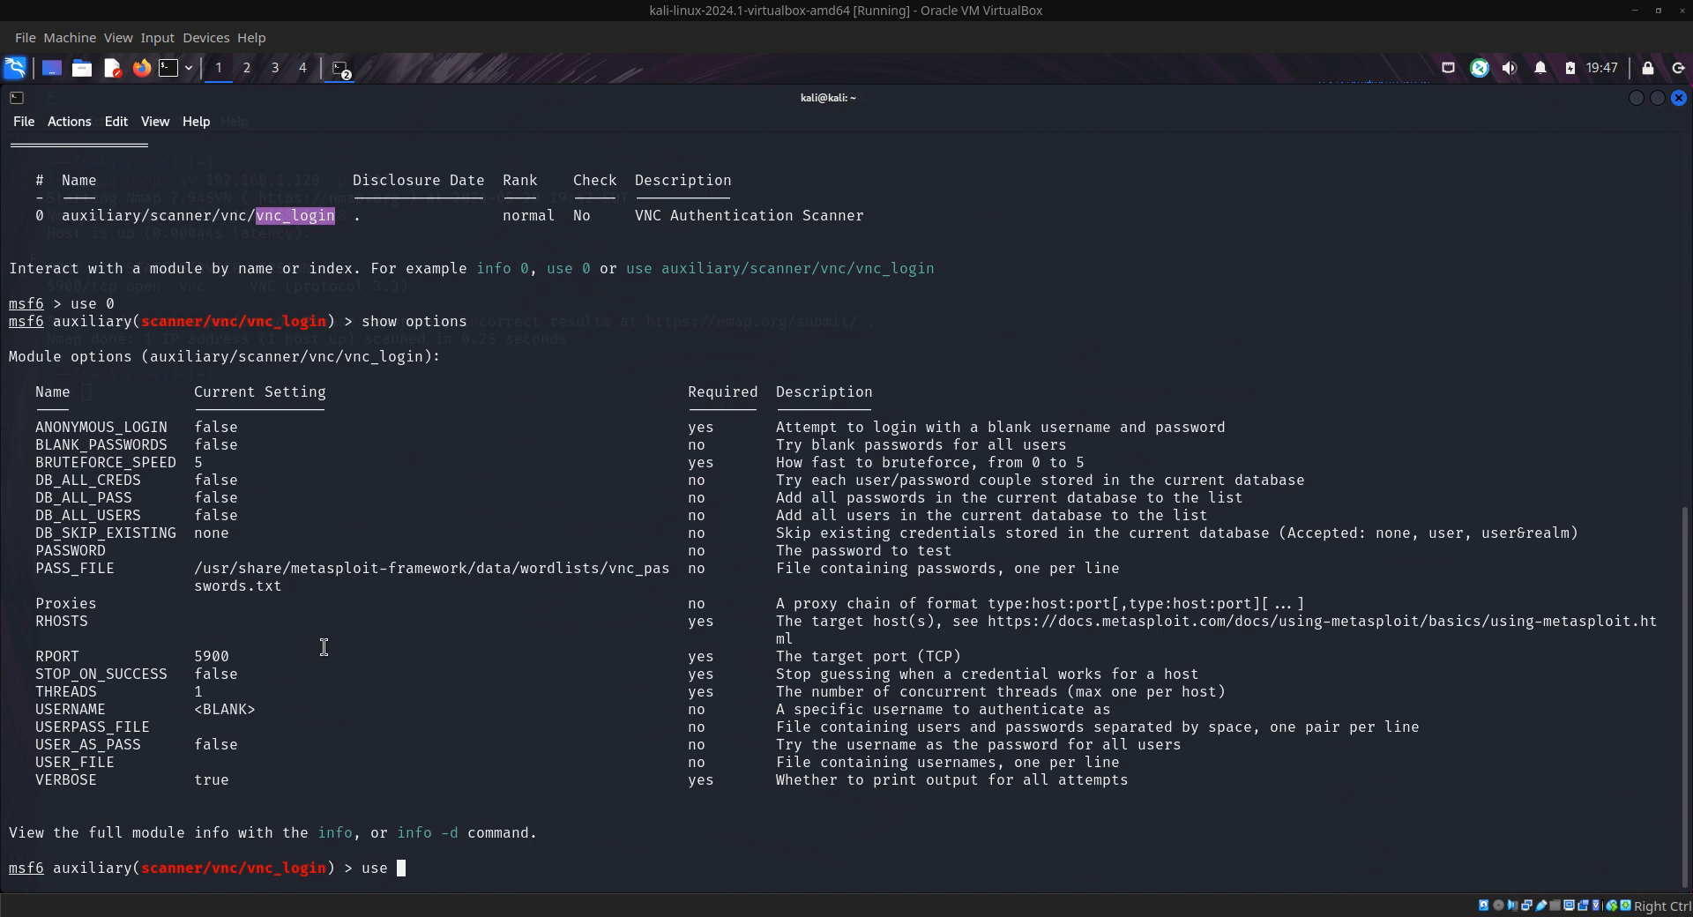
{"action": "type", "text": "/"}
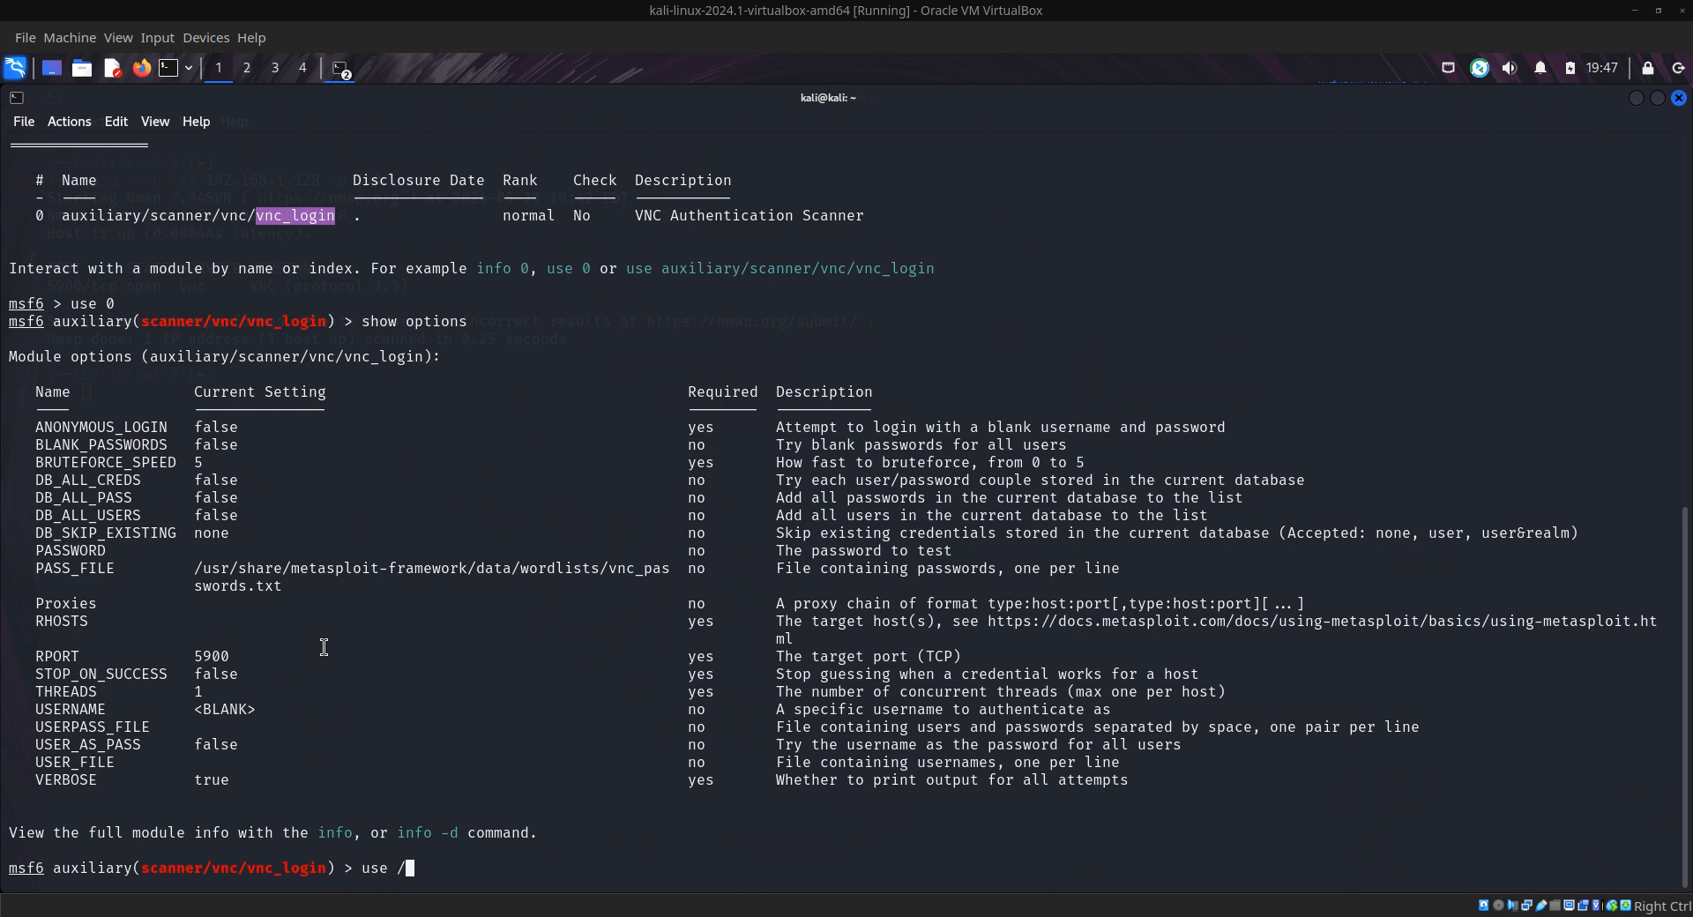
{"action": "mouse_move", "coordinate": [349, 614]}
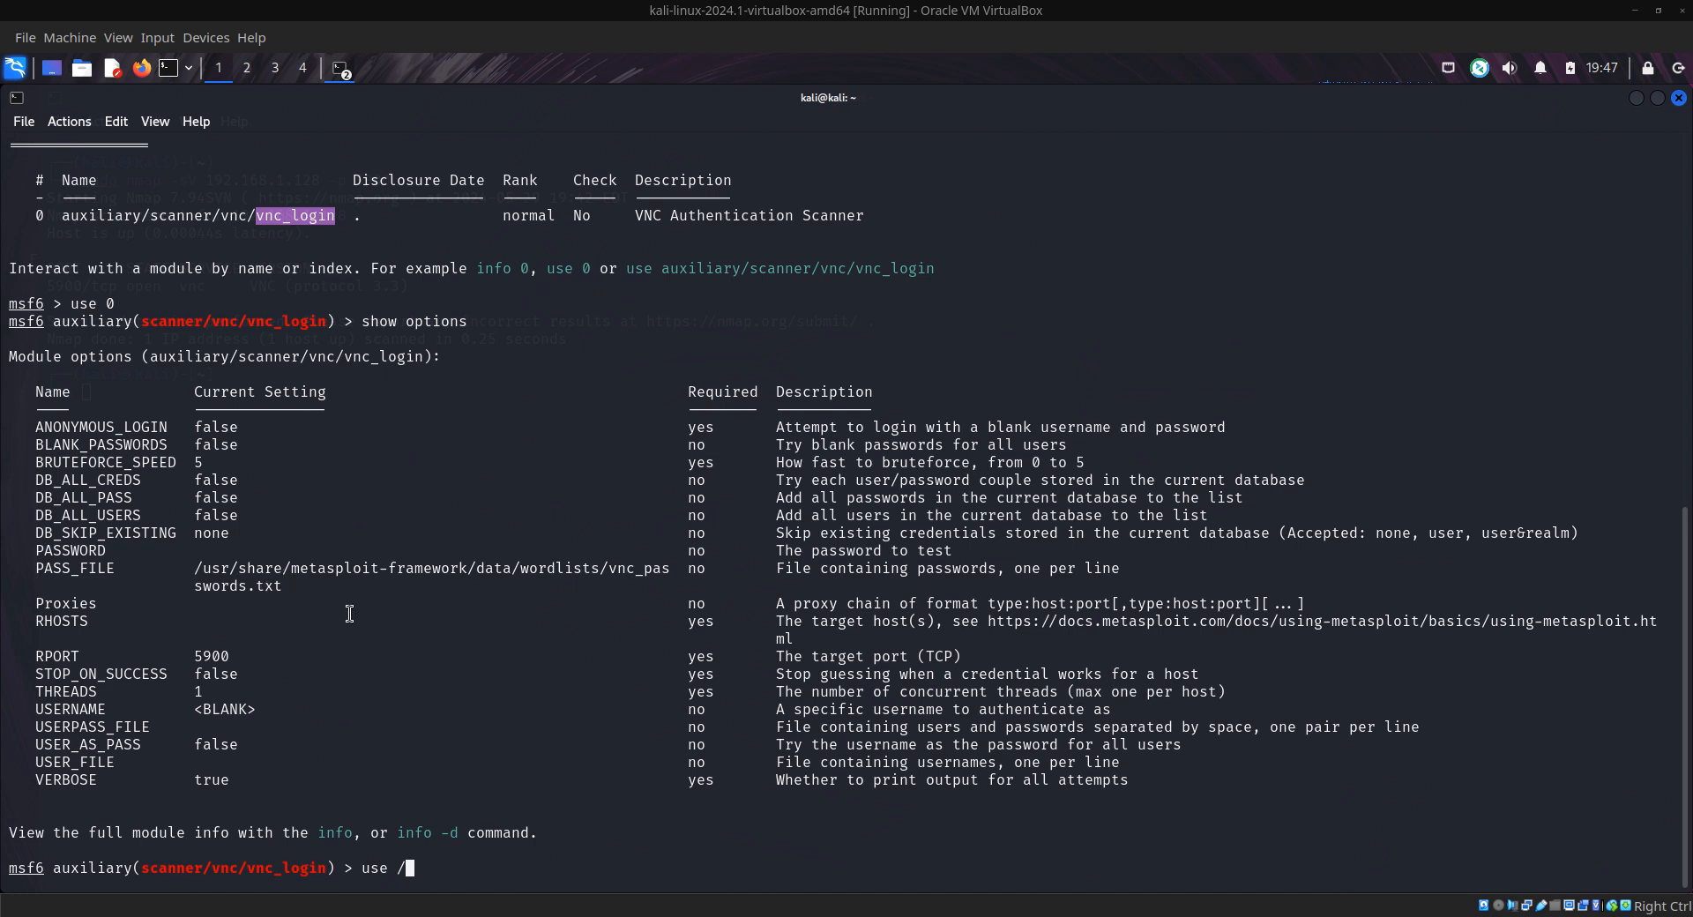
{"action": "mouse_move", "coordinate": [682, 829]}
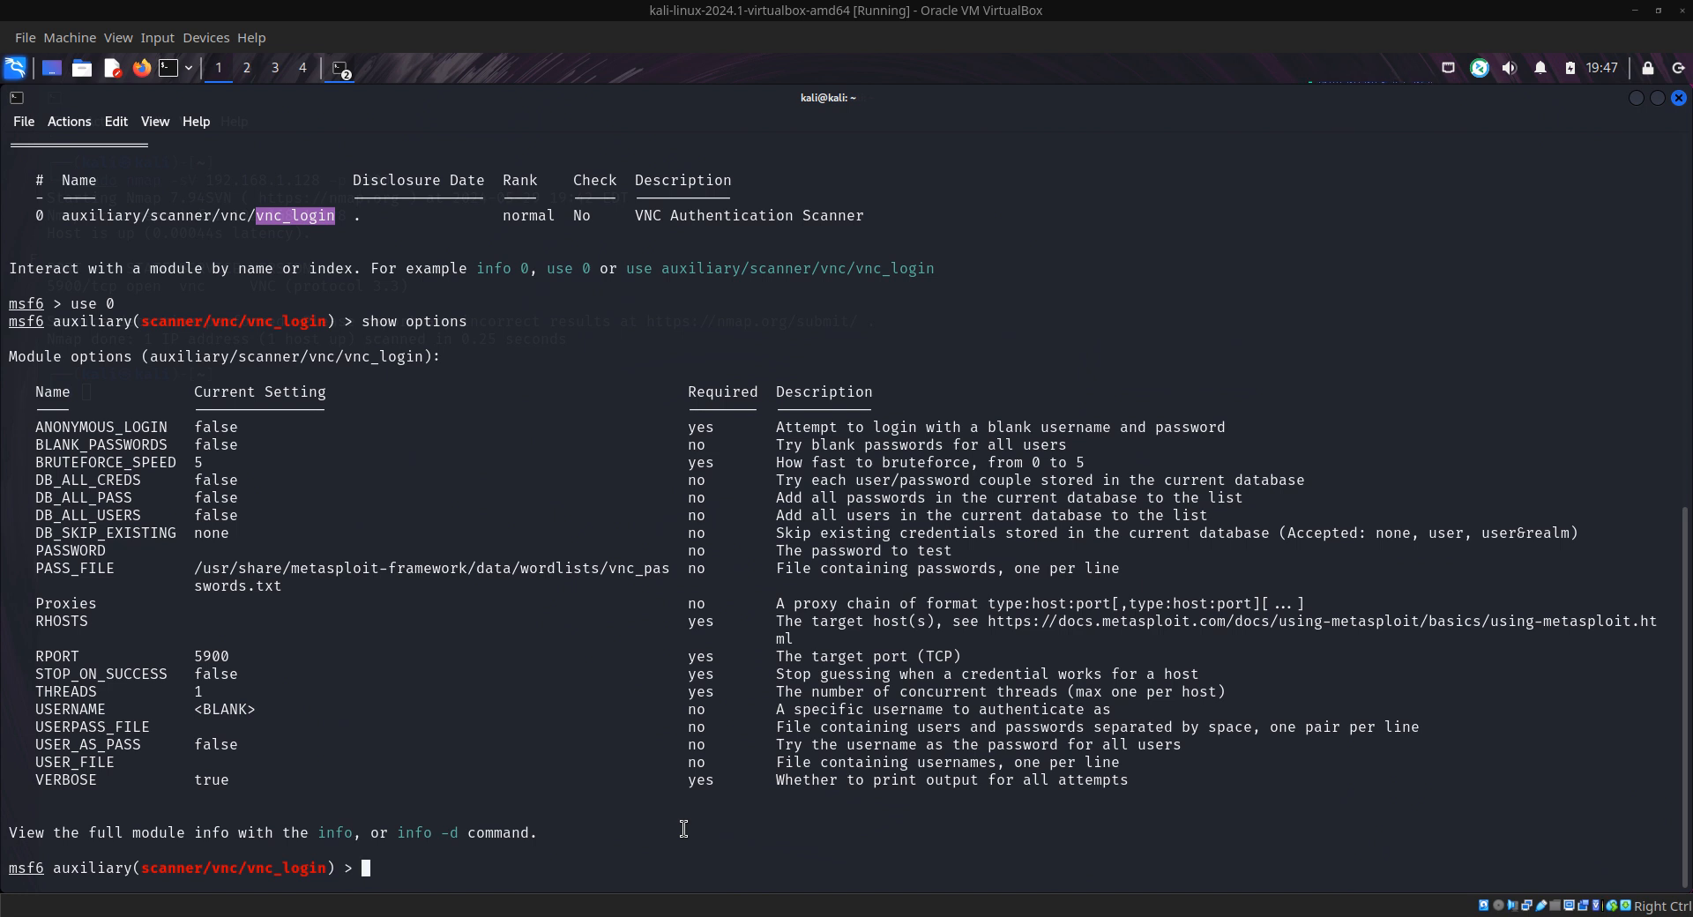
{"action": "mouse_move", "coordinate": [147, 607]}
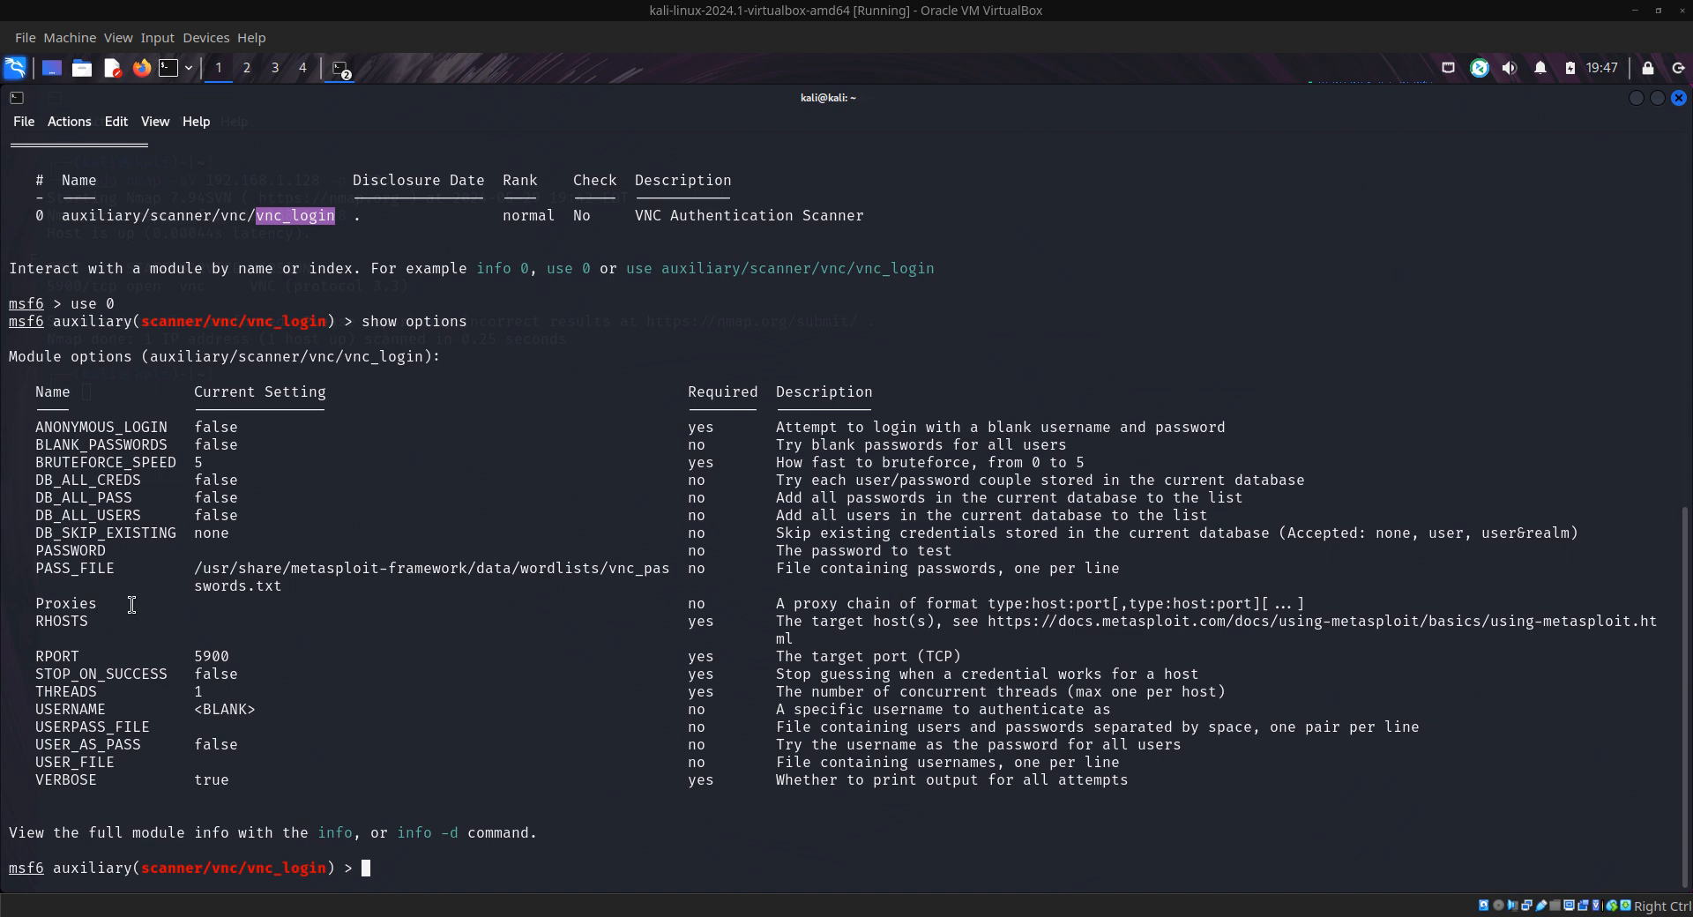
{"action": "mouse_move", "coordinate": [287, 628]}
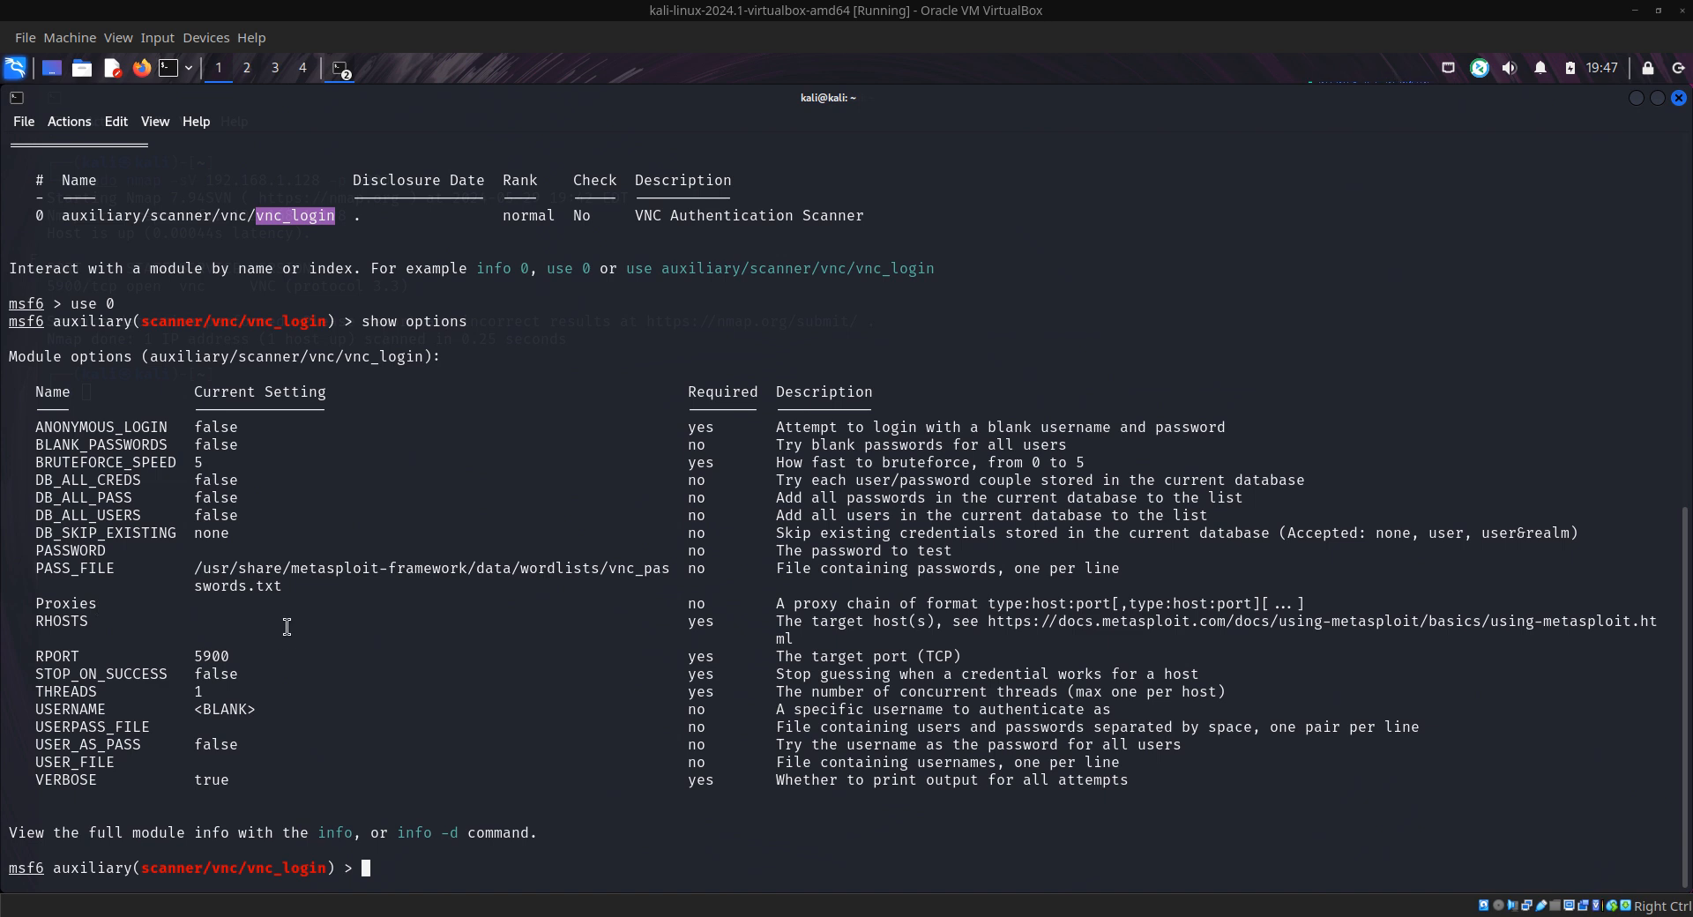
{"action": "mouse_move", "coordinate": [214, 635]}
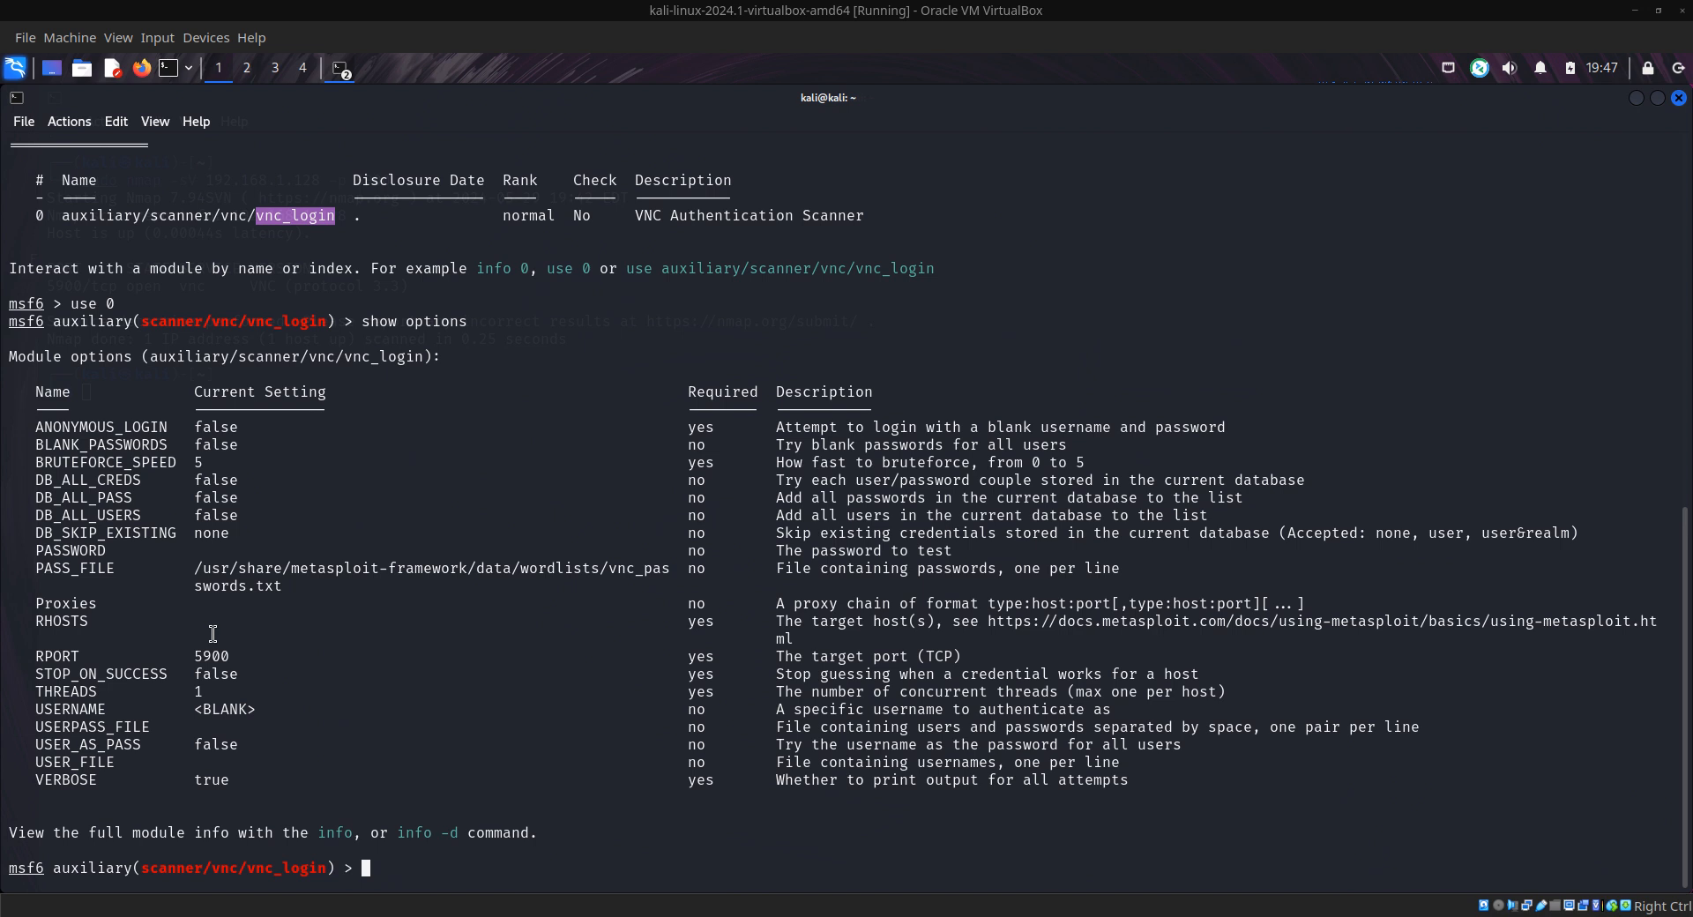
{"action": "mouse_move", "coordinate": [231, 607]}
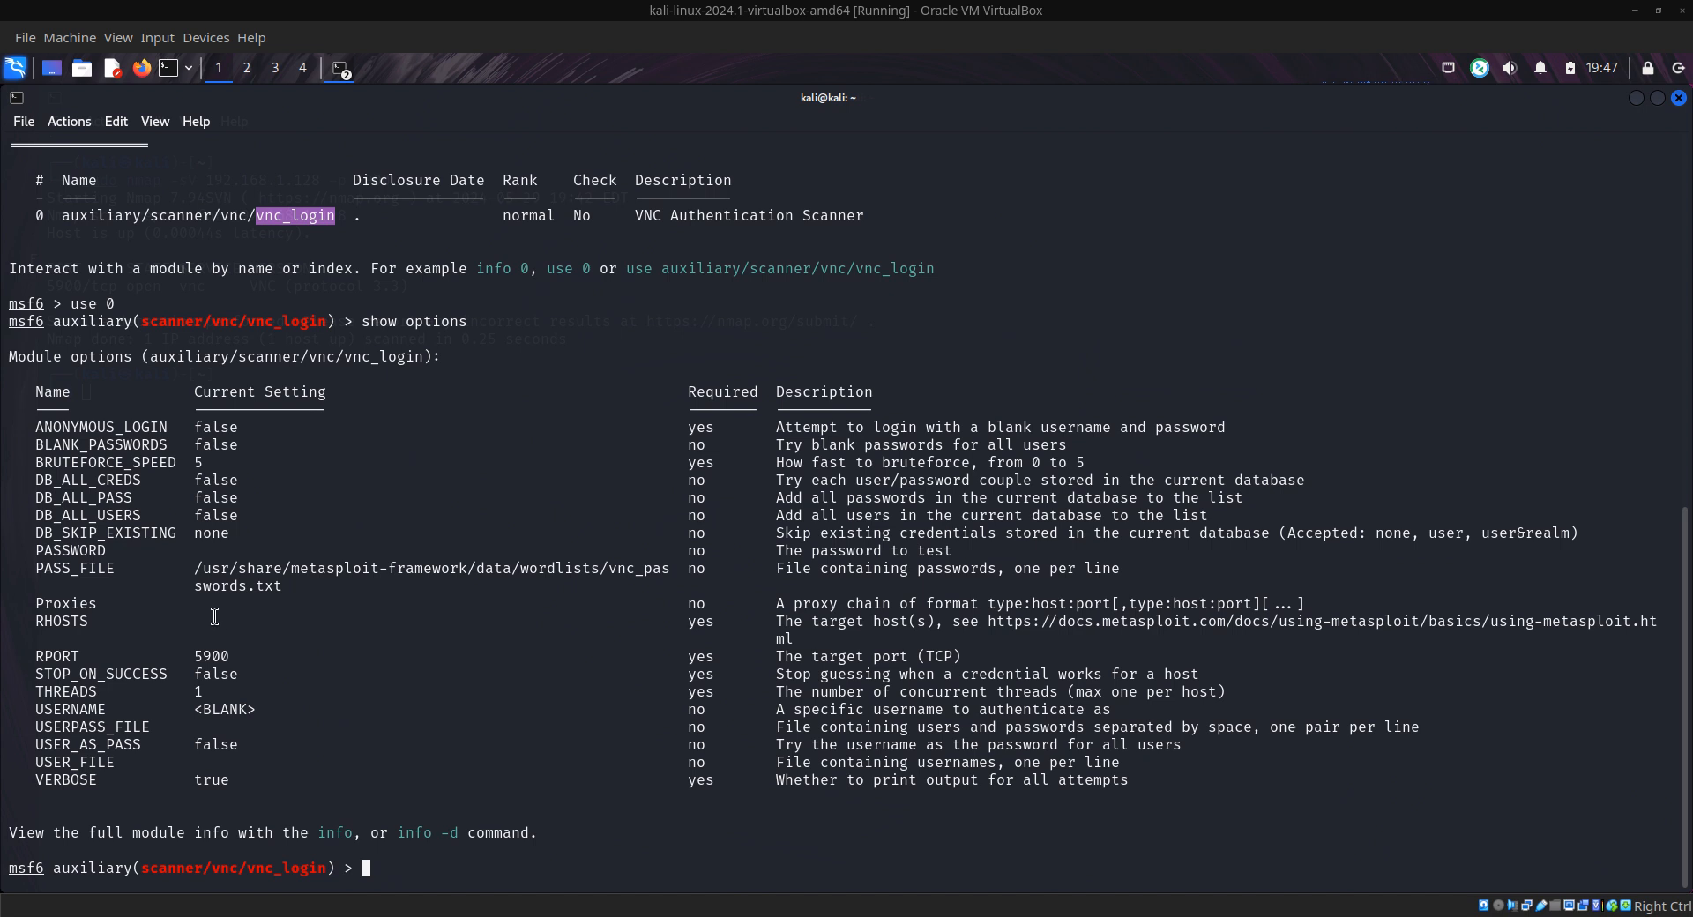
{"action": "mouse_move", "coordinate": [57, 629]}
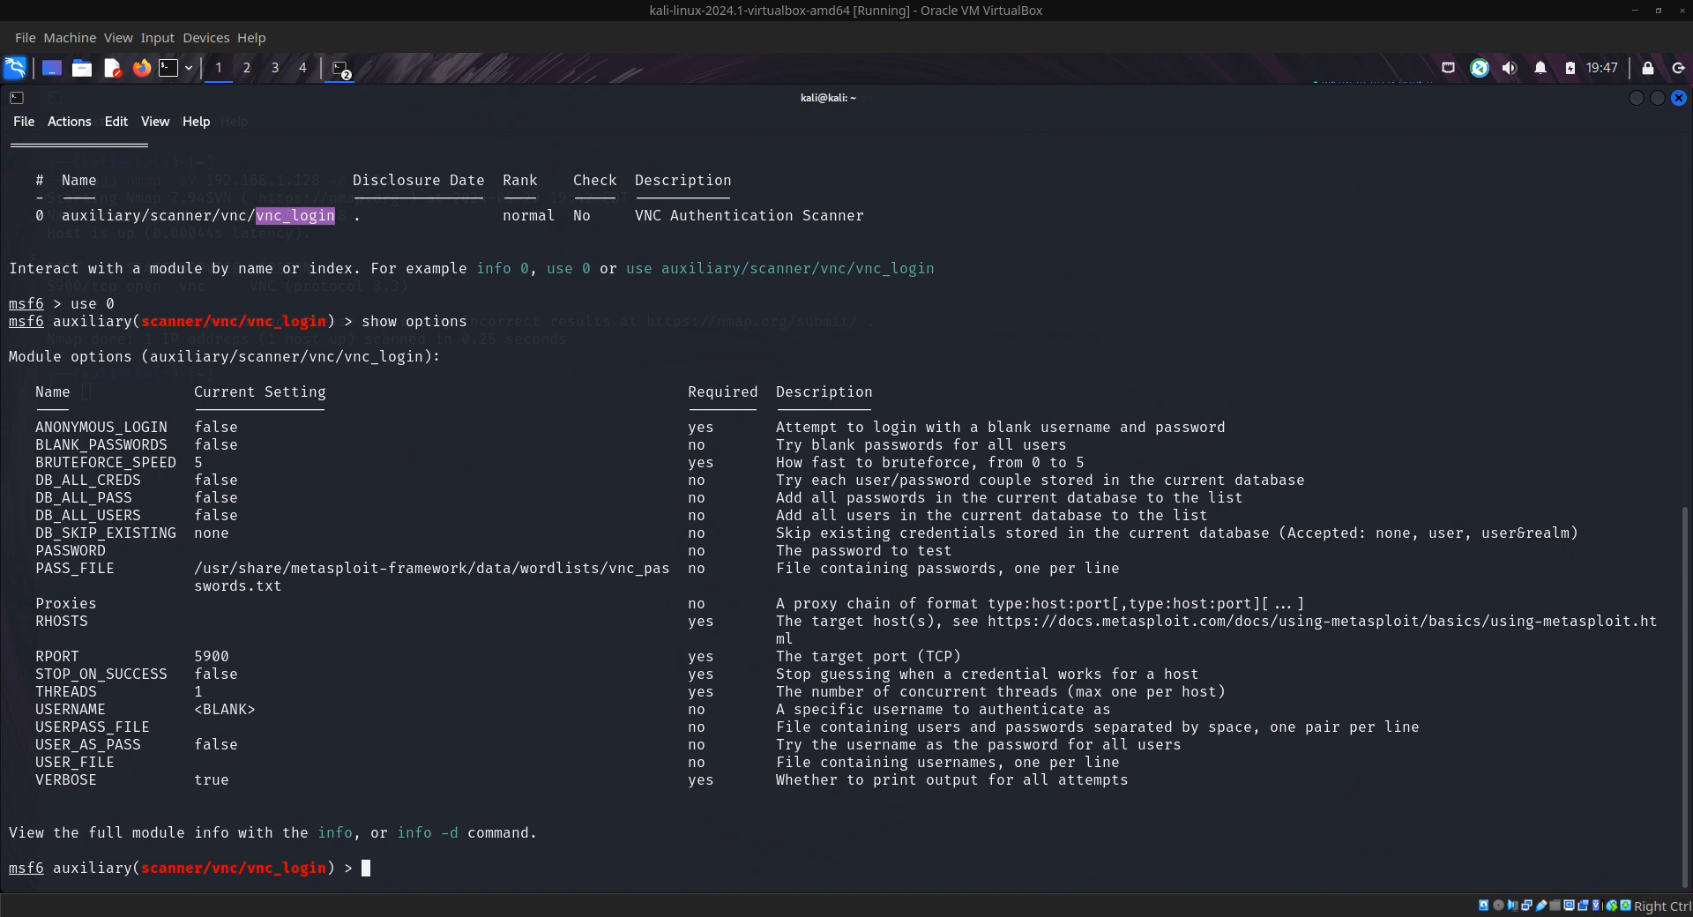
Step: Set RHOSTS to 192.168.1.128 for the vnc_login scanner
{"action": "type", "text": "s"}
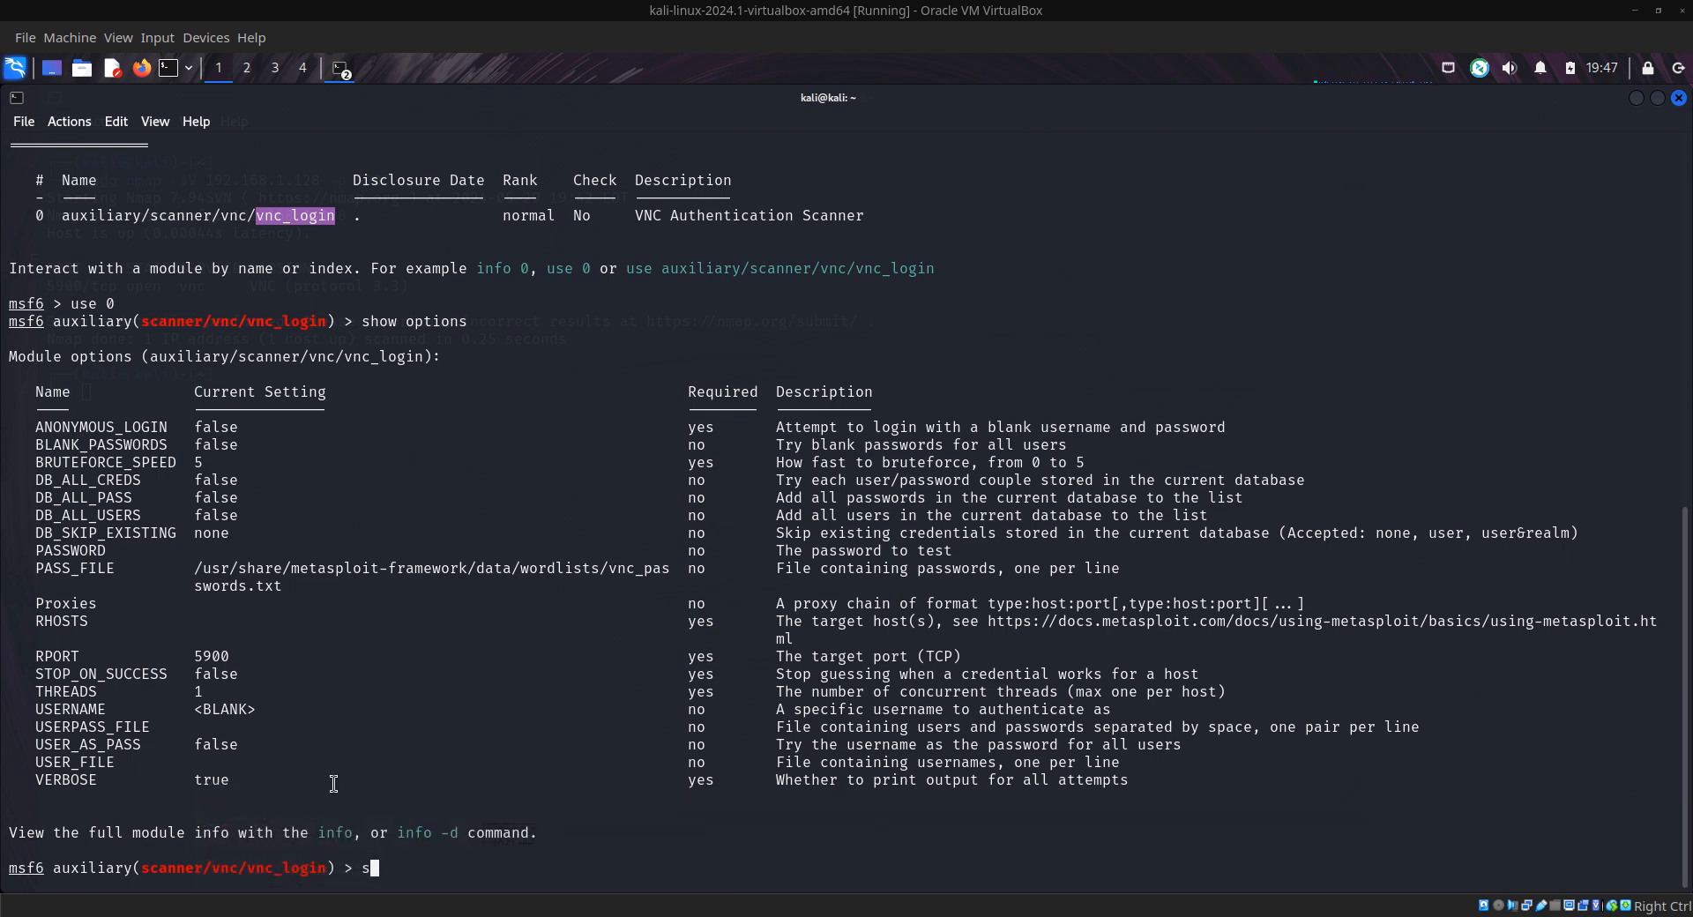
{"action": "type", "text": "et RH"}
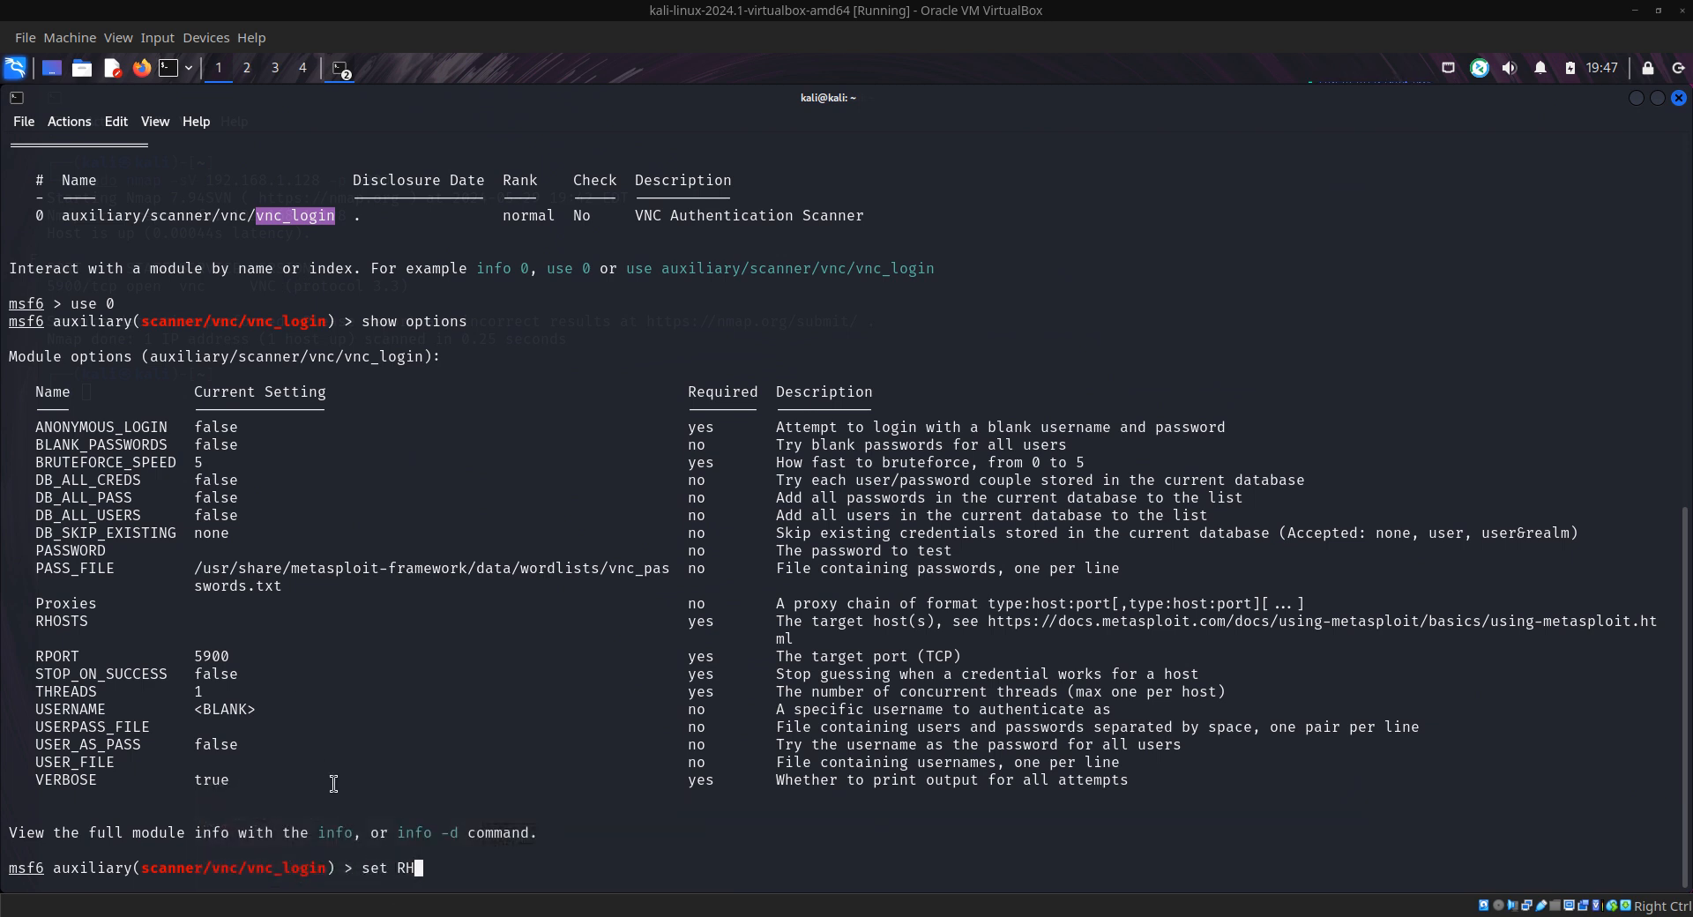
{"action": "type", "text": "OSTS"}
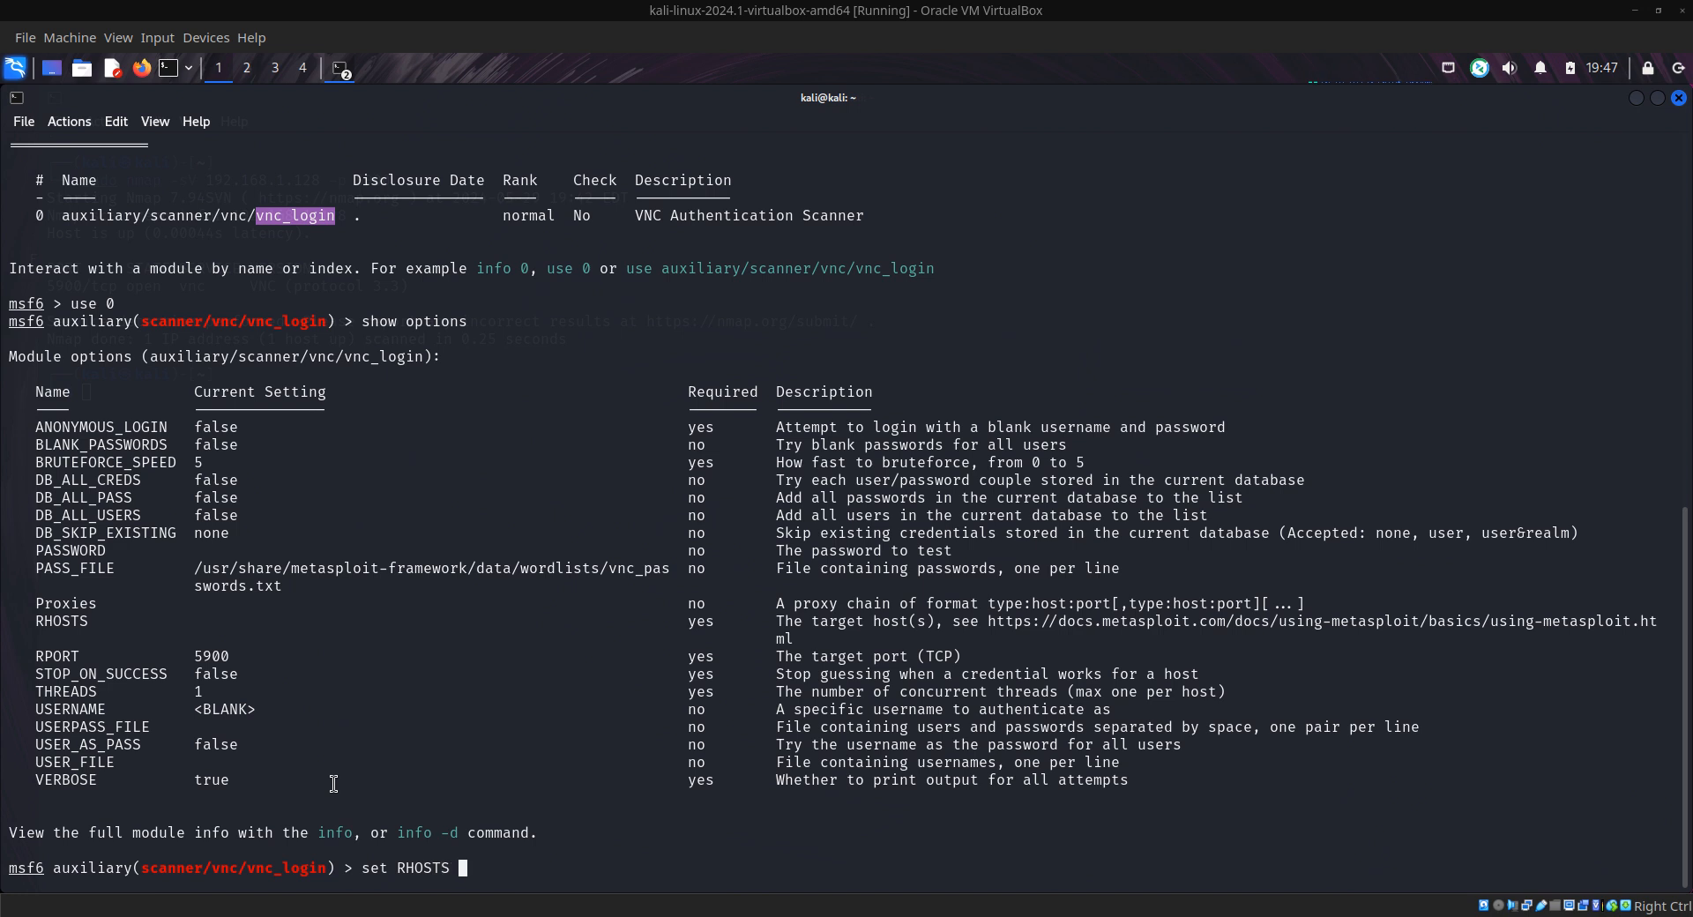
{"action": "type", "text": "1"}
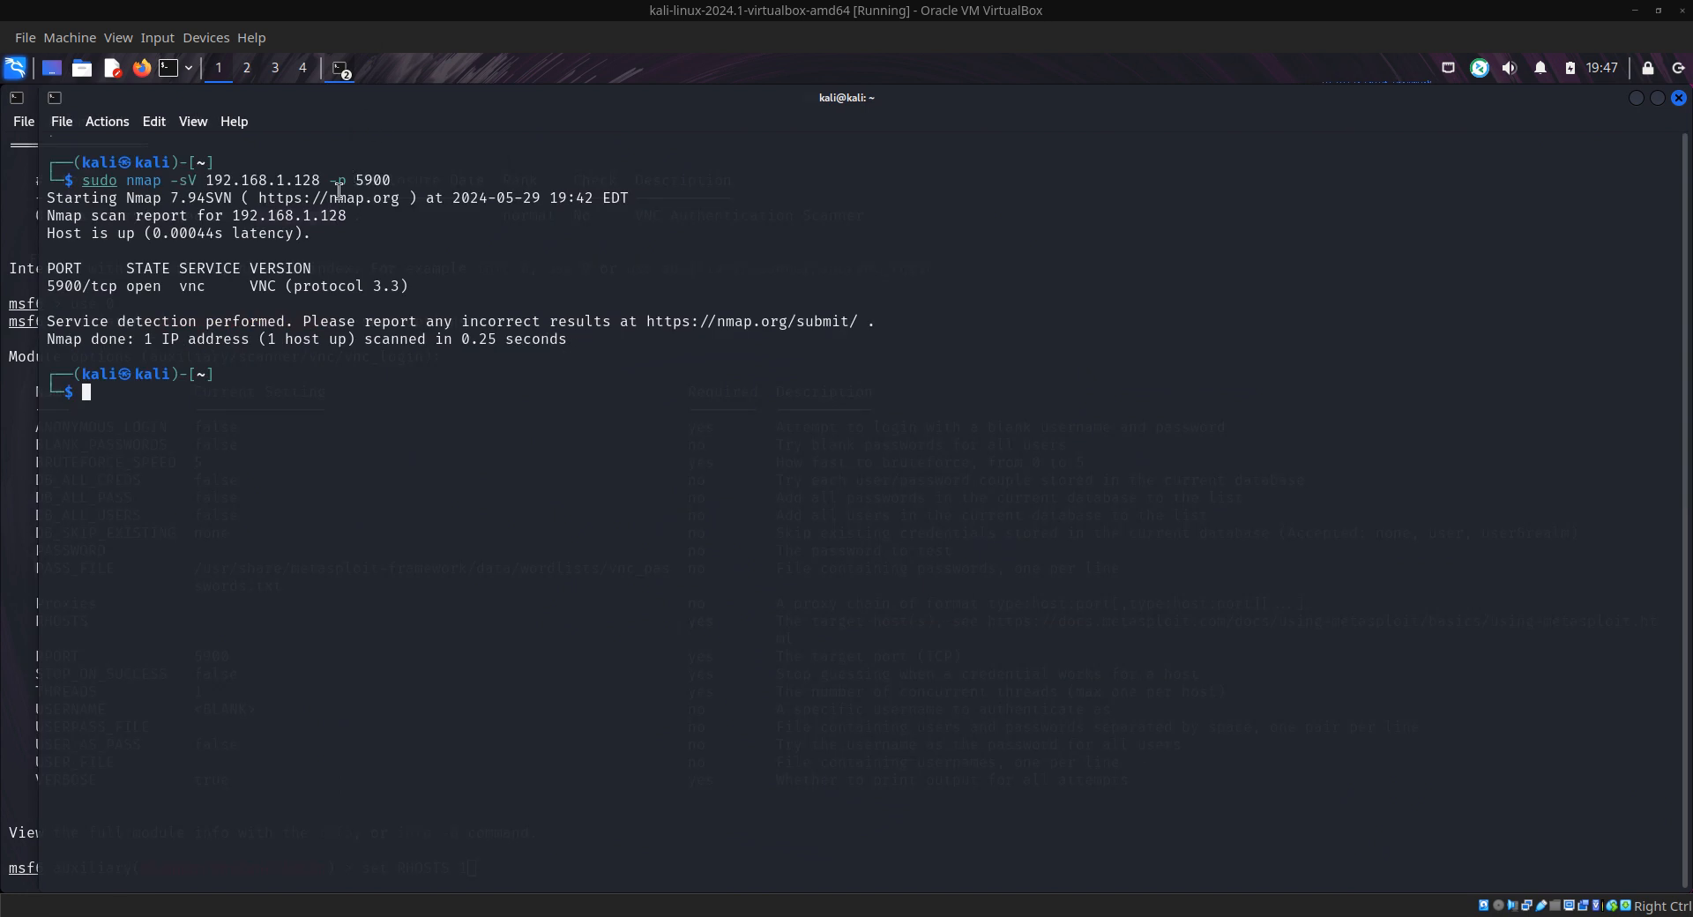
{"action": "double_click", "coordinate": [260, 180]}
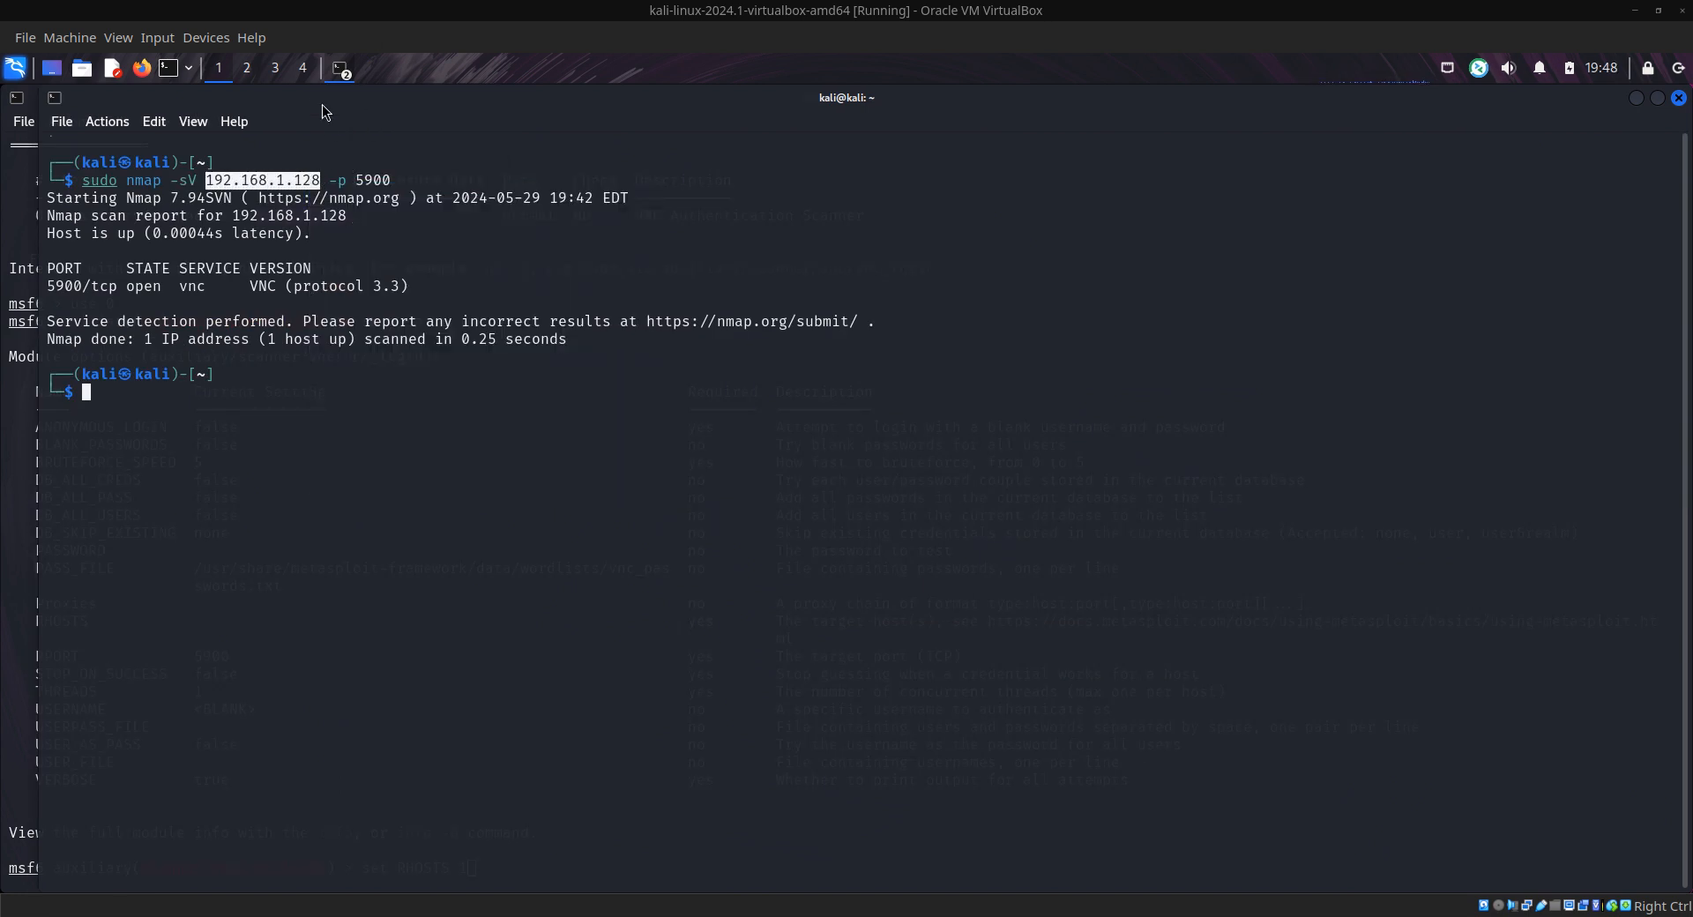
{"action": "type", "text": "set RHOSTS 1"}
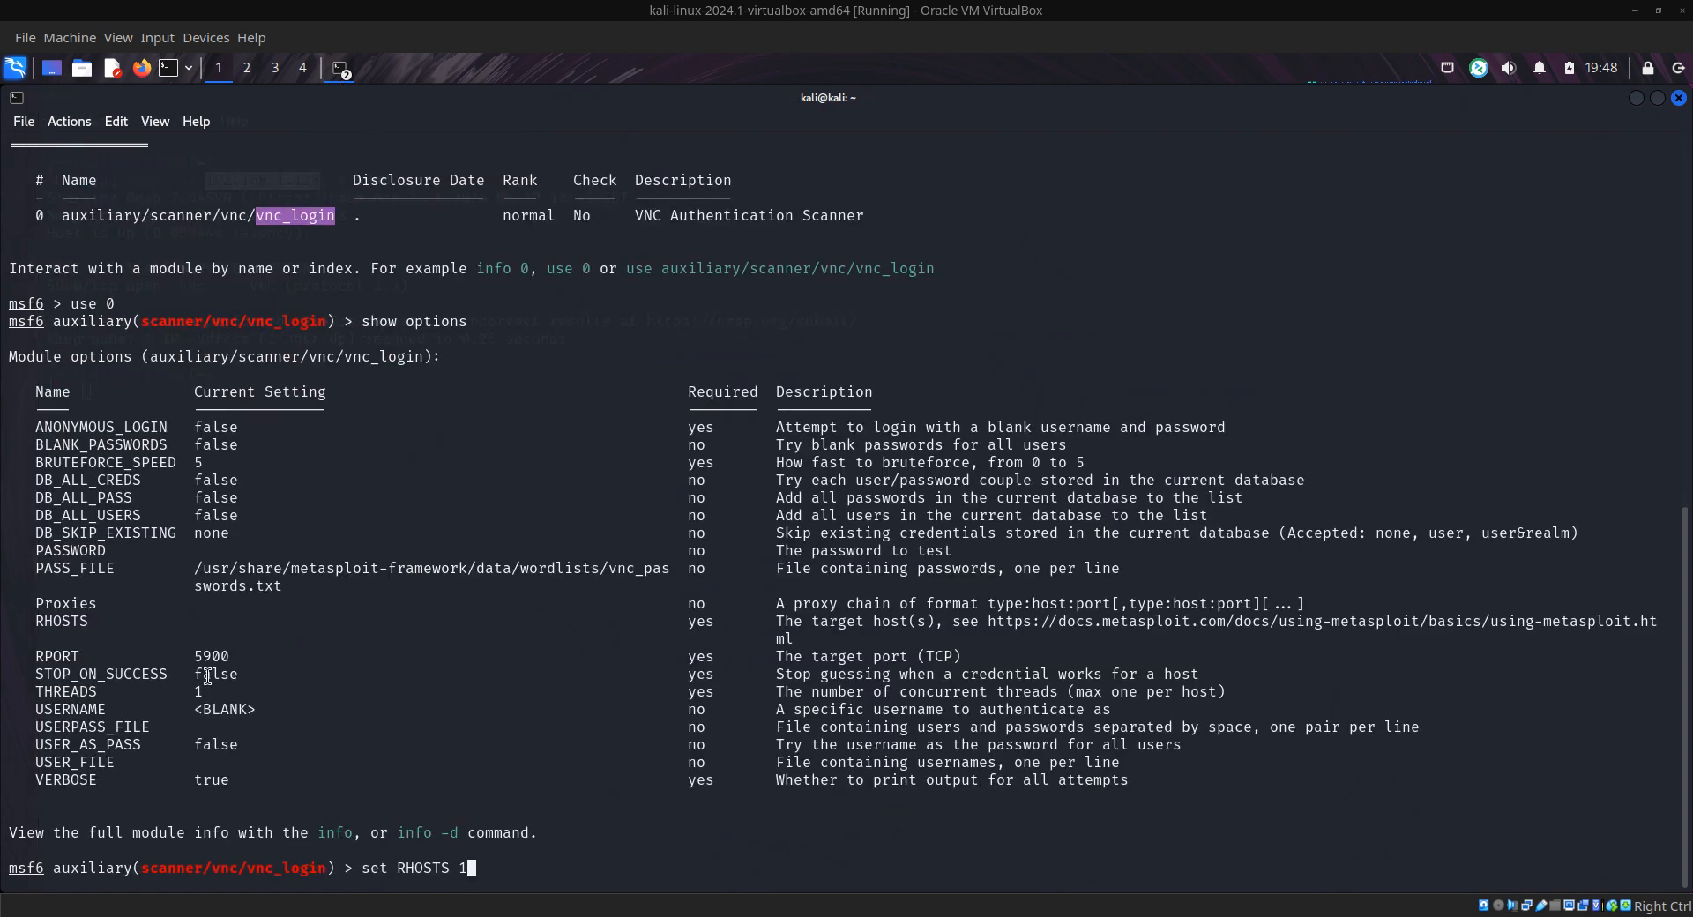
{"action": "key", "text": "BackSpace"}
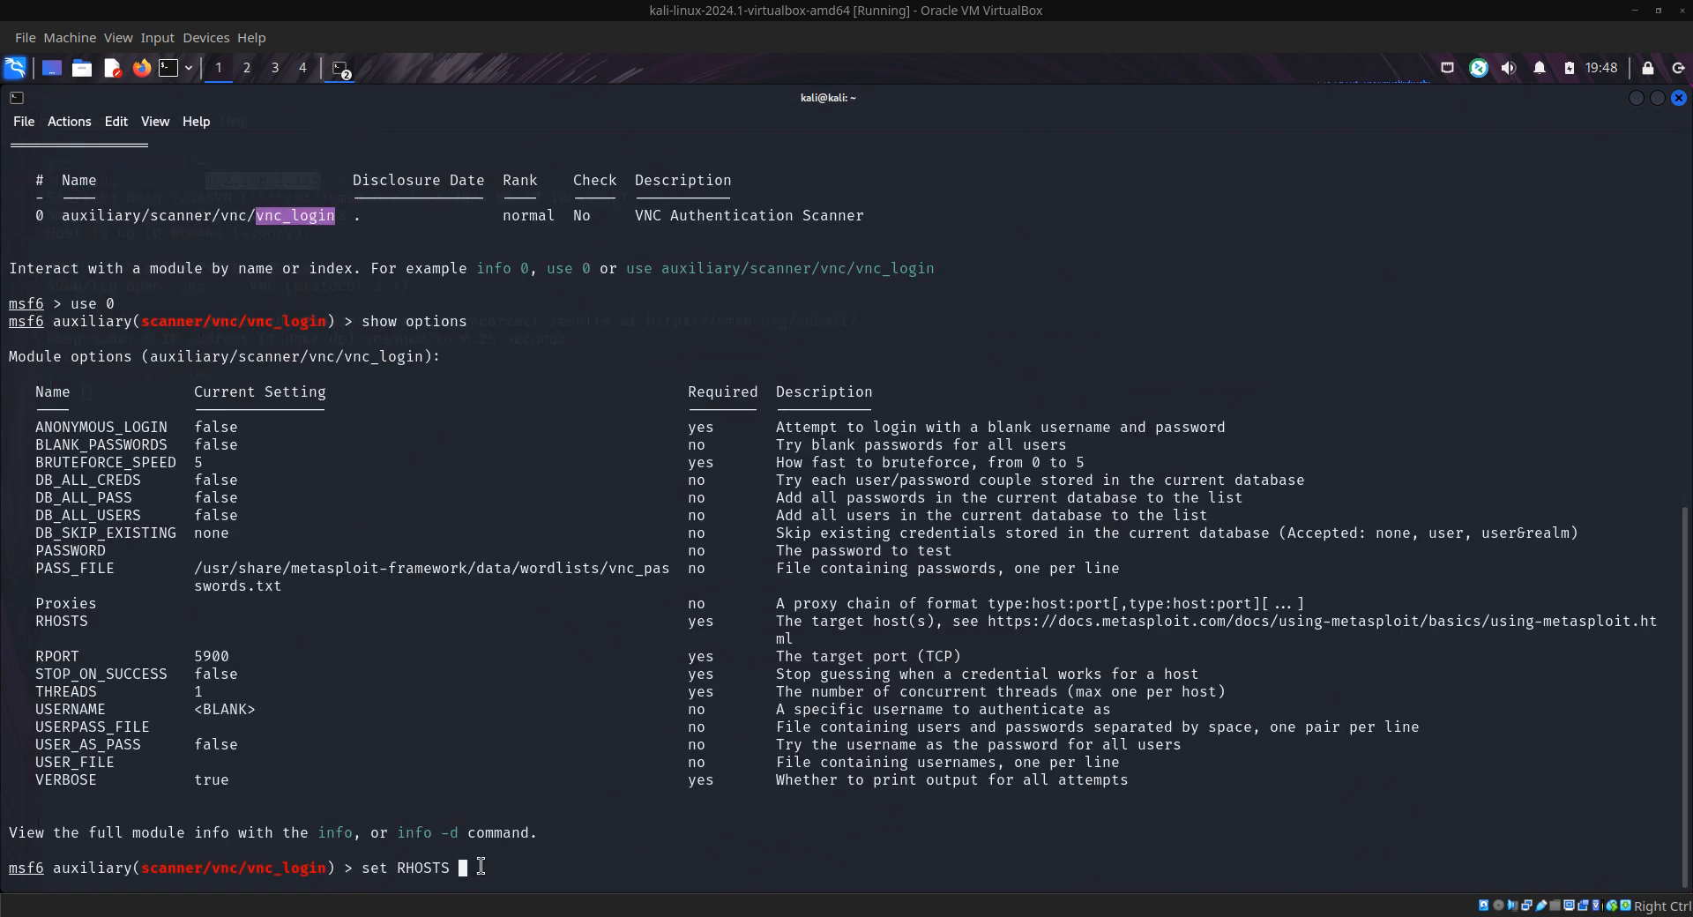
{"action": "type", "text": "192.168.1.128"}
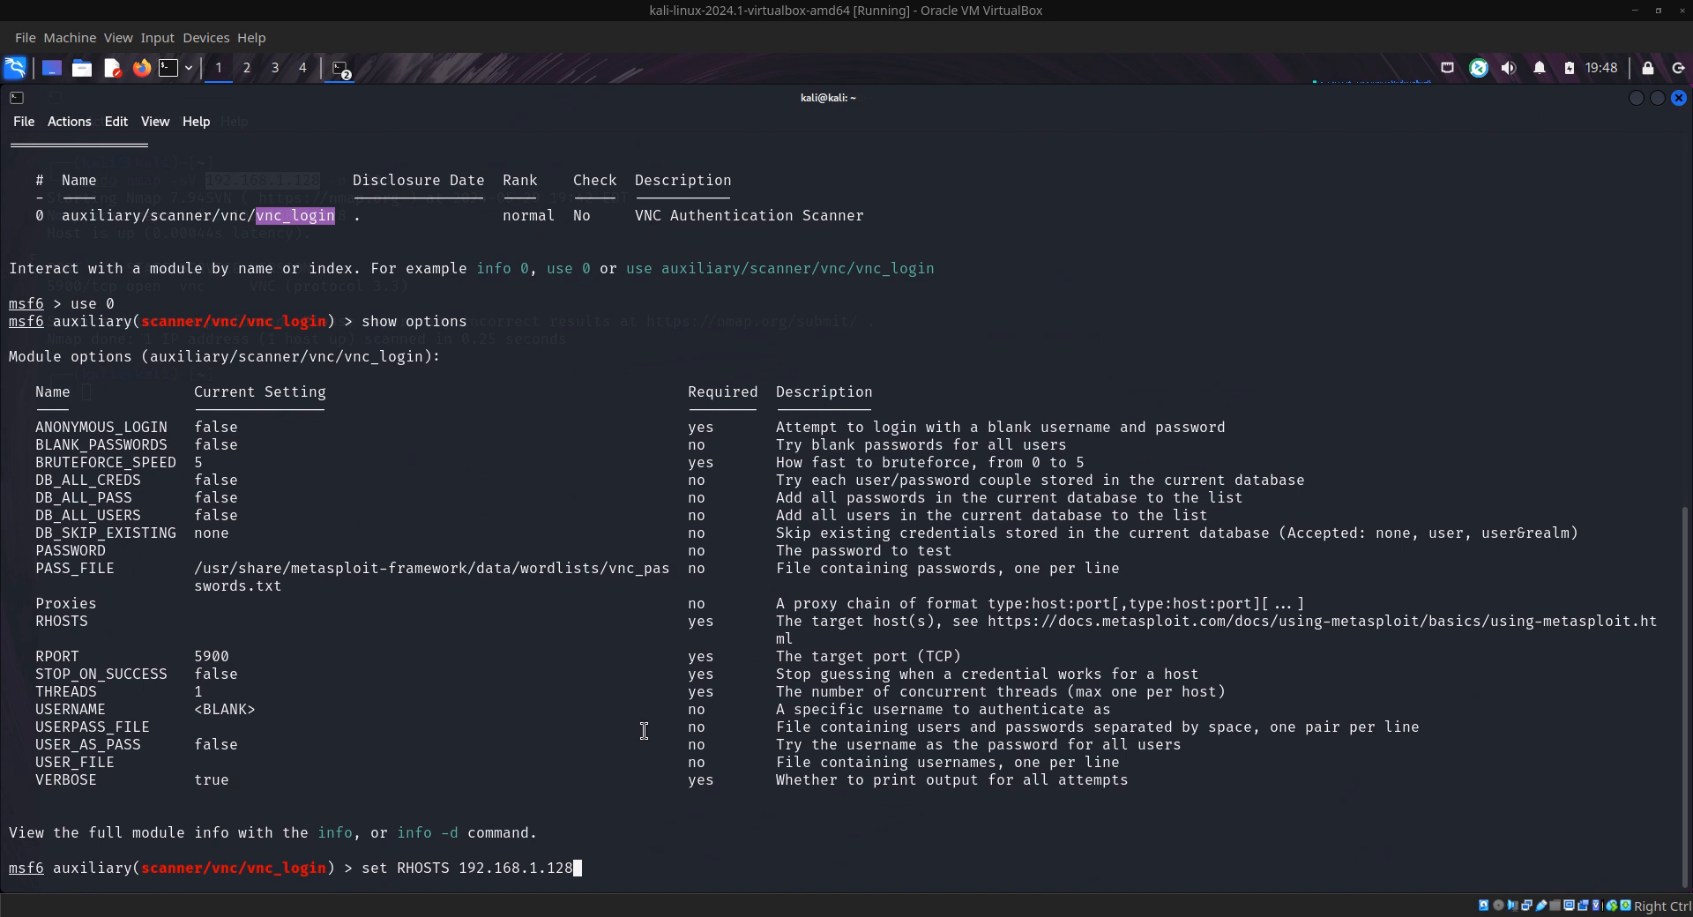
{"action": "key", "text": "Return"}
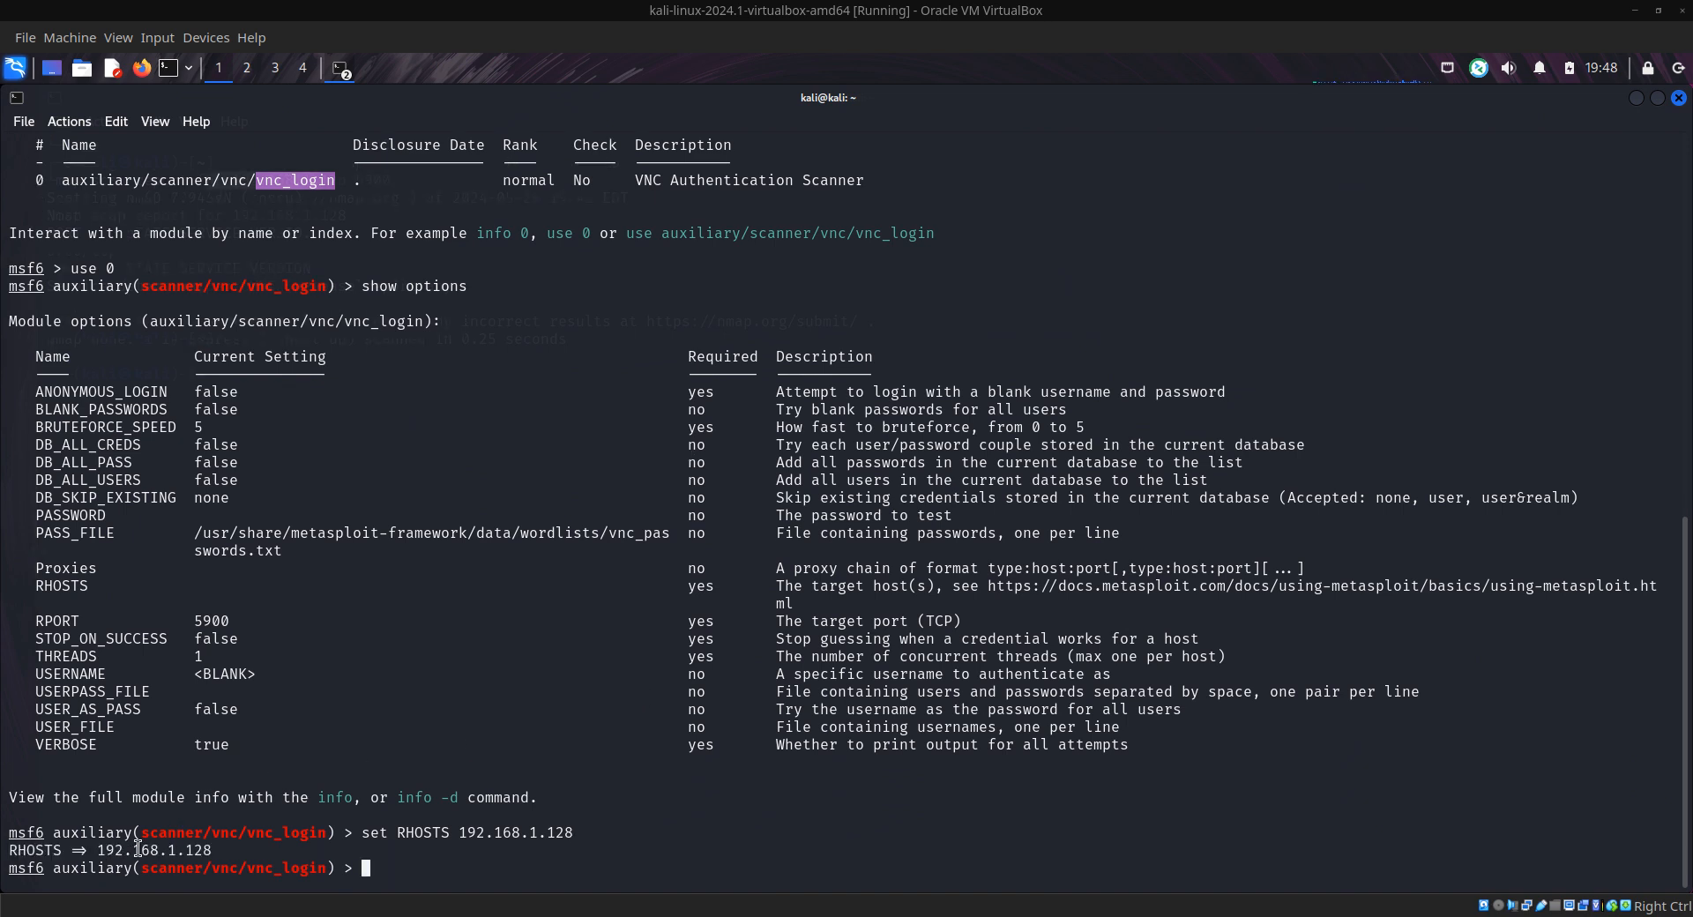
Step: Show the scanner's options again to verify the new target host
{"action": "type", "text": "show option"}
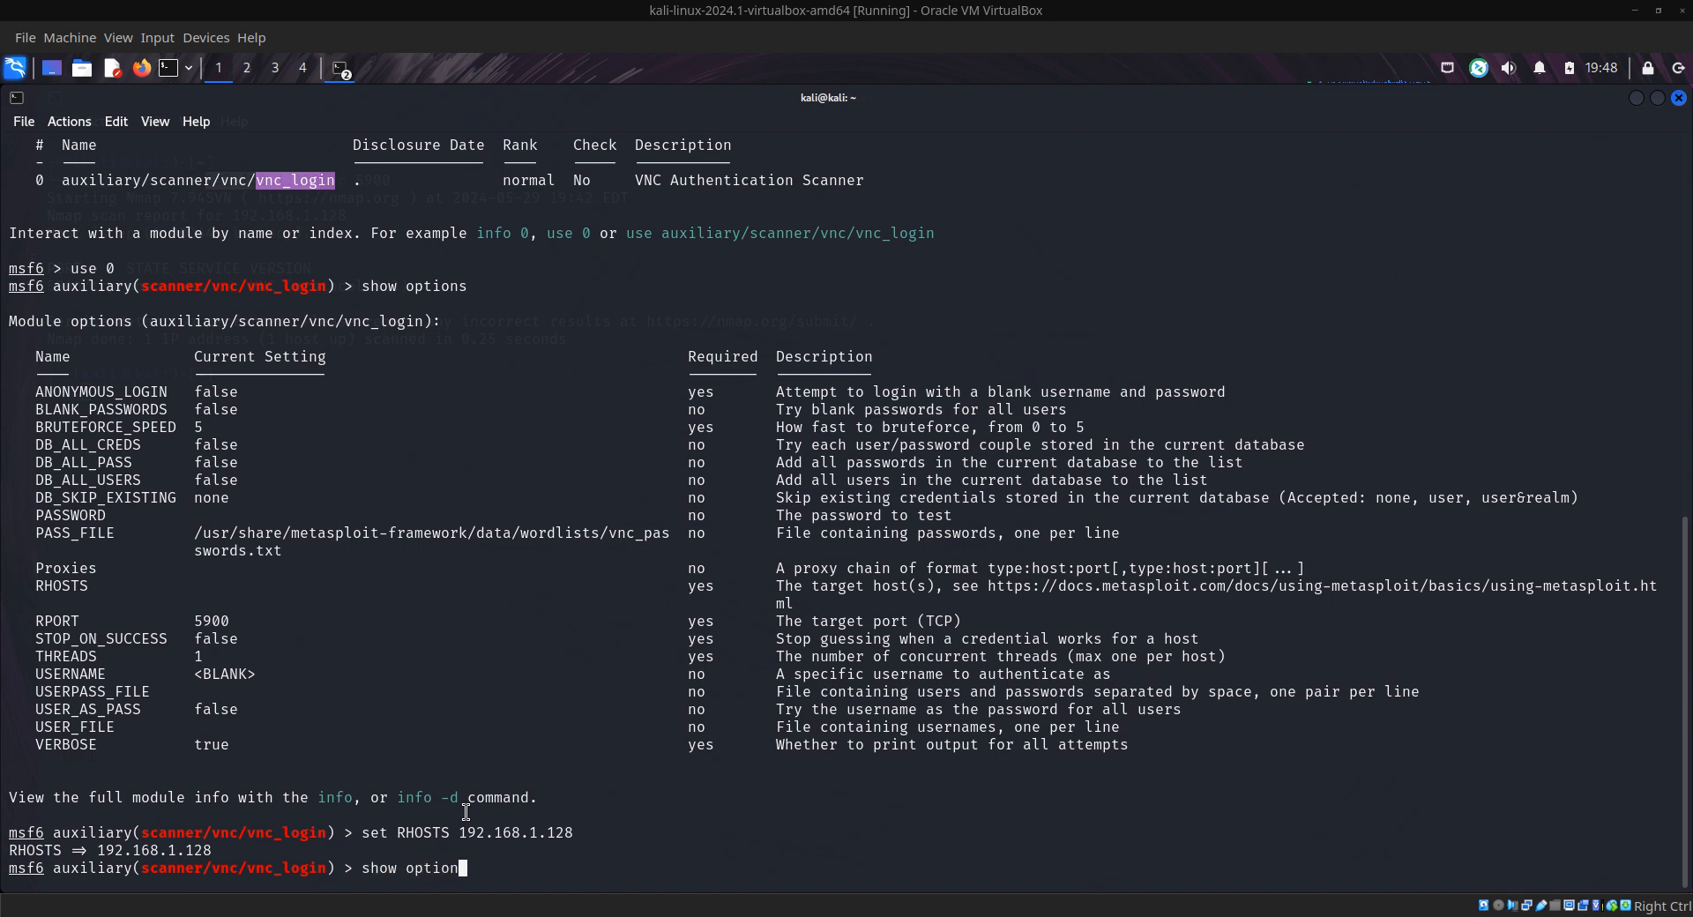
{"action": "key", "text": "Return"}
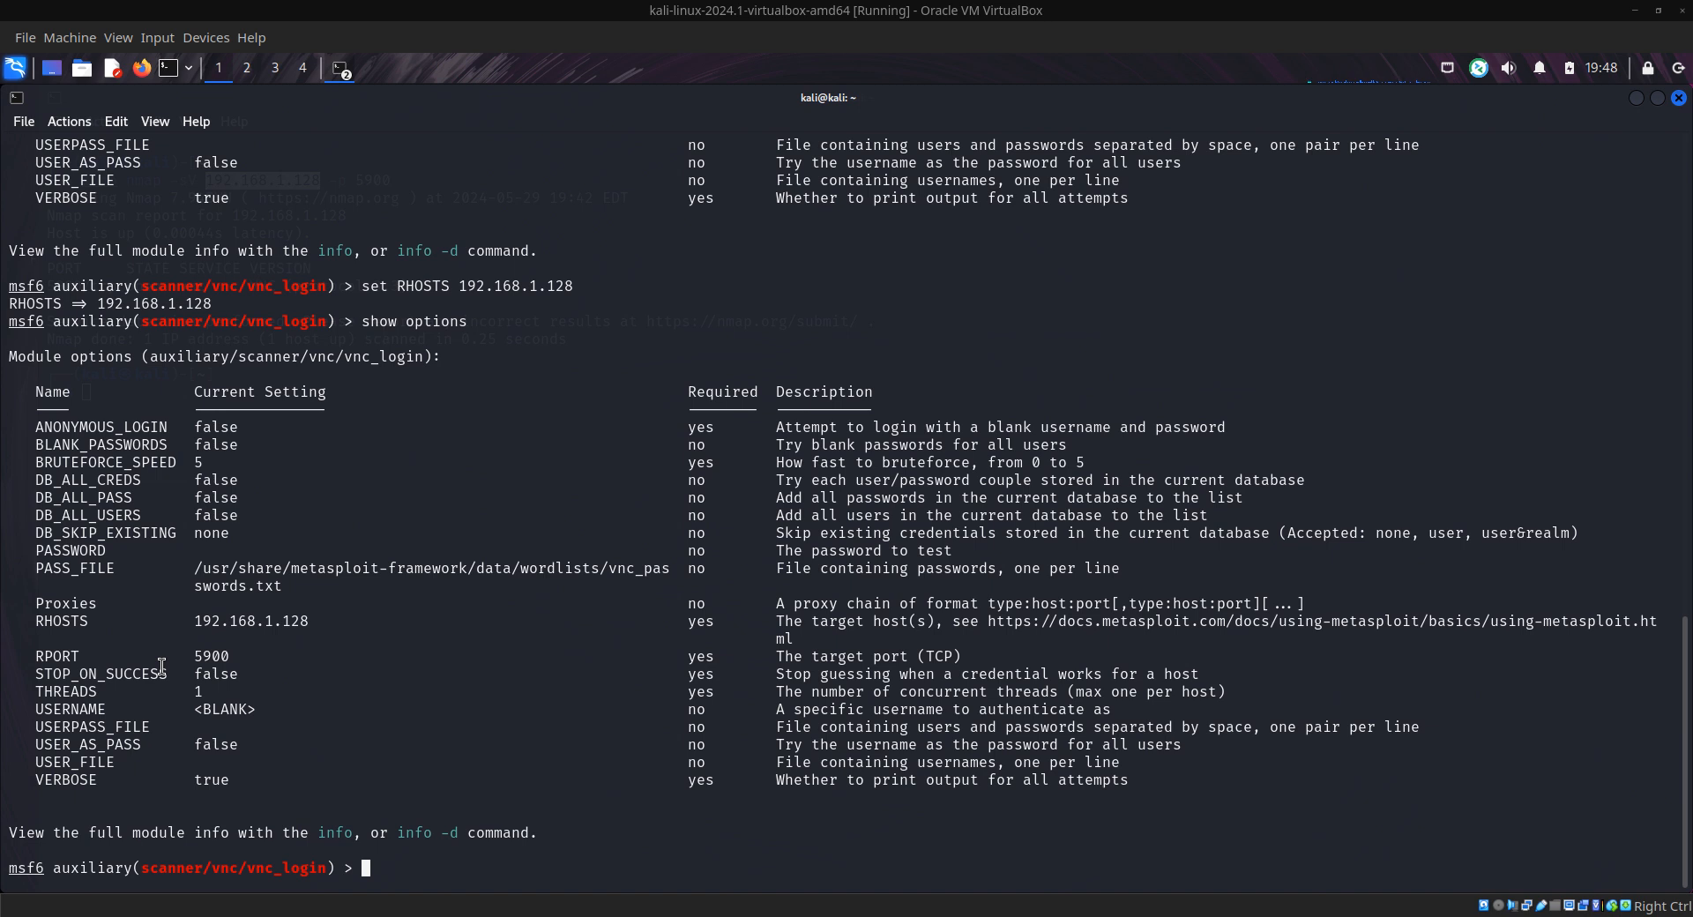
{"action": "mouse_move", "coordinate": [103, 697]}
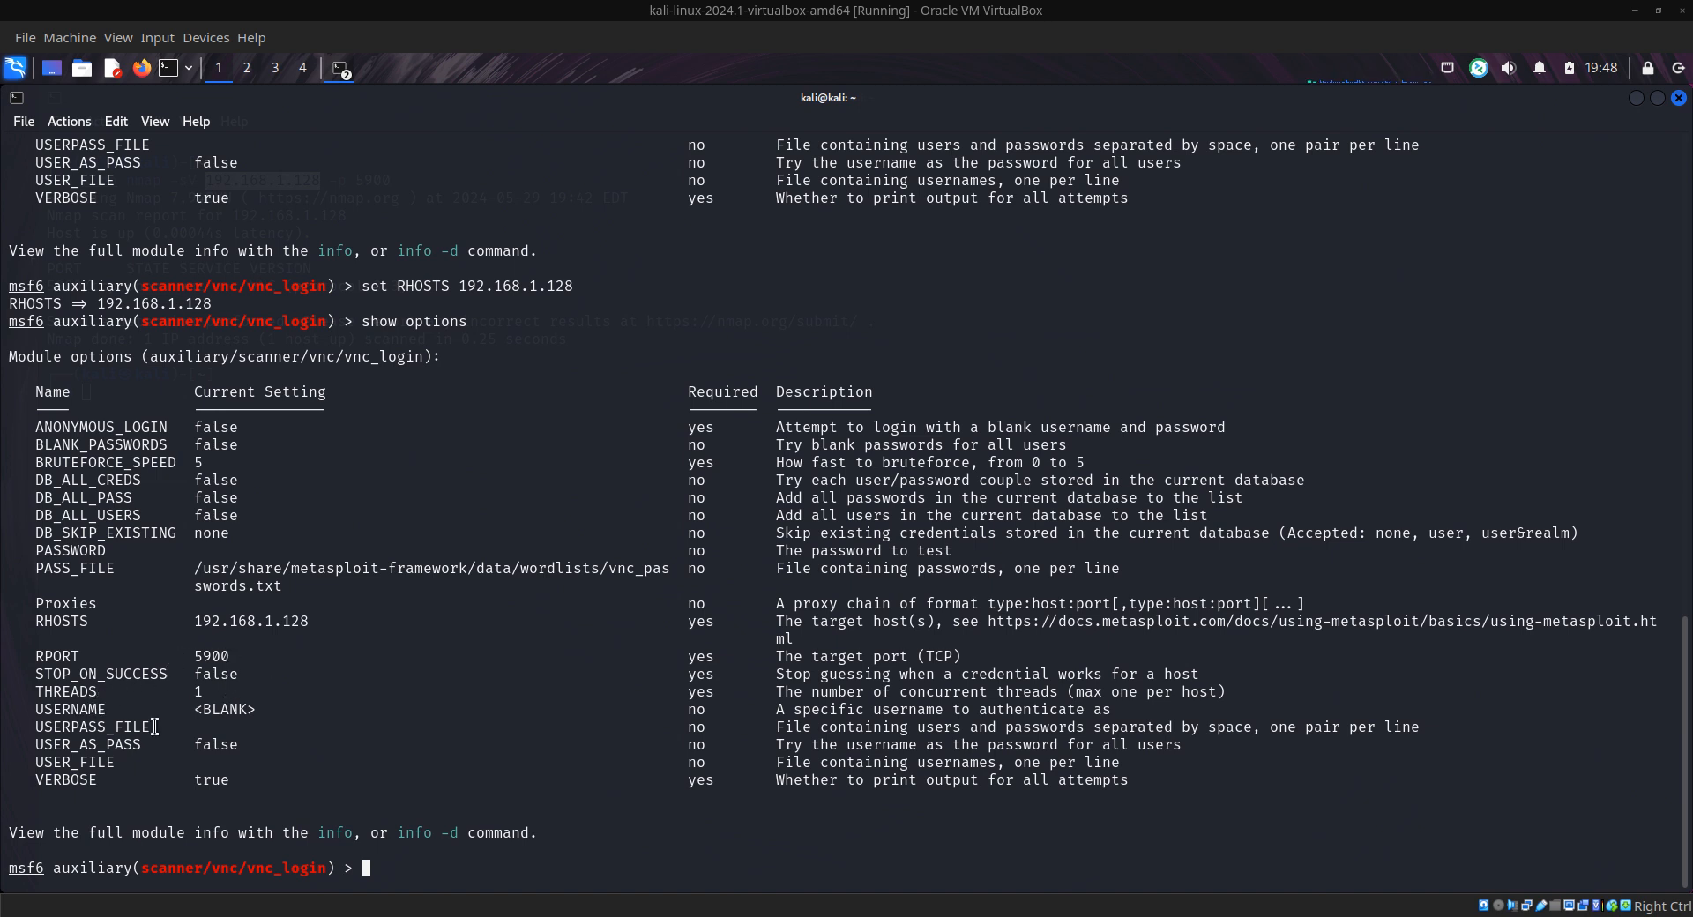
{"action": "mouse_move", "coordinate": [545, 746]}
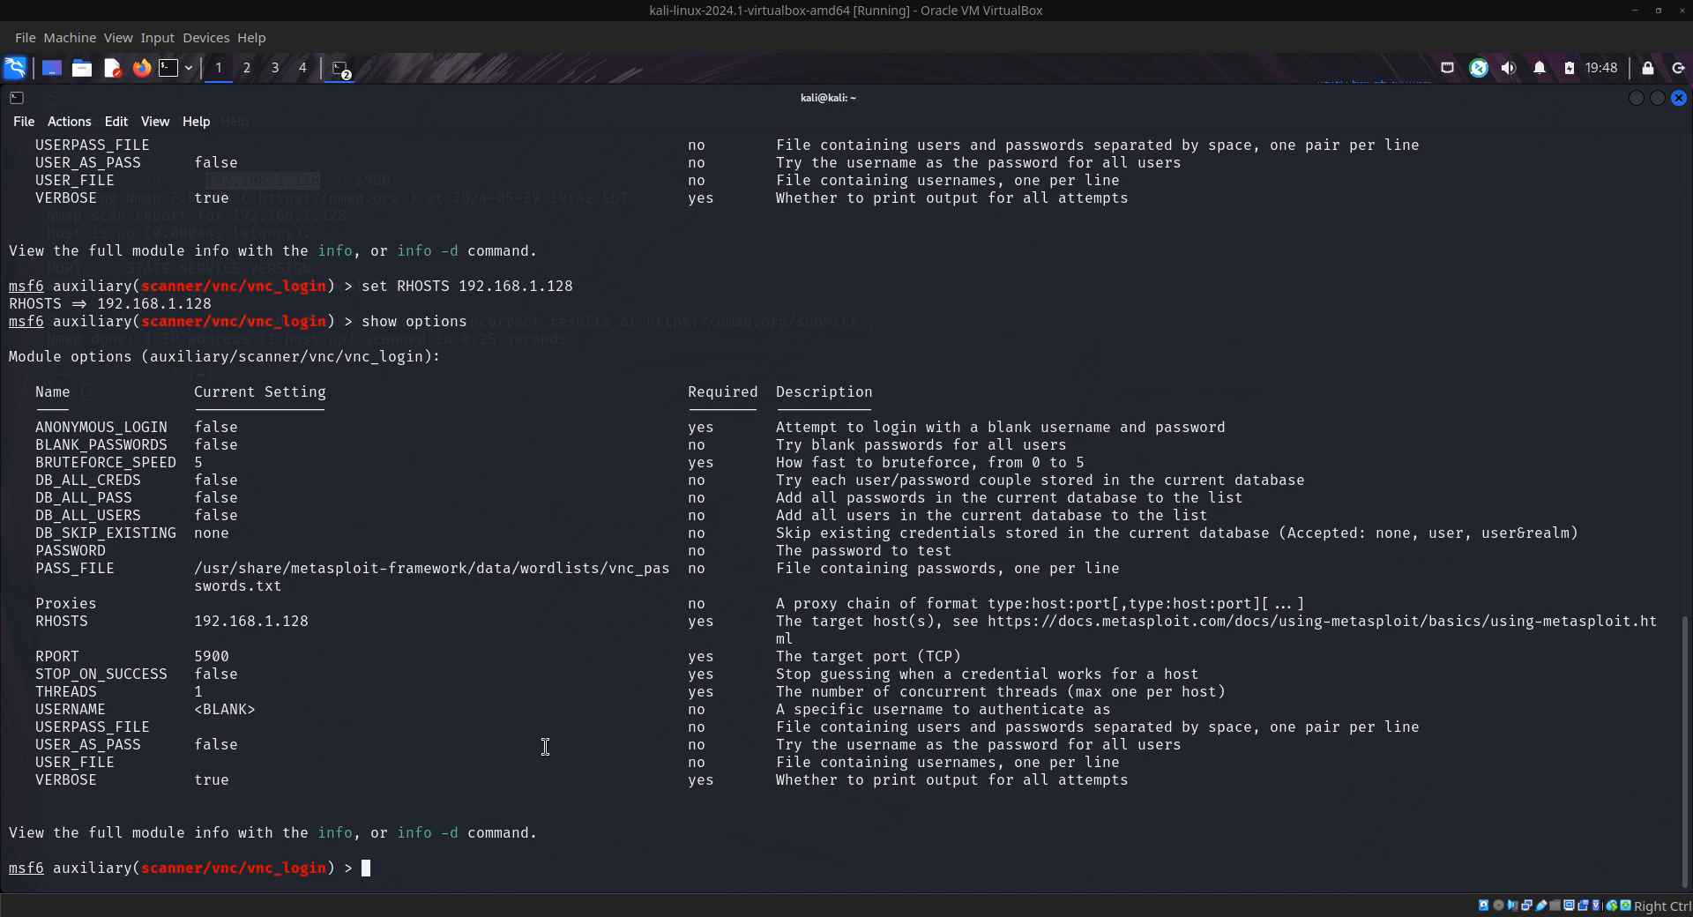
{"action": "mouse_move", "coordinate": [531, 775]}
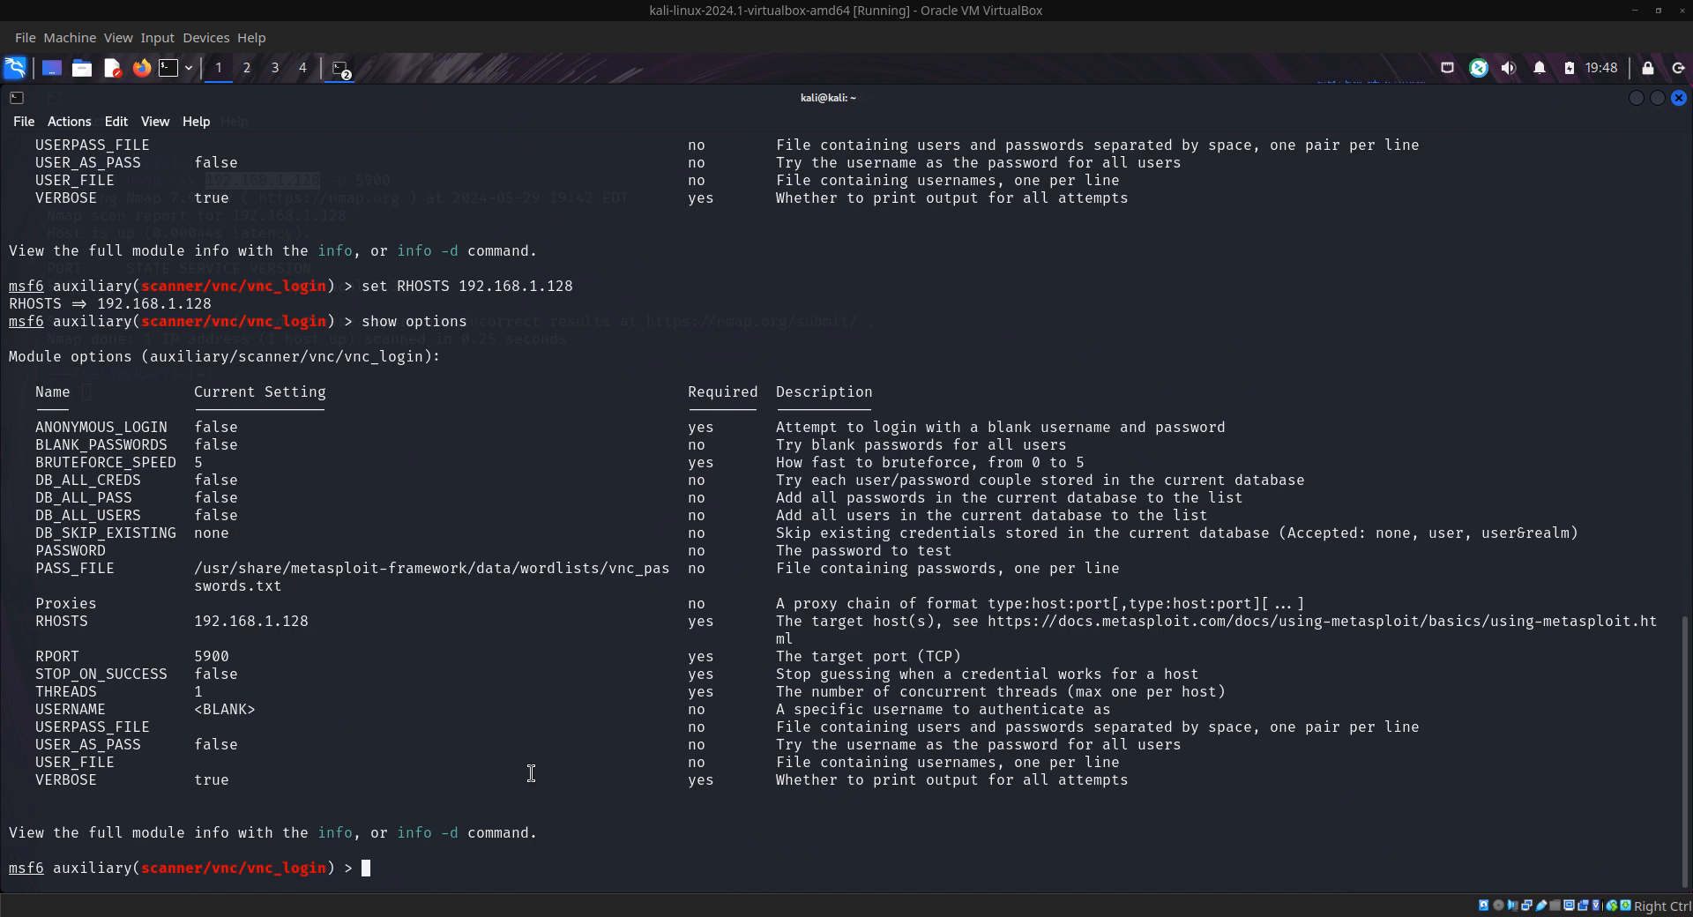
{"action": "mouse_move", "coordinate": [469, 854]}
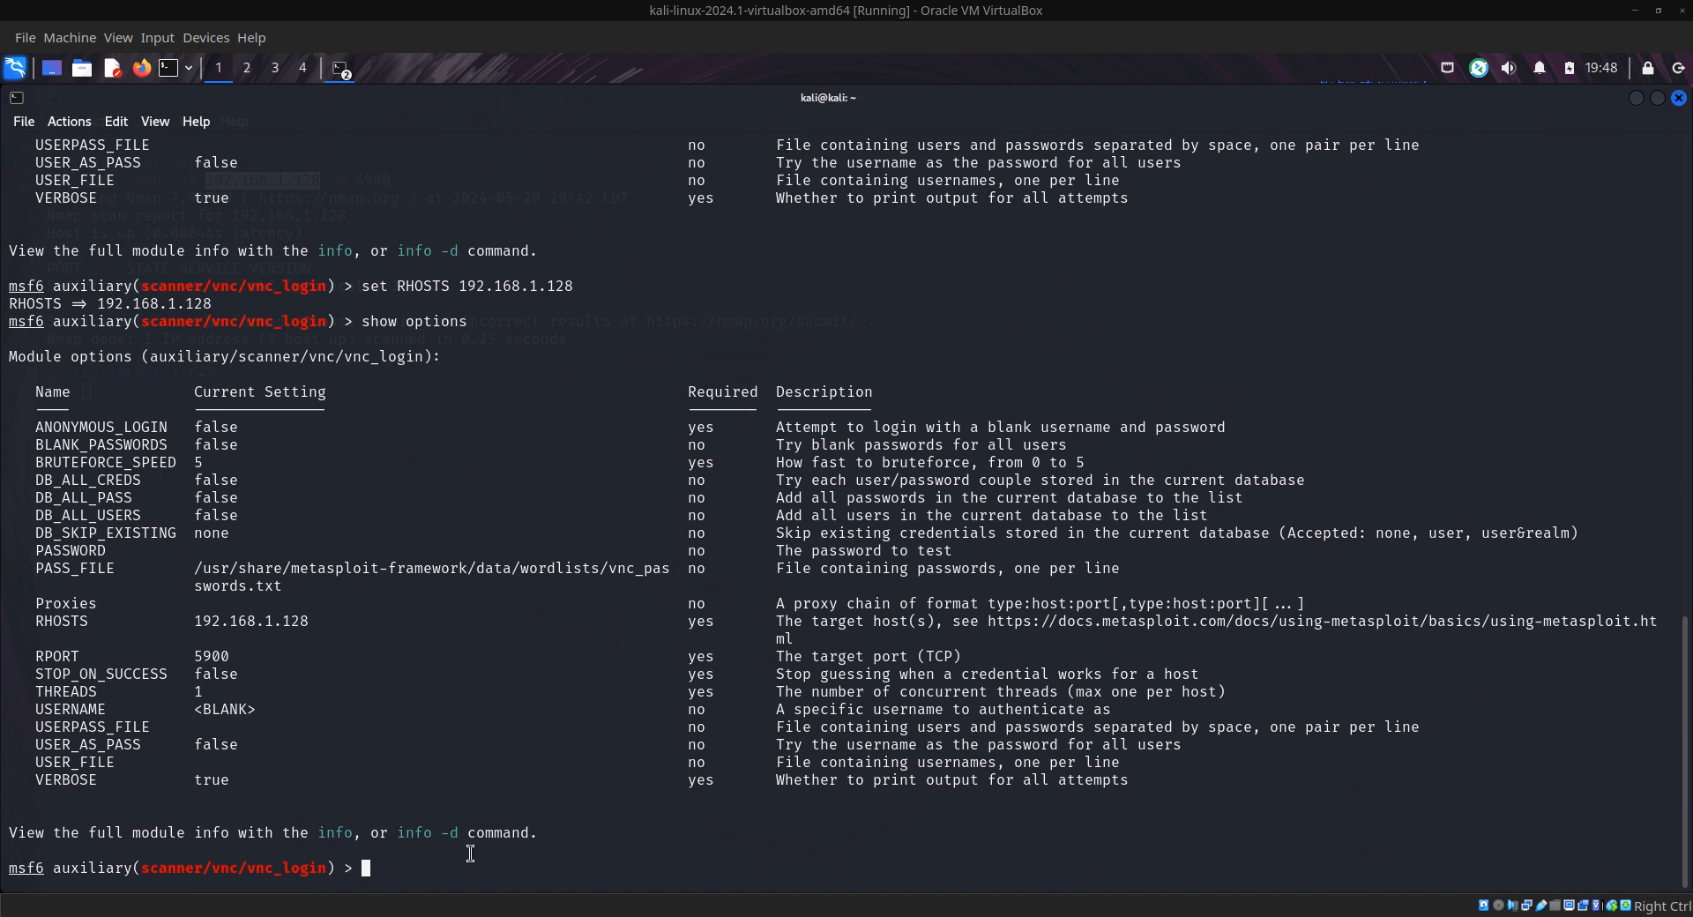
{"action": "mouse_move", "coordinate": [469, 833]}
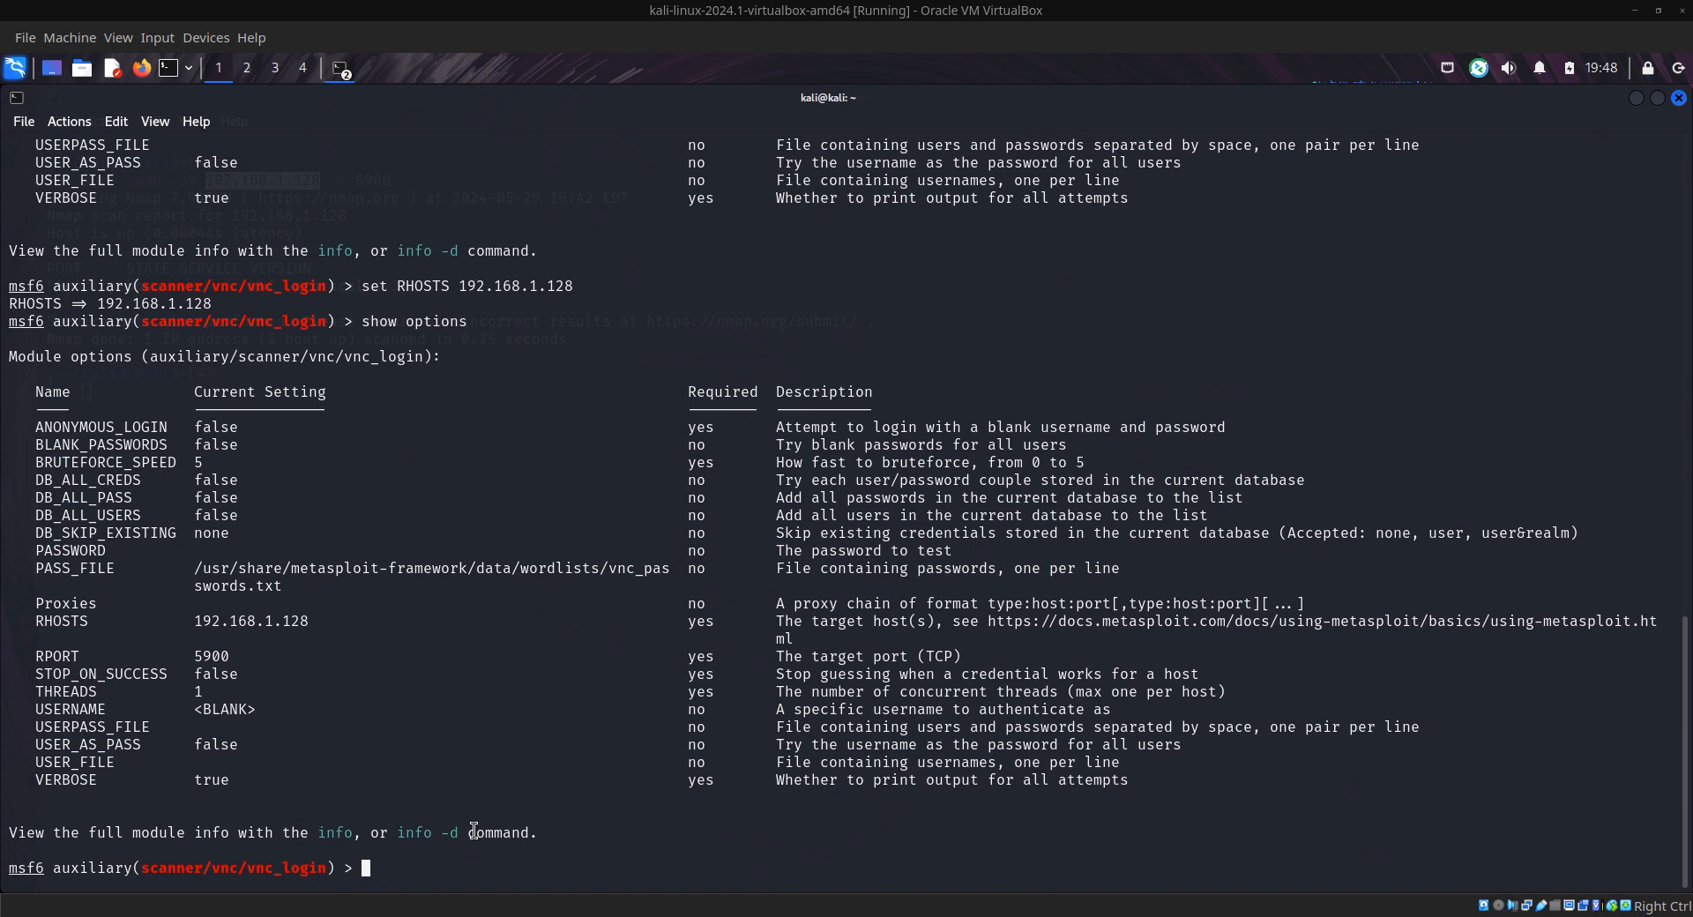
{"action": "mouse_move", "coordinate": [466, 822]}
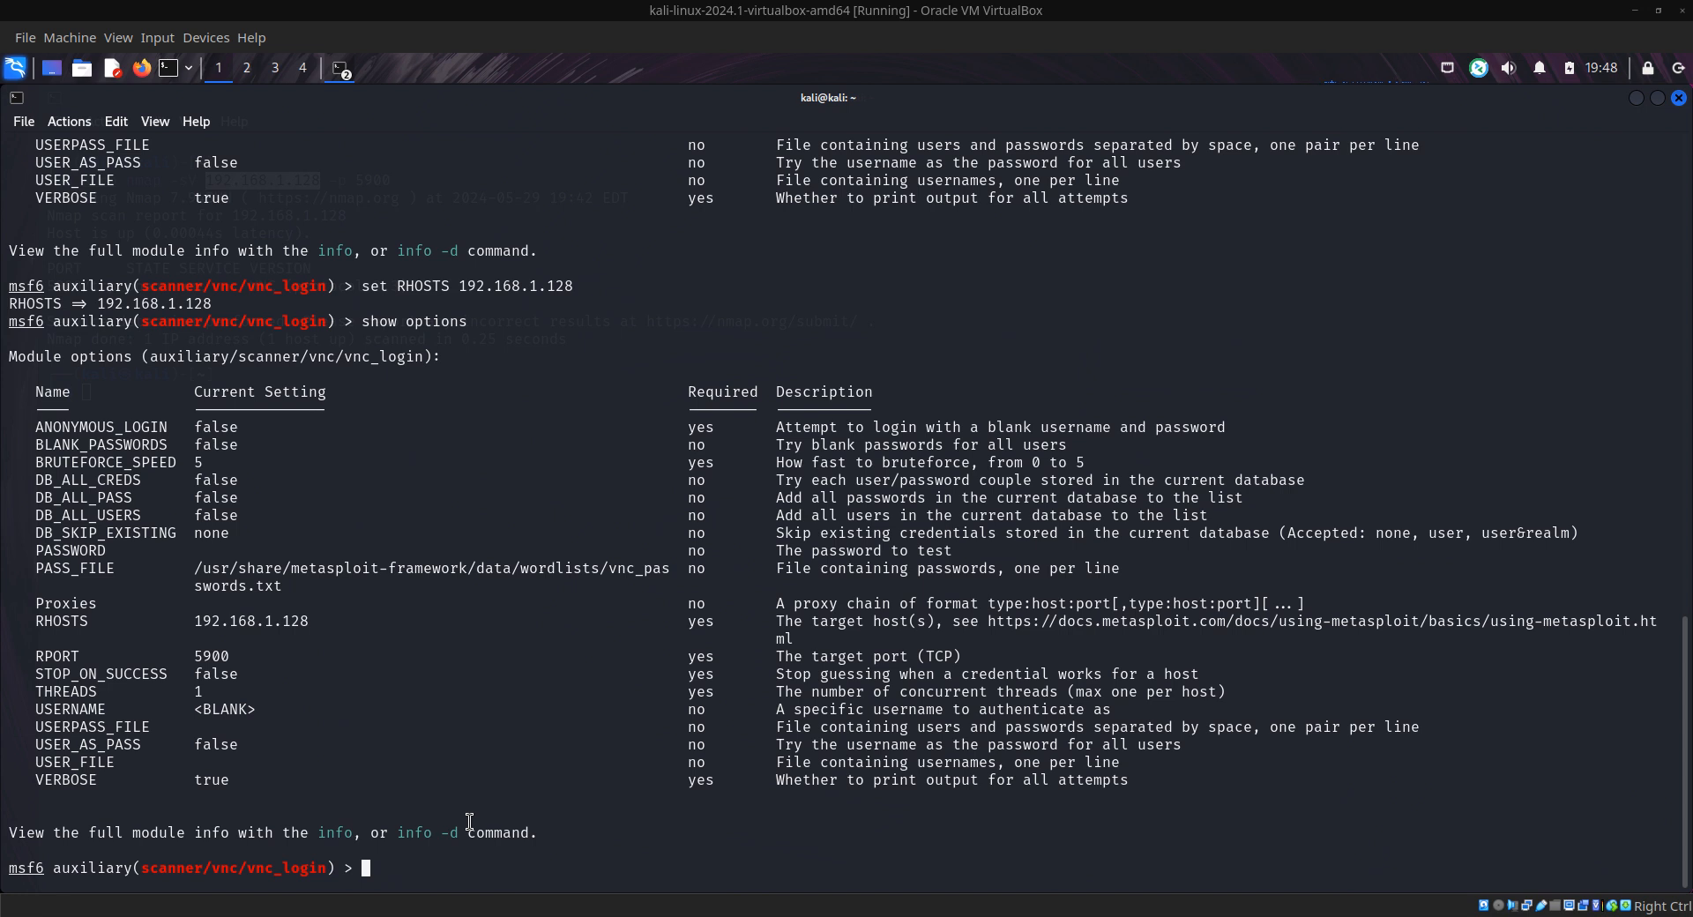
{"action": "mouse_move", "coordinate": [538, 834]}
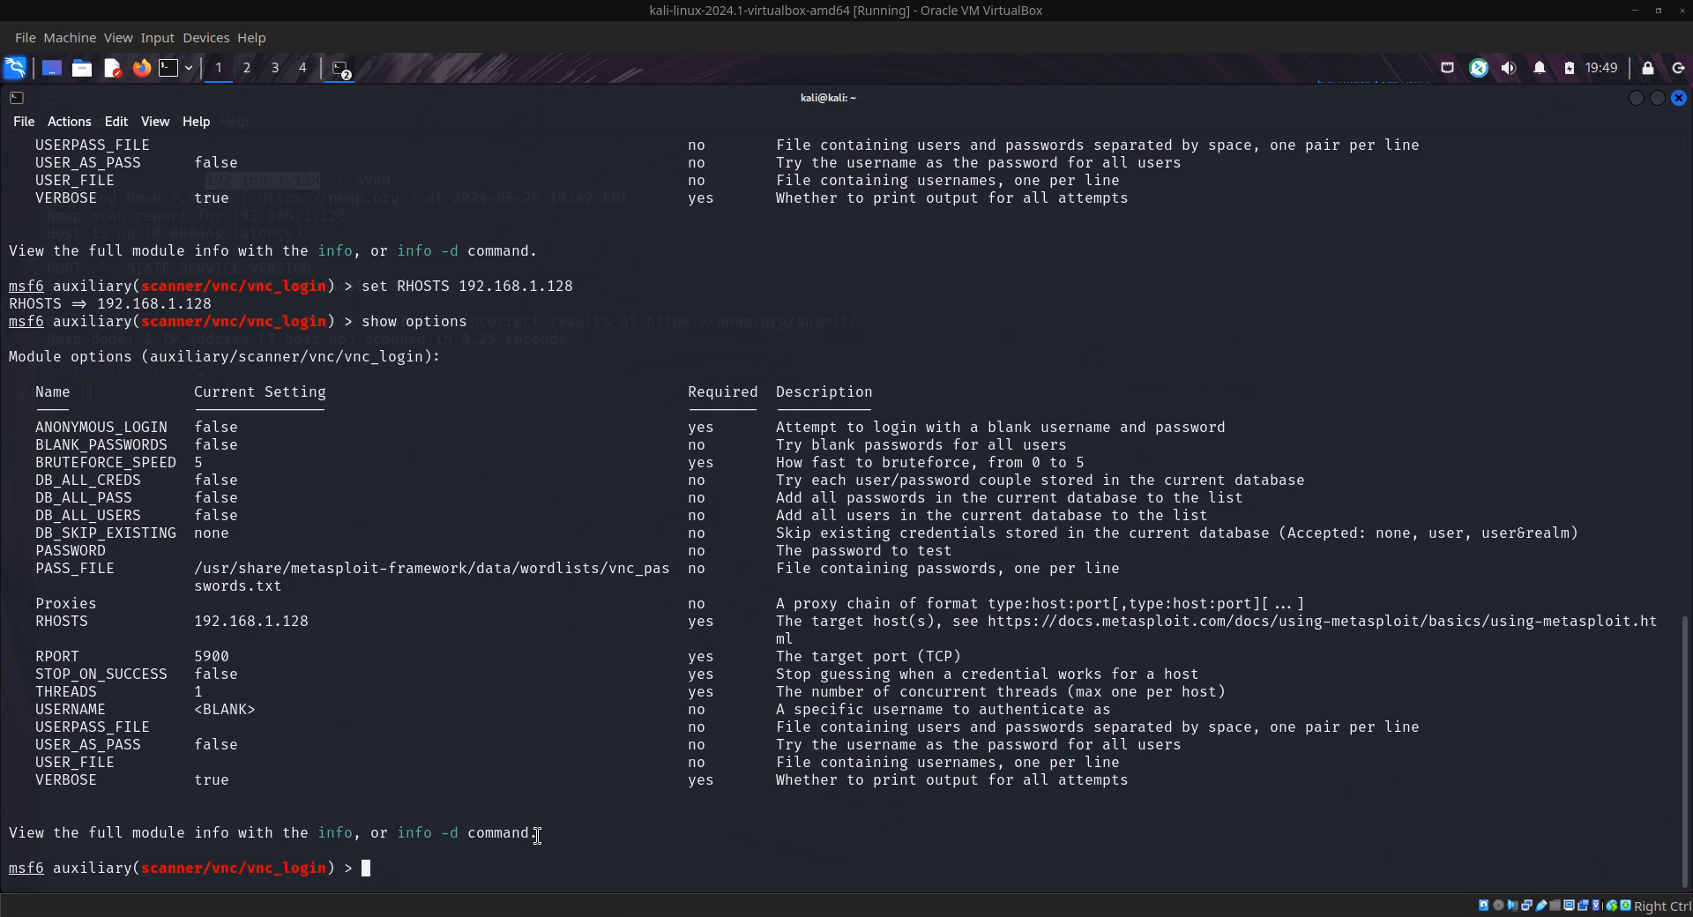
{"action": "mouse_move", "coordinate": [536, 815]}
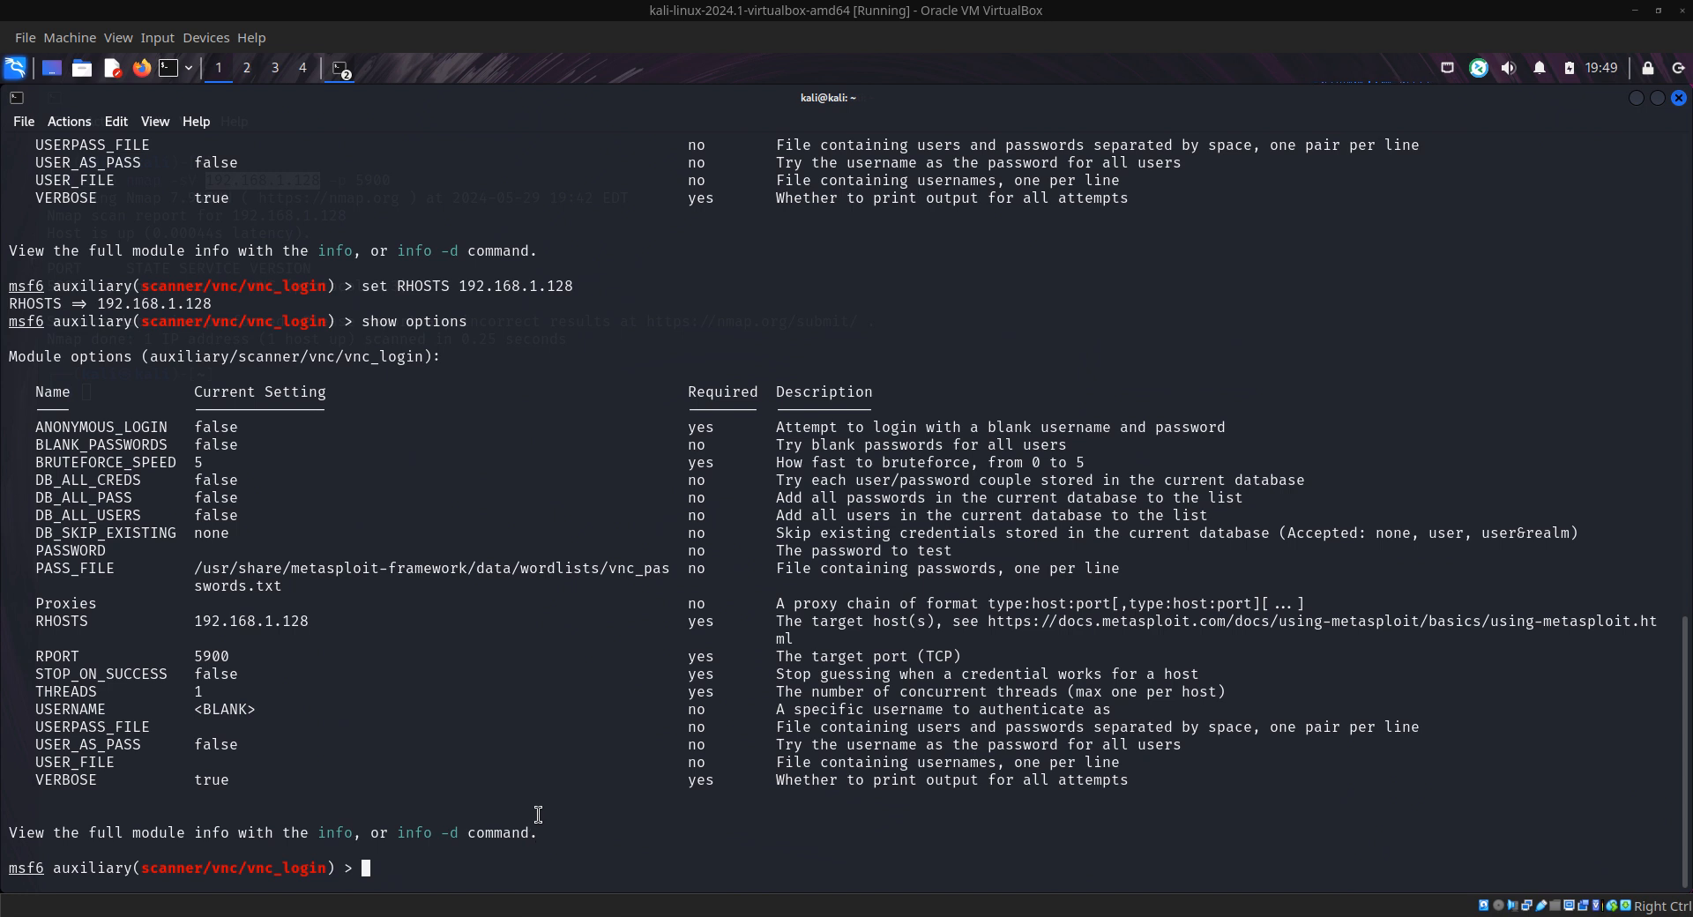
{"action": "mouse_move", "coordinate": [540, 813]}
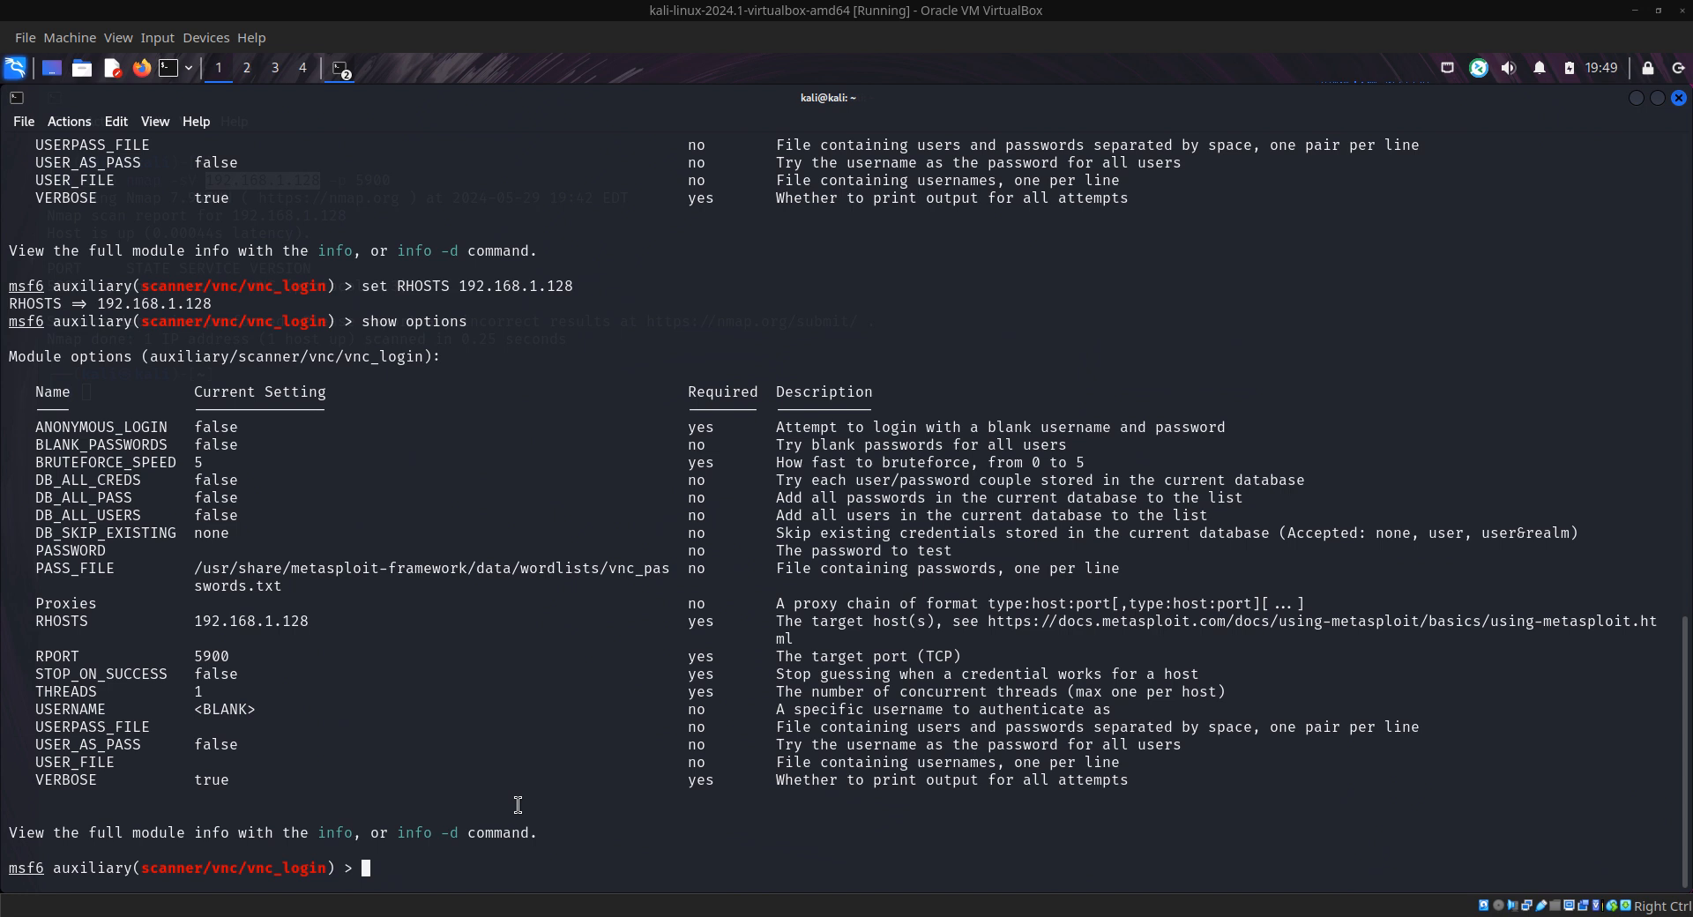
{"action": "mouse_move", "coordinate": [413, 819]}
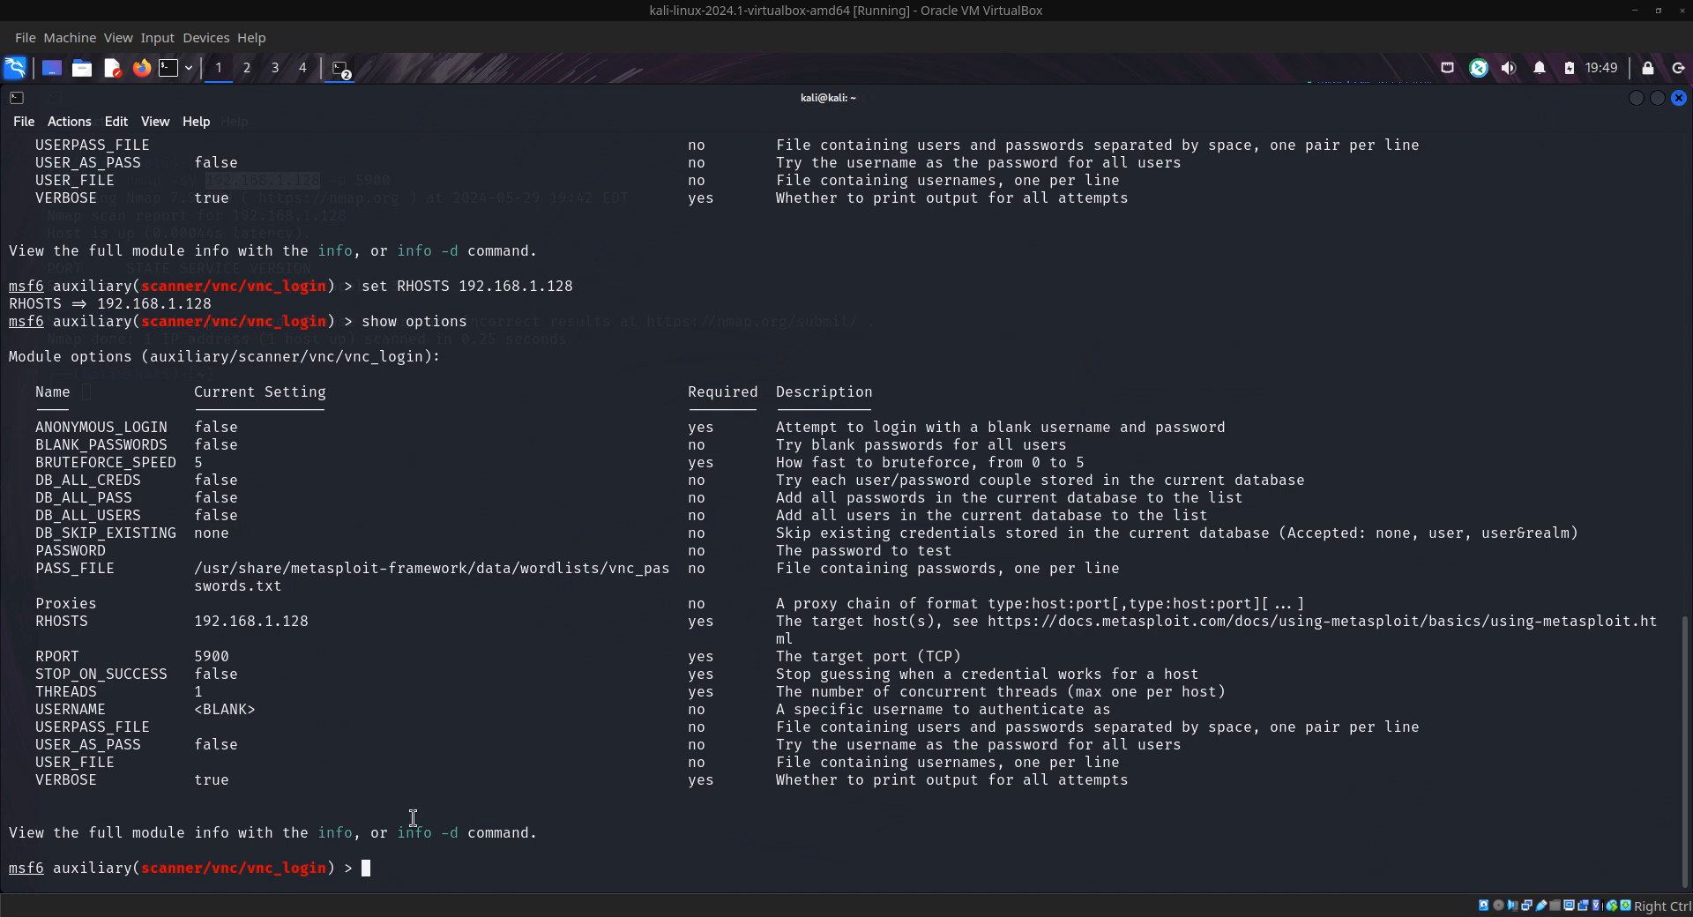
{"action": "mouse_move", "coordinate": [422, 866]}
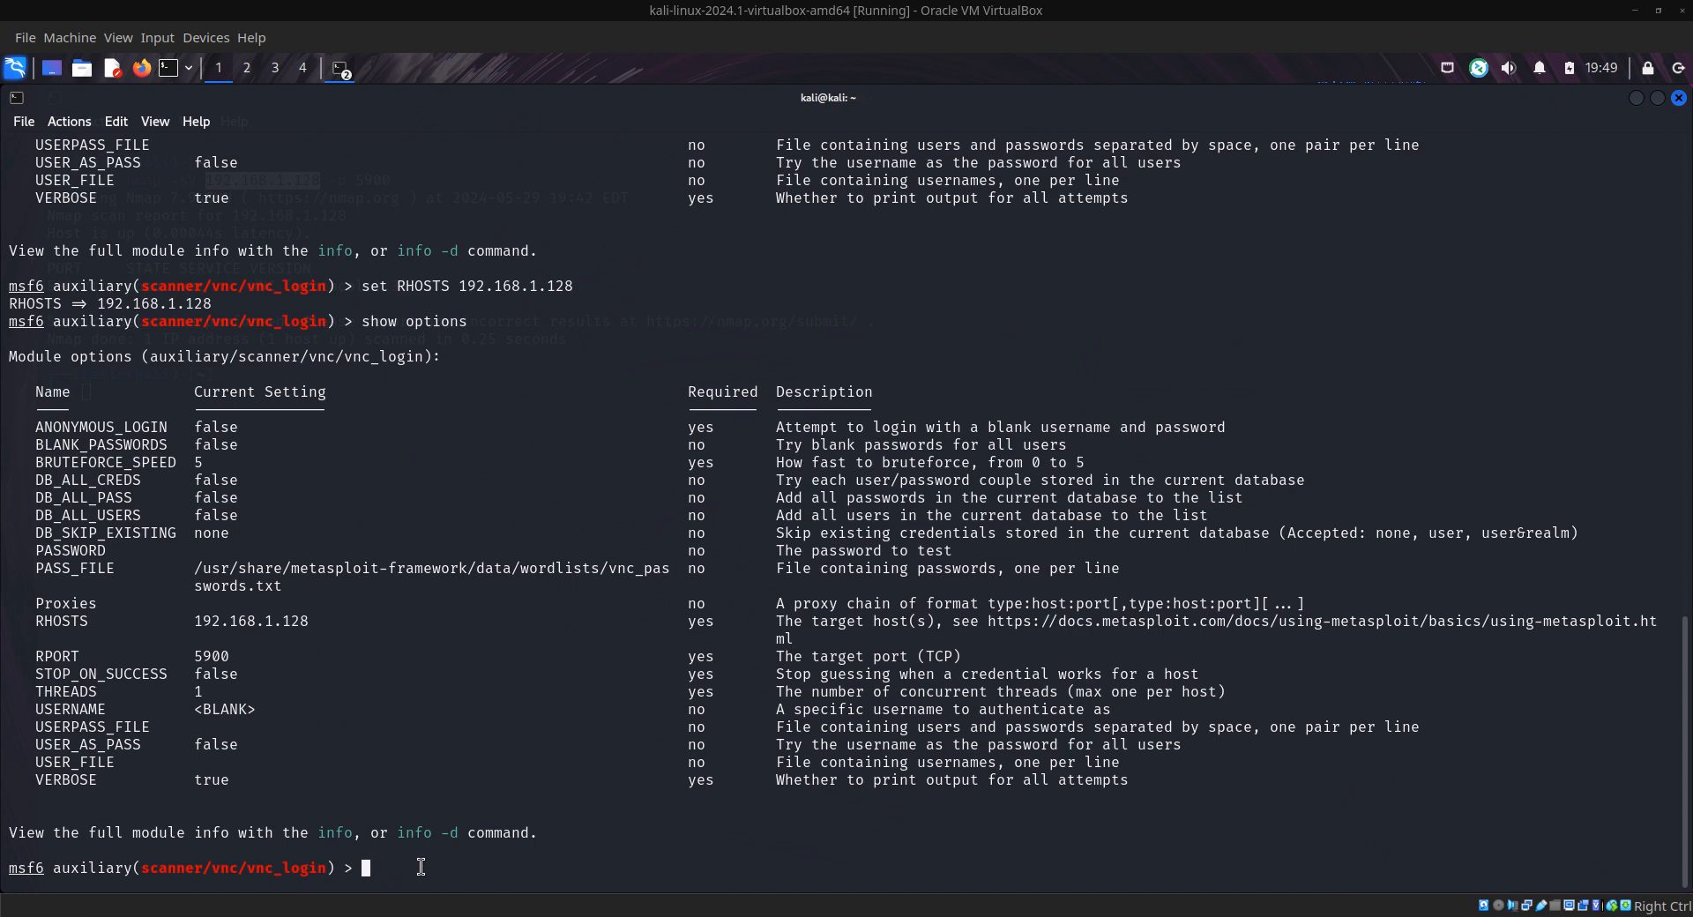
Step: Set the vnc_login module's USERNAME to root
{"action": "type", "text": "s"}
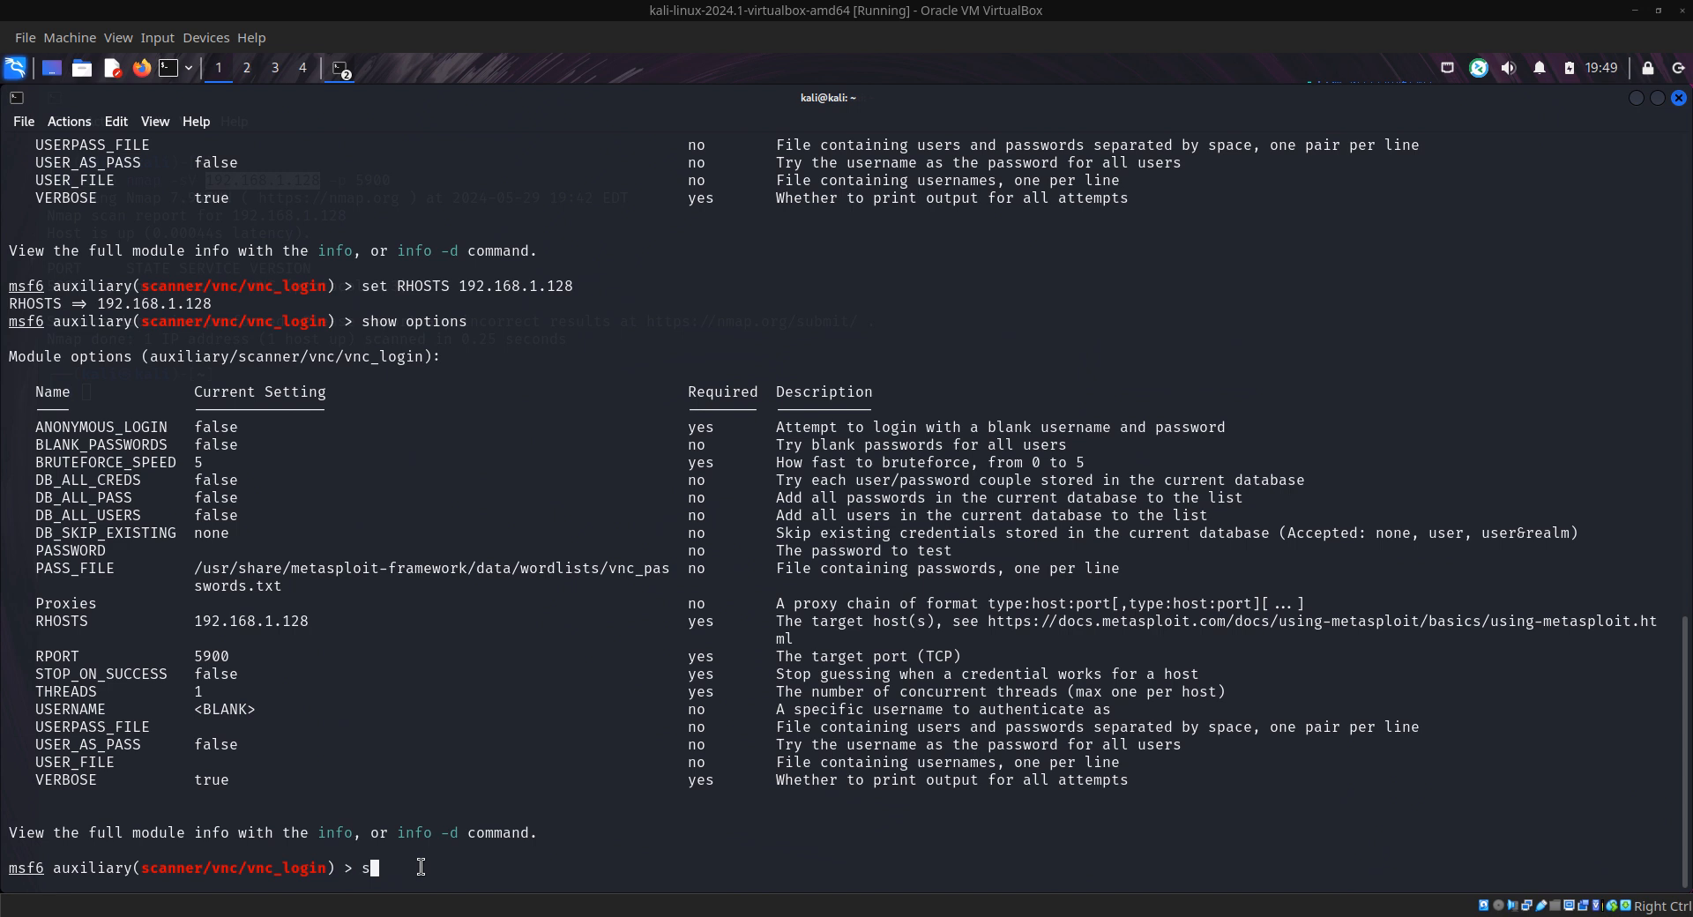
{"action": "type", "text": "et USER"}
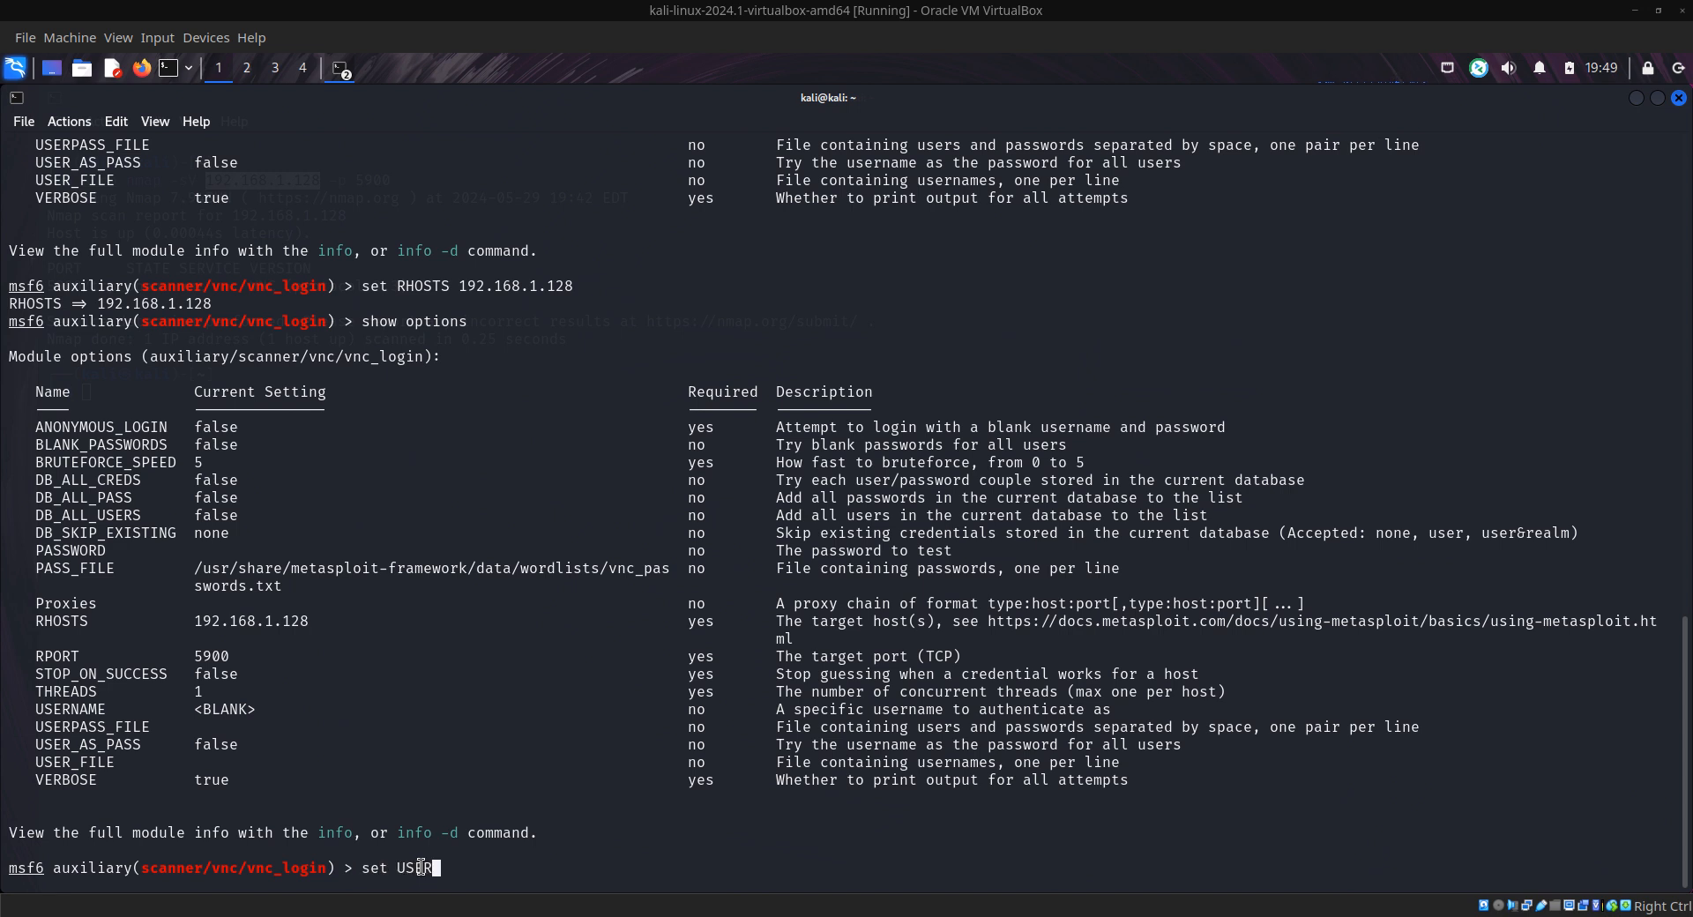
{"action": "type", "text": "NAME"}
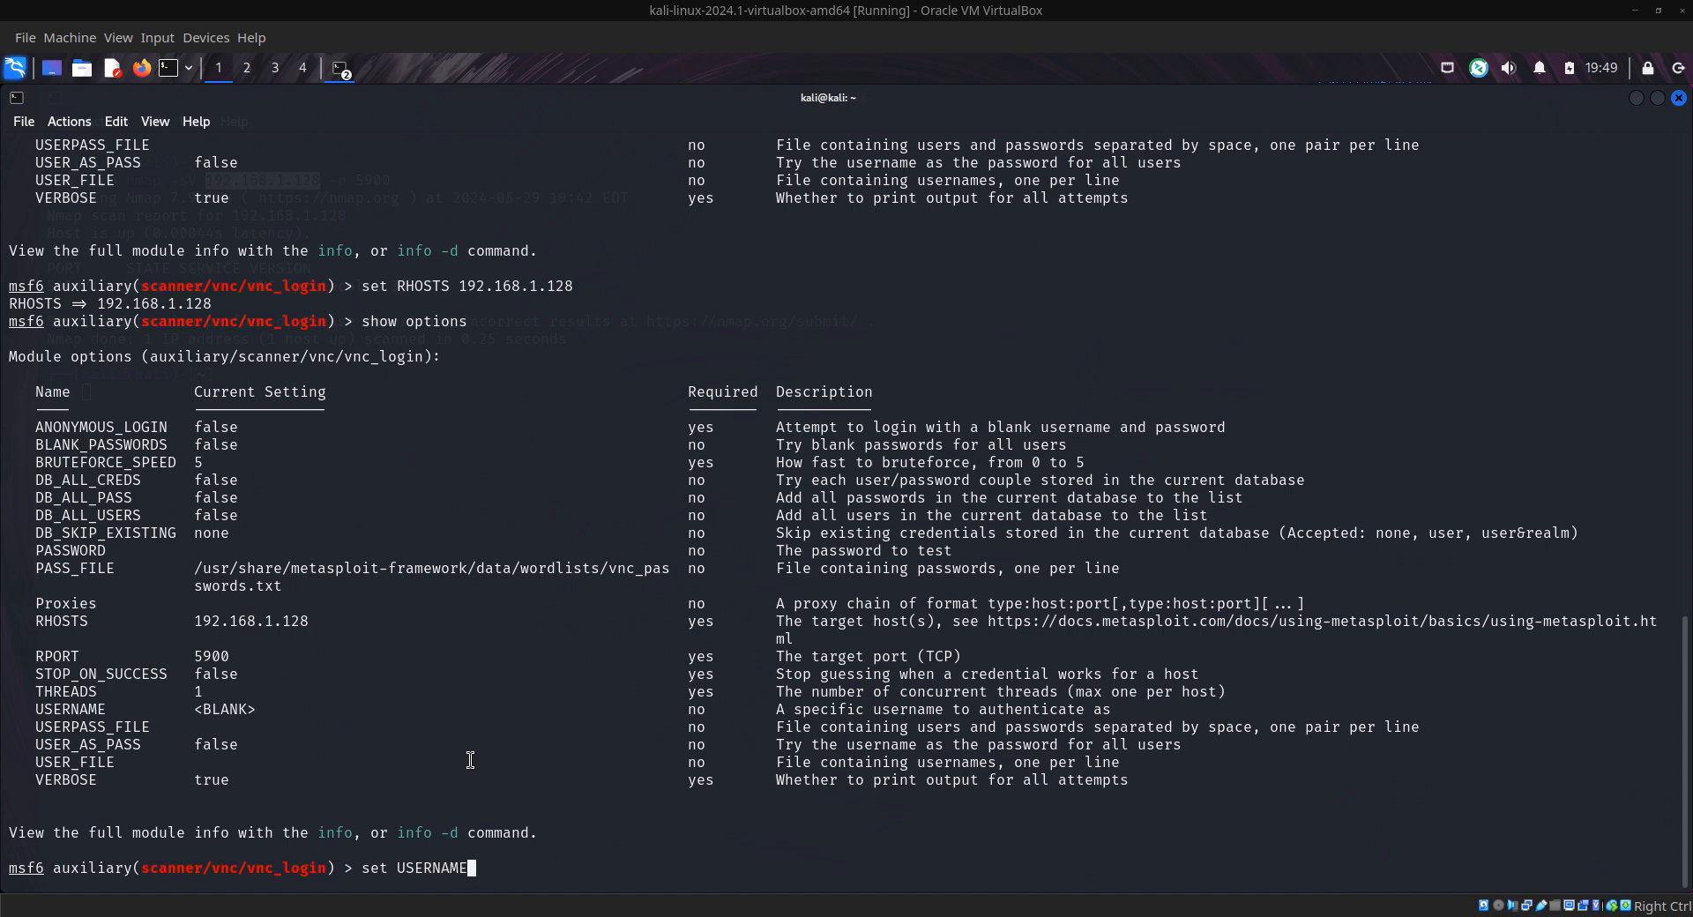
{"action": "type", "text": "root"}
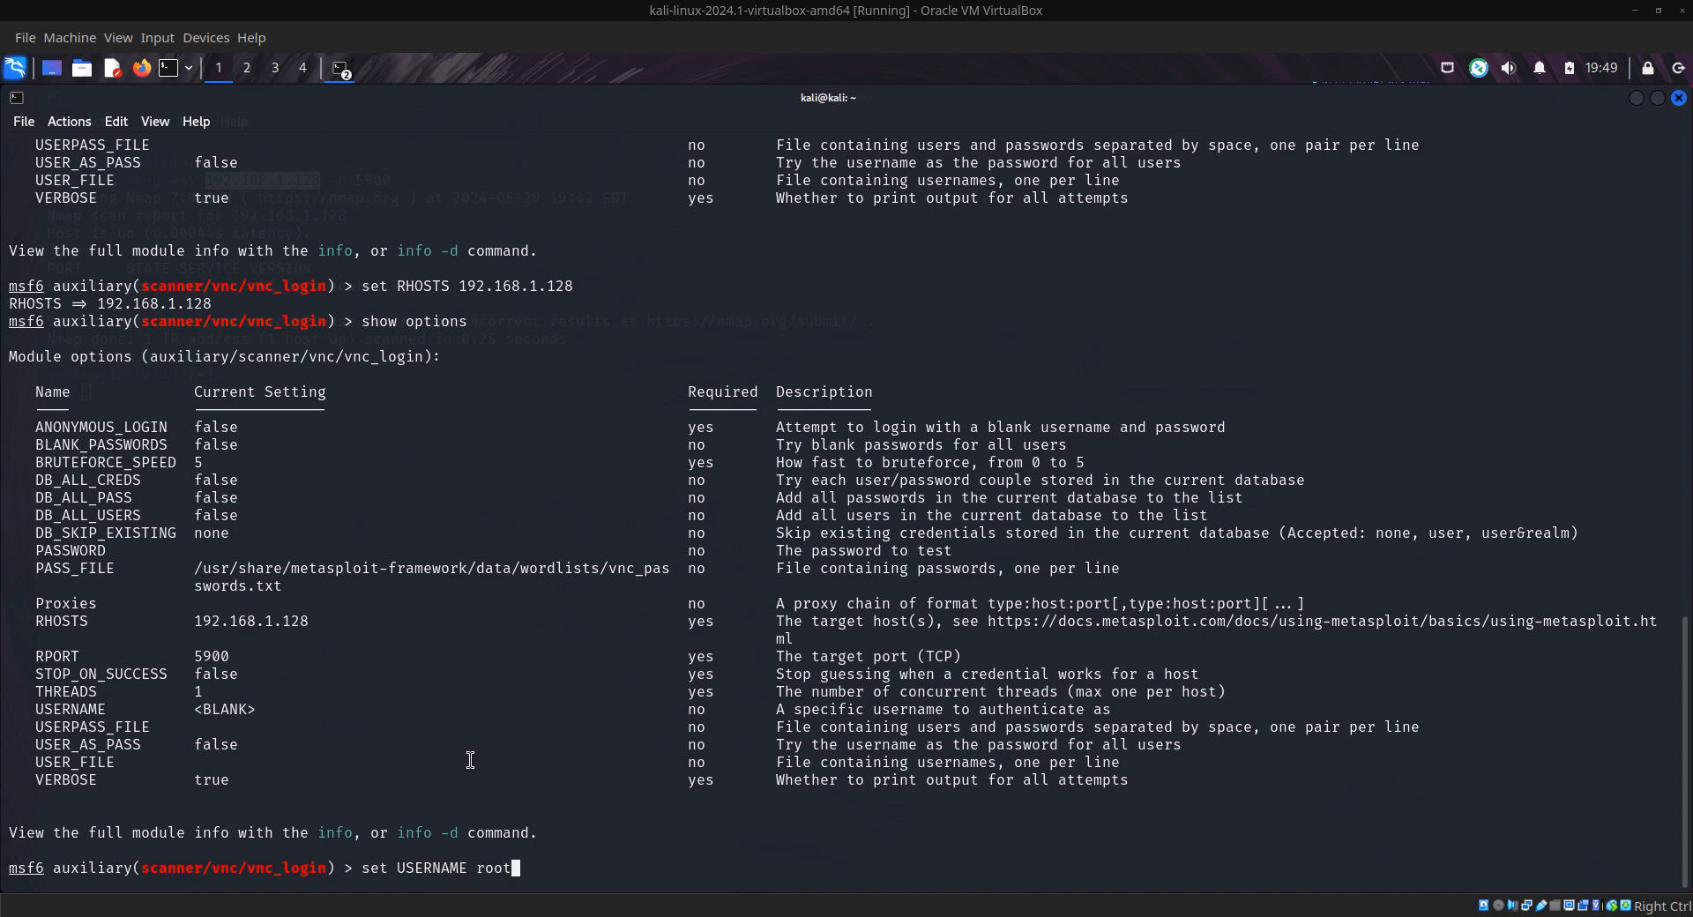
{"action": "key", "text": "Return"}
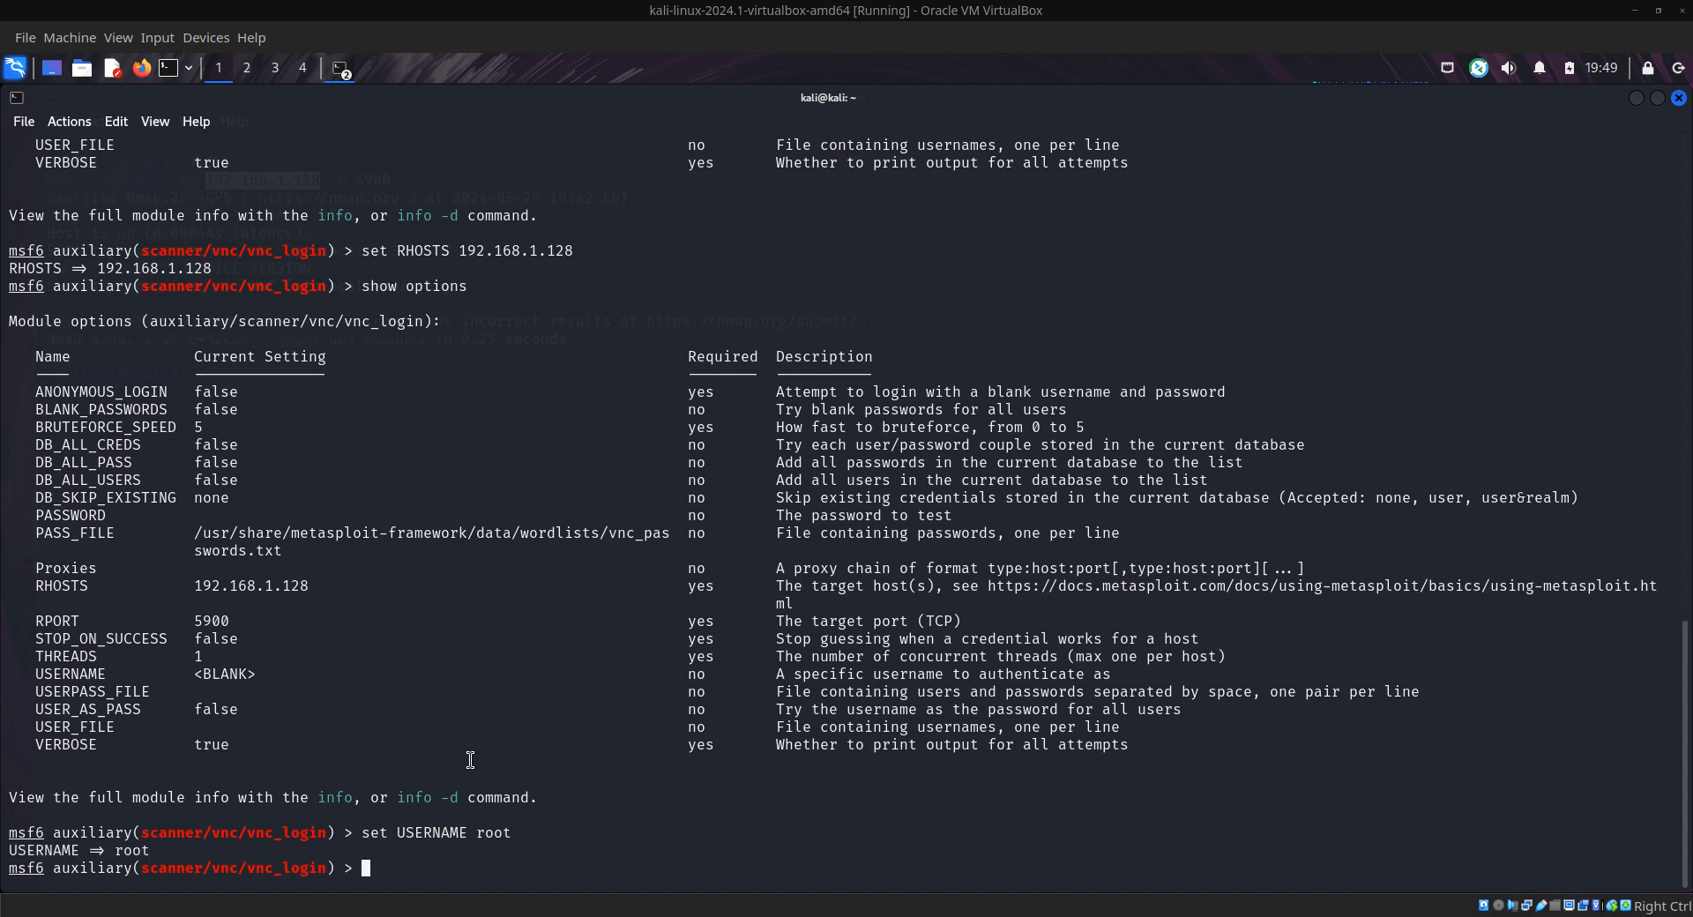
Step: List the module options to confirm USERNAME now reads root
{"action": "type", "text": "show opti"}
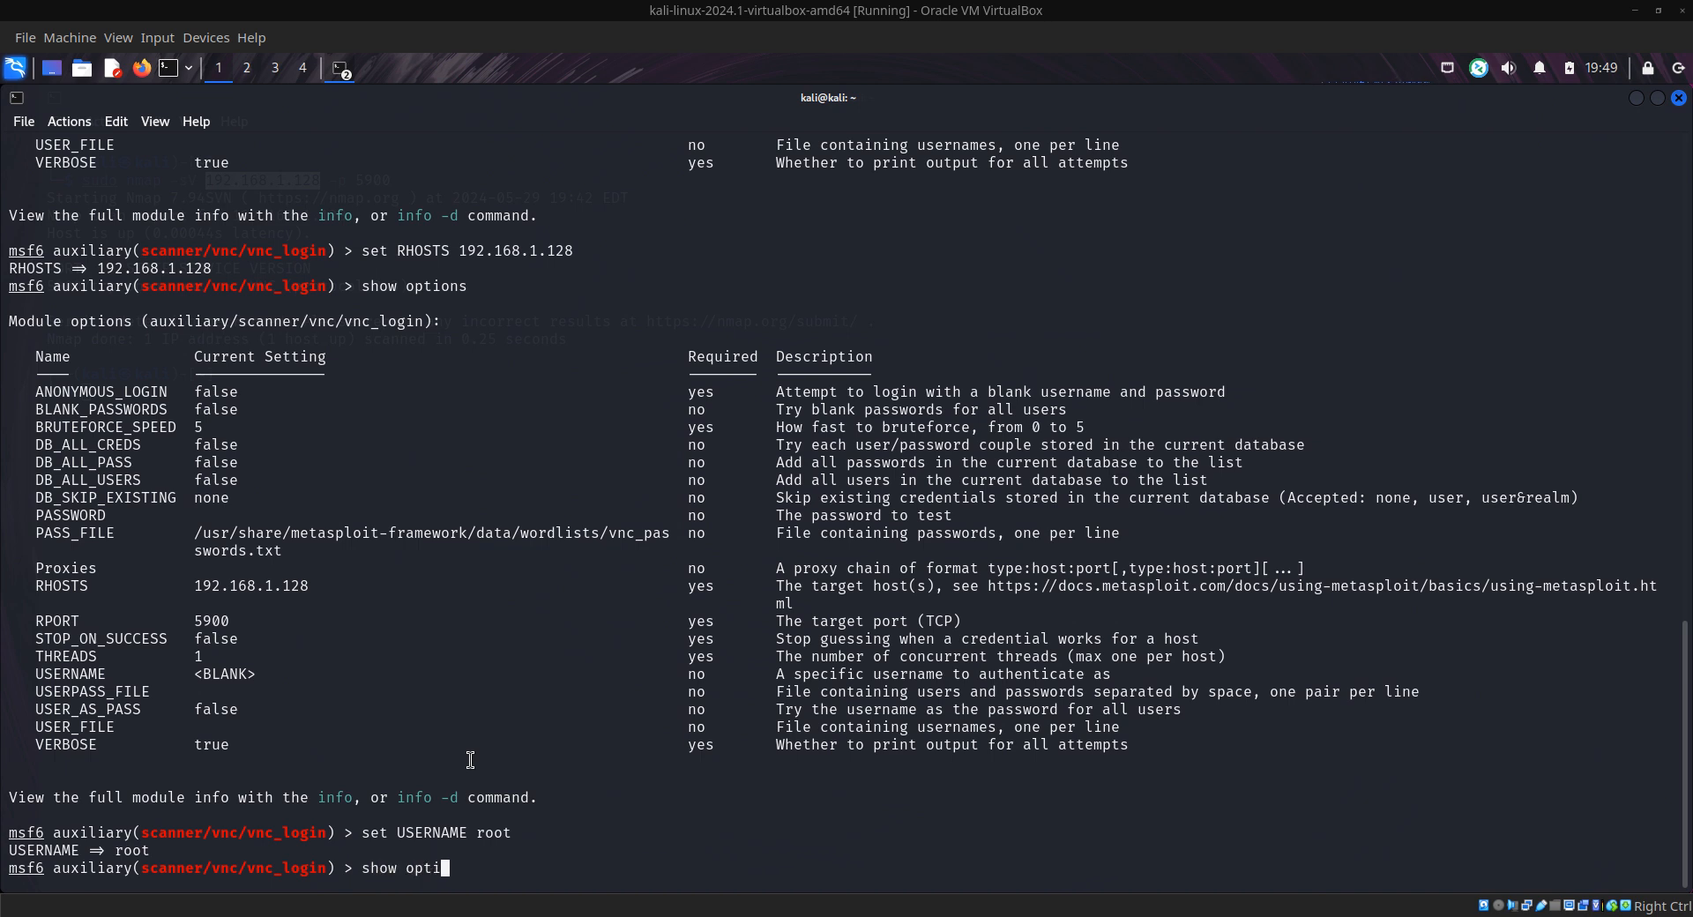
{"action": "key", "text": "Return"}
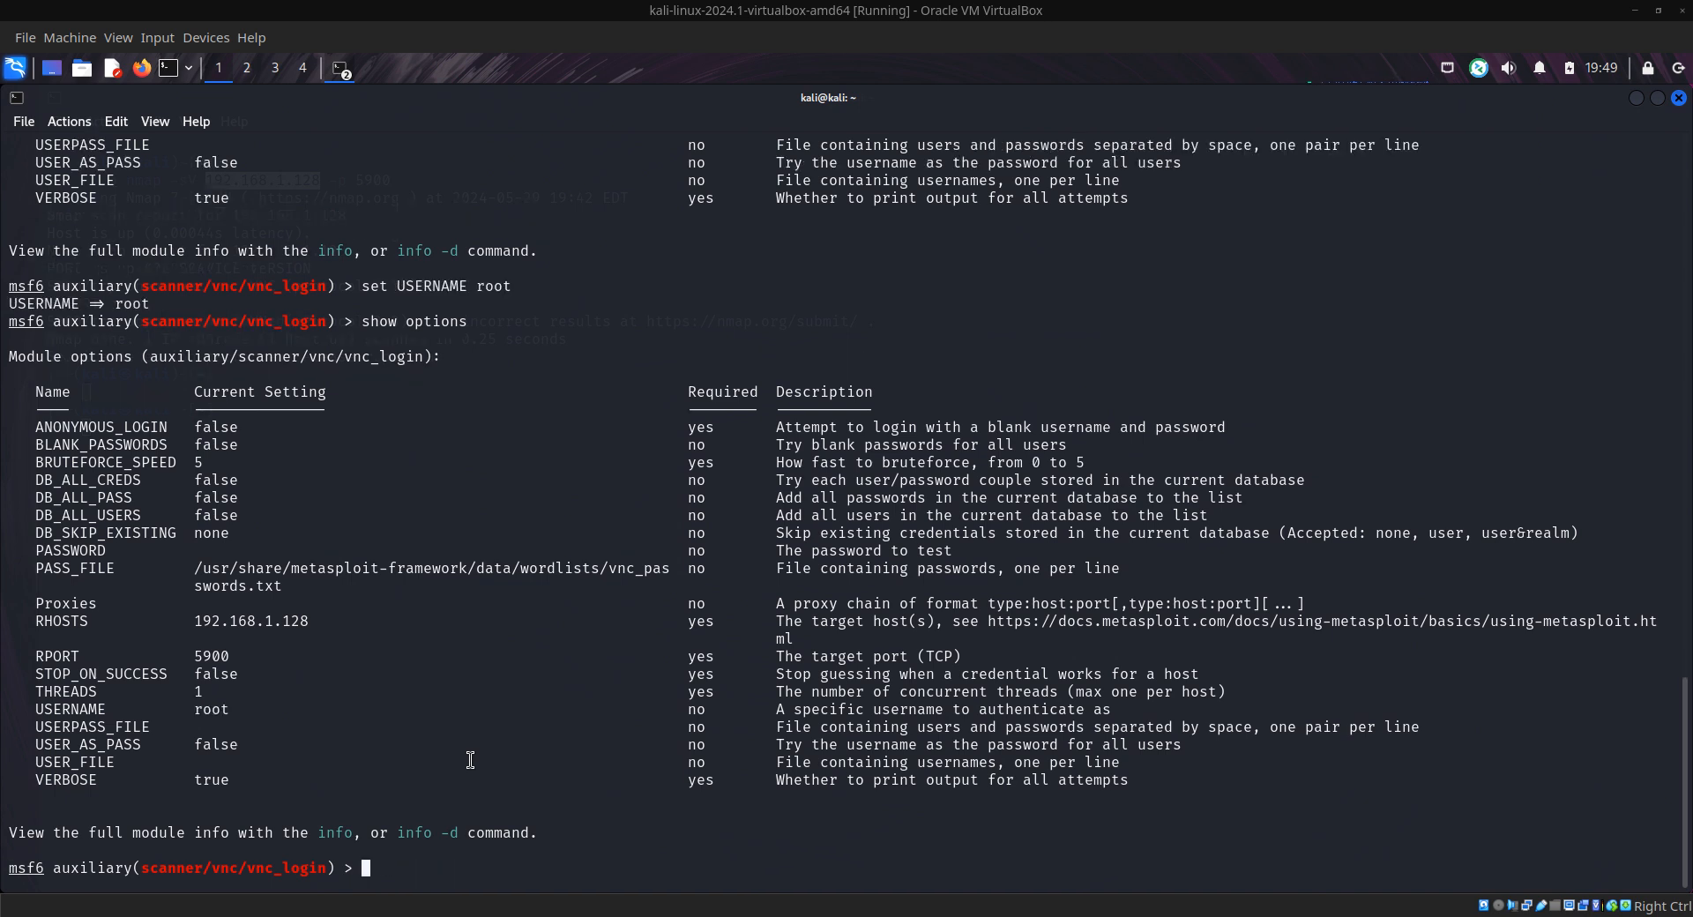
{"action": "mouse_move", "coordinate": [155, 709]}
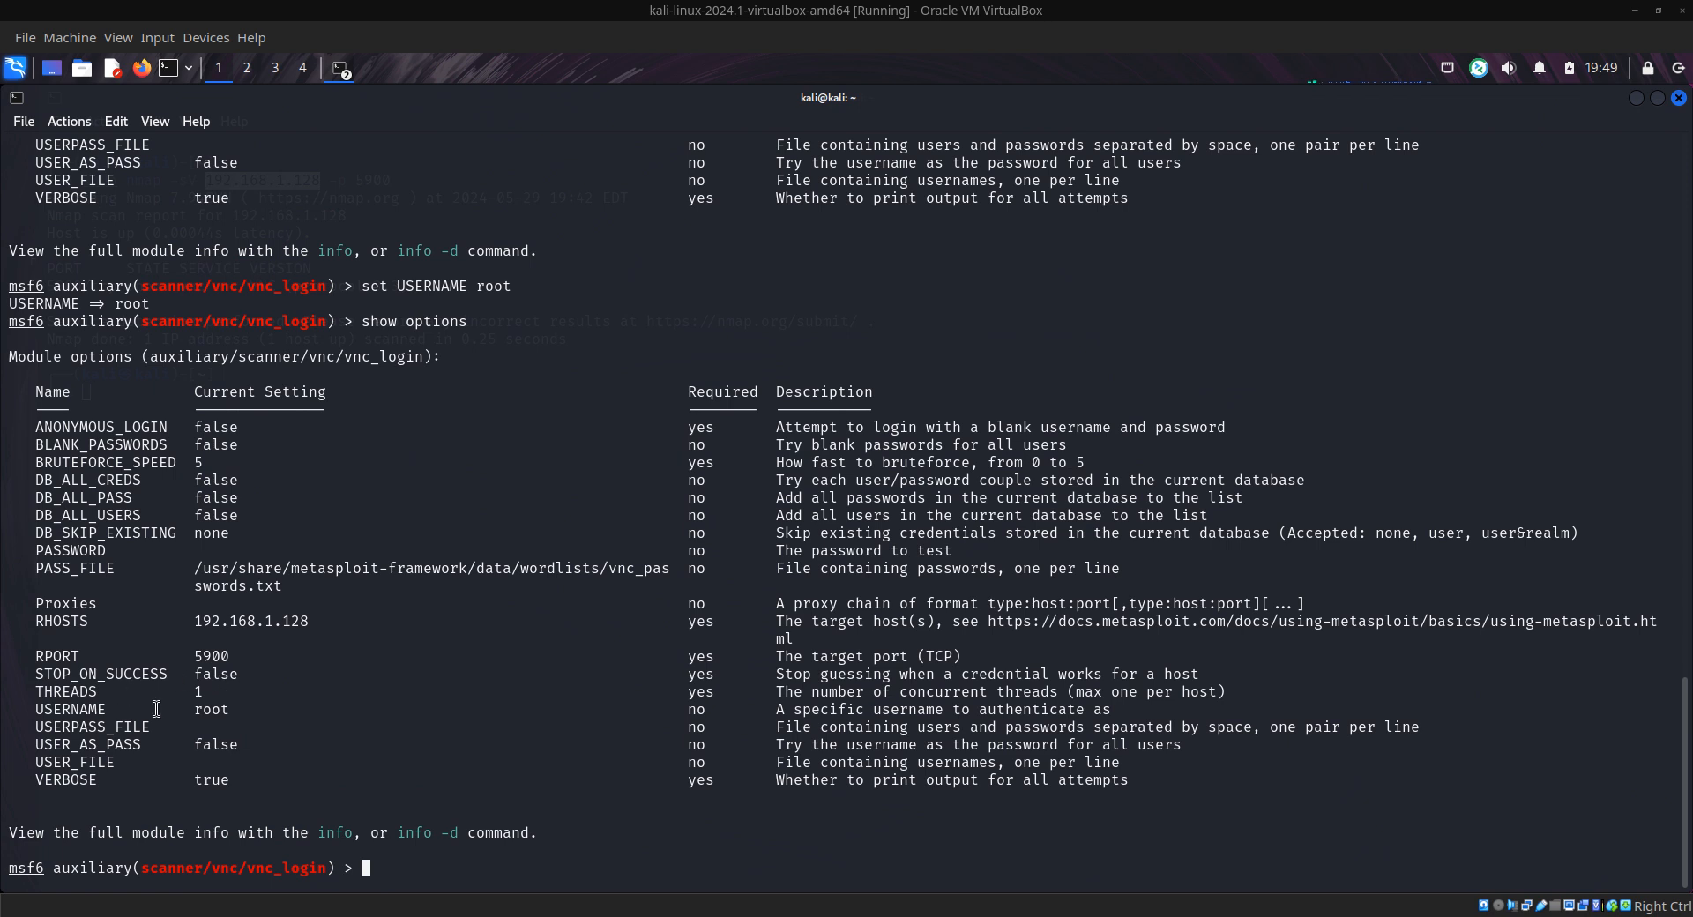
{"action": "mouse_move", "coordinate": [30, 727]}
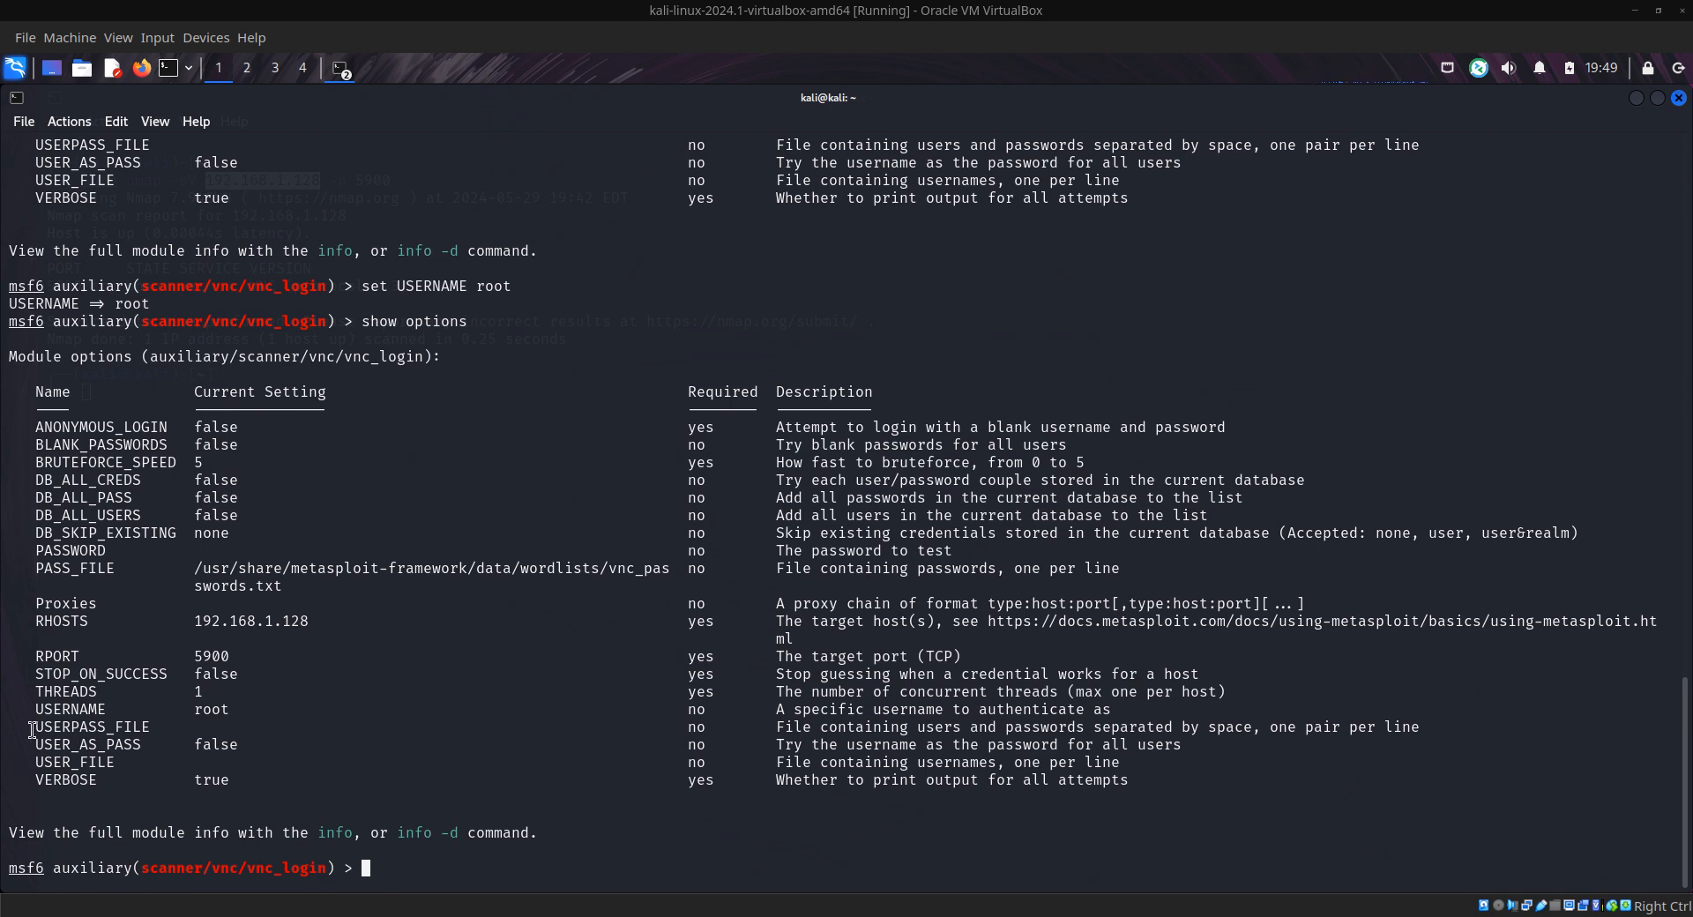
{"action": "mouse_move", "coordinate": [713, 743]}
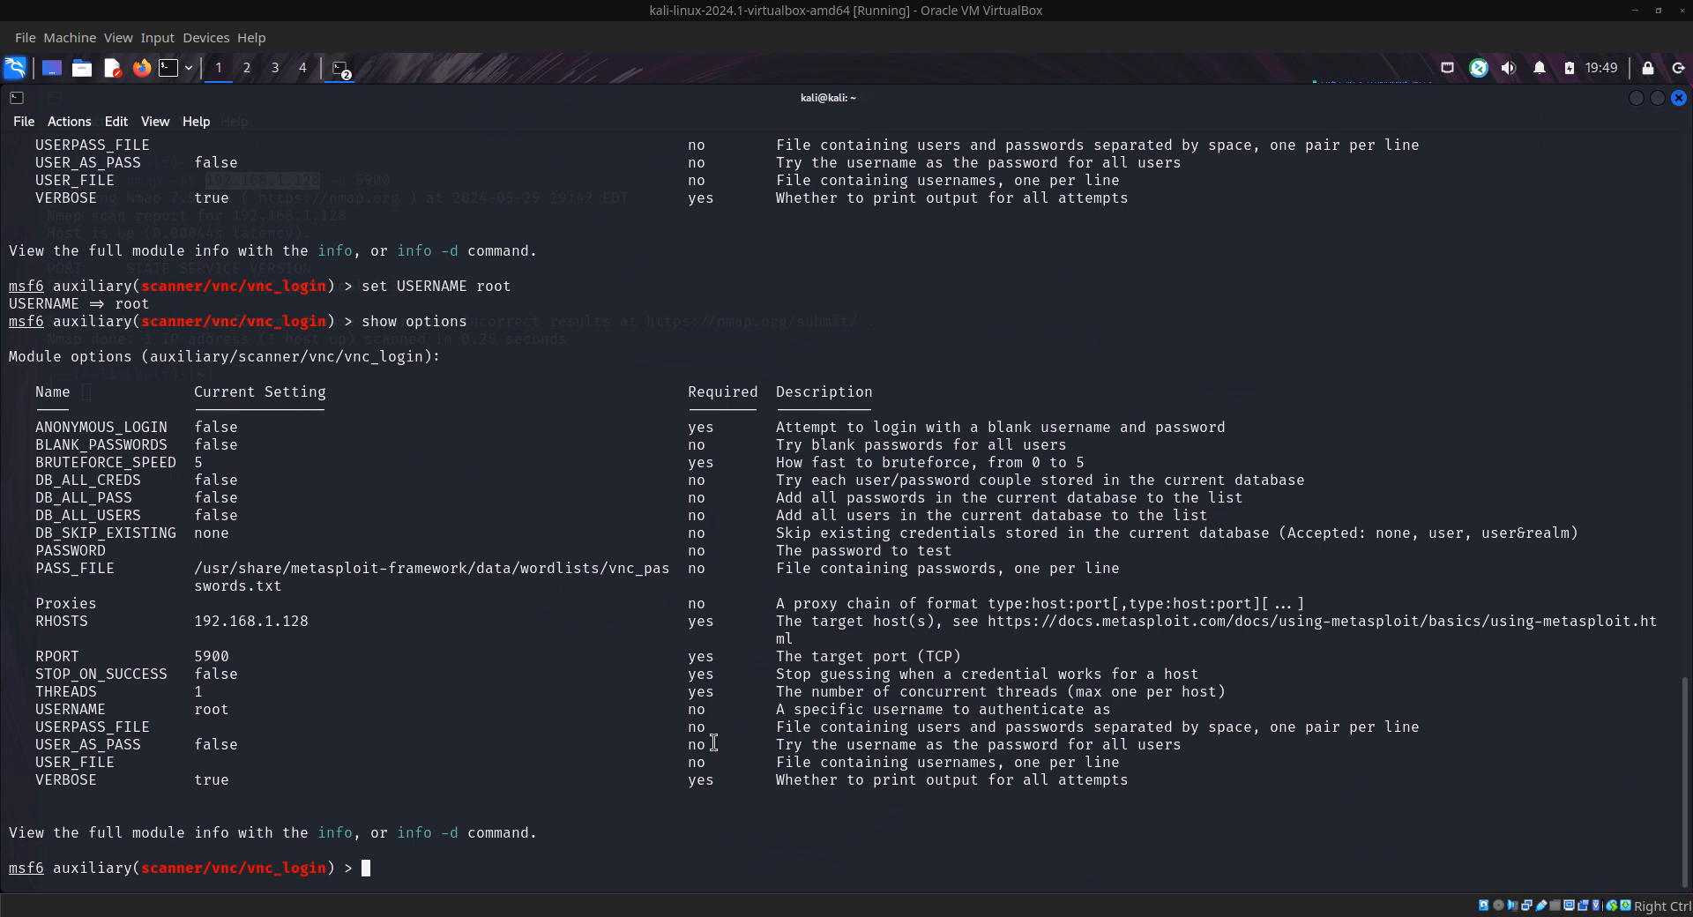
{"action": "mouse_move", "coordinate": [171, 746]}
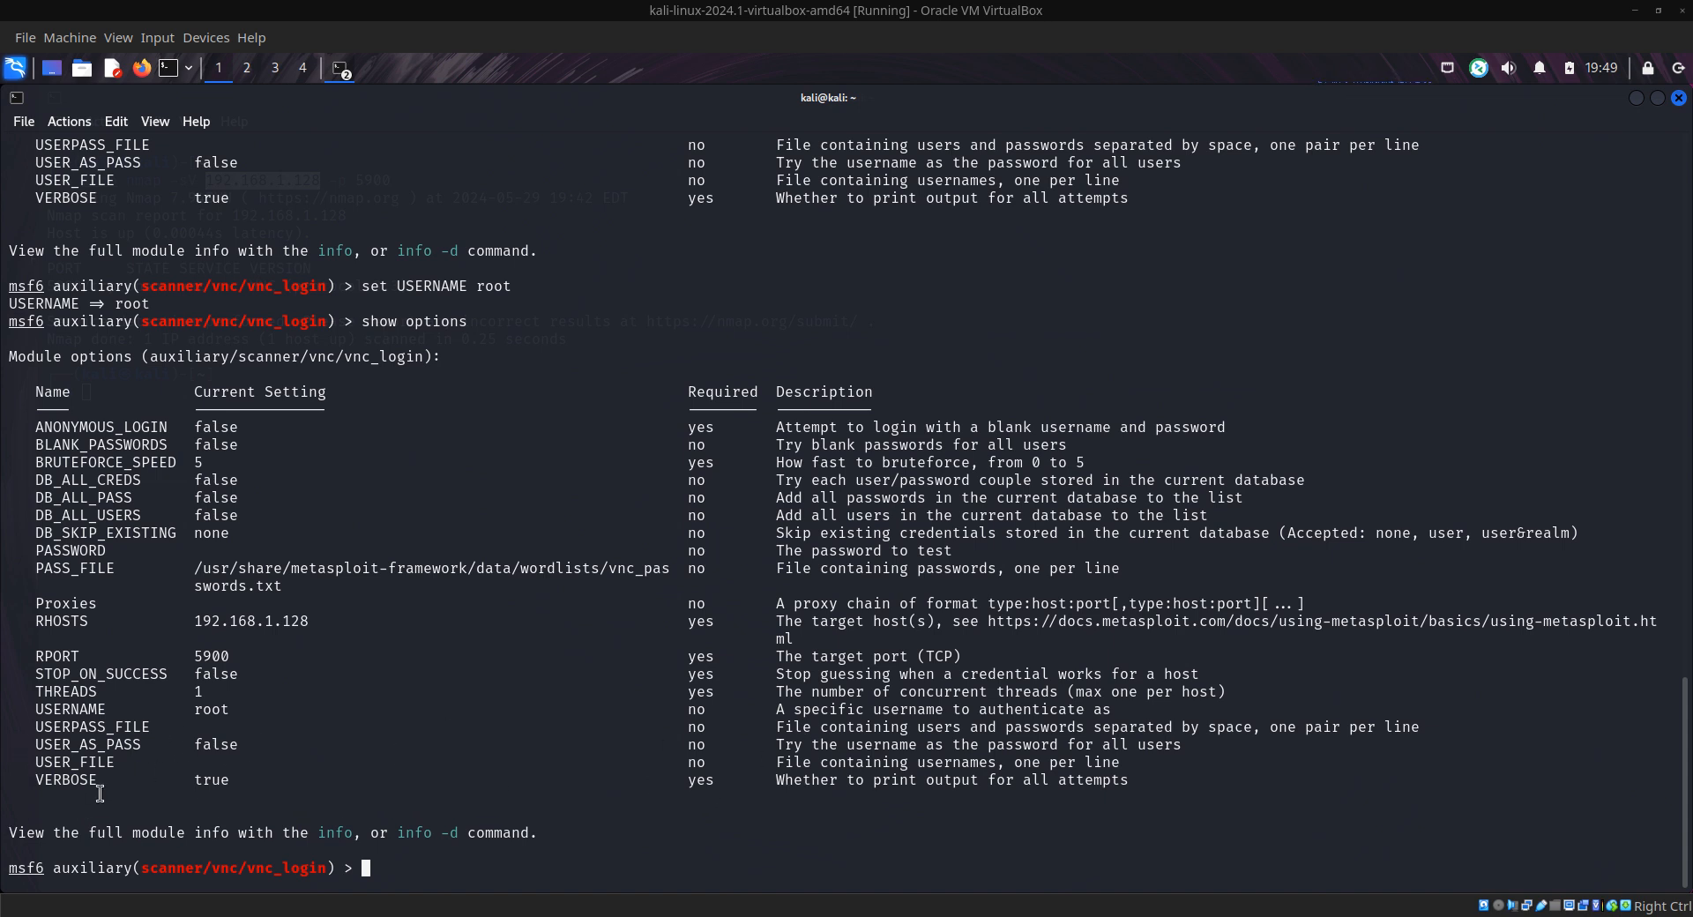
{"action": "mouse_move", "coordinate": [1099, 782]}
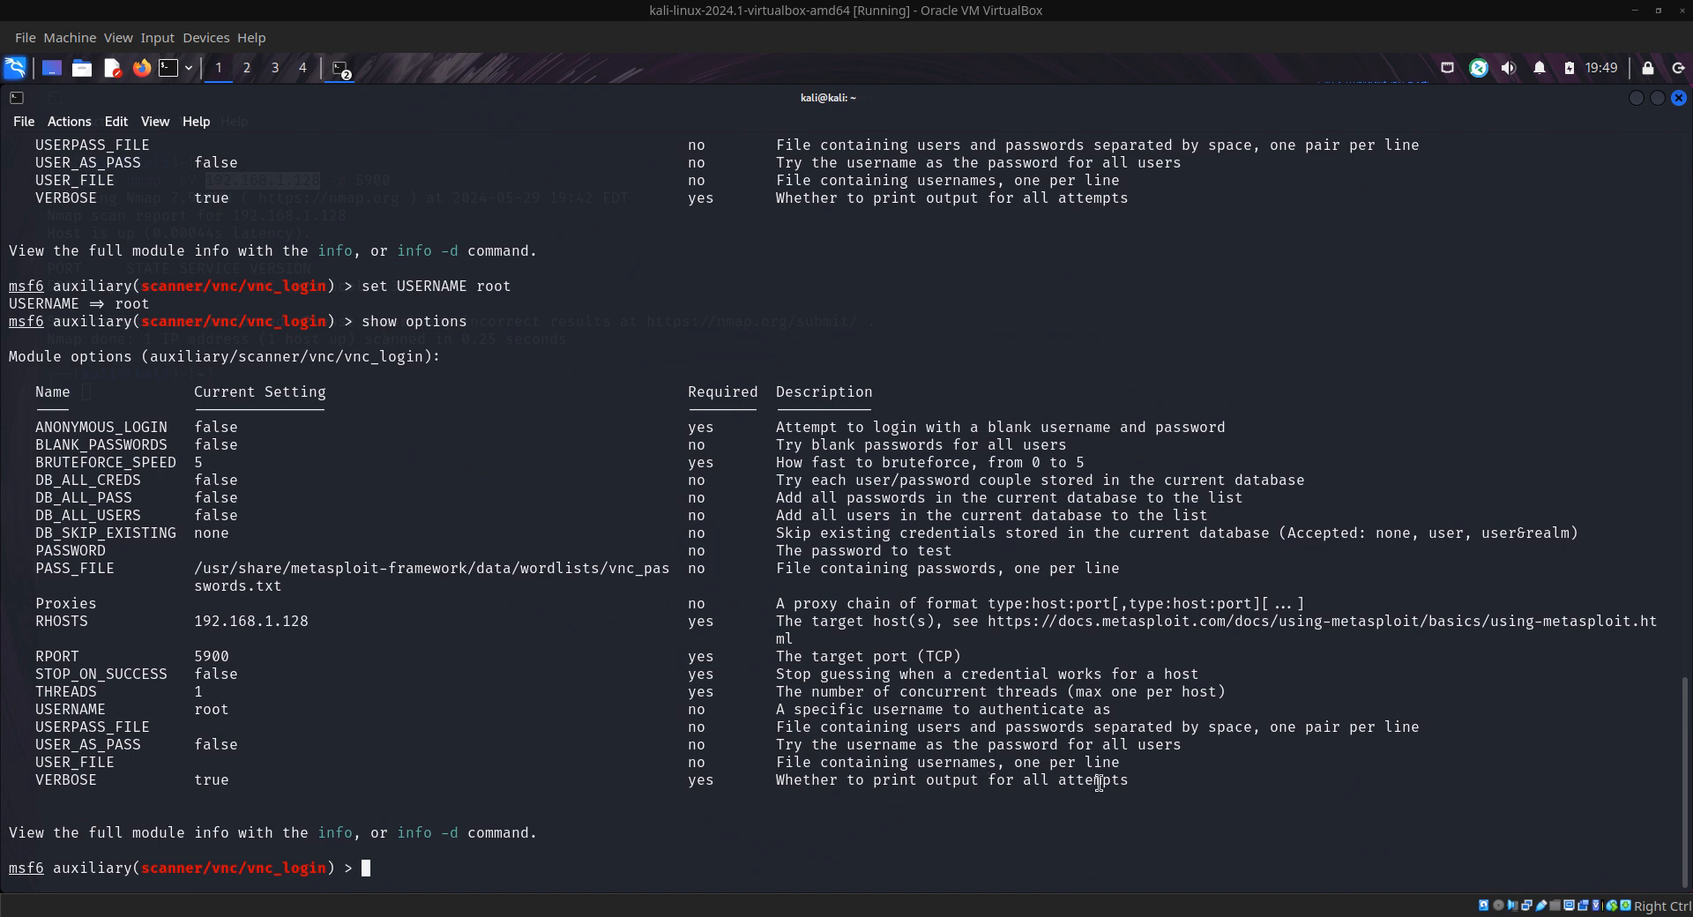
{"action": "mouse_move", "coordinate": [753, 752]}
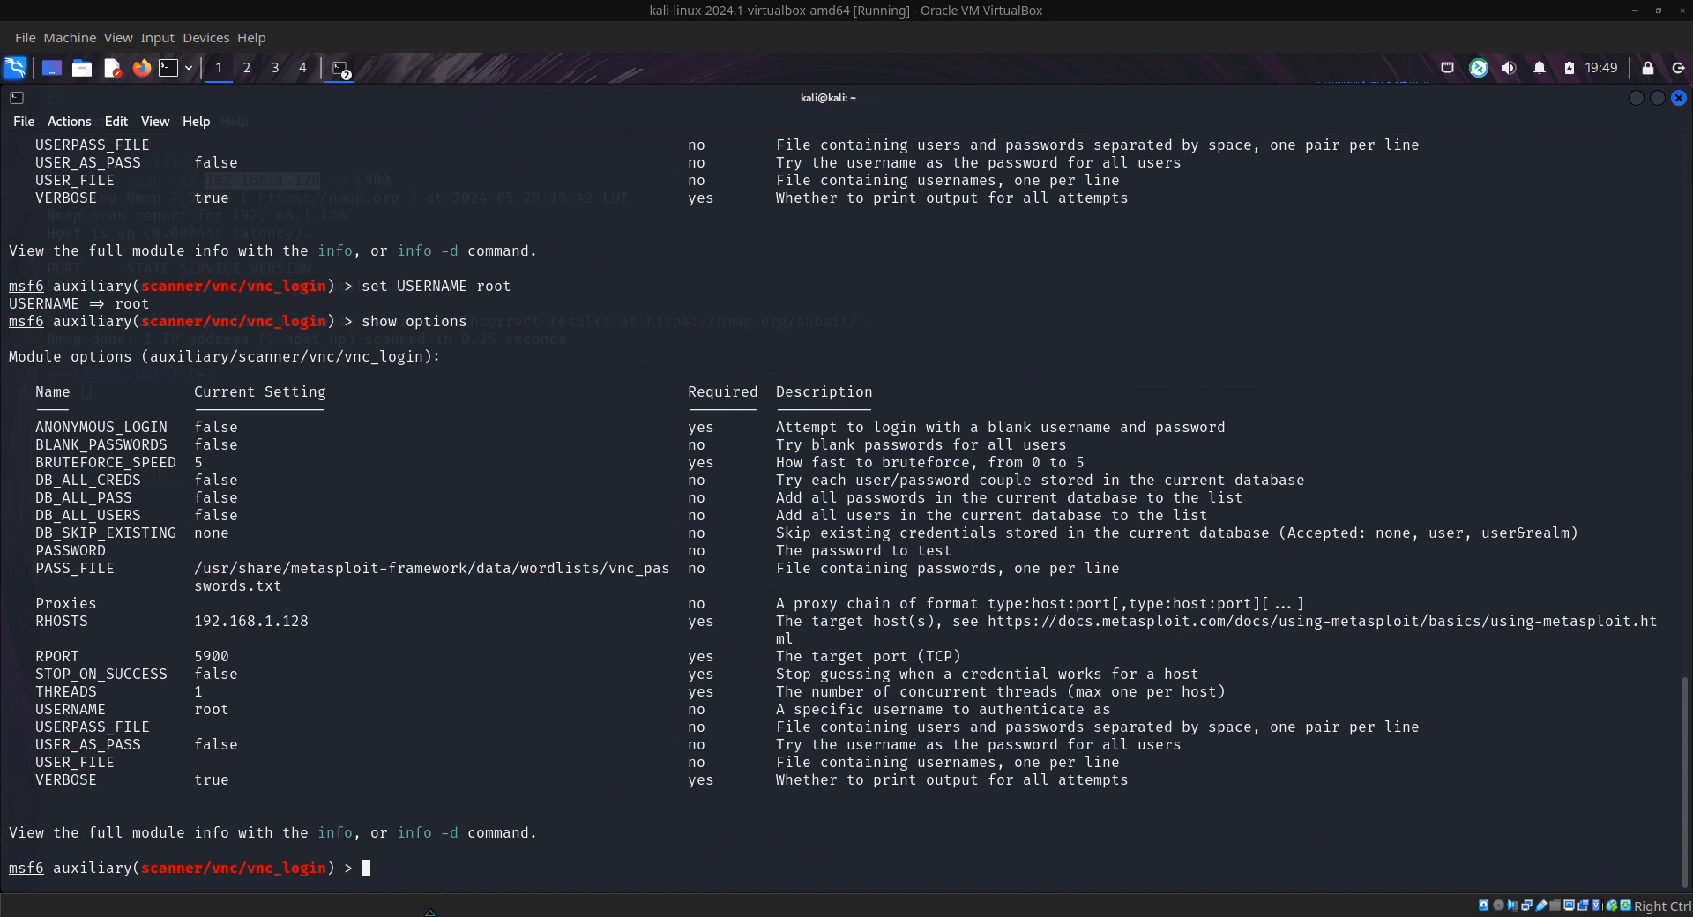
{"action": "type", "text": "r"}
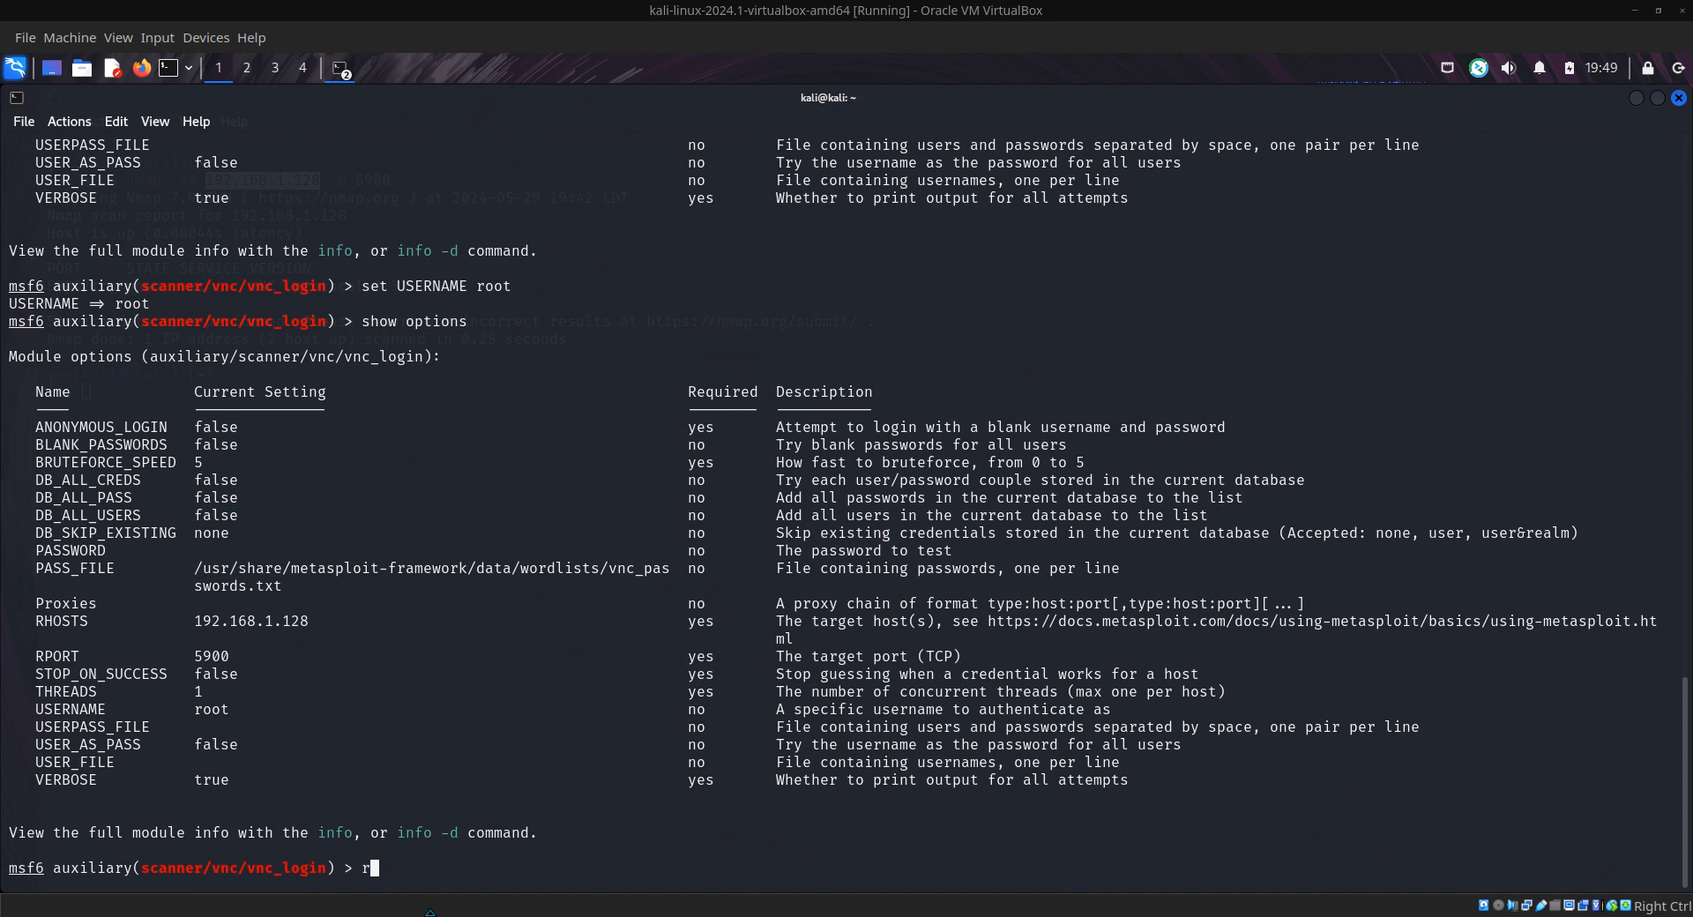
{"action": "type", "text": "un"}
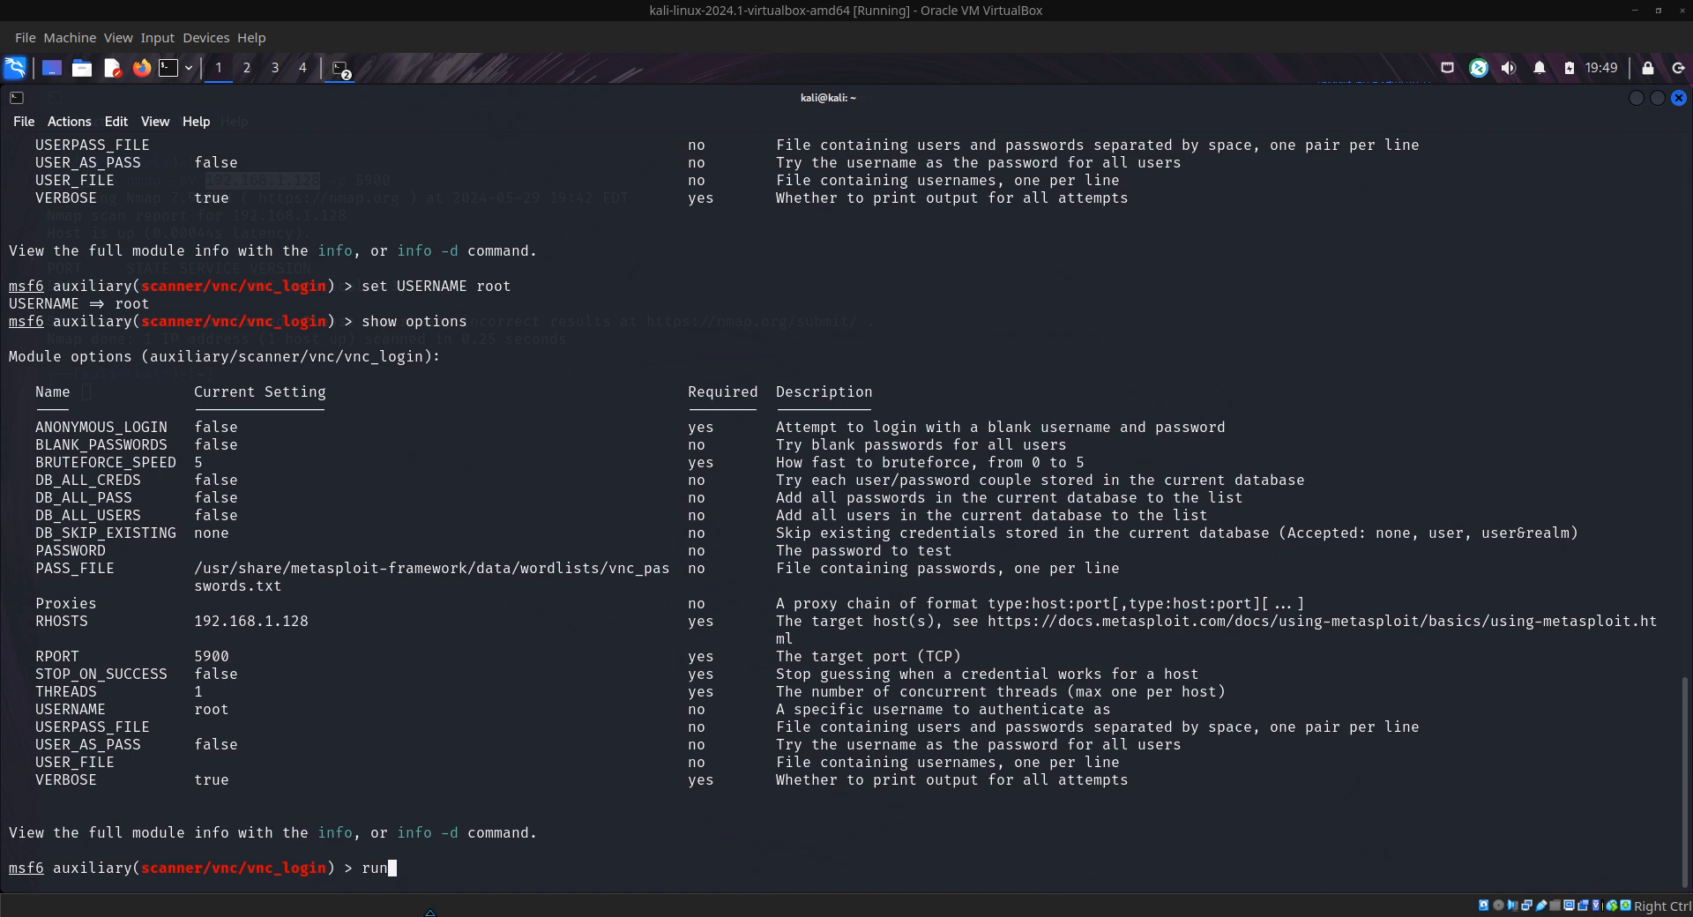
{"action": "key", "text": "Return"}
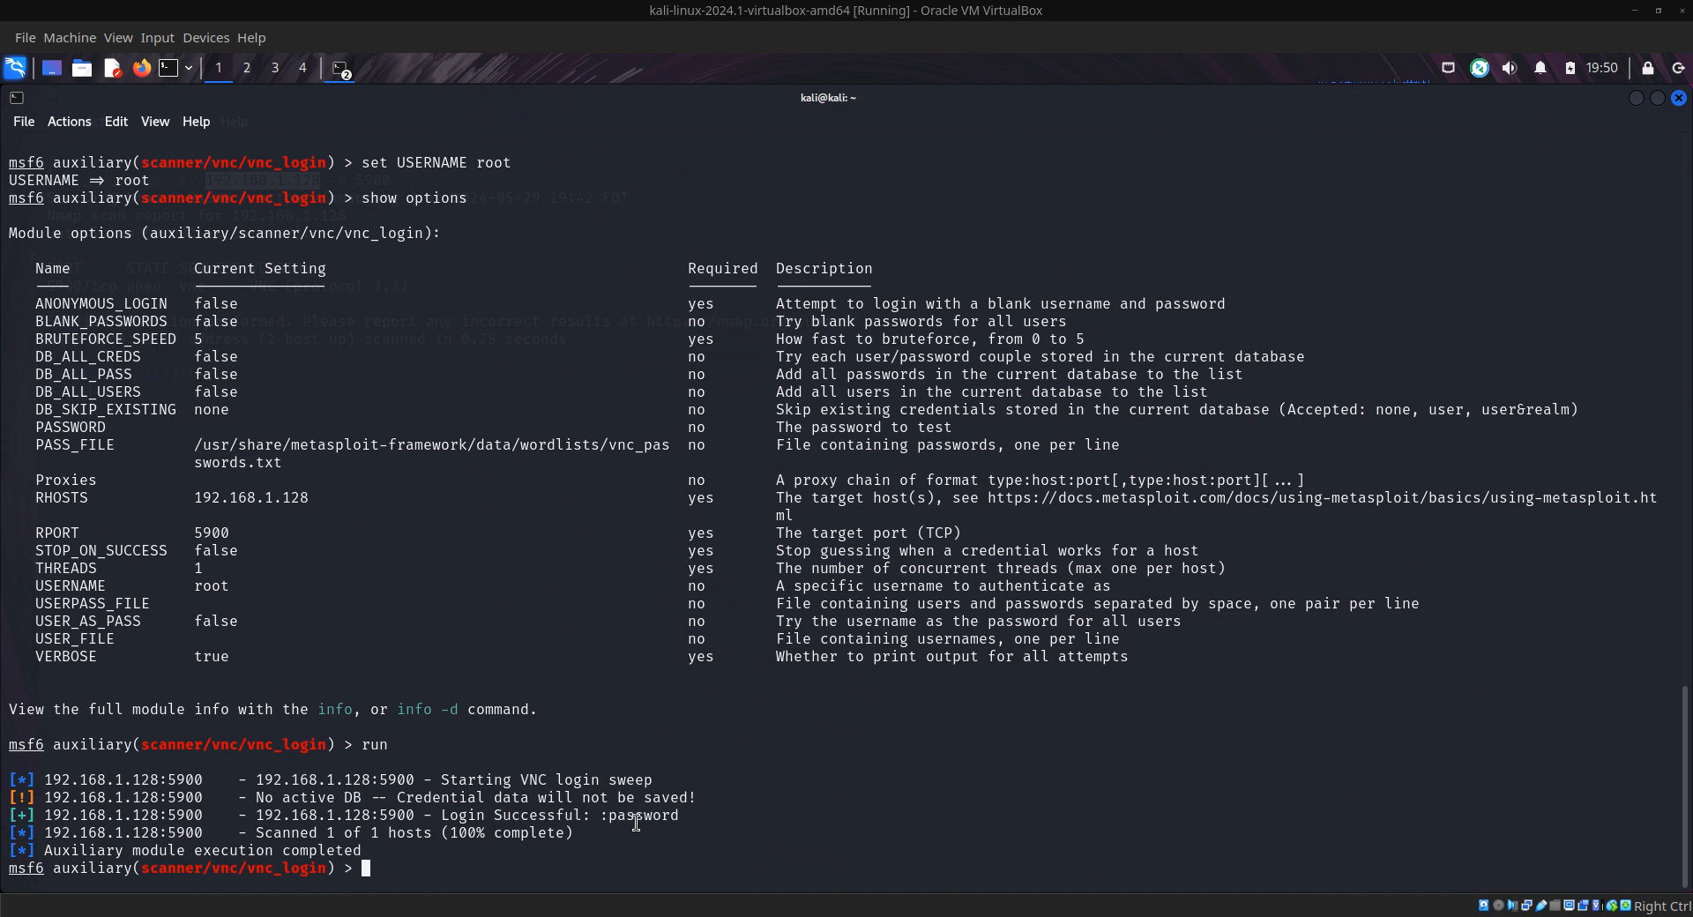
{"action": "double_click", "coordinate": [637, 815]}
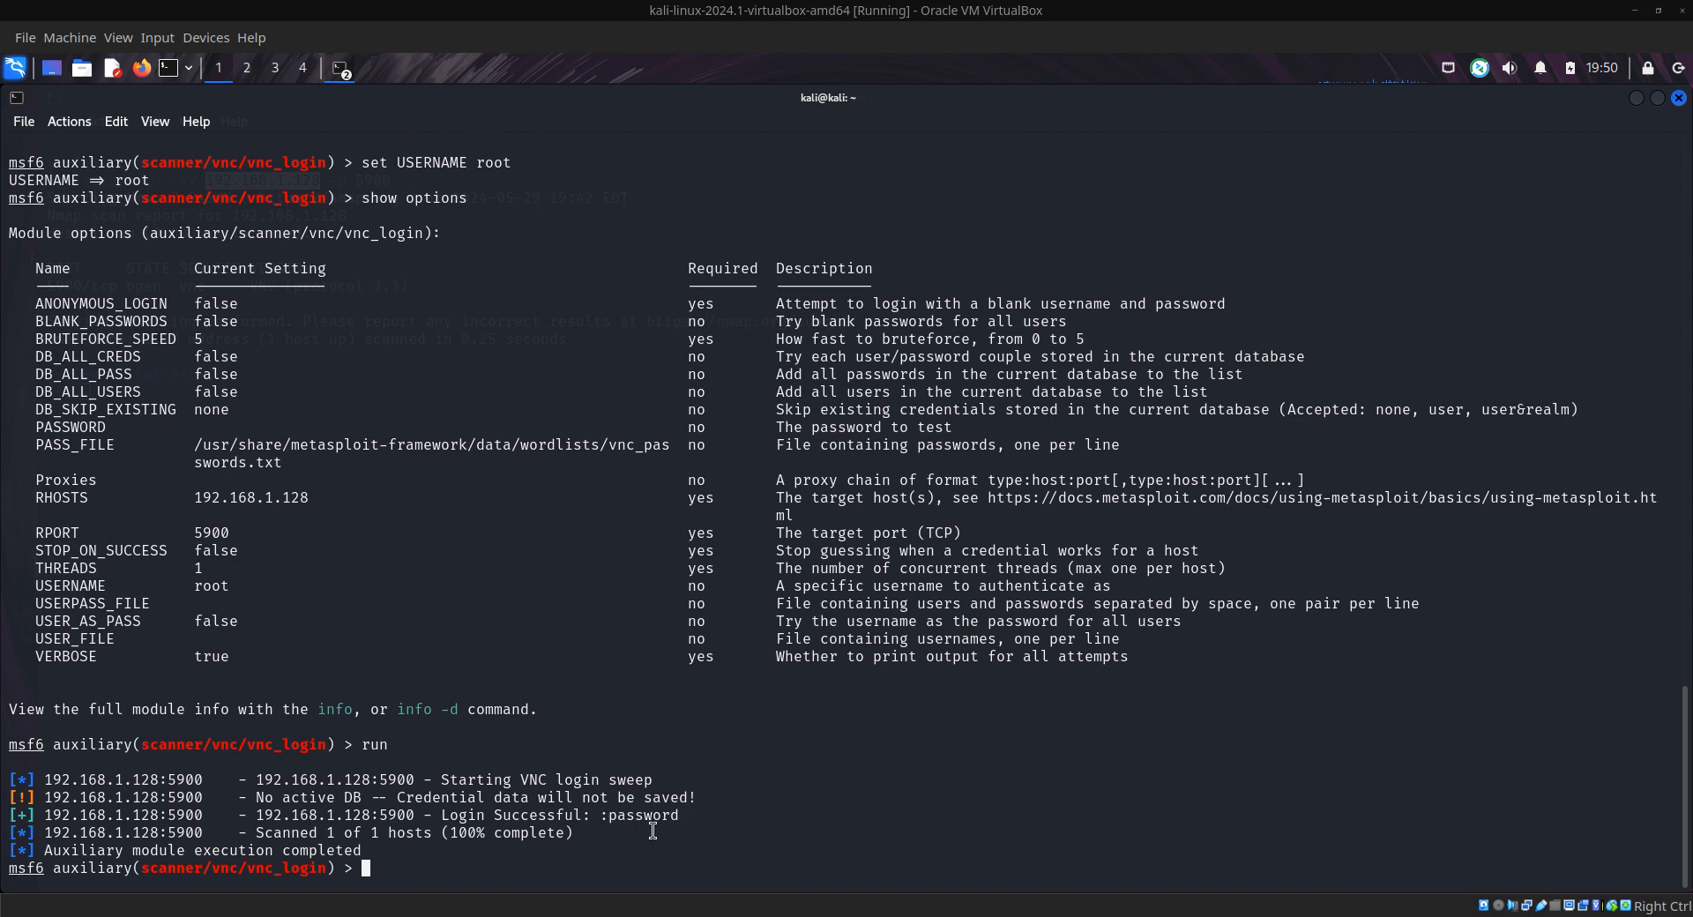
{"action": "mouse_move", "coordinate": [606, 813]}
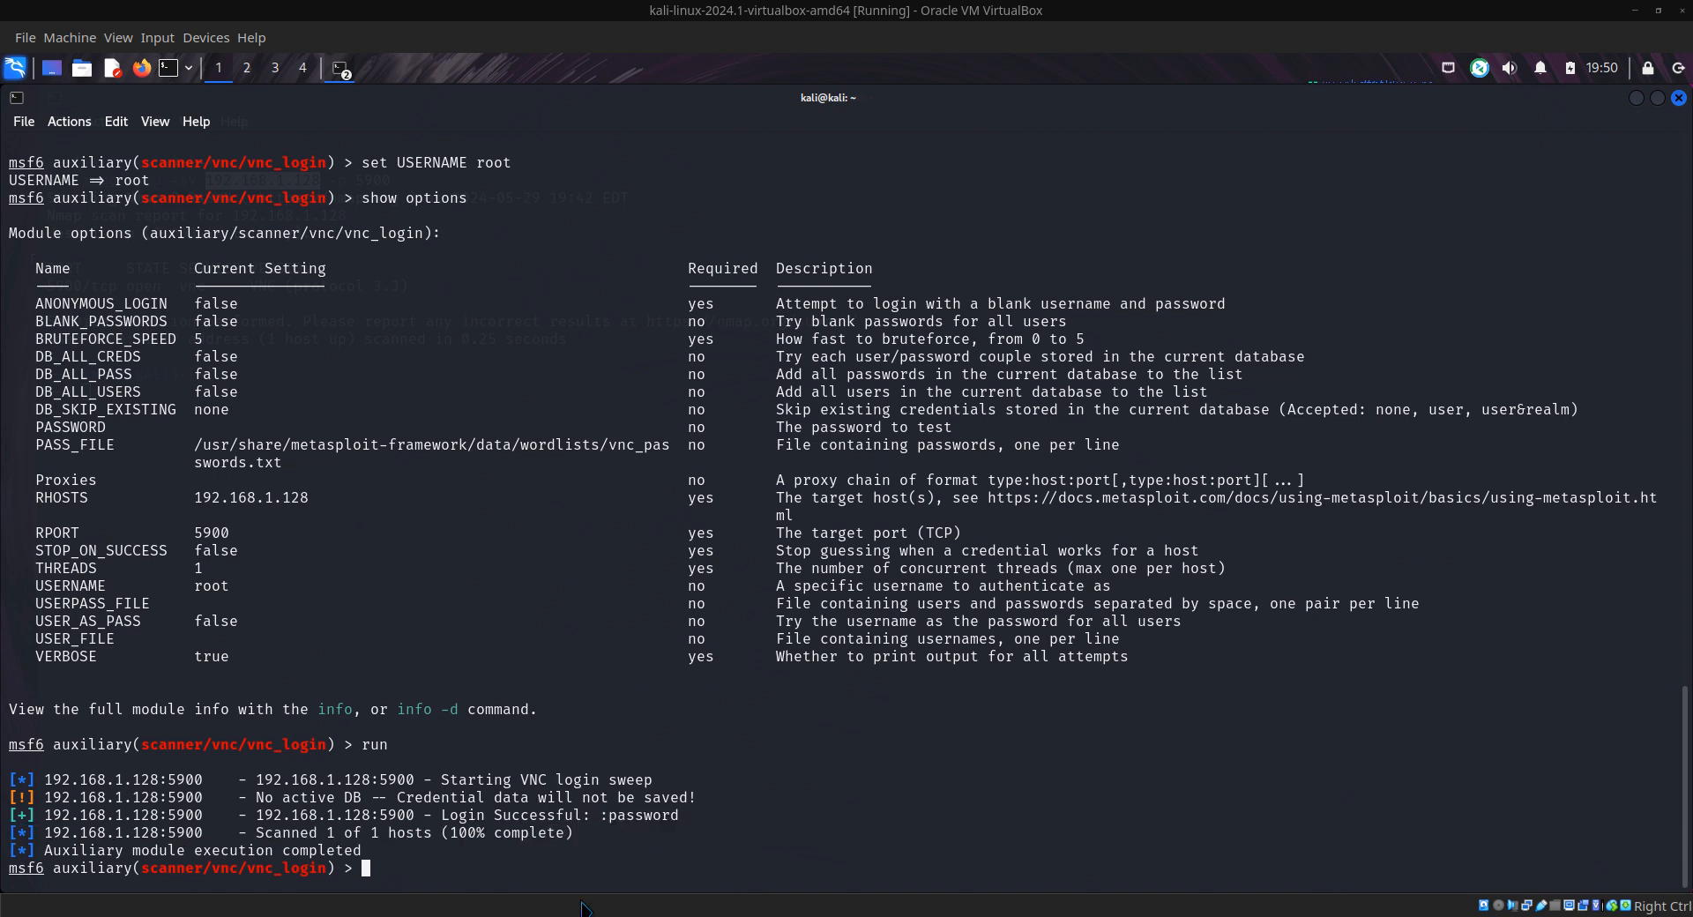
{"action": "mouse_move", "coordinate": [1603, 116]}
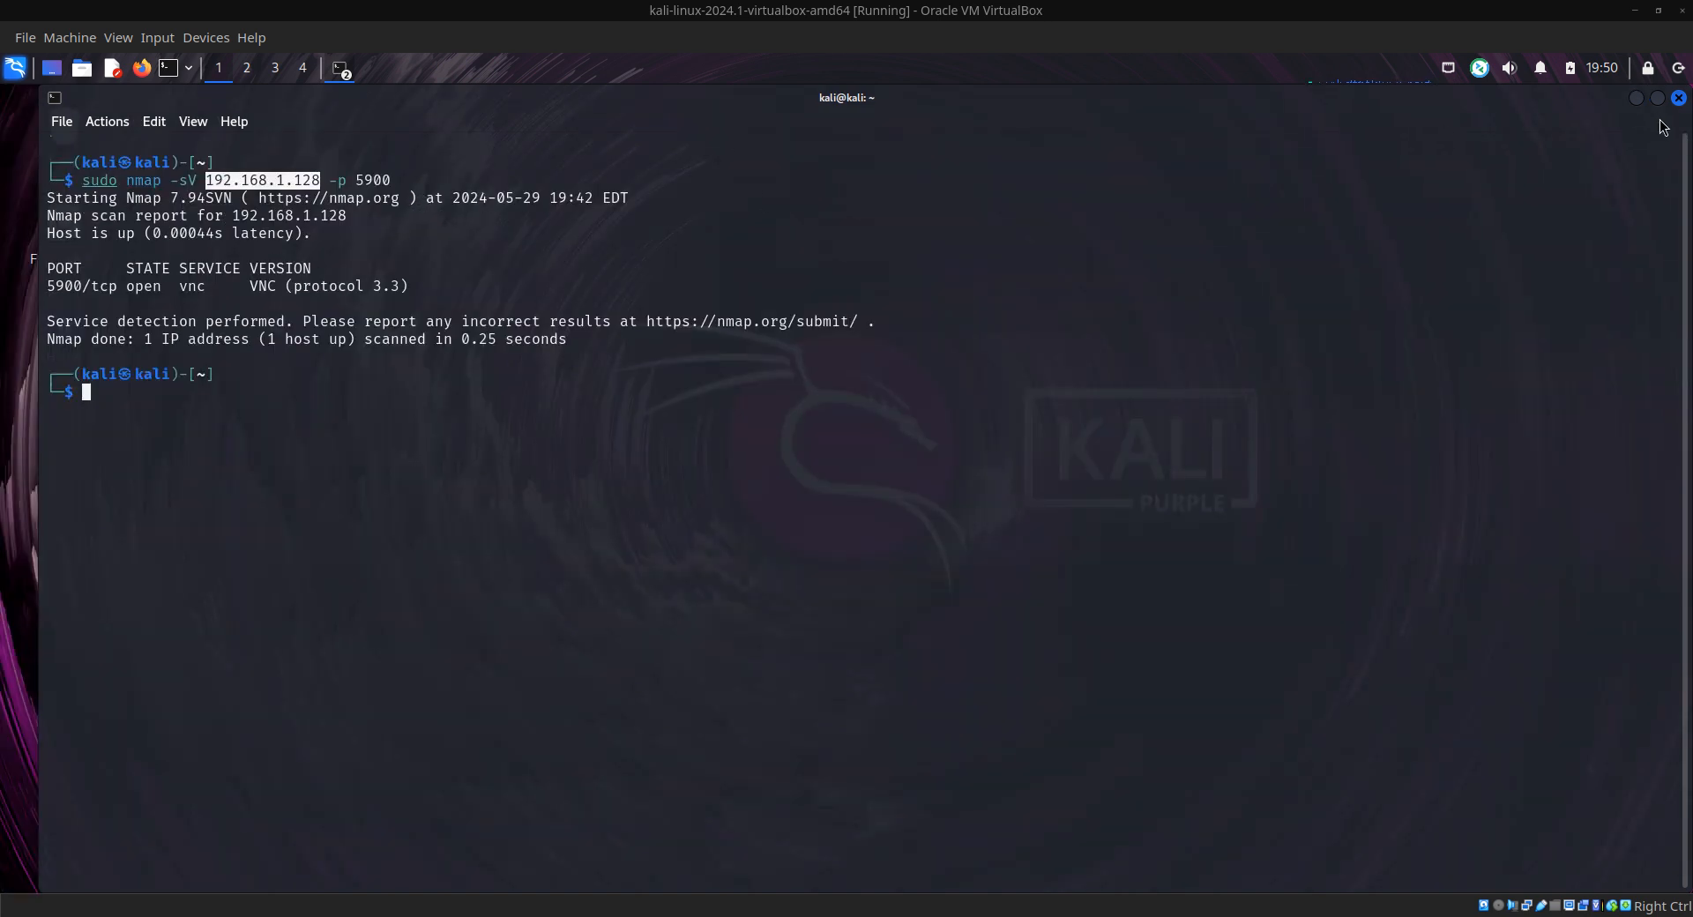
Step: Launch Remmina from the Applications menu search and position its window
{"action": "left_click", "coordinate": [17, 68]}
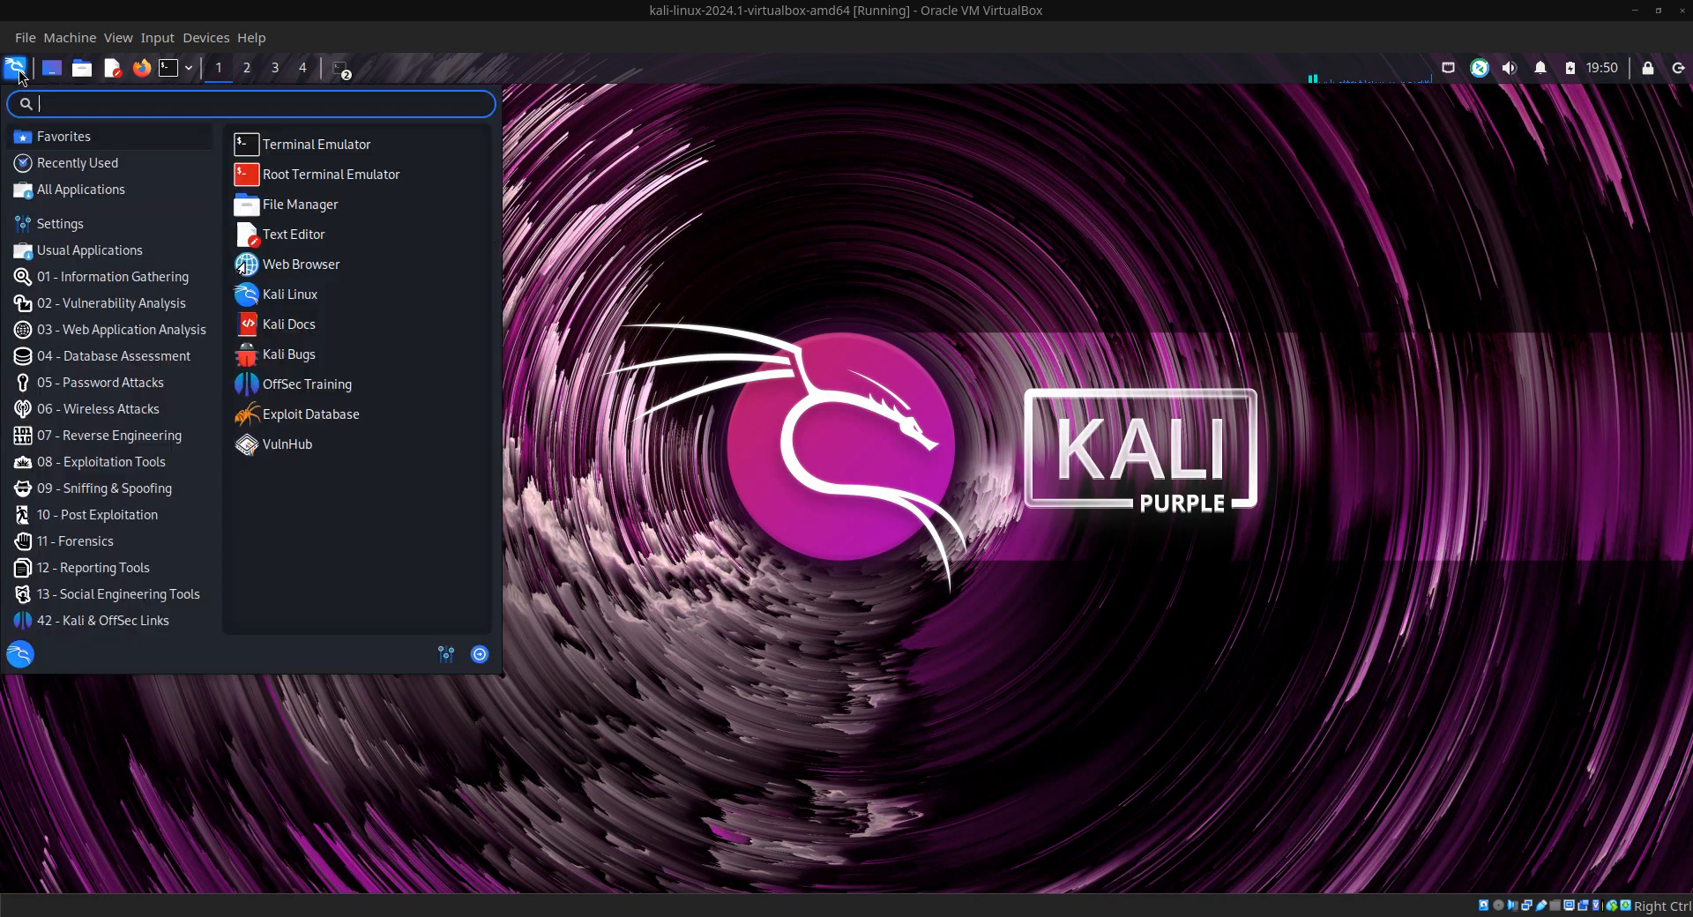
{"action": "type", "text": "re"}
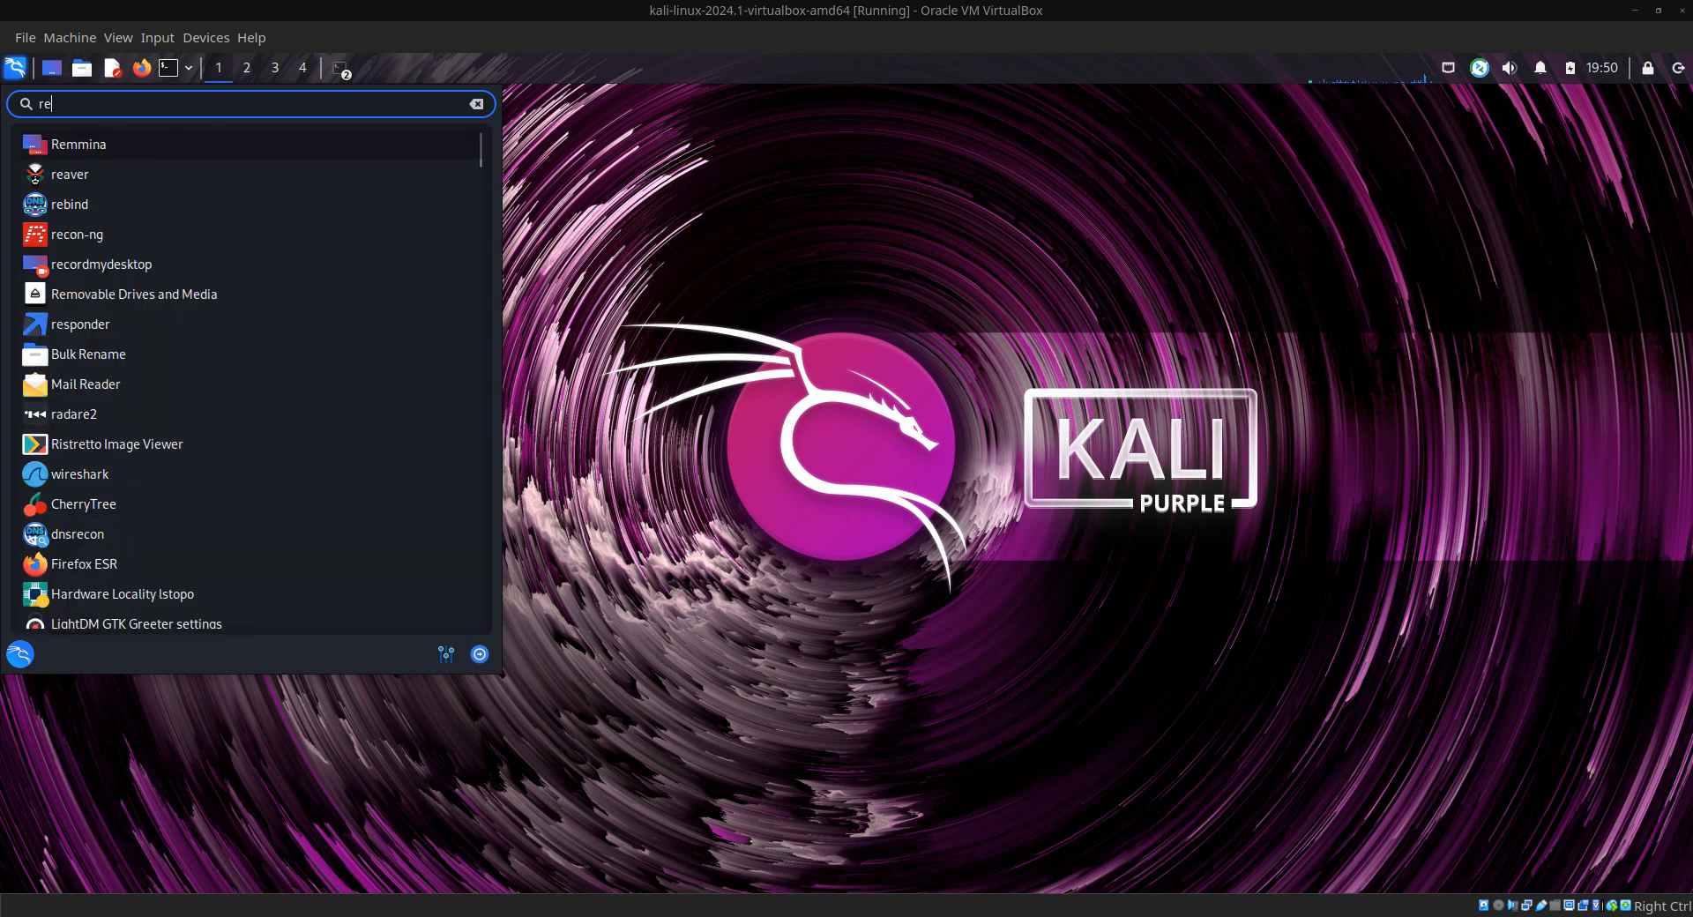
{"action": "type", "text": "m"}
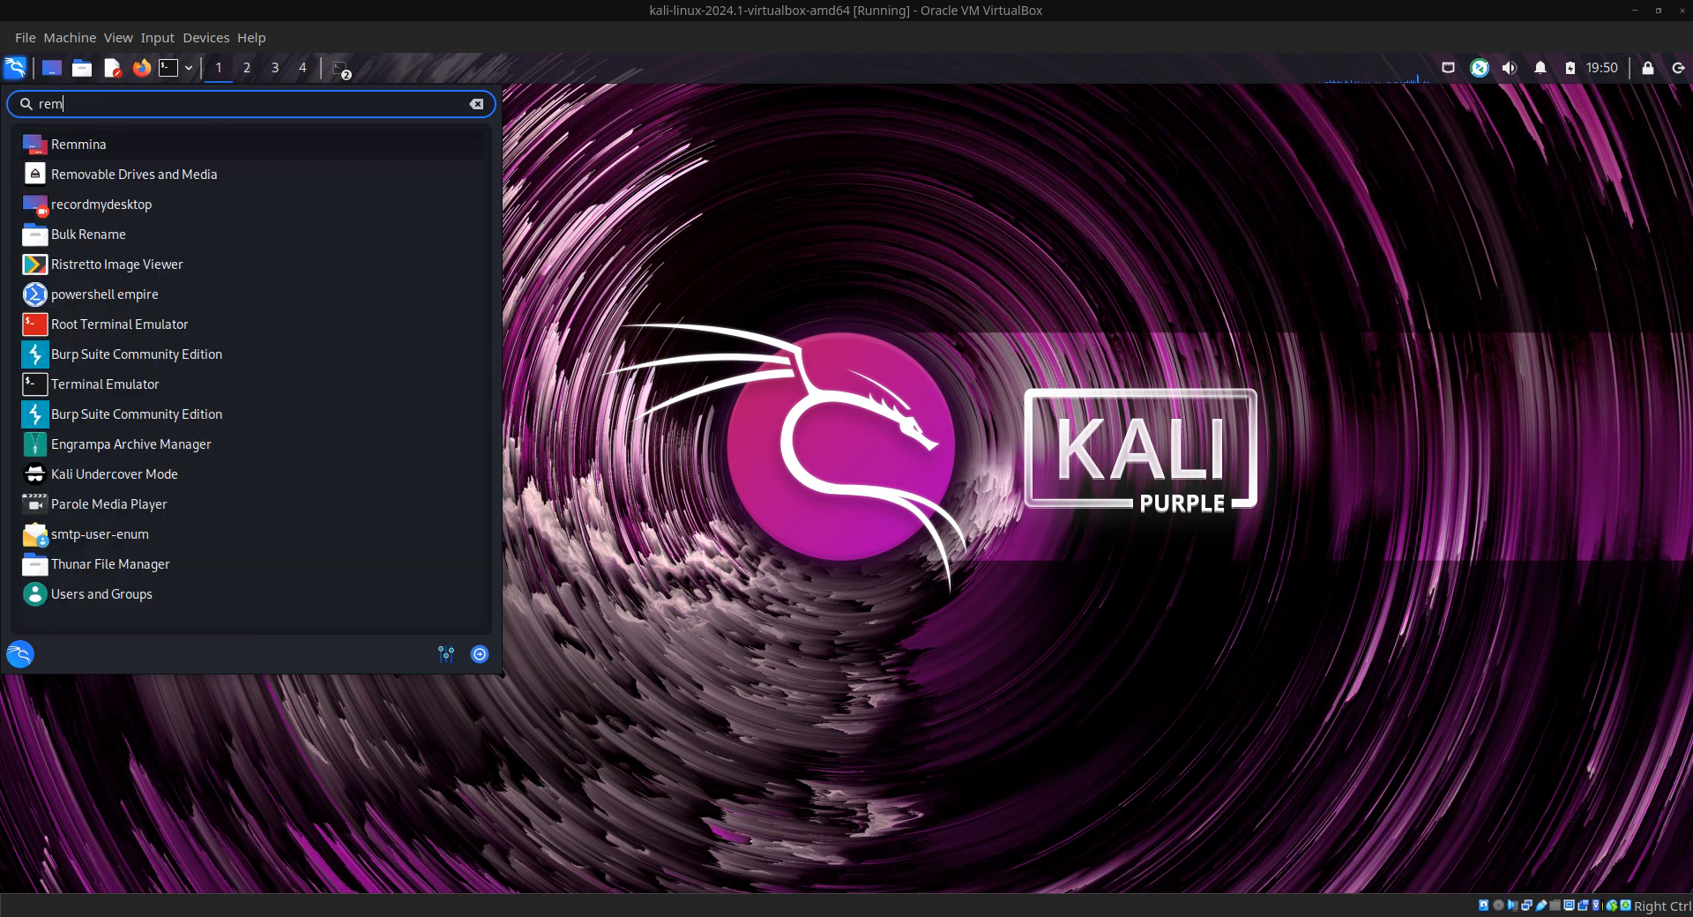
{"action": "left_click", "coordinate": [78, 143]}
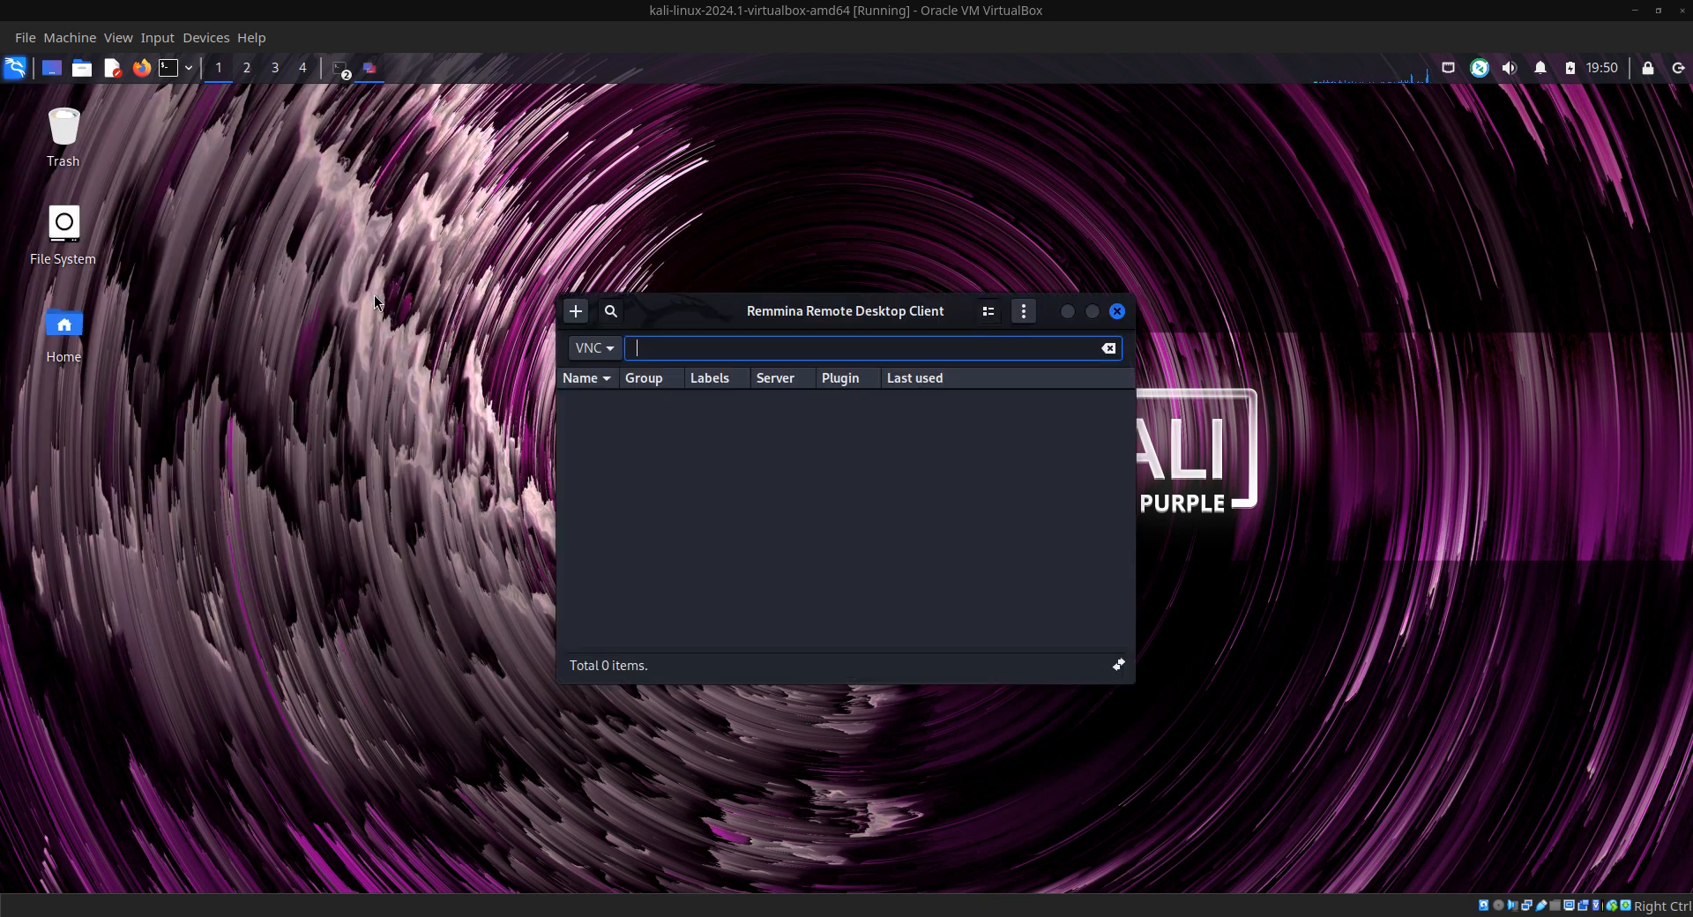
{"action": "left_click_drag", "start_coordinate": [845, 310], "coordinate": [843, 261]}
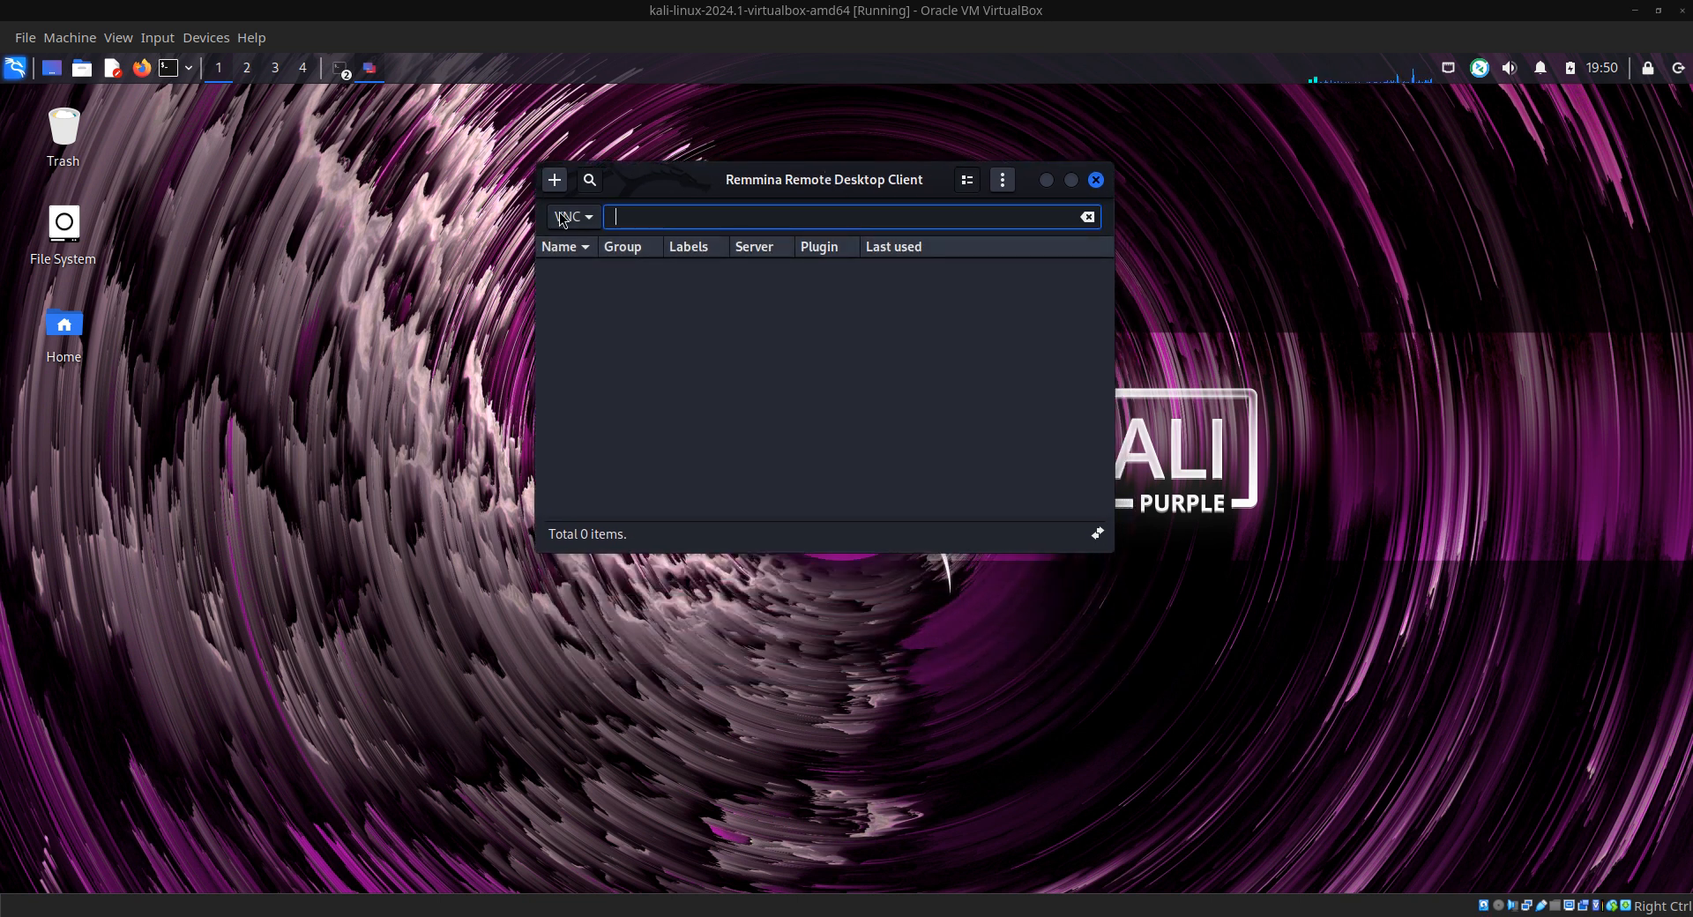
Step: Connect over VNC to 192.168.1.128 from Remmina's quick-connect bar
{"action": "left_click", "coordinate": [569, 217]}
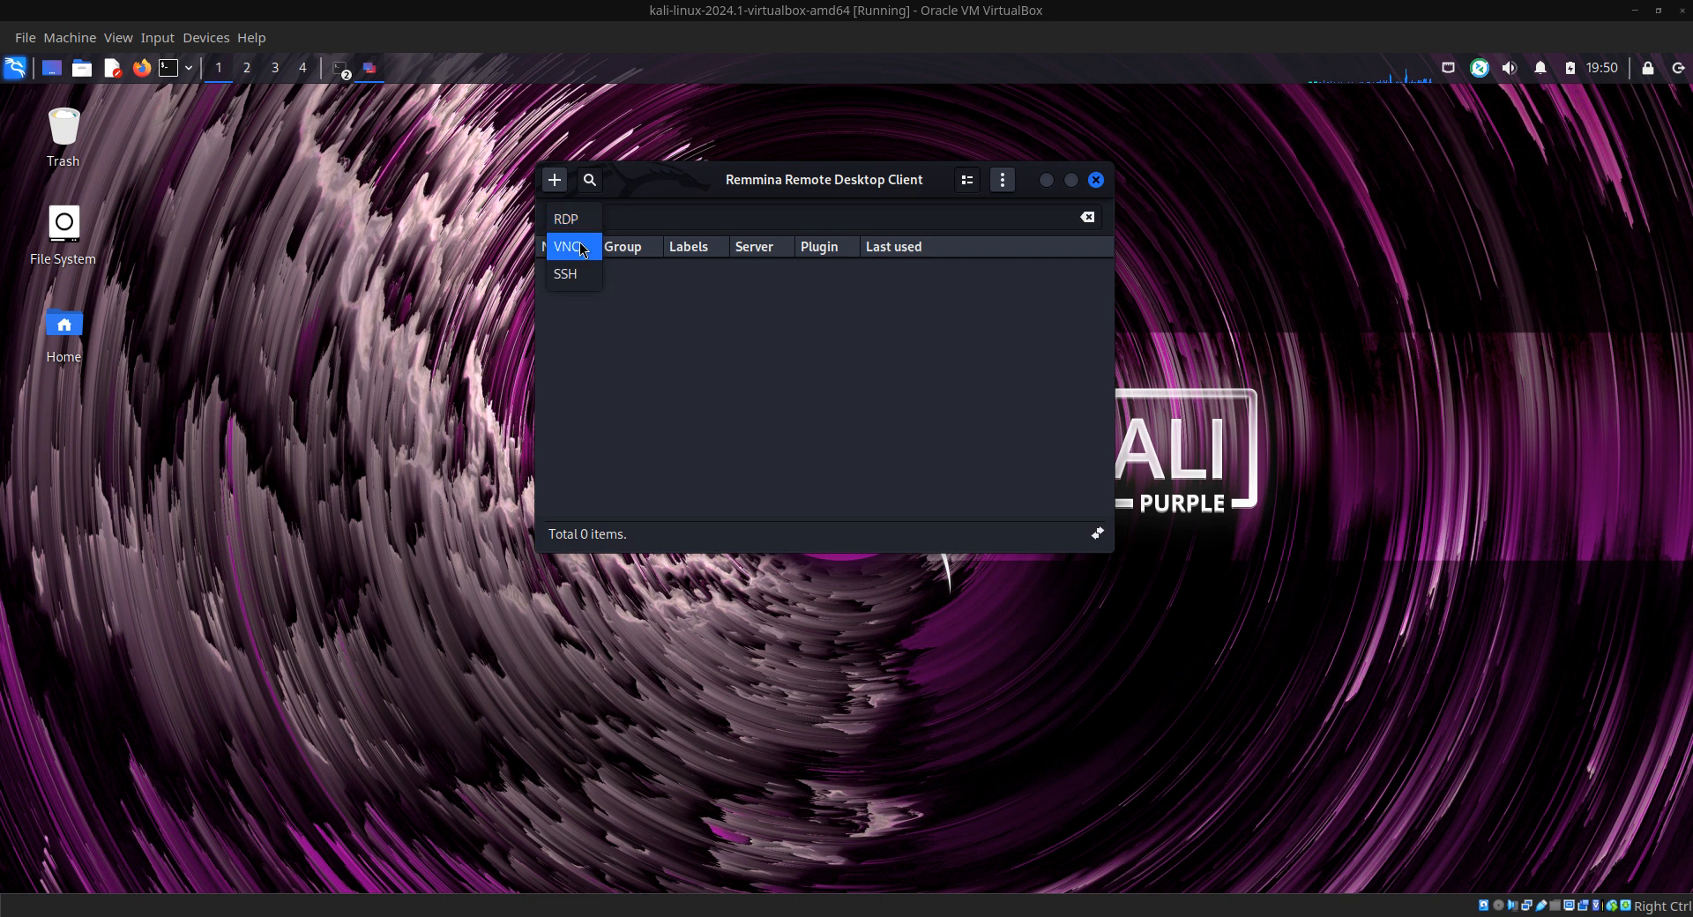
{"action": "left_click", "coordinate": [564, 273]}
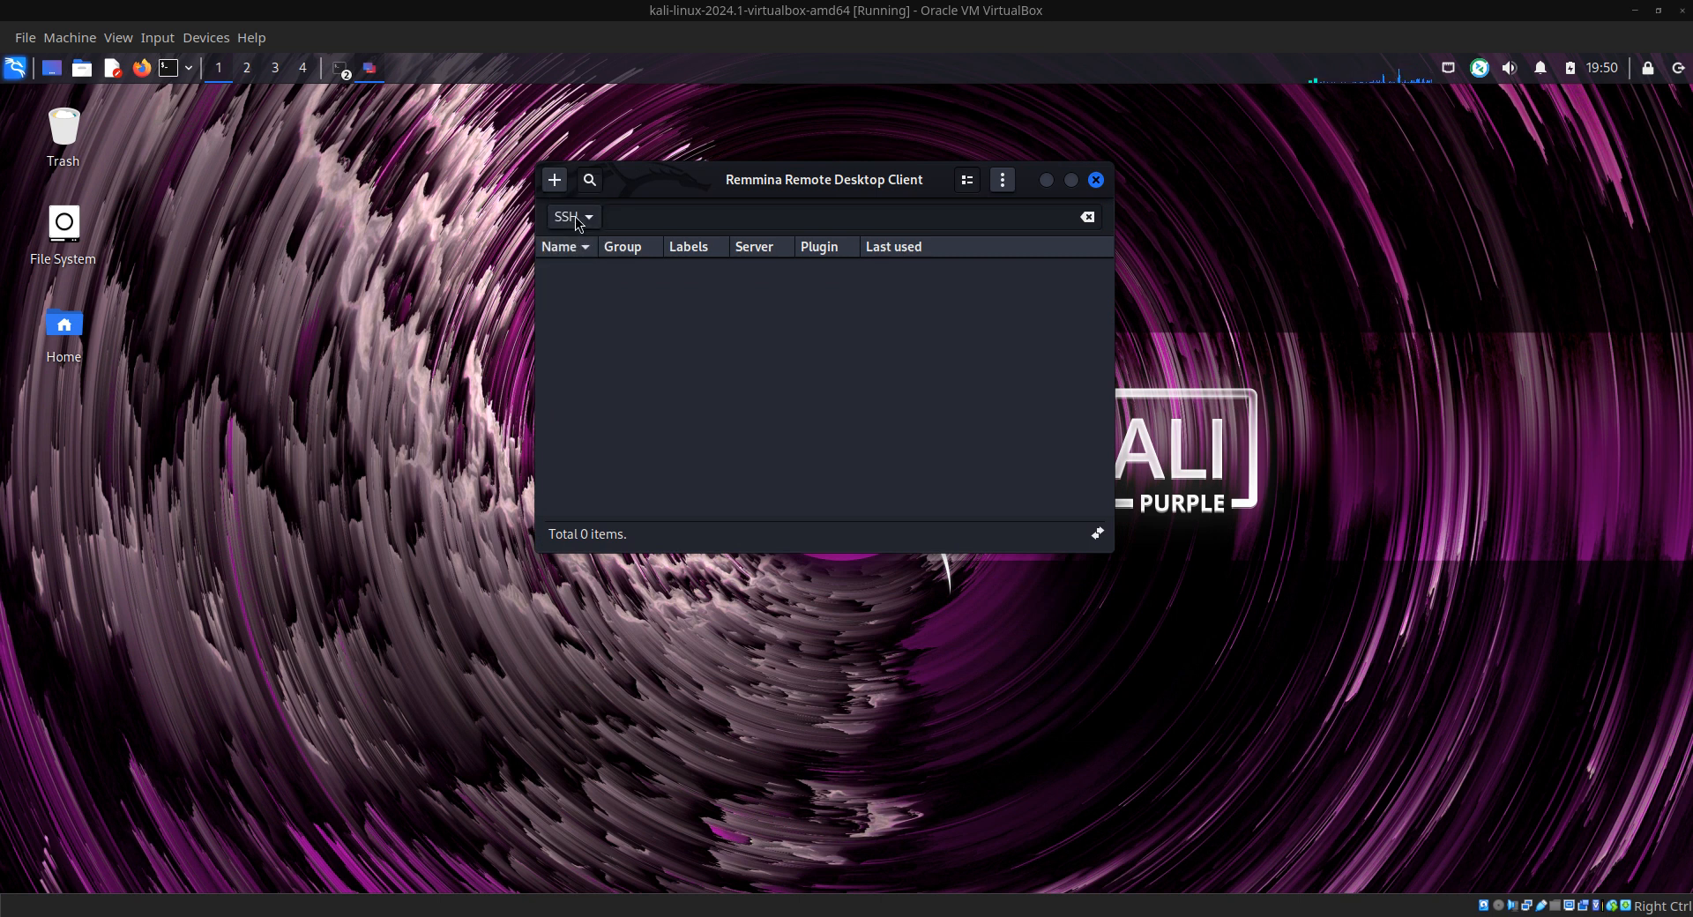
{"action": "left_click", "coordinate": [570, 215]}
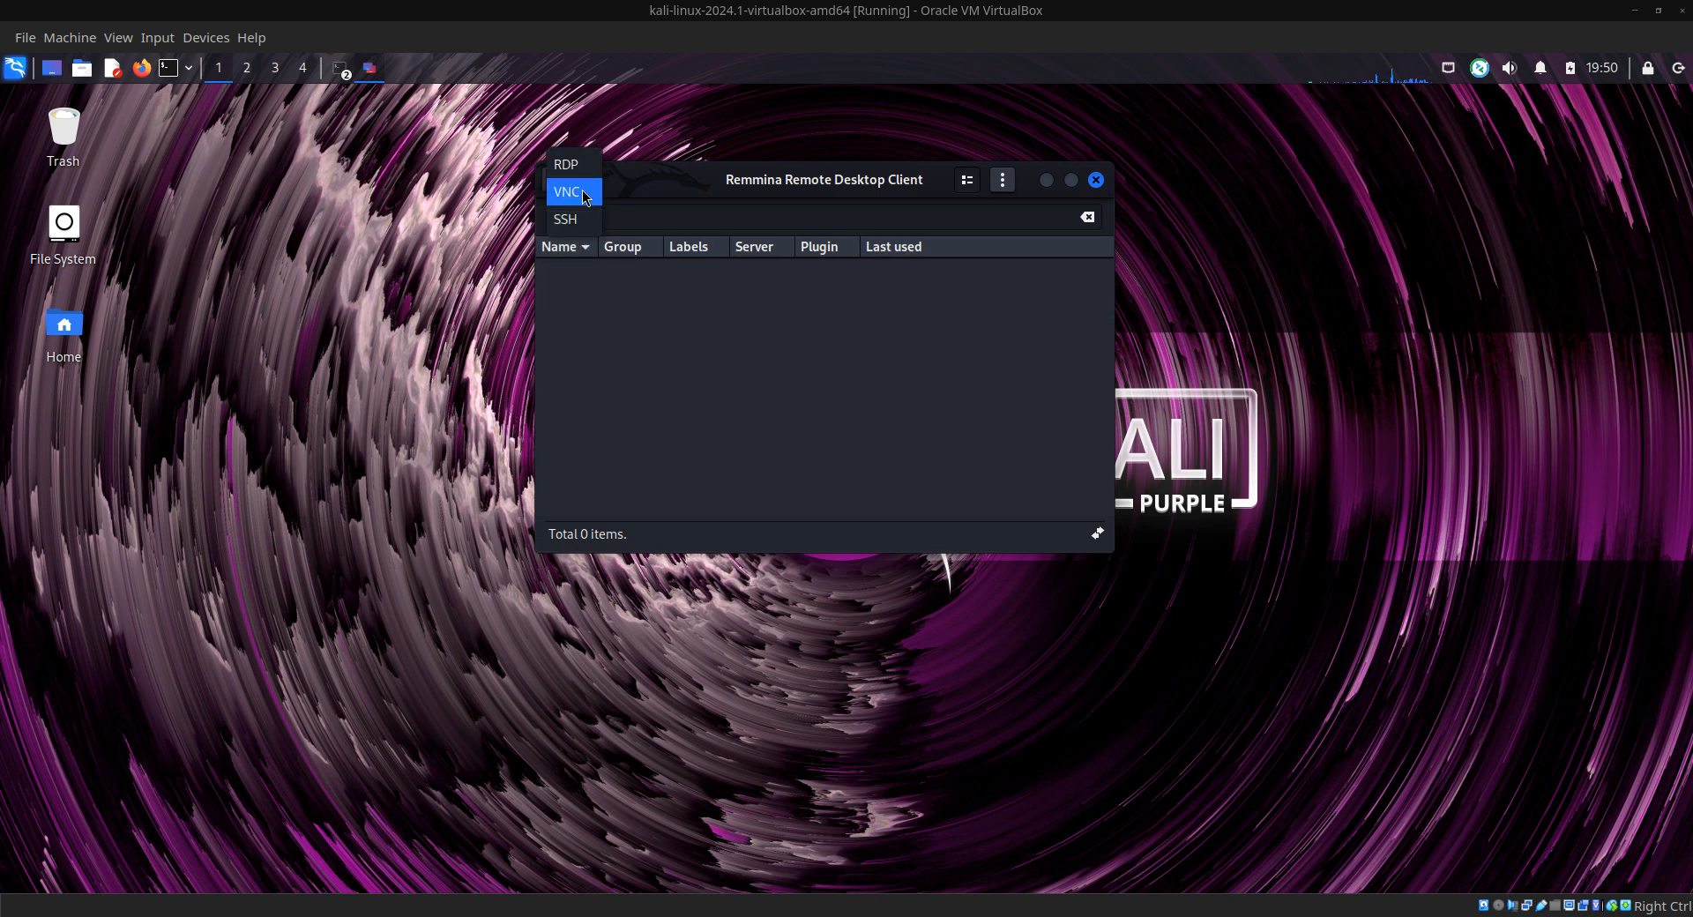
{"action": "left_click", "coordinate": [566, 192]}
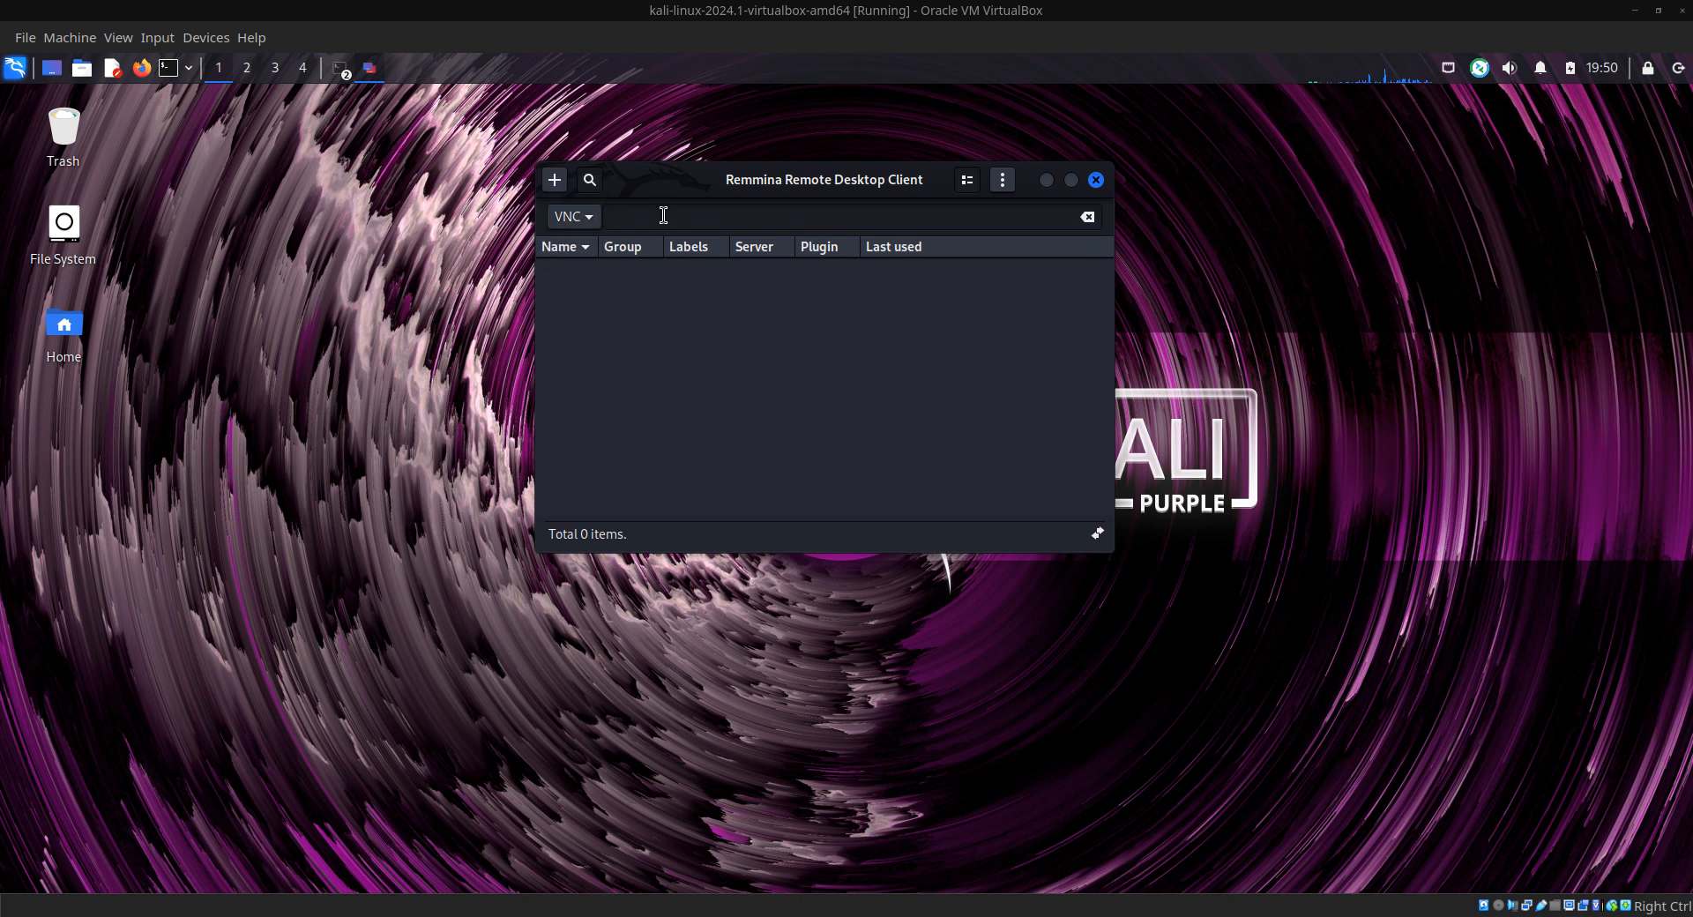
{"action": "type", "text": "192.168"}
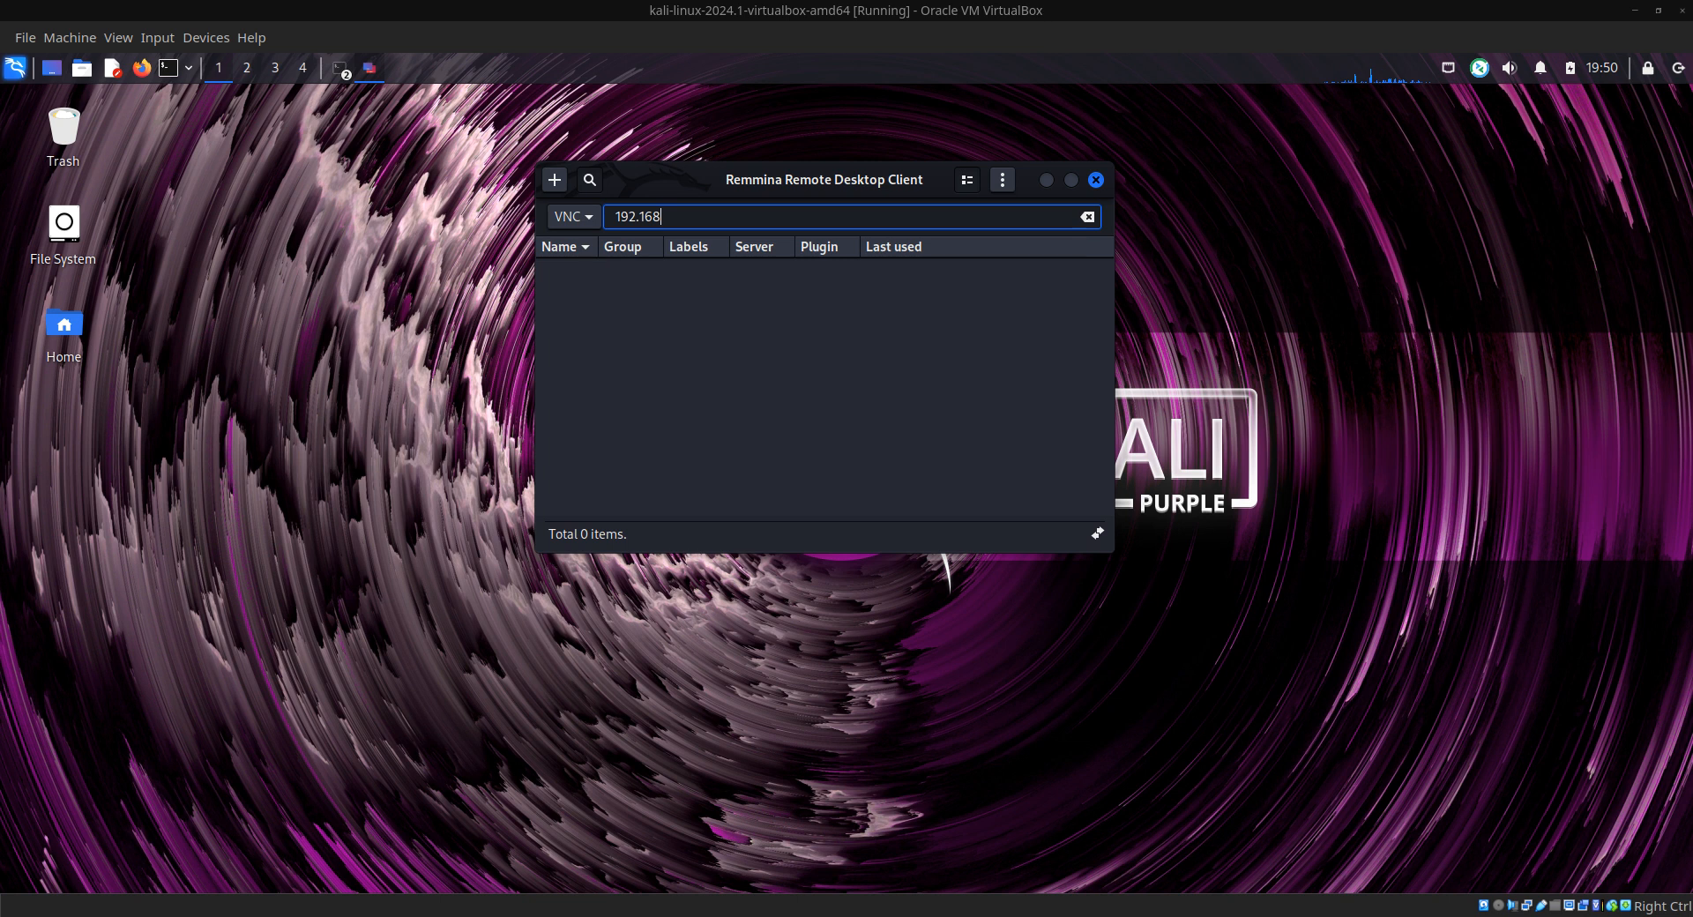
{"action": "type", "text": ".1."}
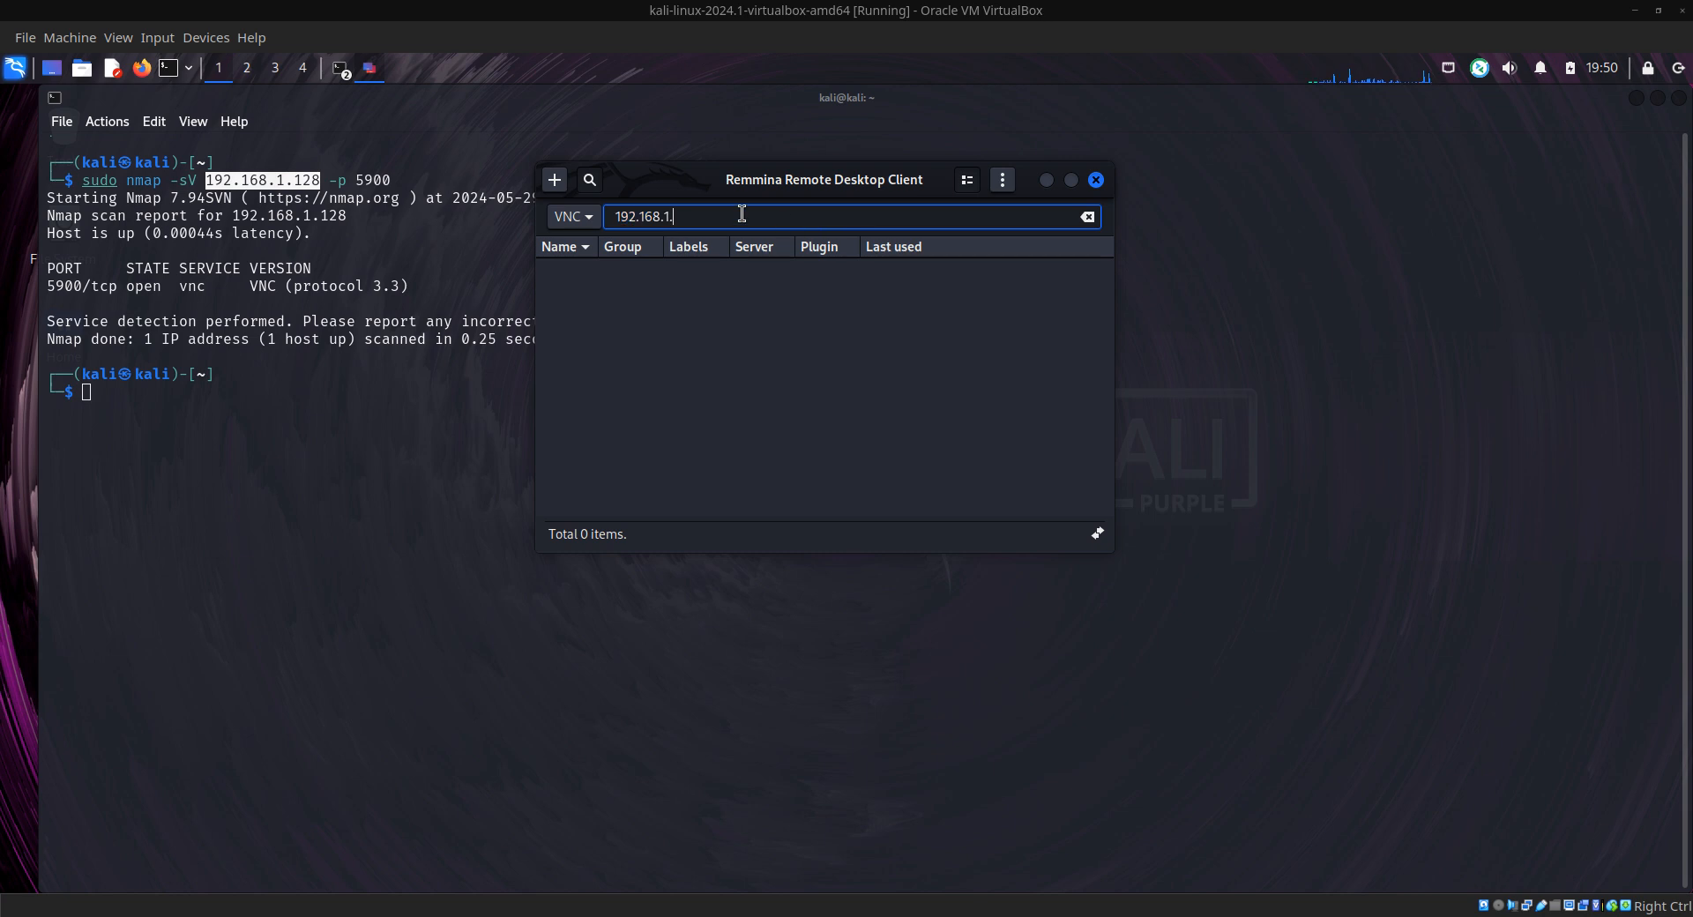
{"action": "type", "text": "128"}
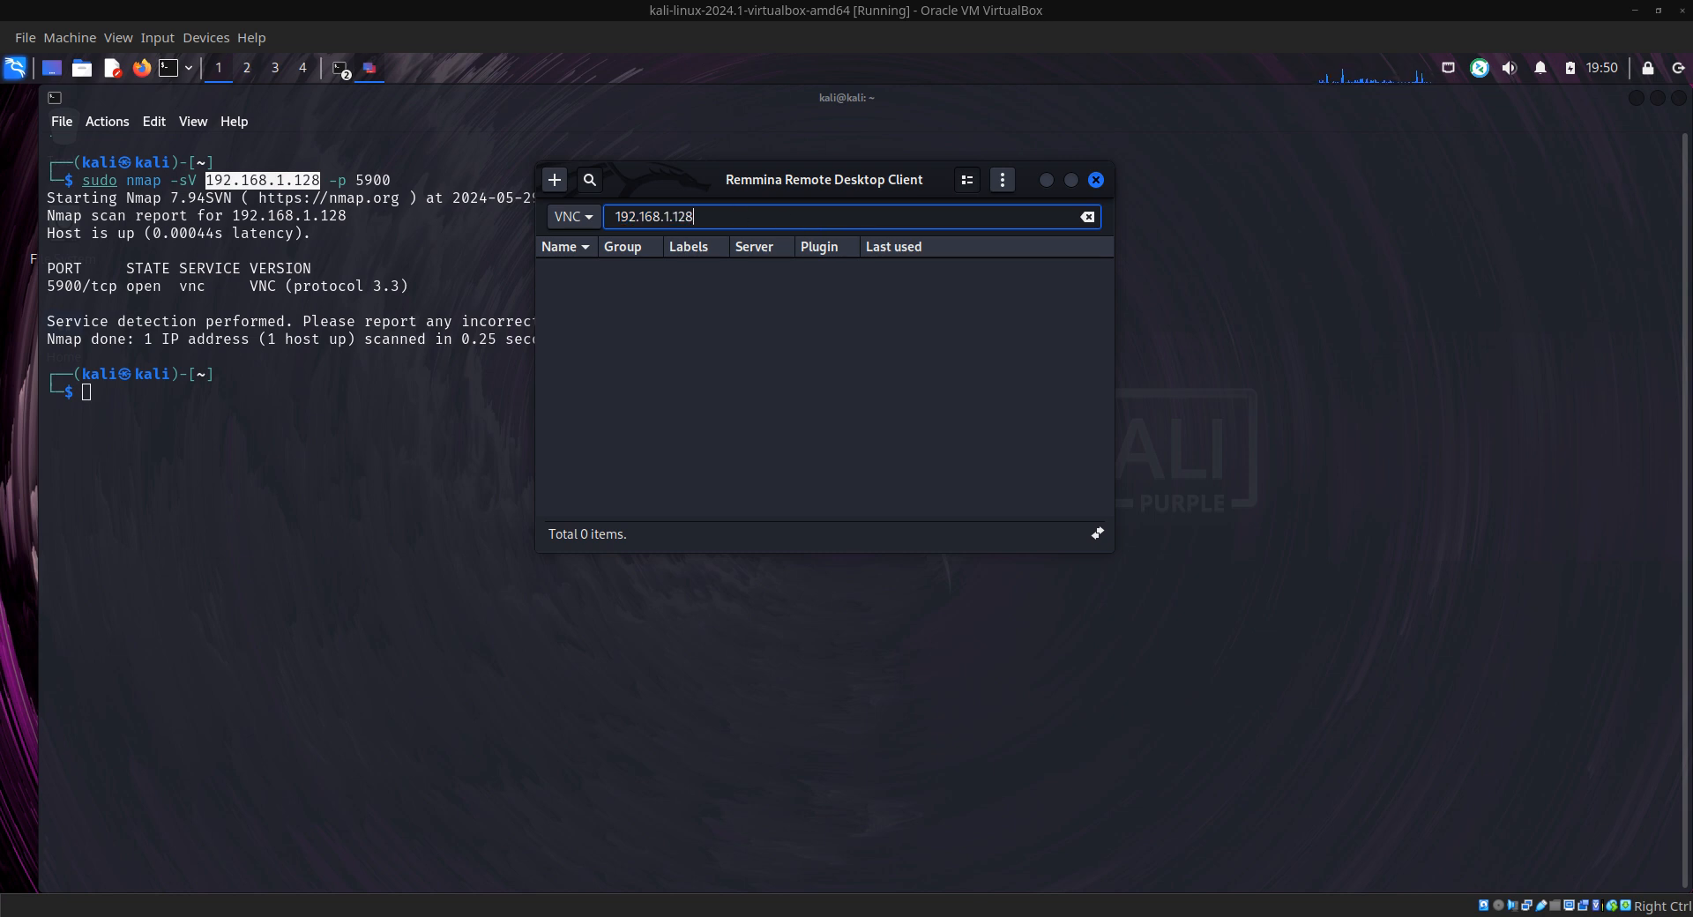
{"action": "key", "text": "Return"}
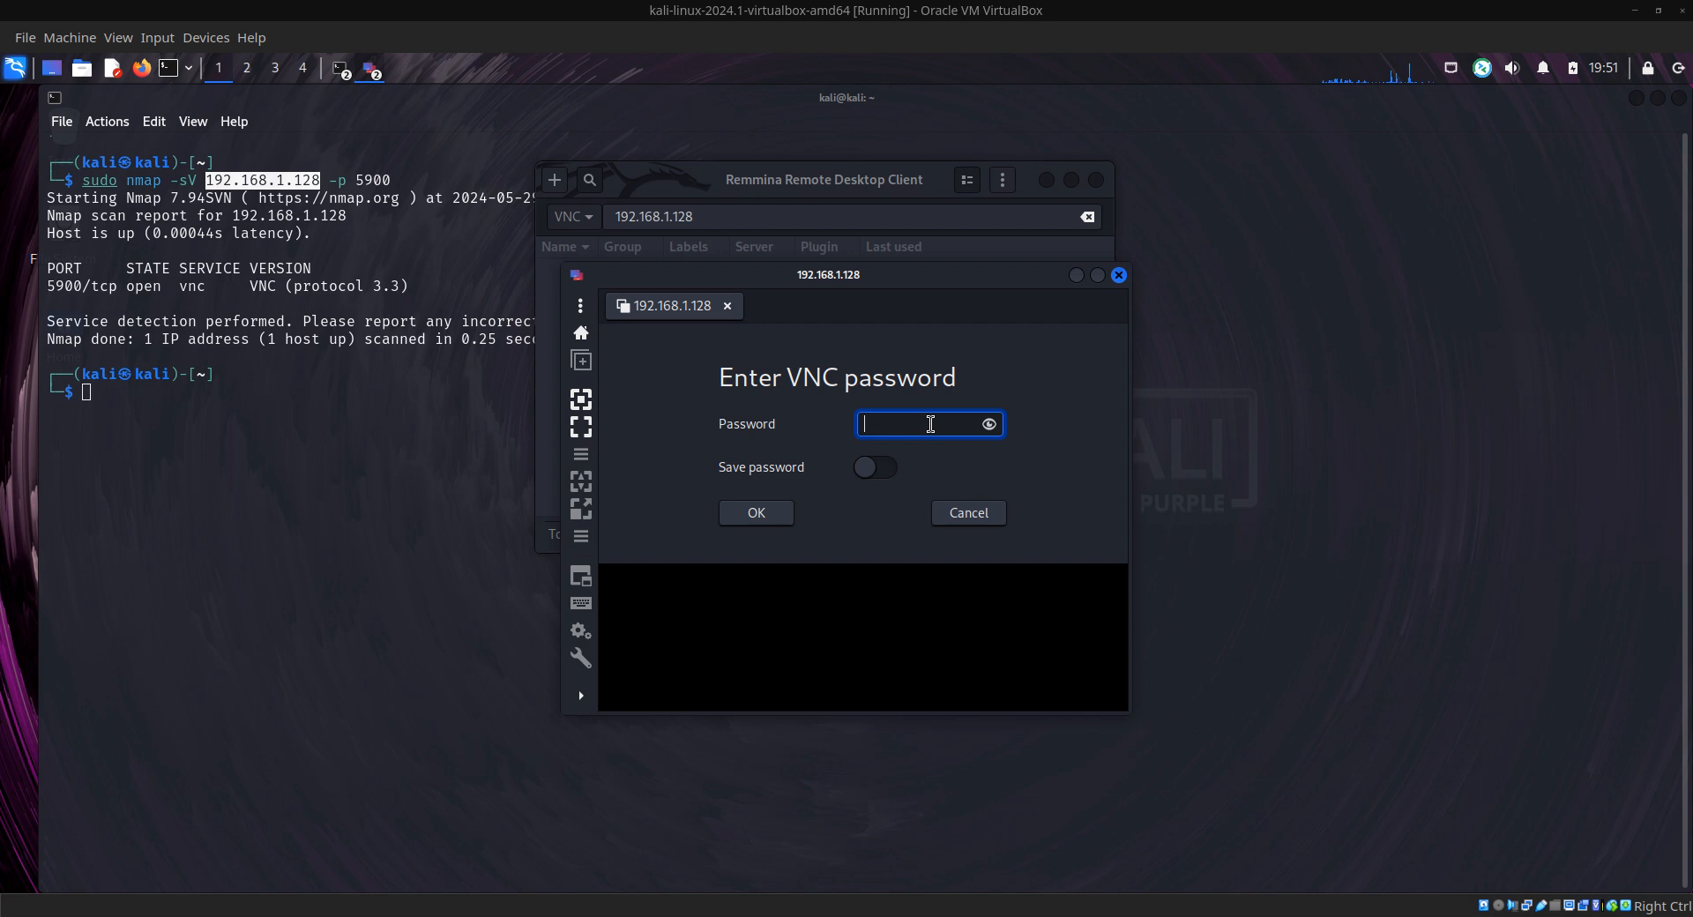
{"action": "type", "text": "••"}
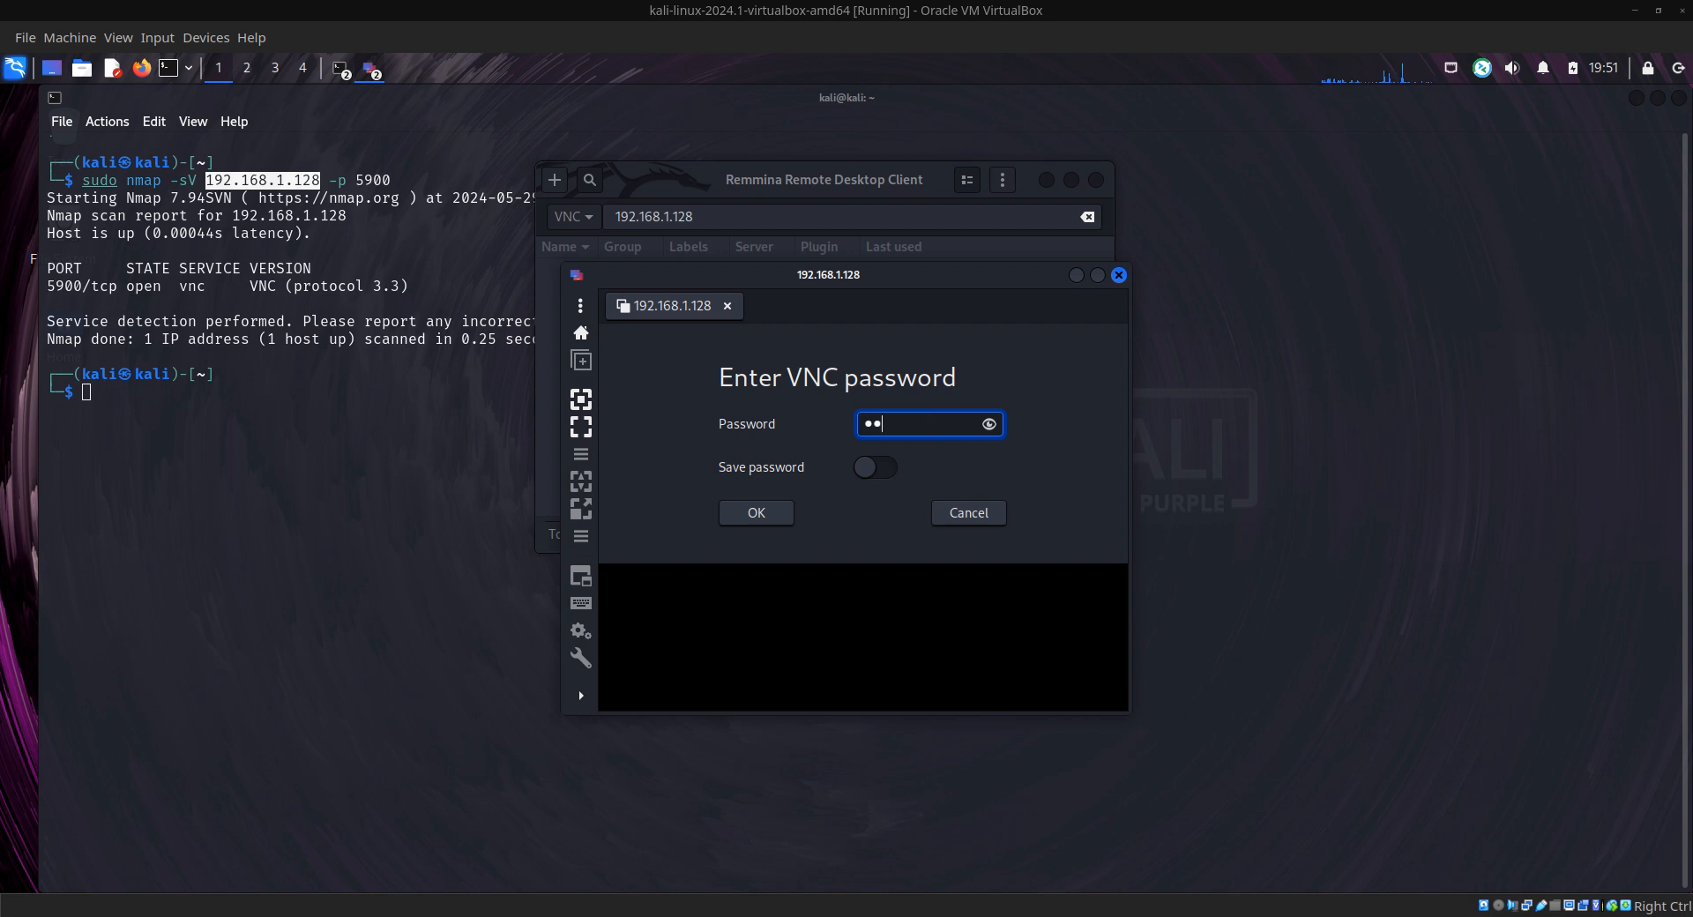
{"action": "type", "text": "password"}
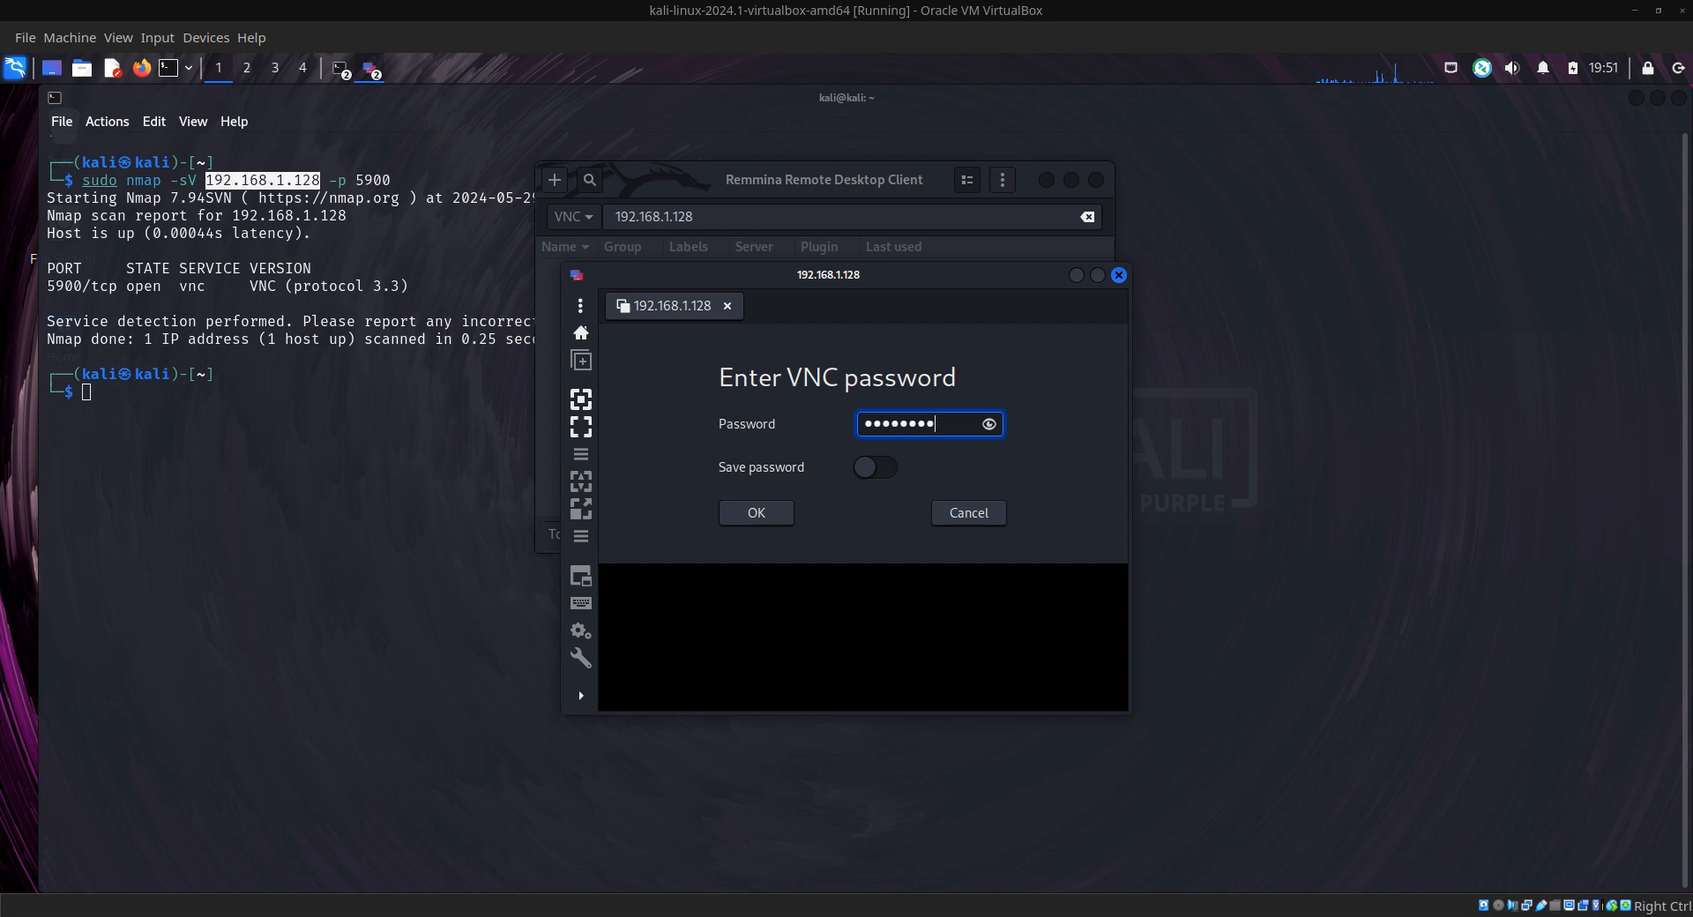
{"action": "left_click", "coordinate": [755, 512]}
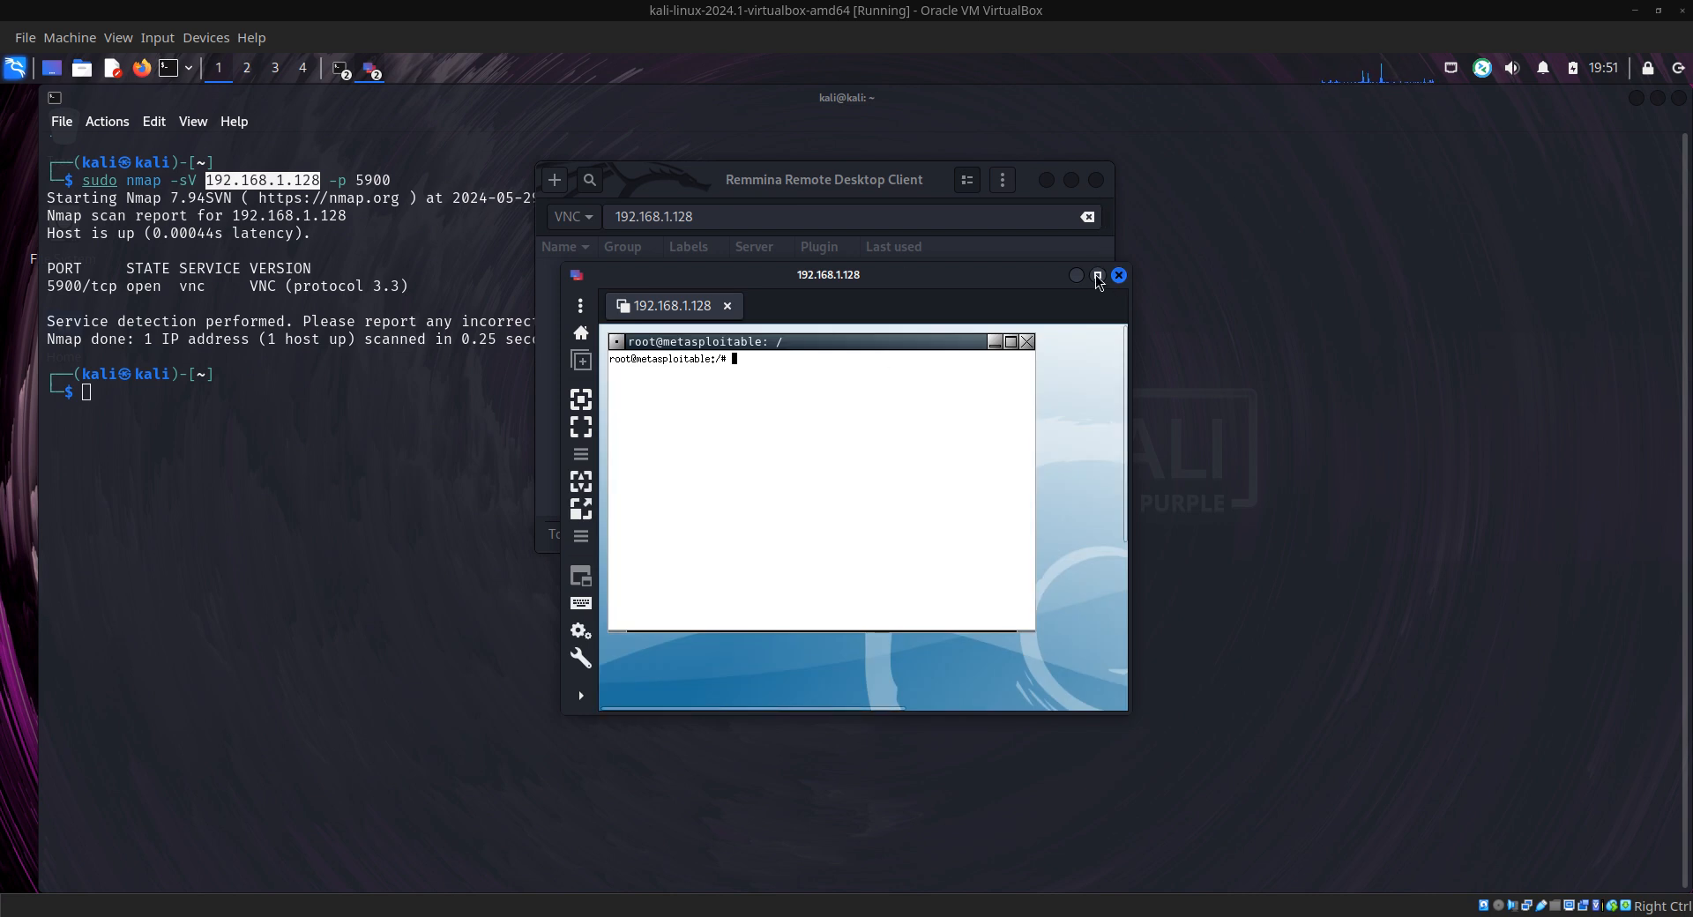
Step: Enlarge the remote session and bring up the Fluxbox desktop's root menu
{"action": "left_click", "coordinate": [1096, 275]}
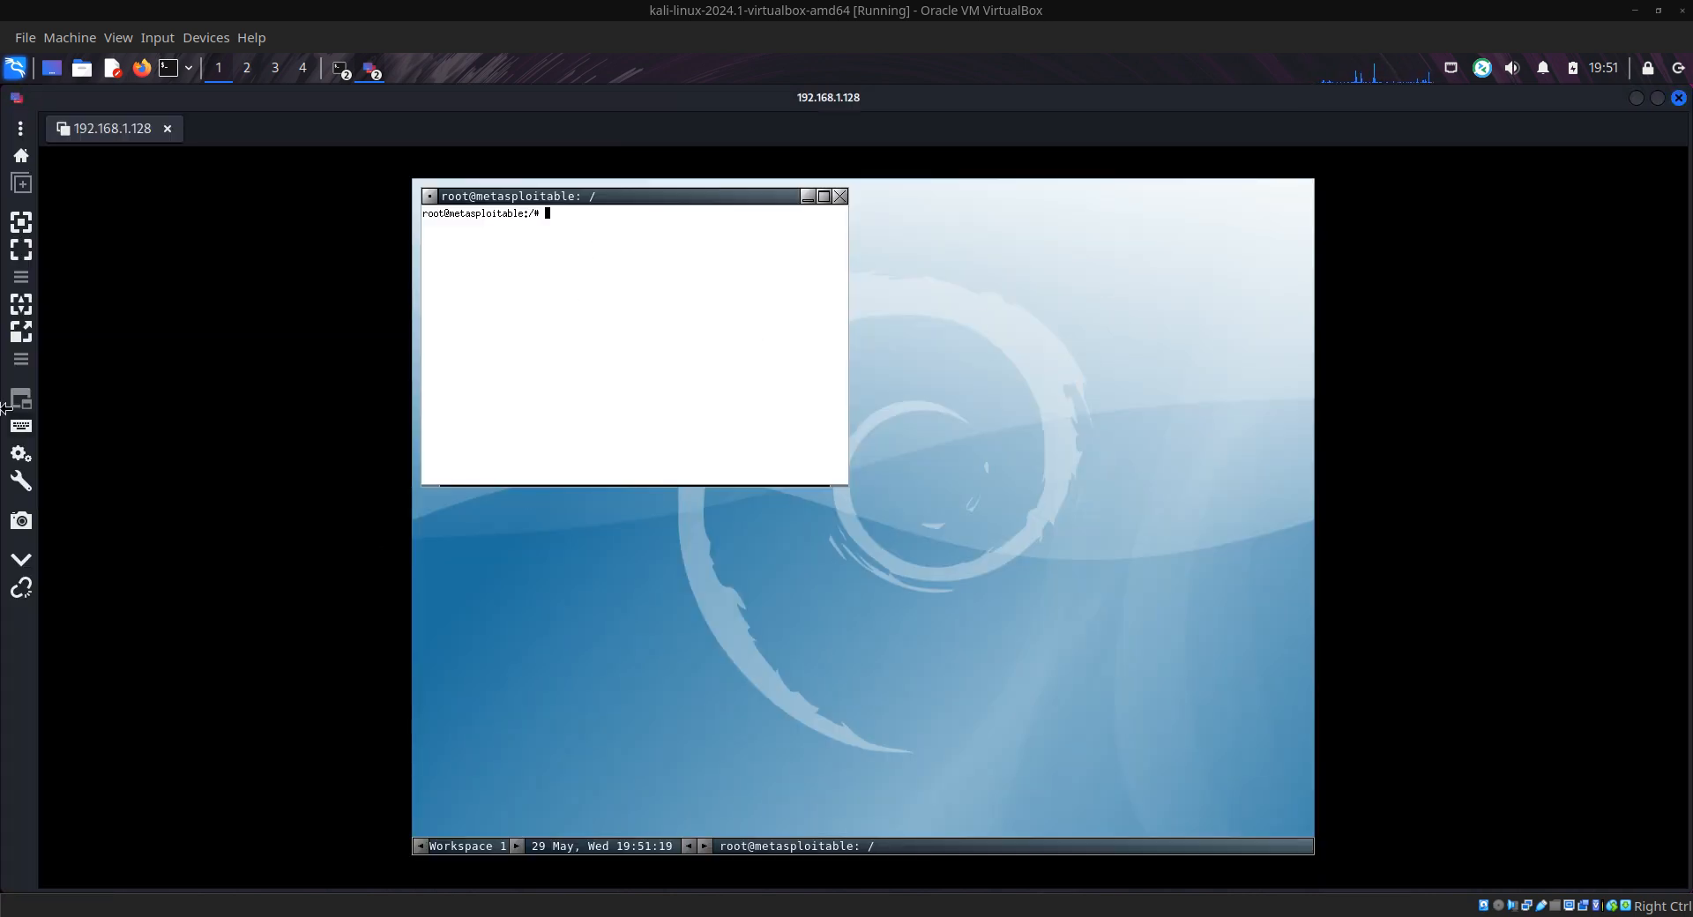
{"action": "mouse_move", "coordinate": [782, 277]}
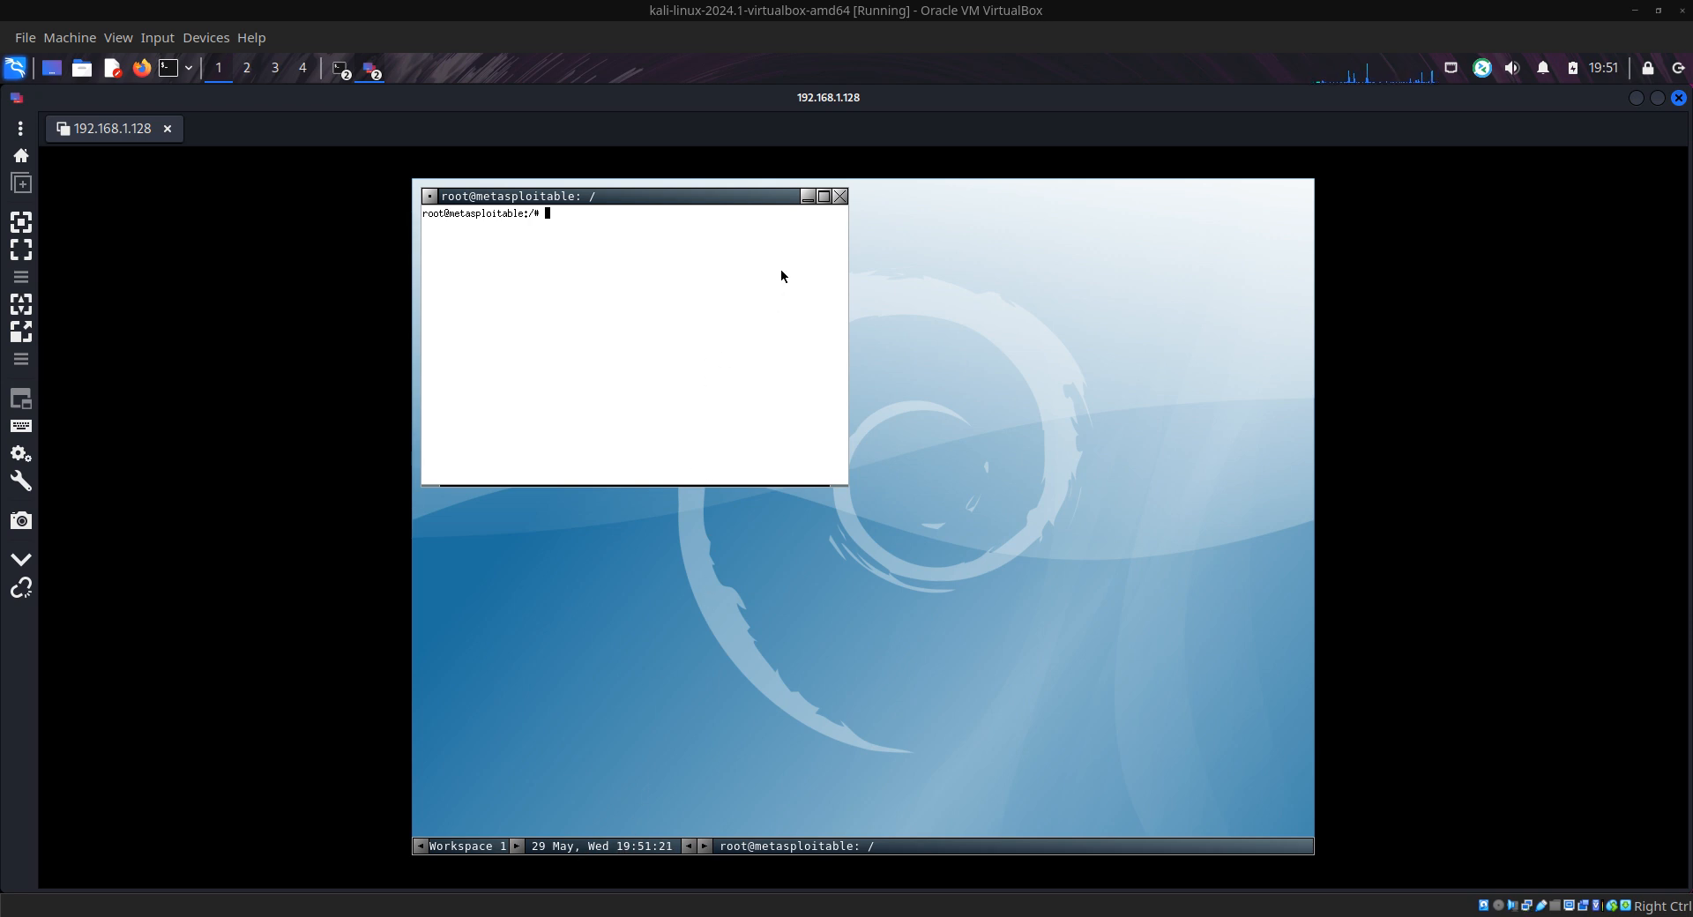
{"action": "left_click", "coordinate": [839, 195]}
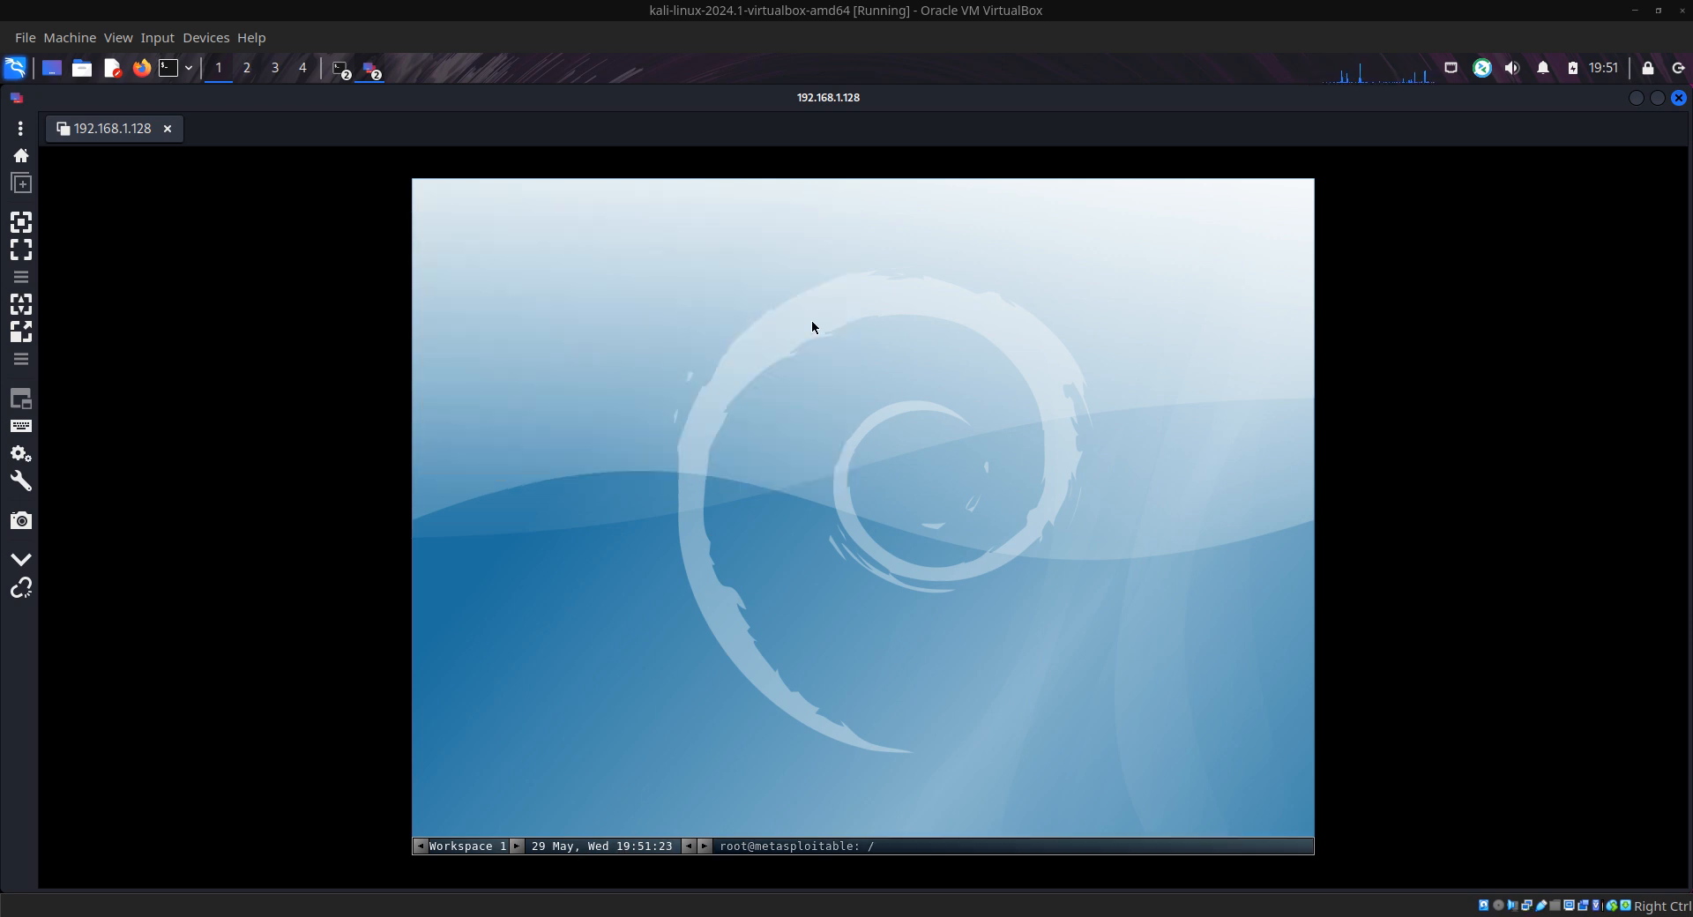
{"action": "mouse_move", "coordinate": [850, 448]}
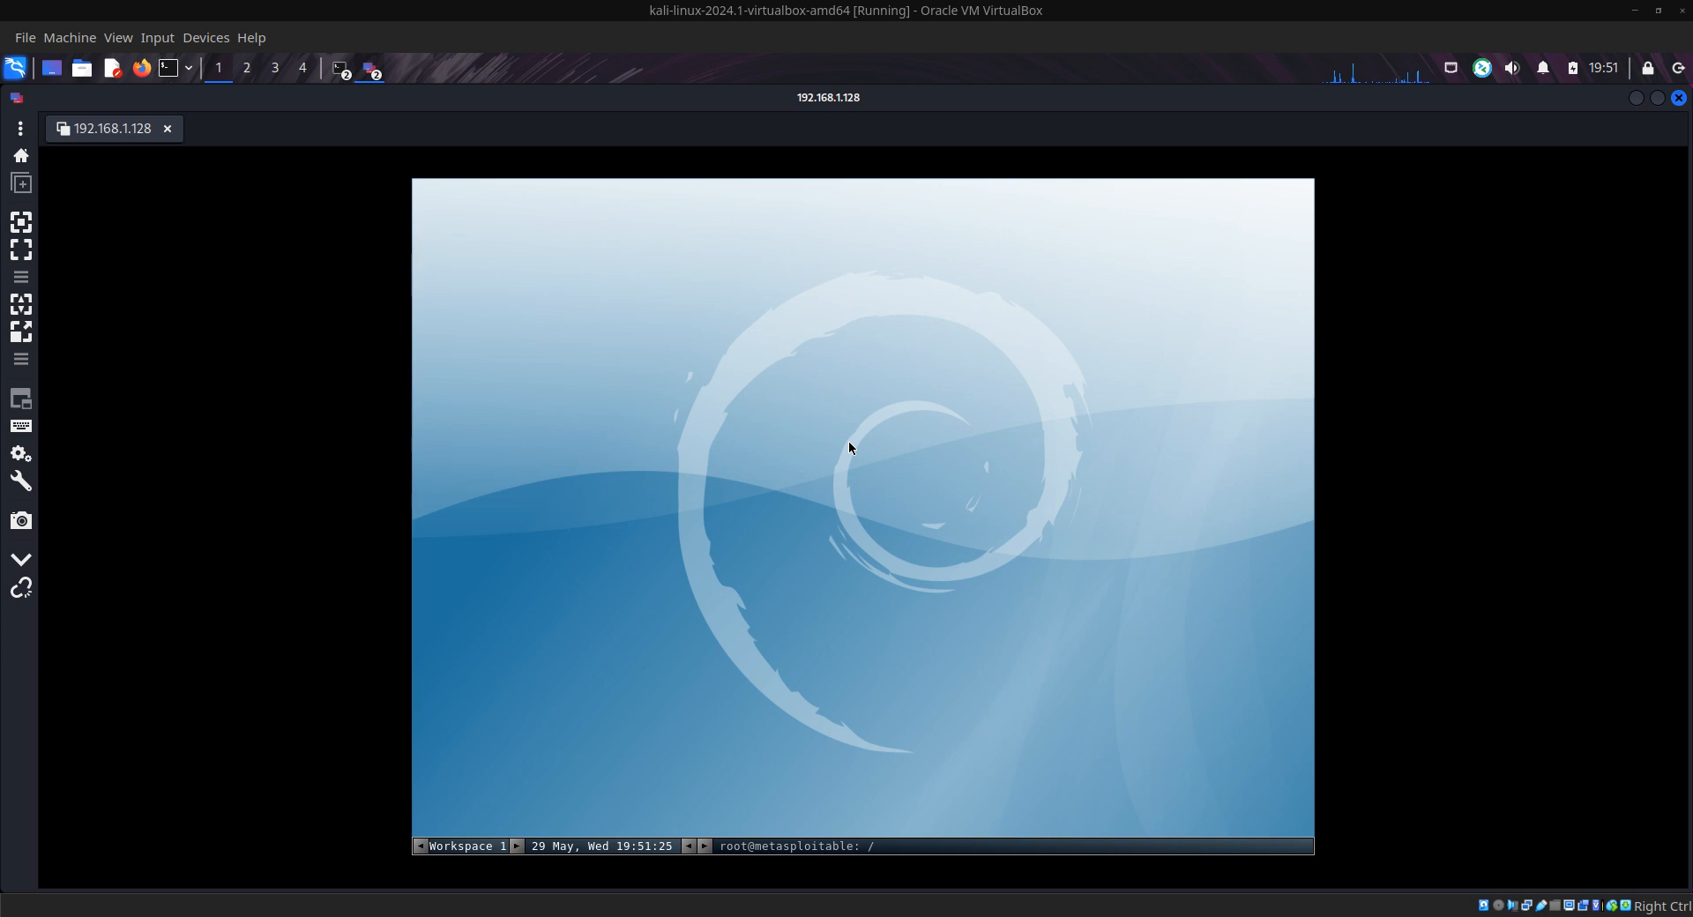
{"action": "right_click", "coordinate": [849, 475]}
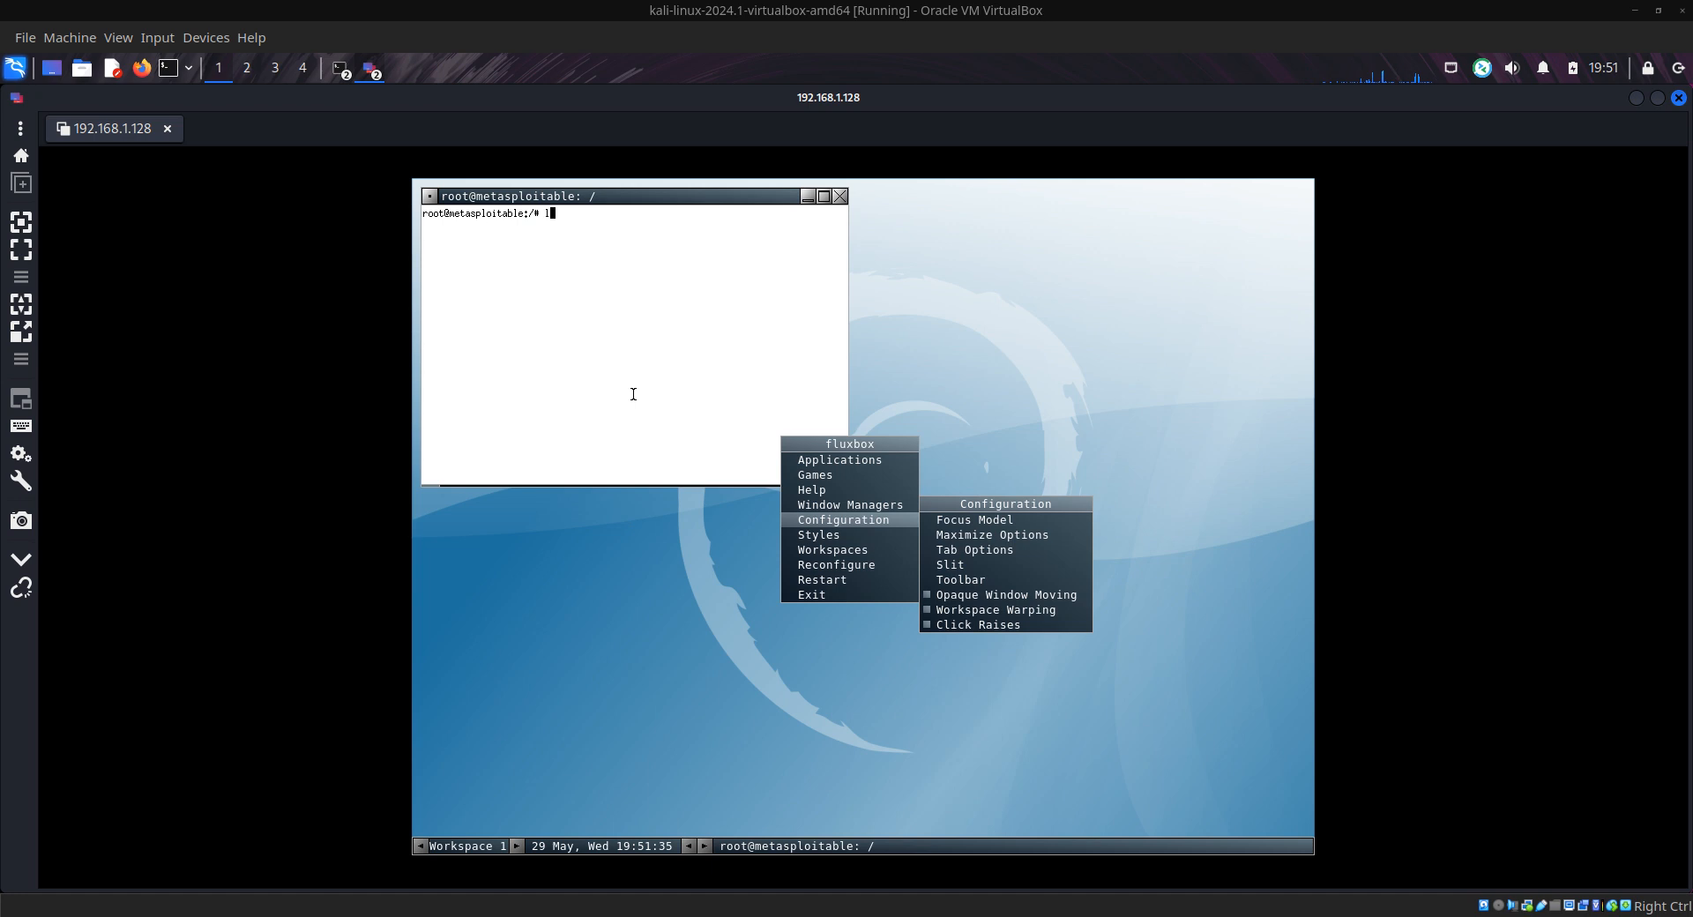
Step: List the remote root folder, then change into home and list it
{"action": "key", "text": "Return"}
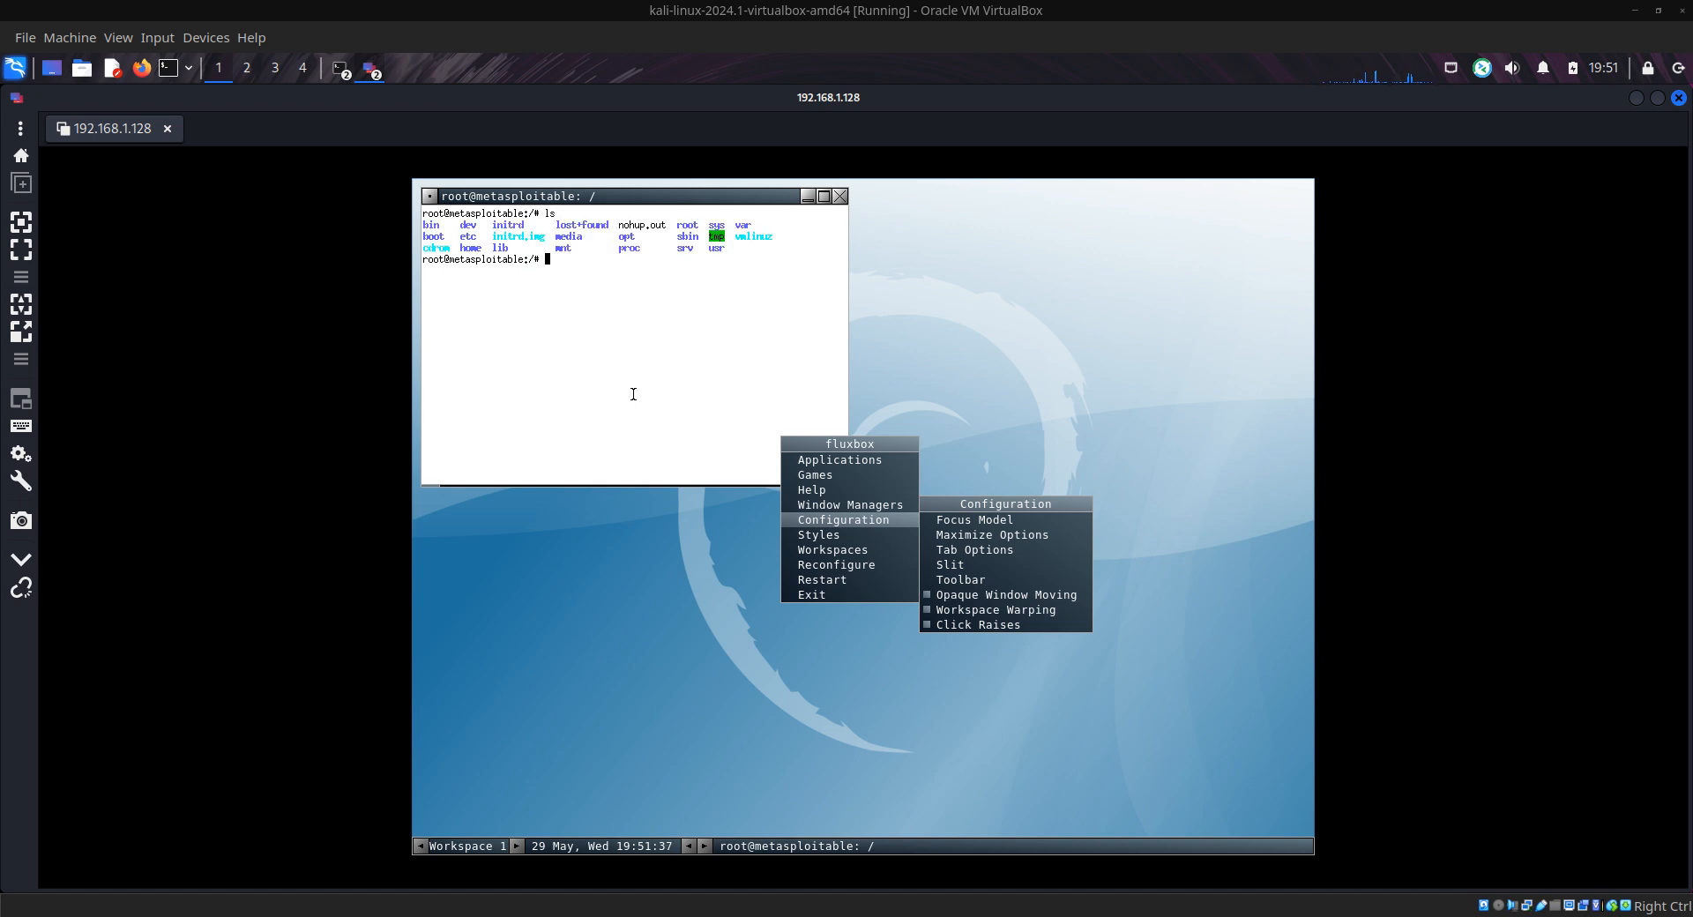
{"action": "type", "text": "cd home"}
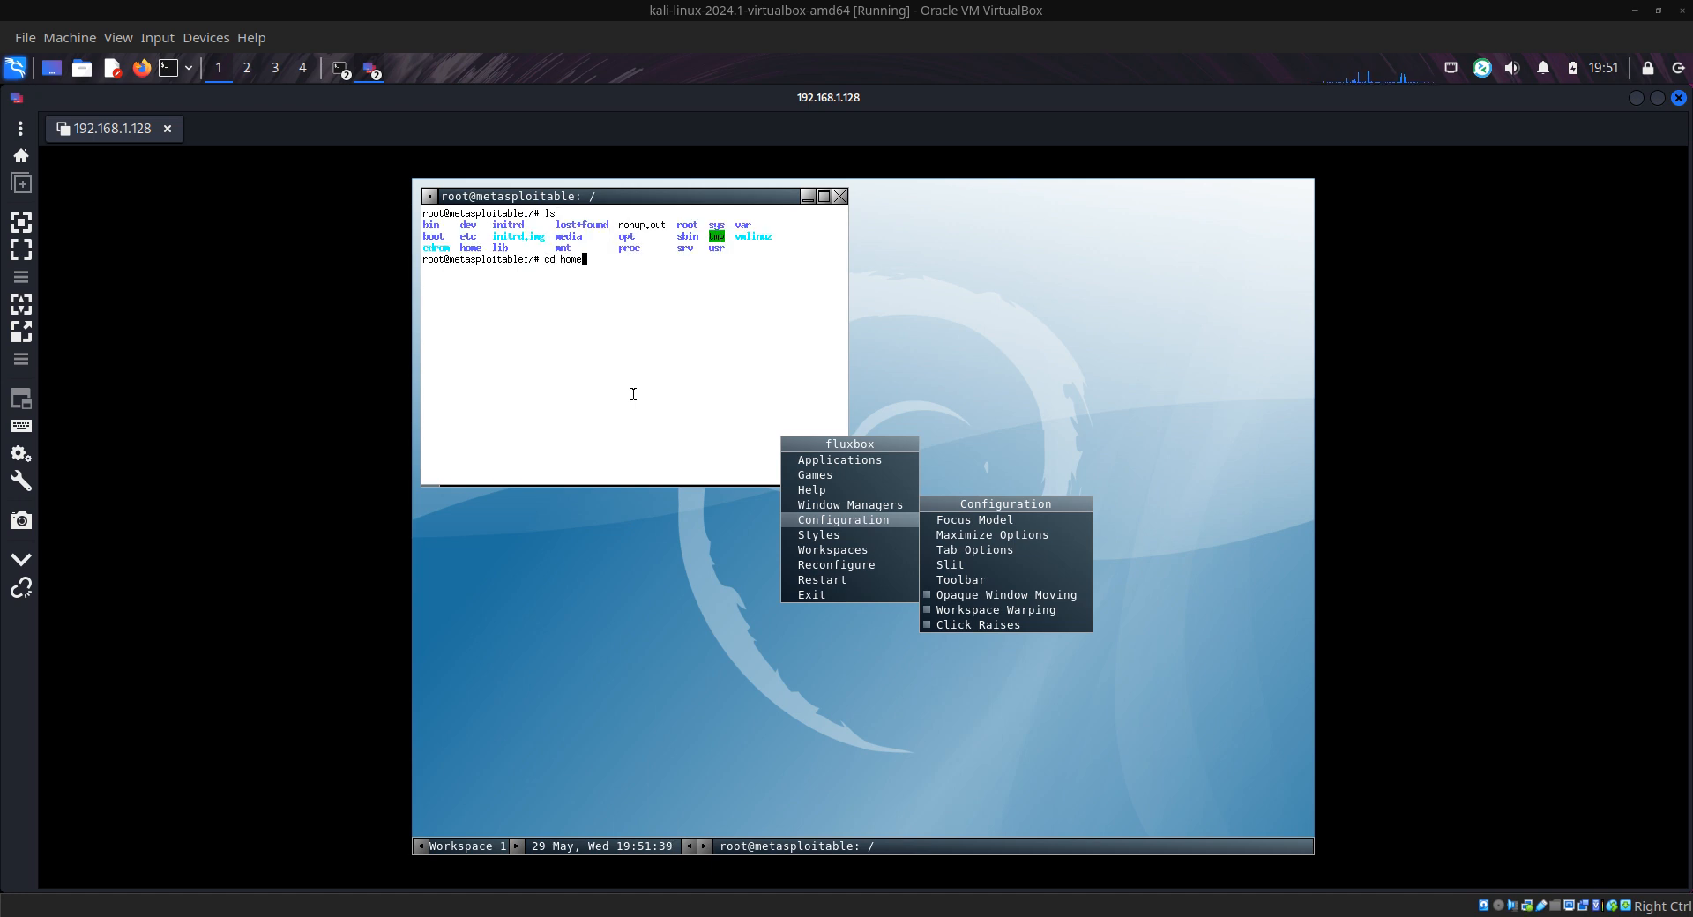
{"action": "key", "text": "Return"}
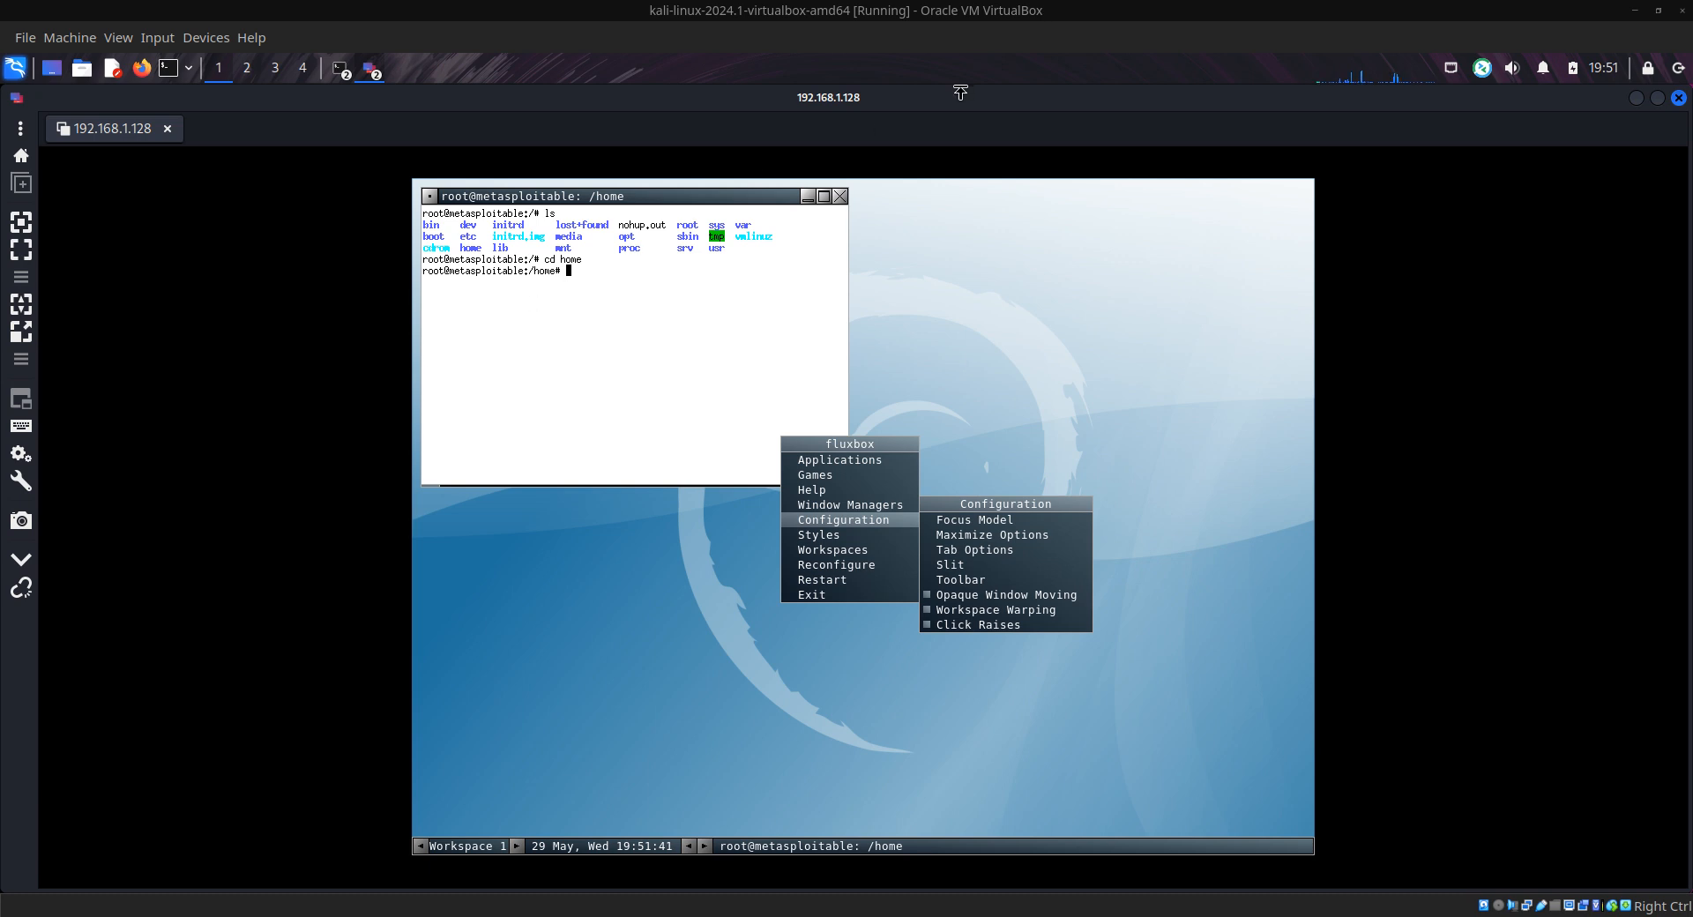
{"action": "mouse_move", "coordinate": [801, 209]}
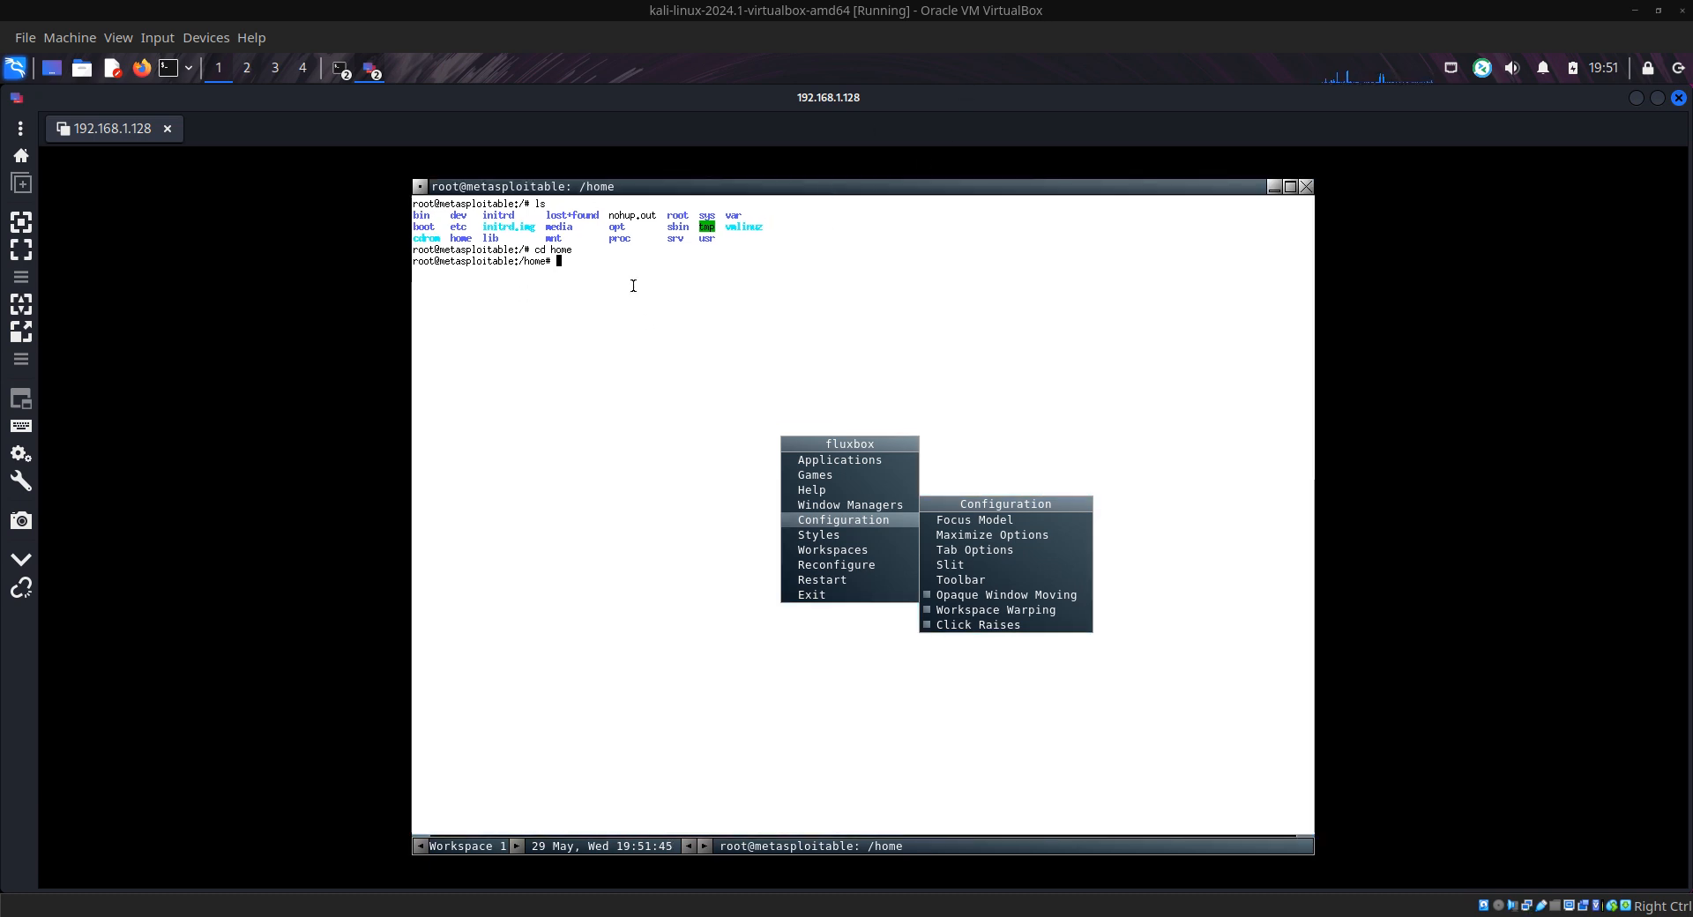
{"action": "type", "text": "ls"}
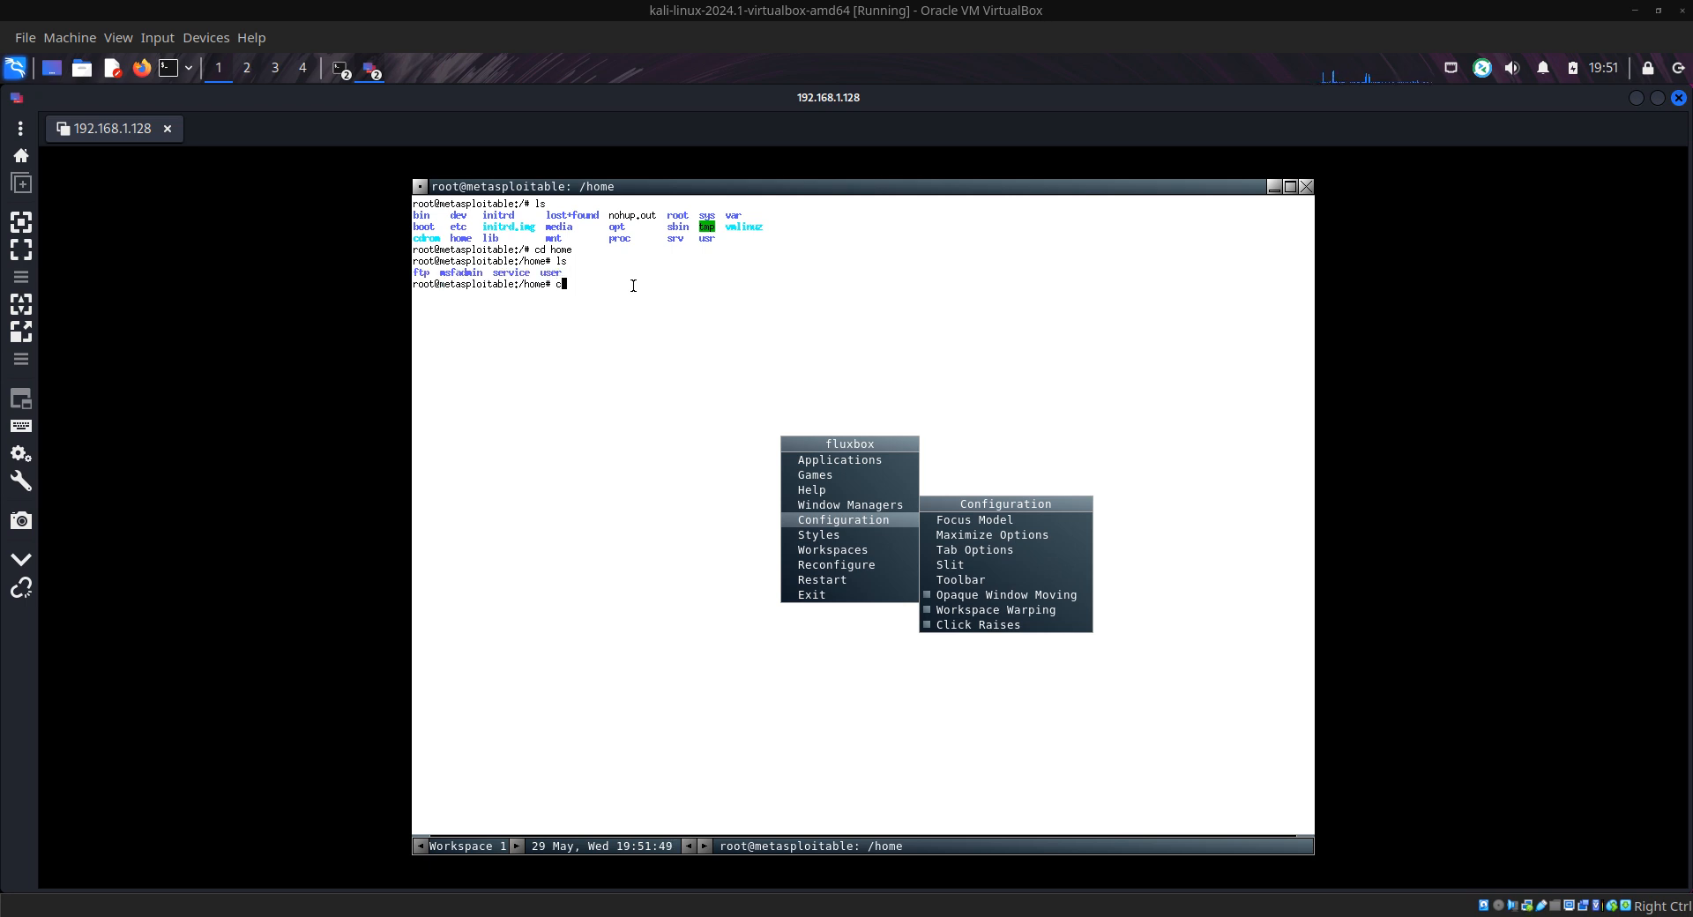
Step: Change into msfadmin, showing its vulnerable and wilecurity folders, and maximize the terminal
{"action": "type", "text": "d"}
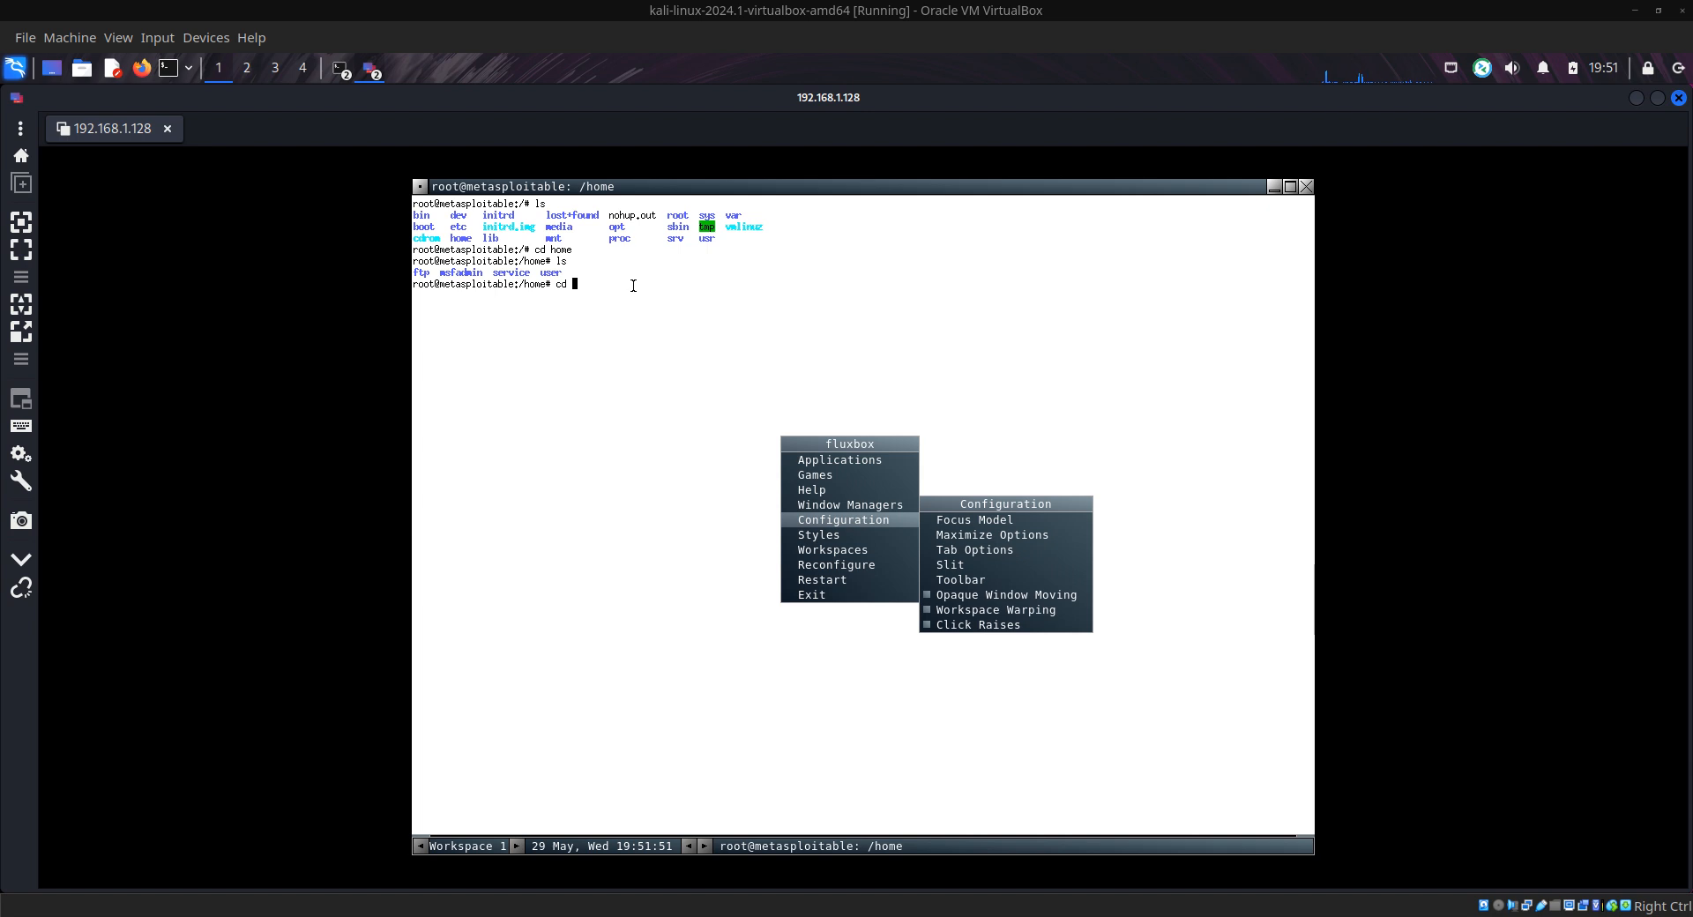
{"action": "type", "text": "msfad"}
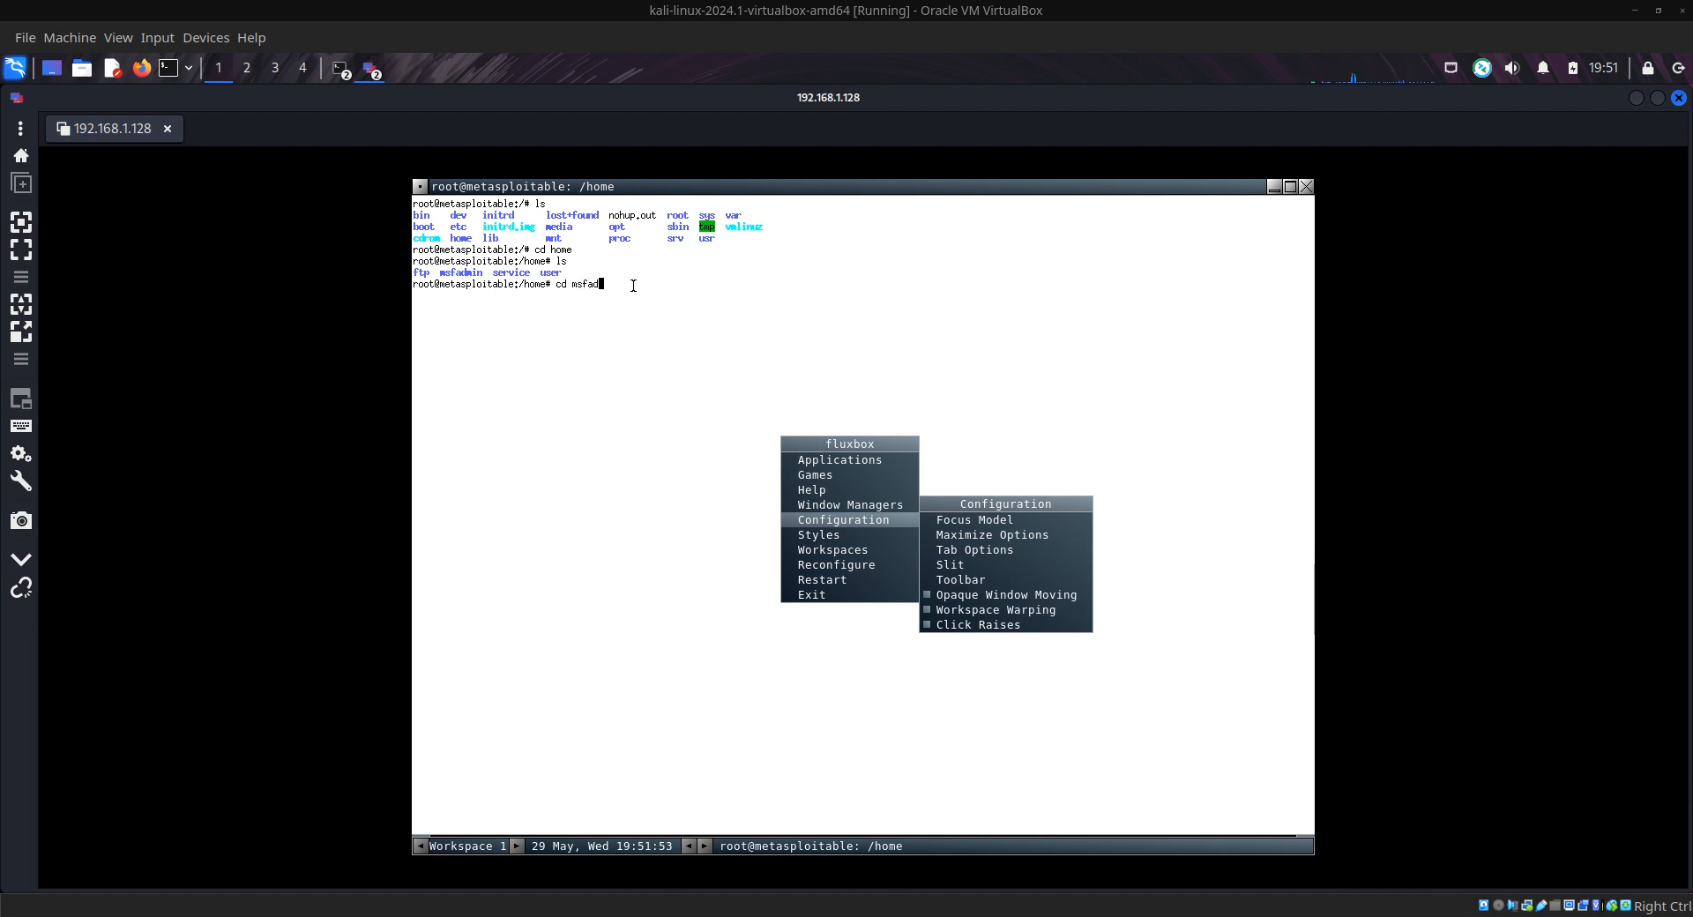
{"action": "type", "text": "min"}
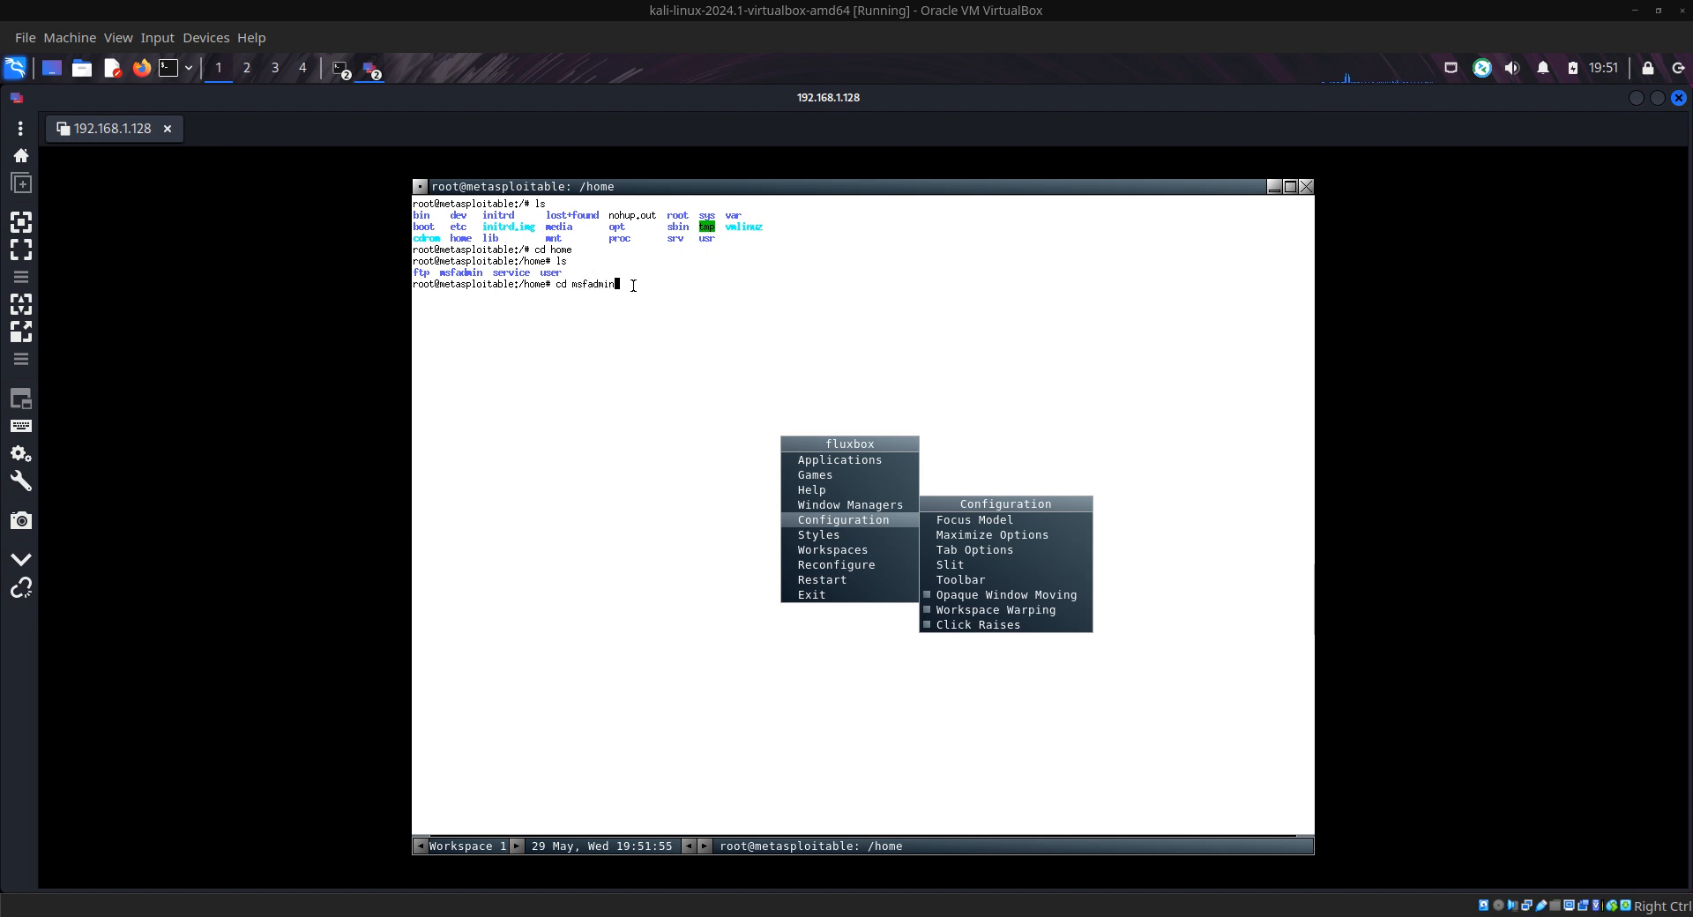
{"action": "key", "text": "Return"}
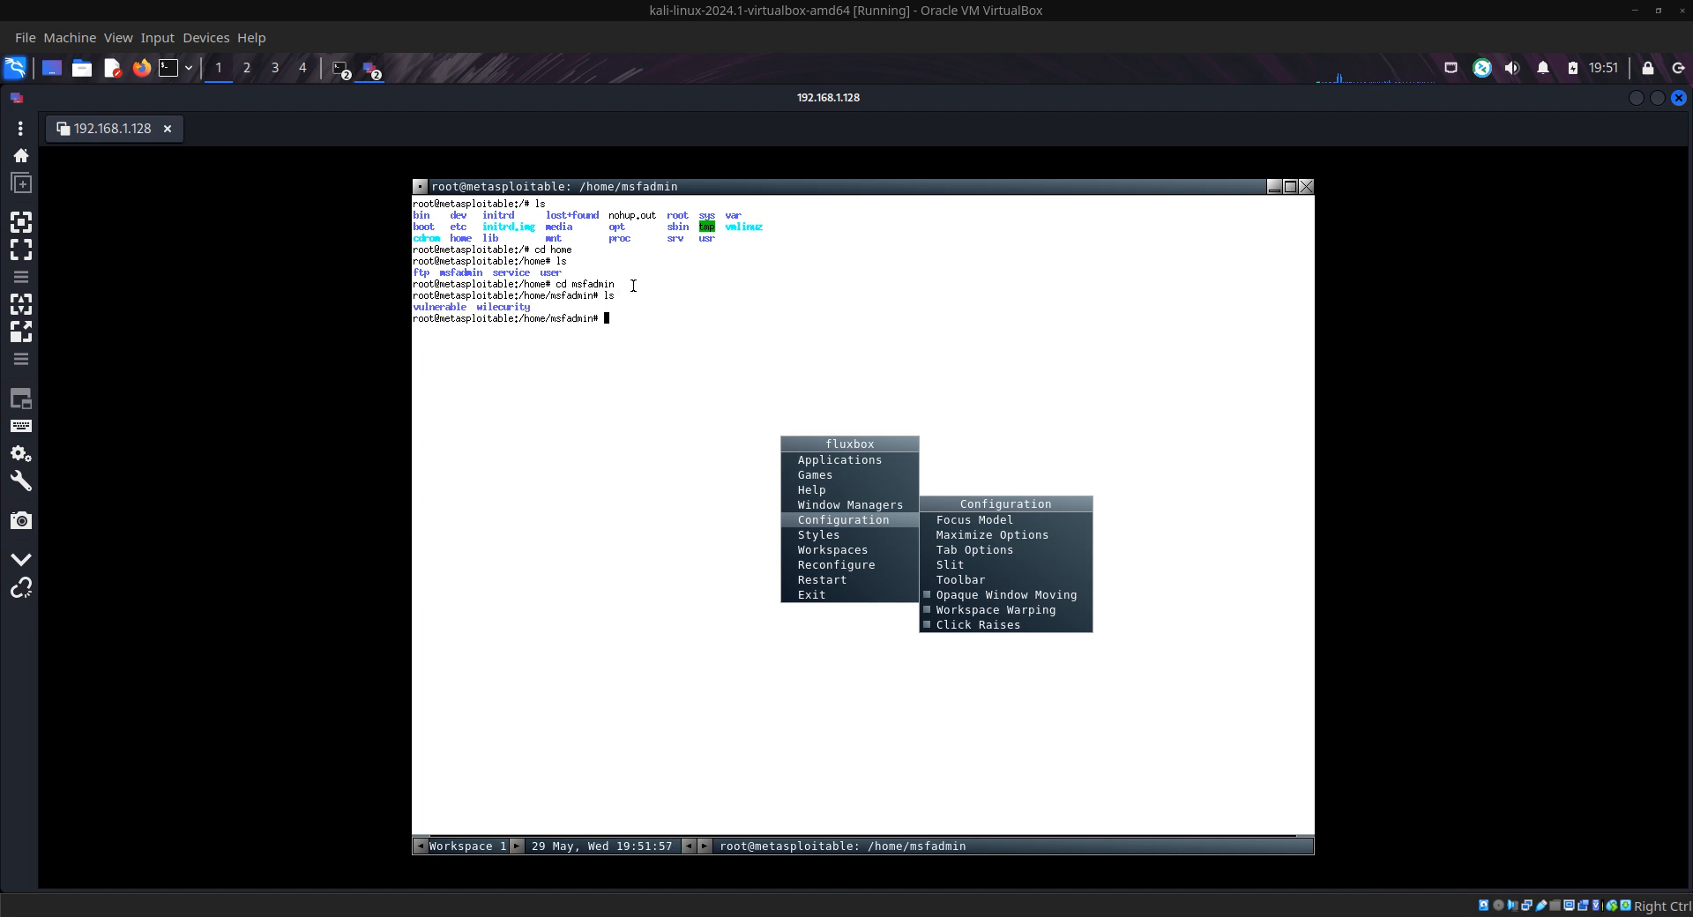
{"action": "double_click", "coordinate": [503, 305]}
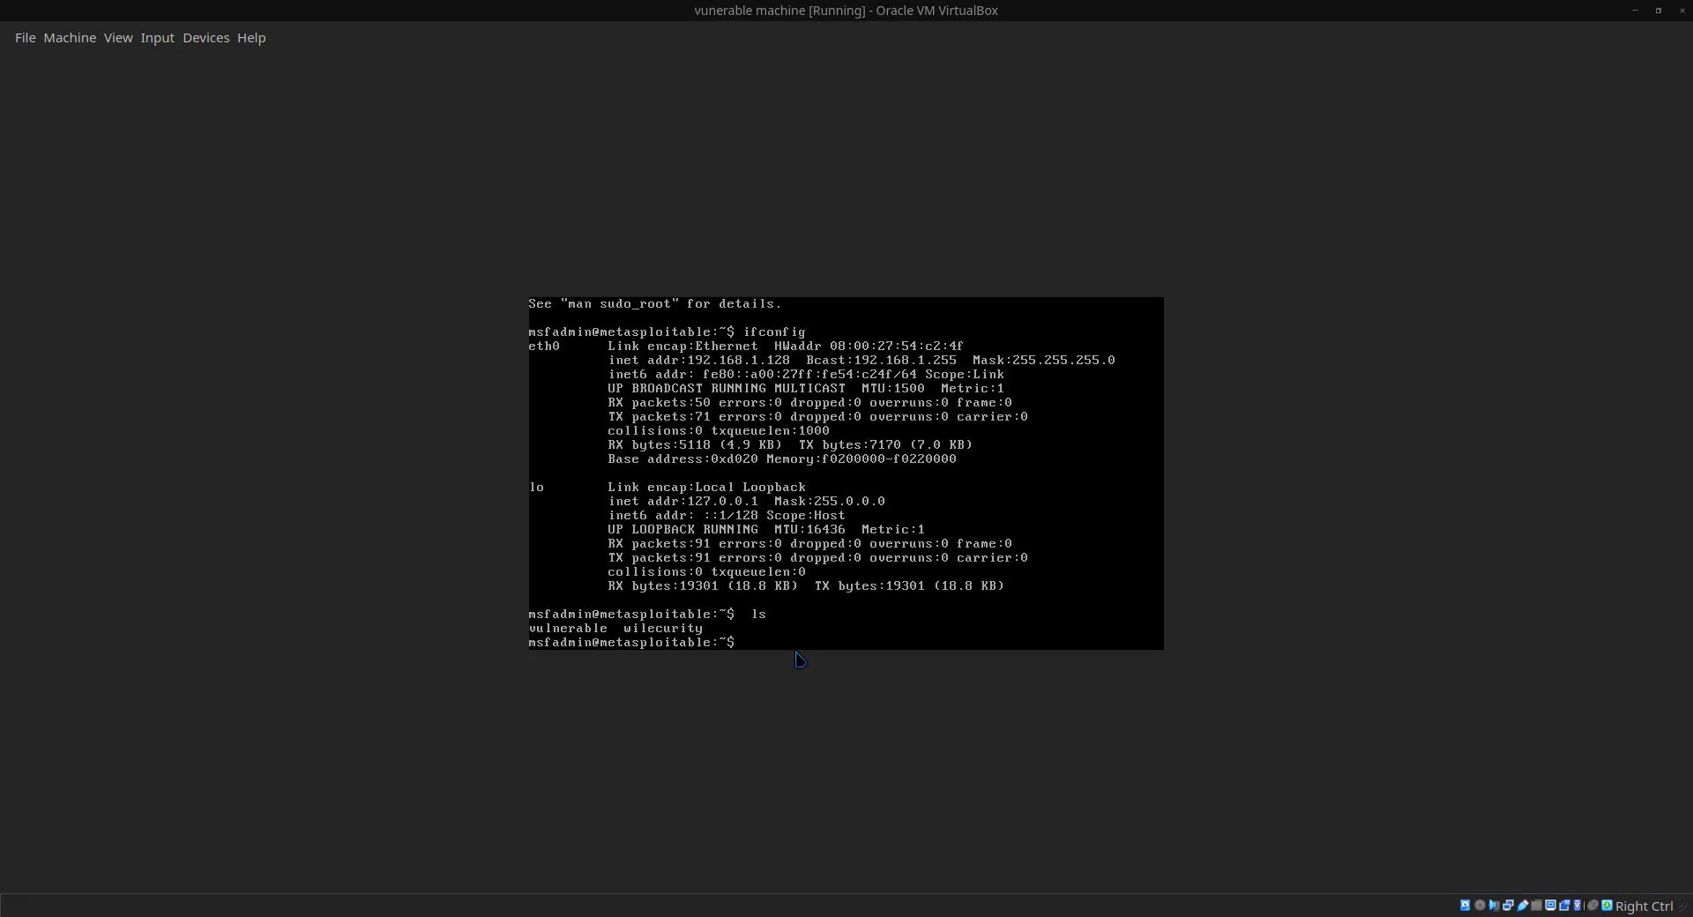
Step: Focus the vulnerable machine's VirtualBox console showing msfadmin's listing
{"action": "left_click", "coordinate": [799, 642]}
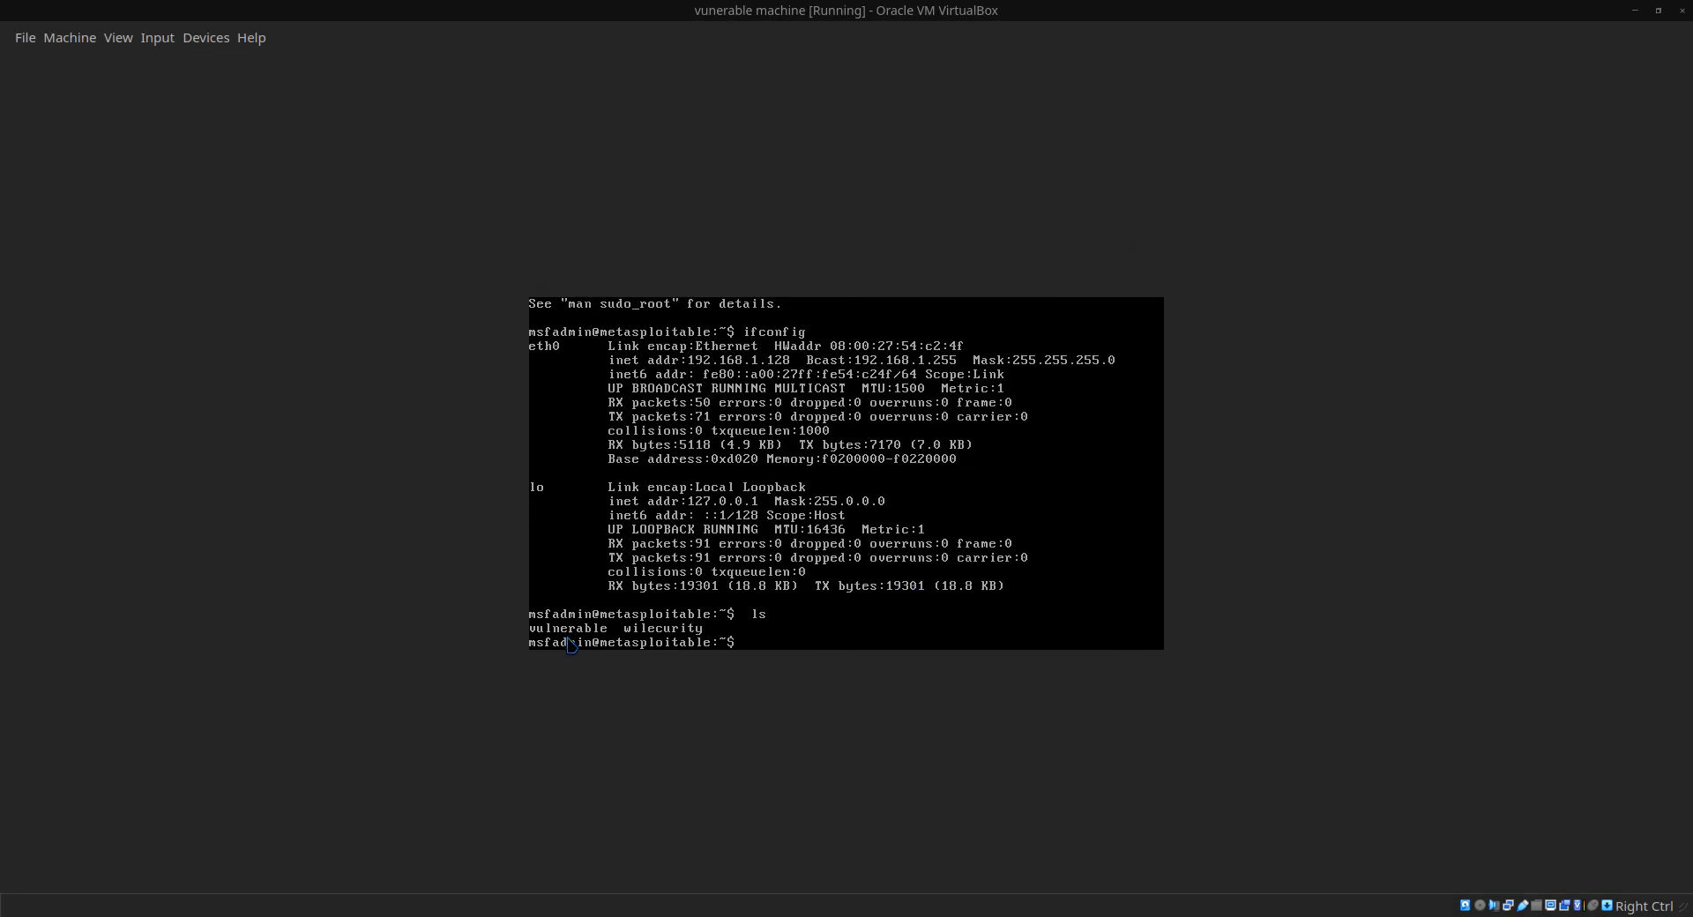
{"action": "mouse_move", "coordinate": [401, 911]}
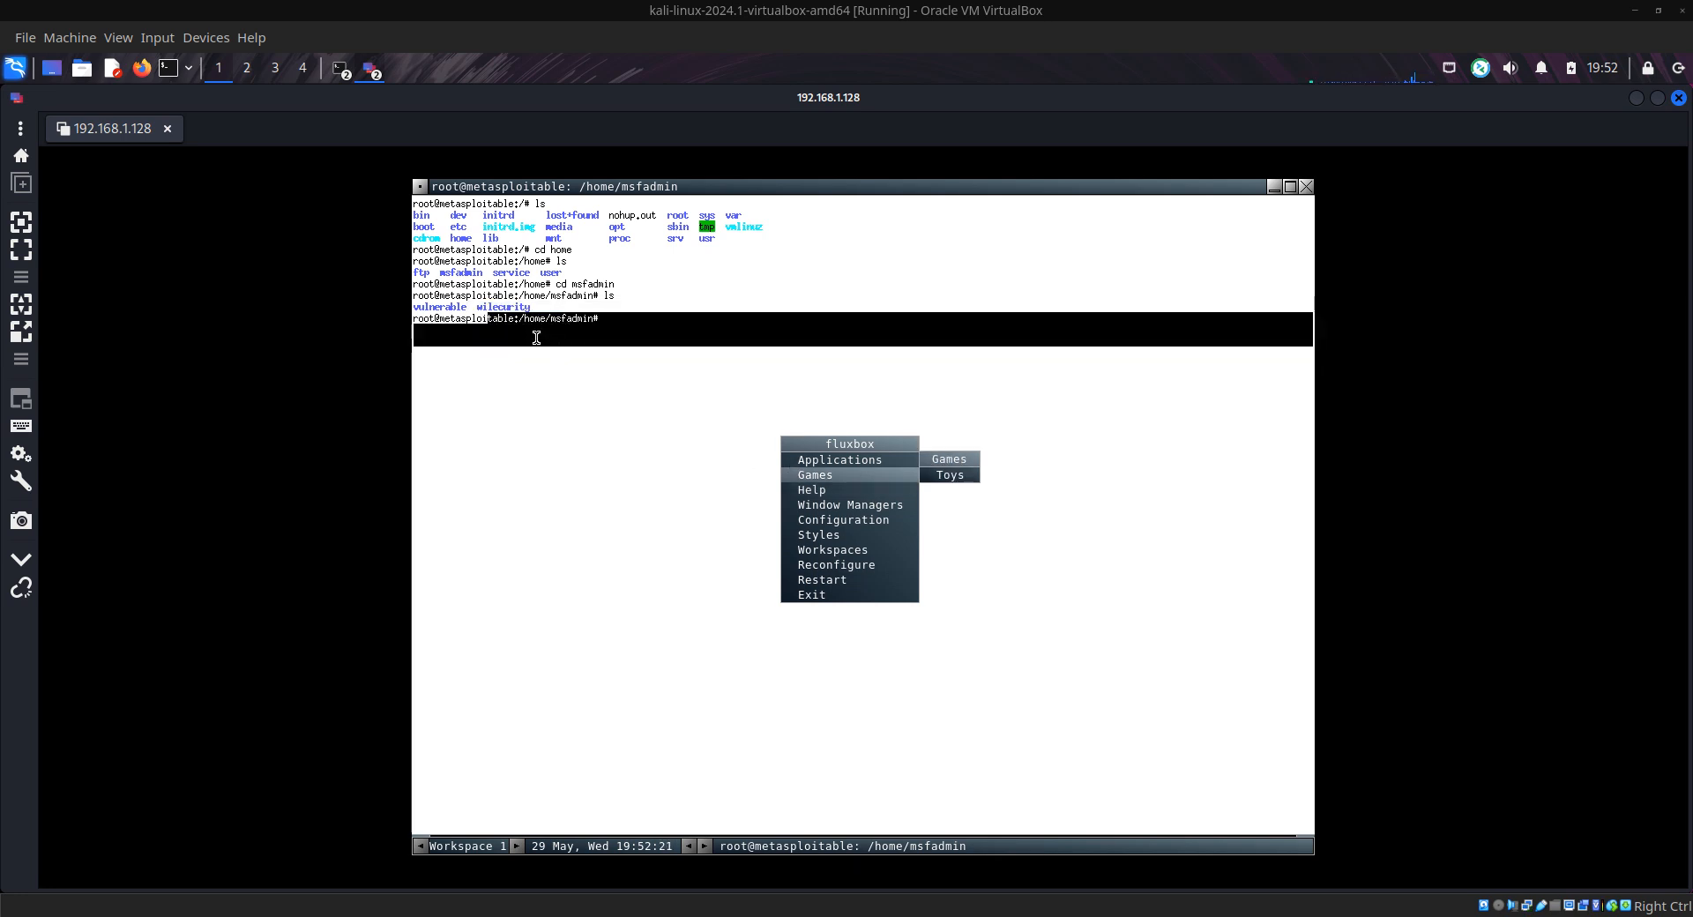
{"action": "mouse_move", "coordinate": [851, 504]}
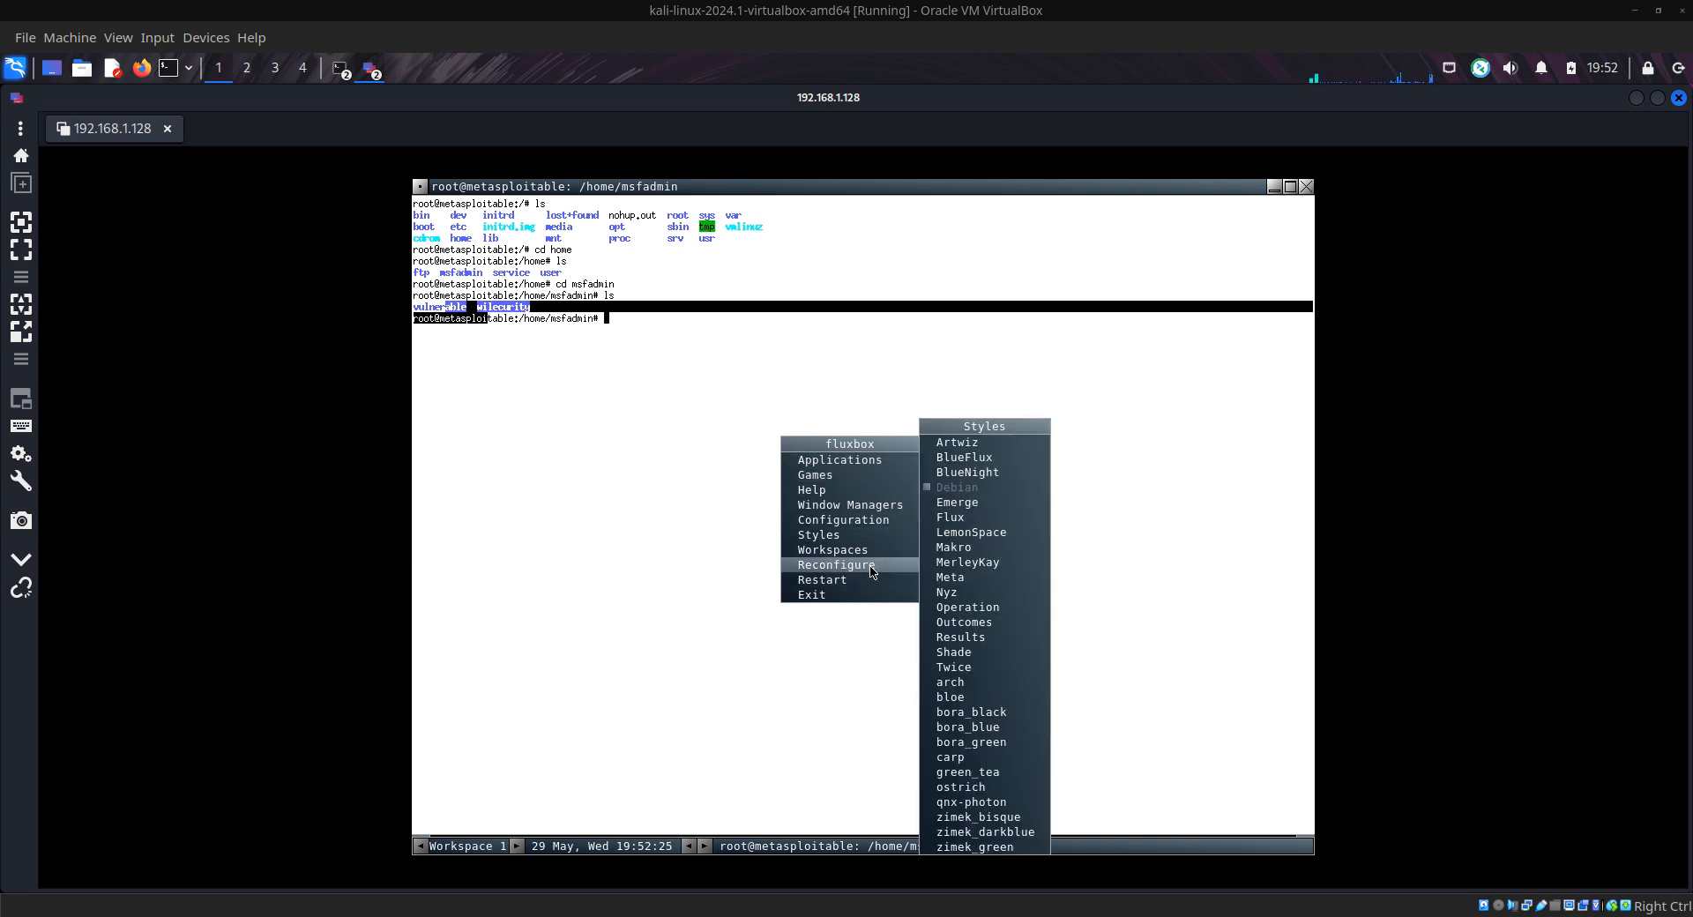
{"action": "mouse_move", "coordinate": [830, 551]}
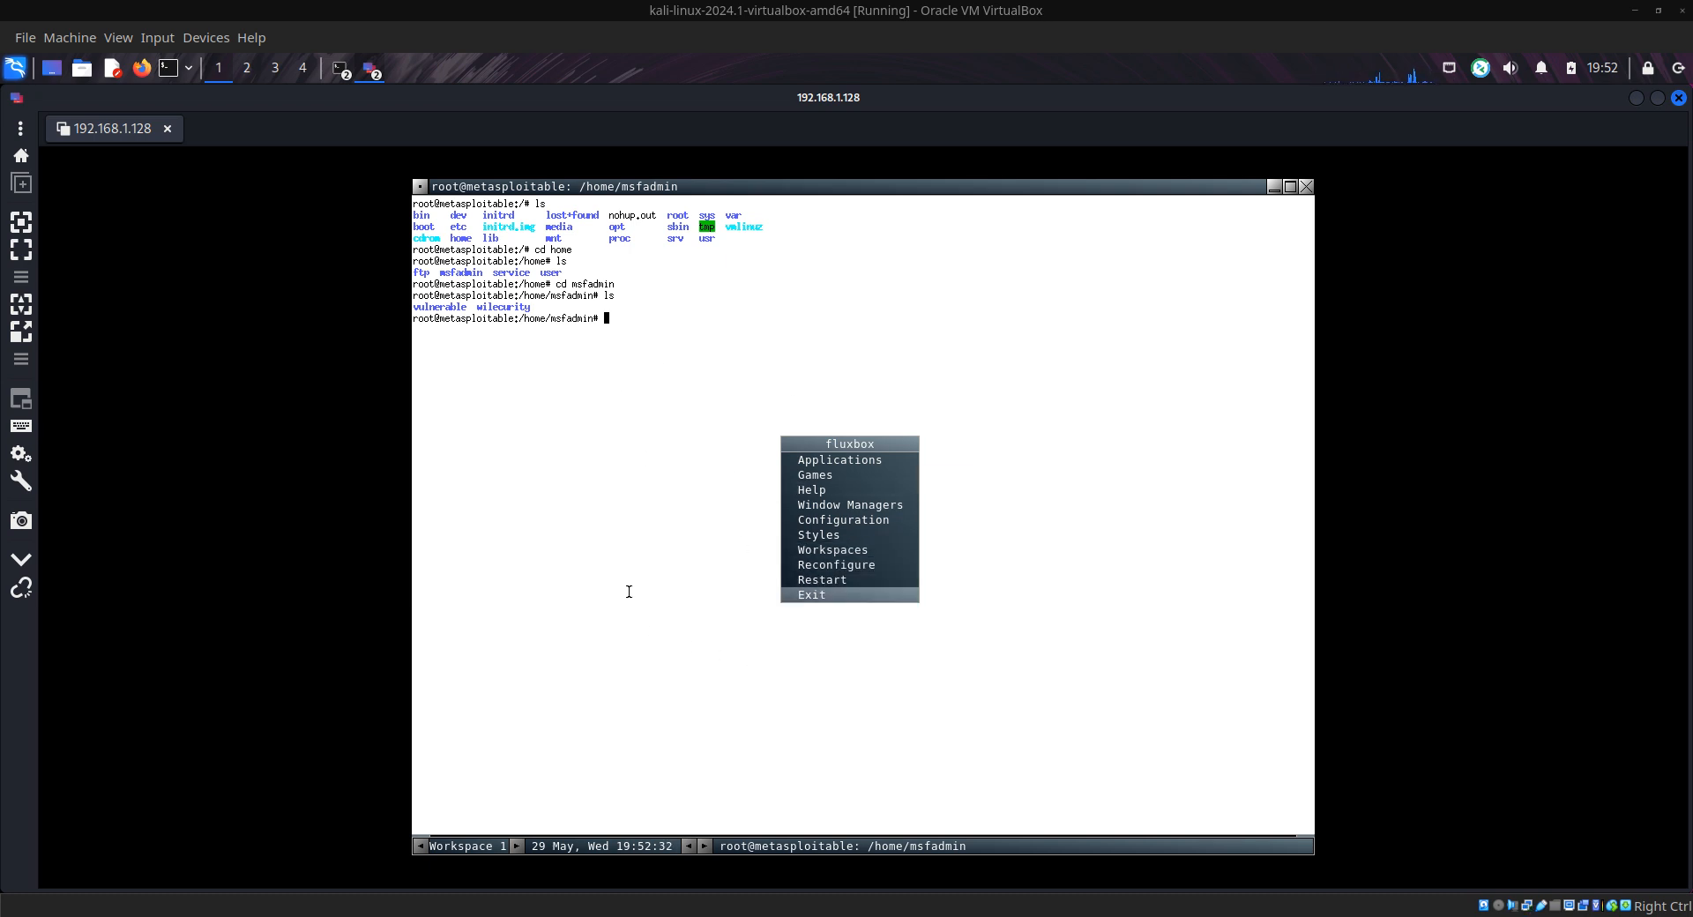
{"action": "mouse_move", "coordinate": [815, 475]}
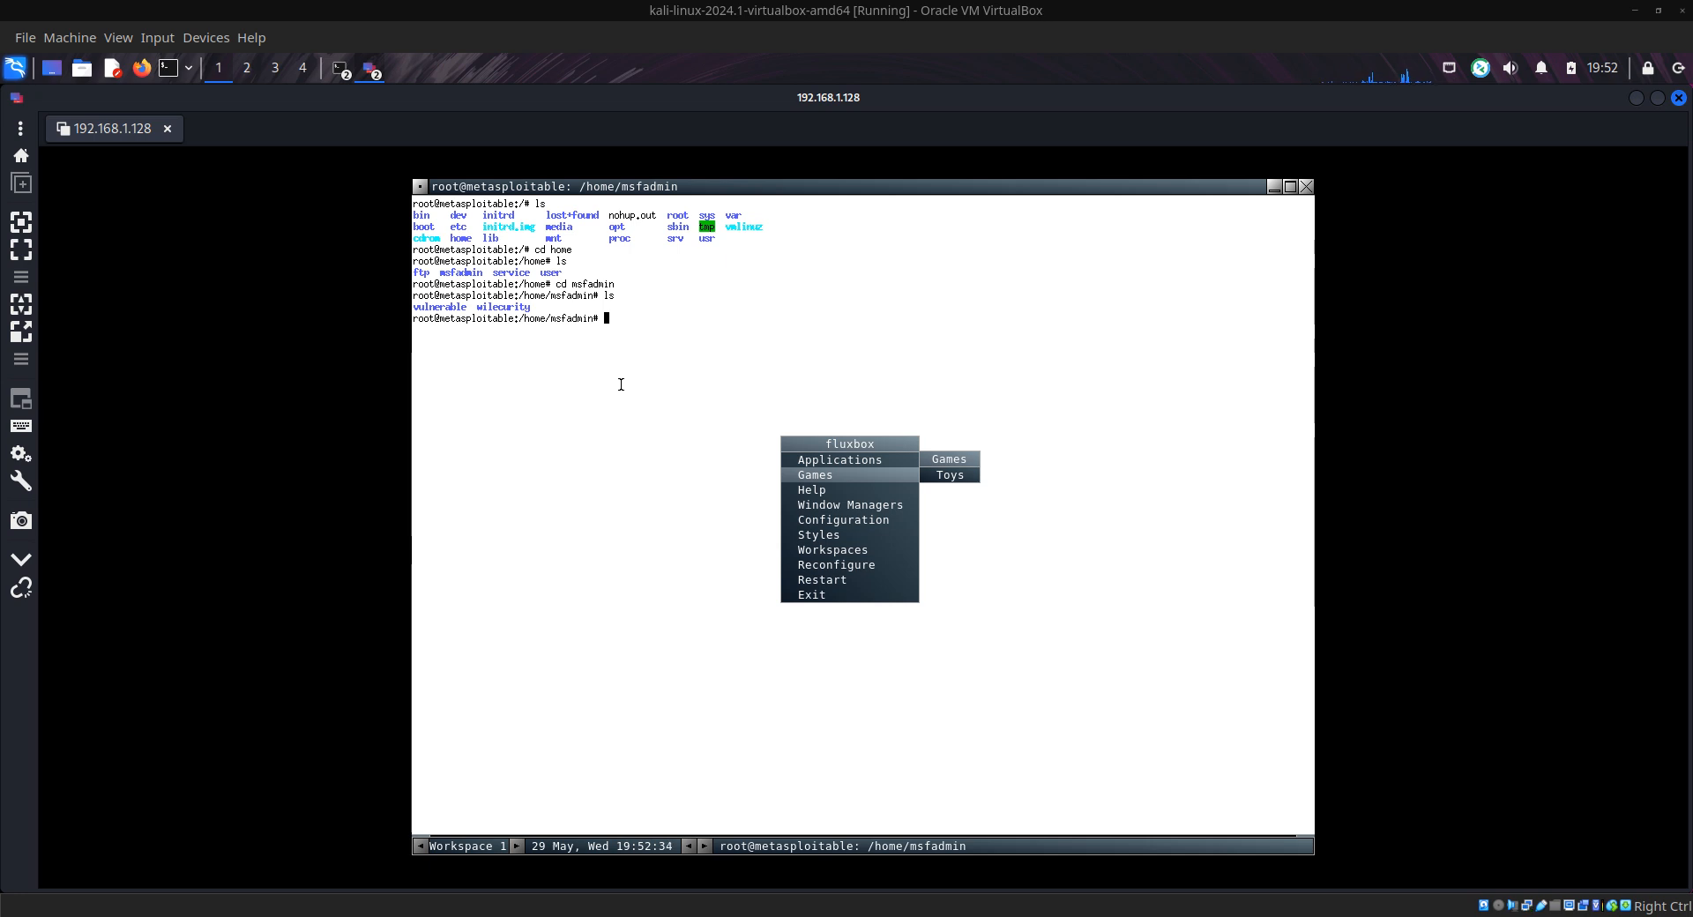
{"action": "mouse_move", "coordinate": [834, 587]}
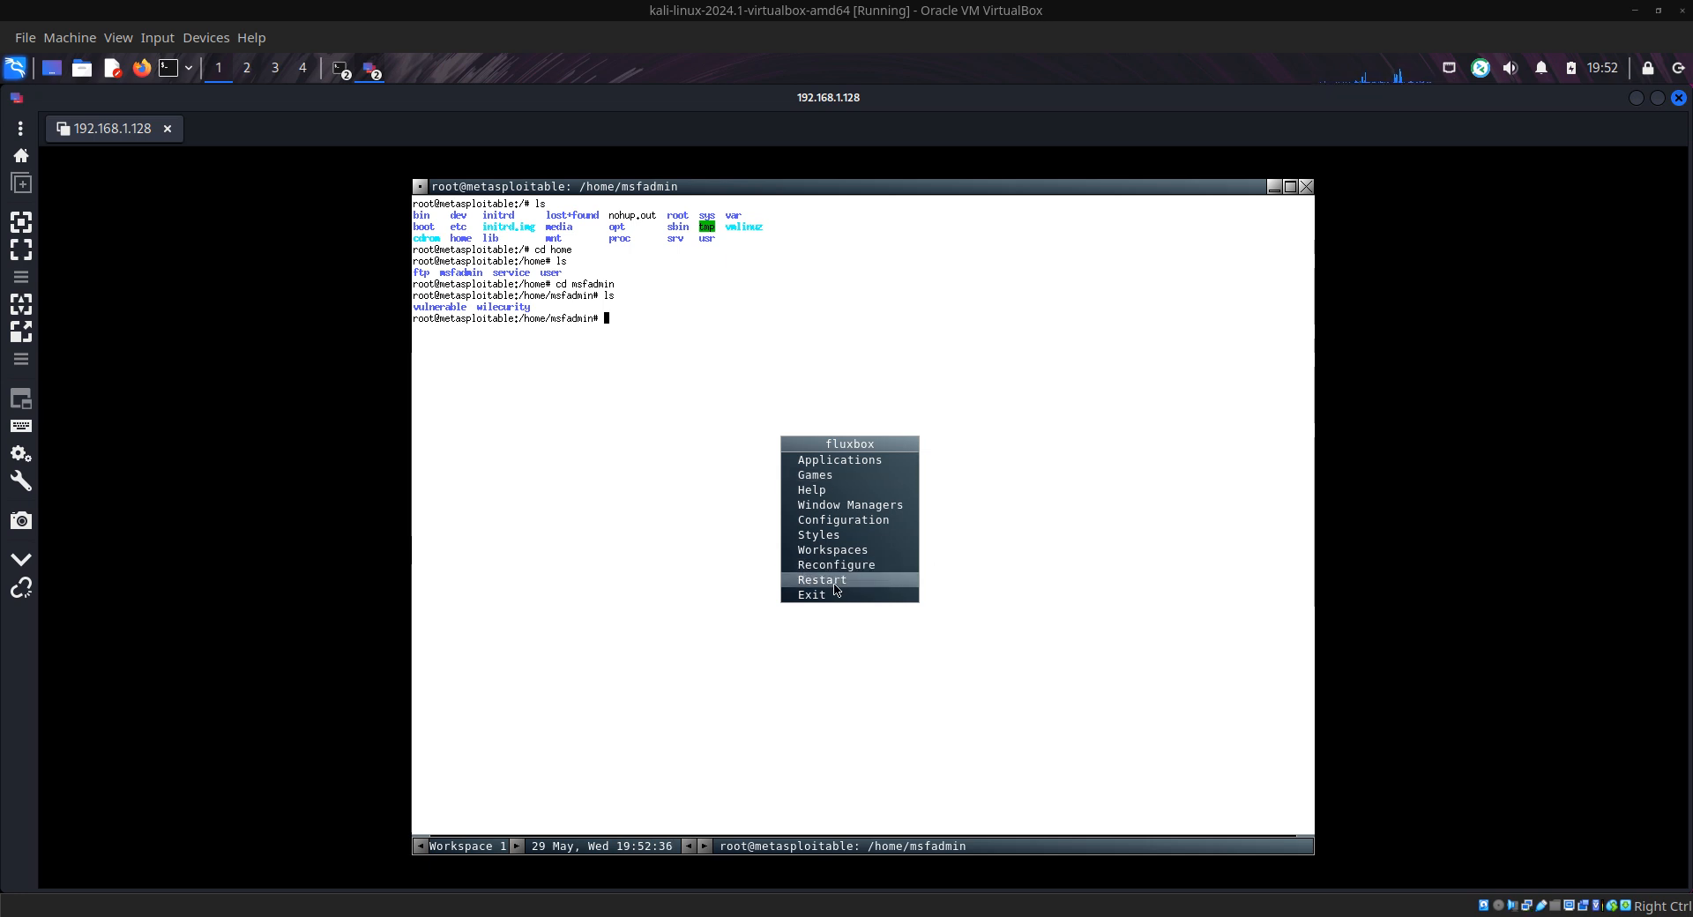
Step: Restart Fluxbox from the root menu and dismiss the stuck menu
{"action": "left_click", "coordinate": [679, 367]}
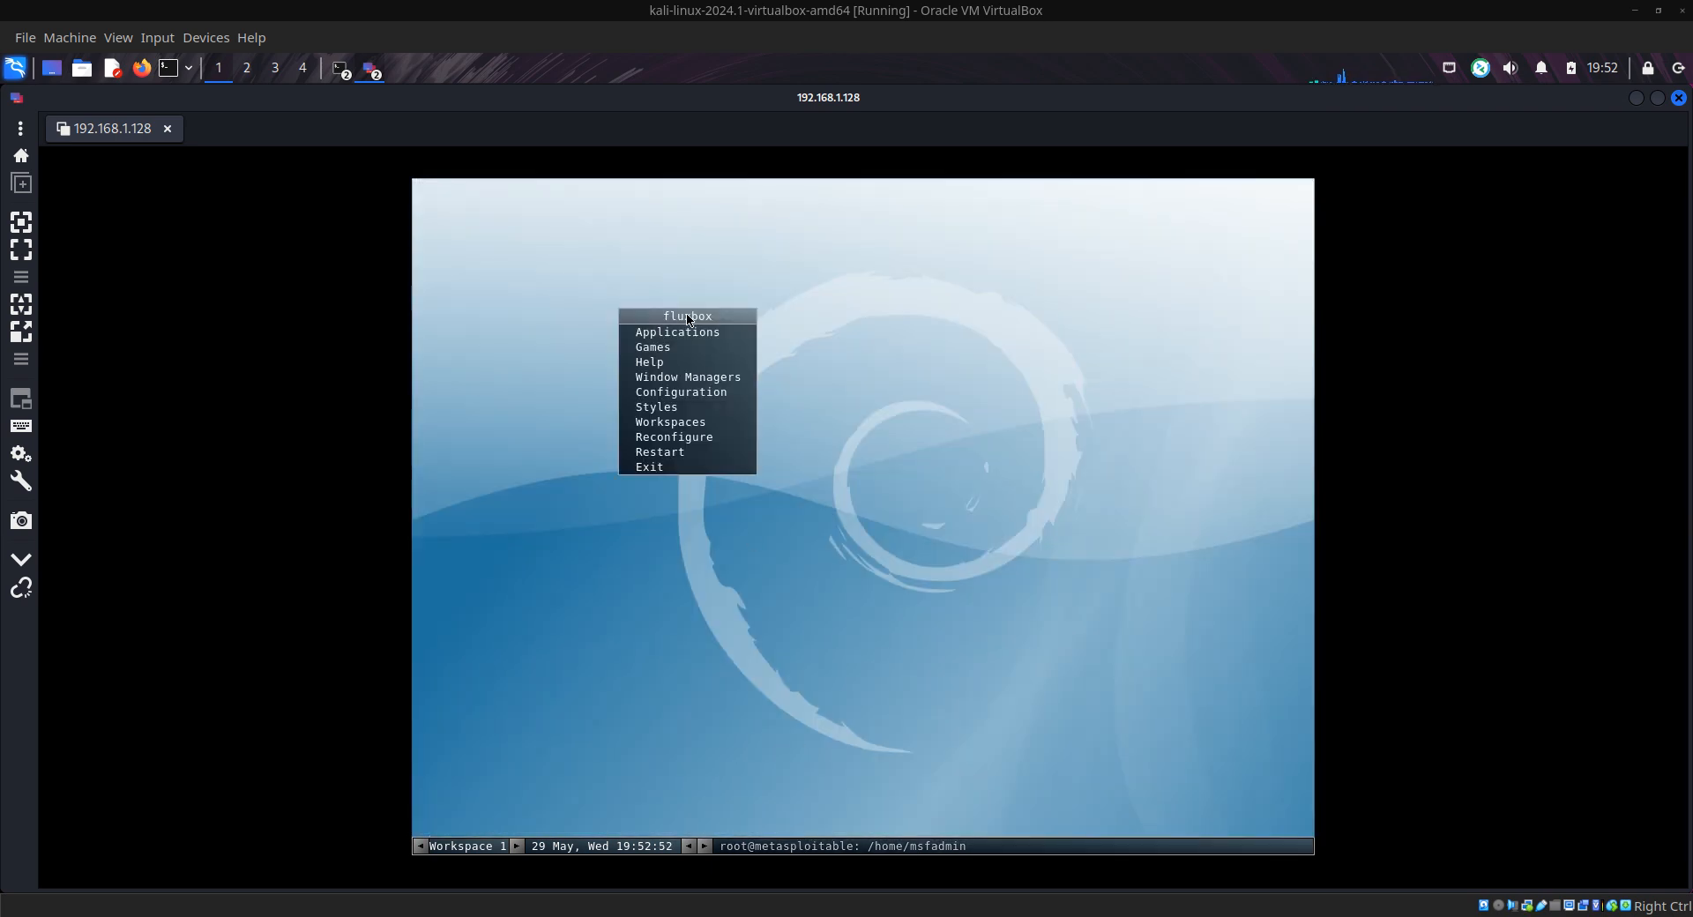
{"action": "left_click", "coordinate": [739, 448]}
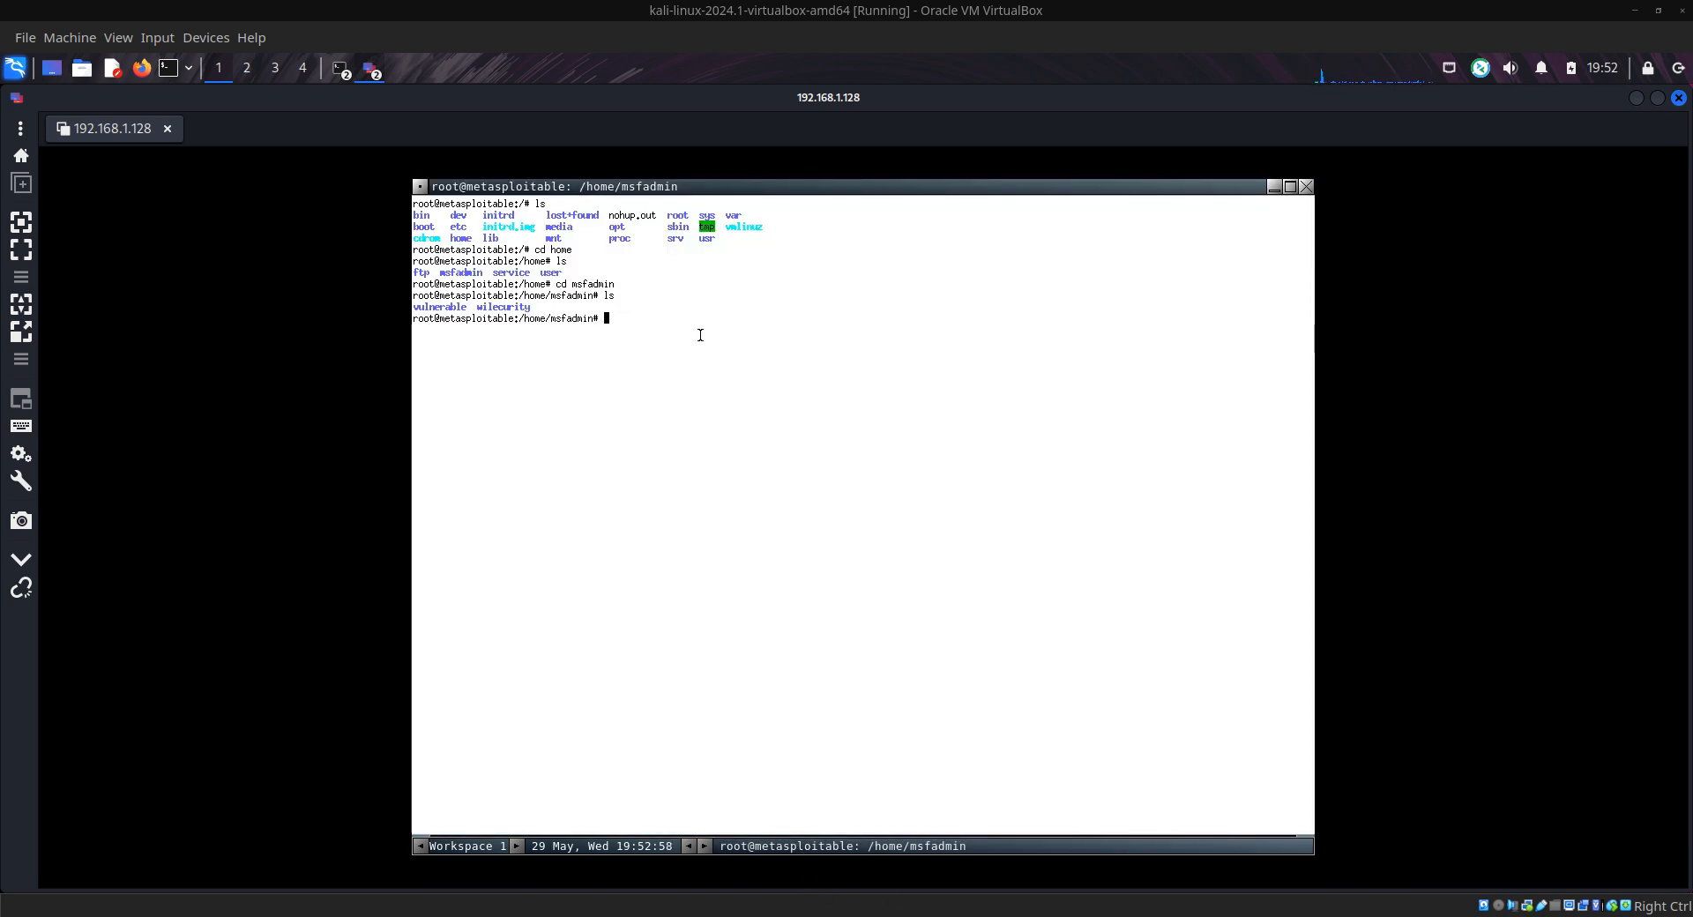
Step: Attempt 'restart' (not found), then reboot the Metasploitable server from the root shell
{"action": "type", "text": "resta"}
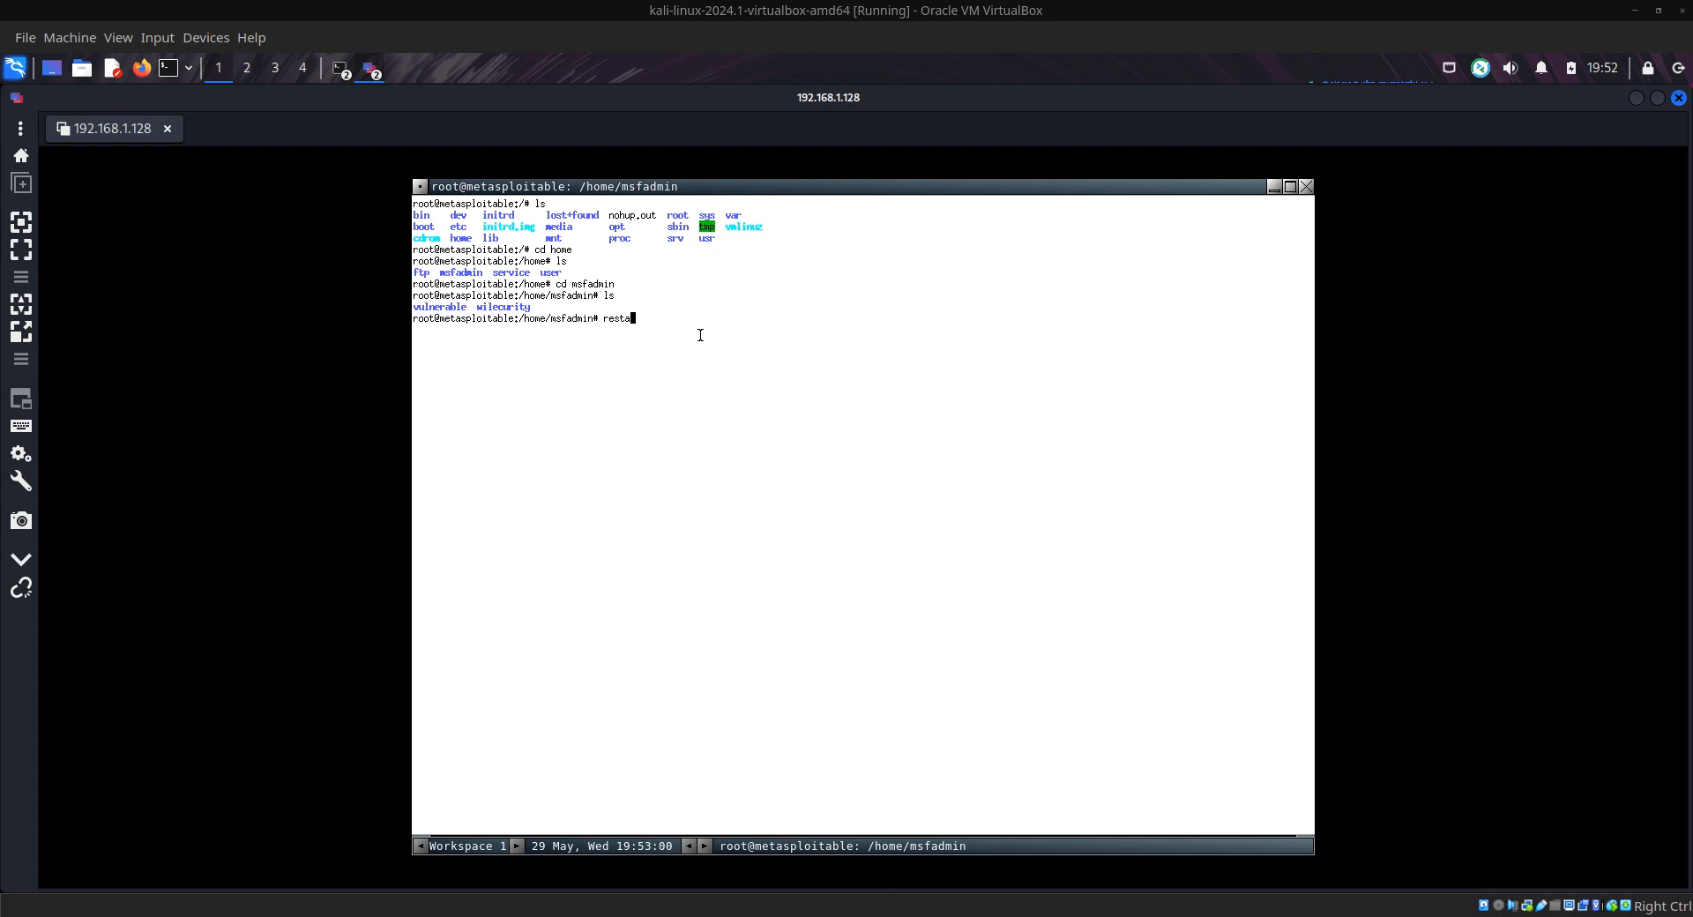
{"action": "key", "text": "Return"}
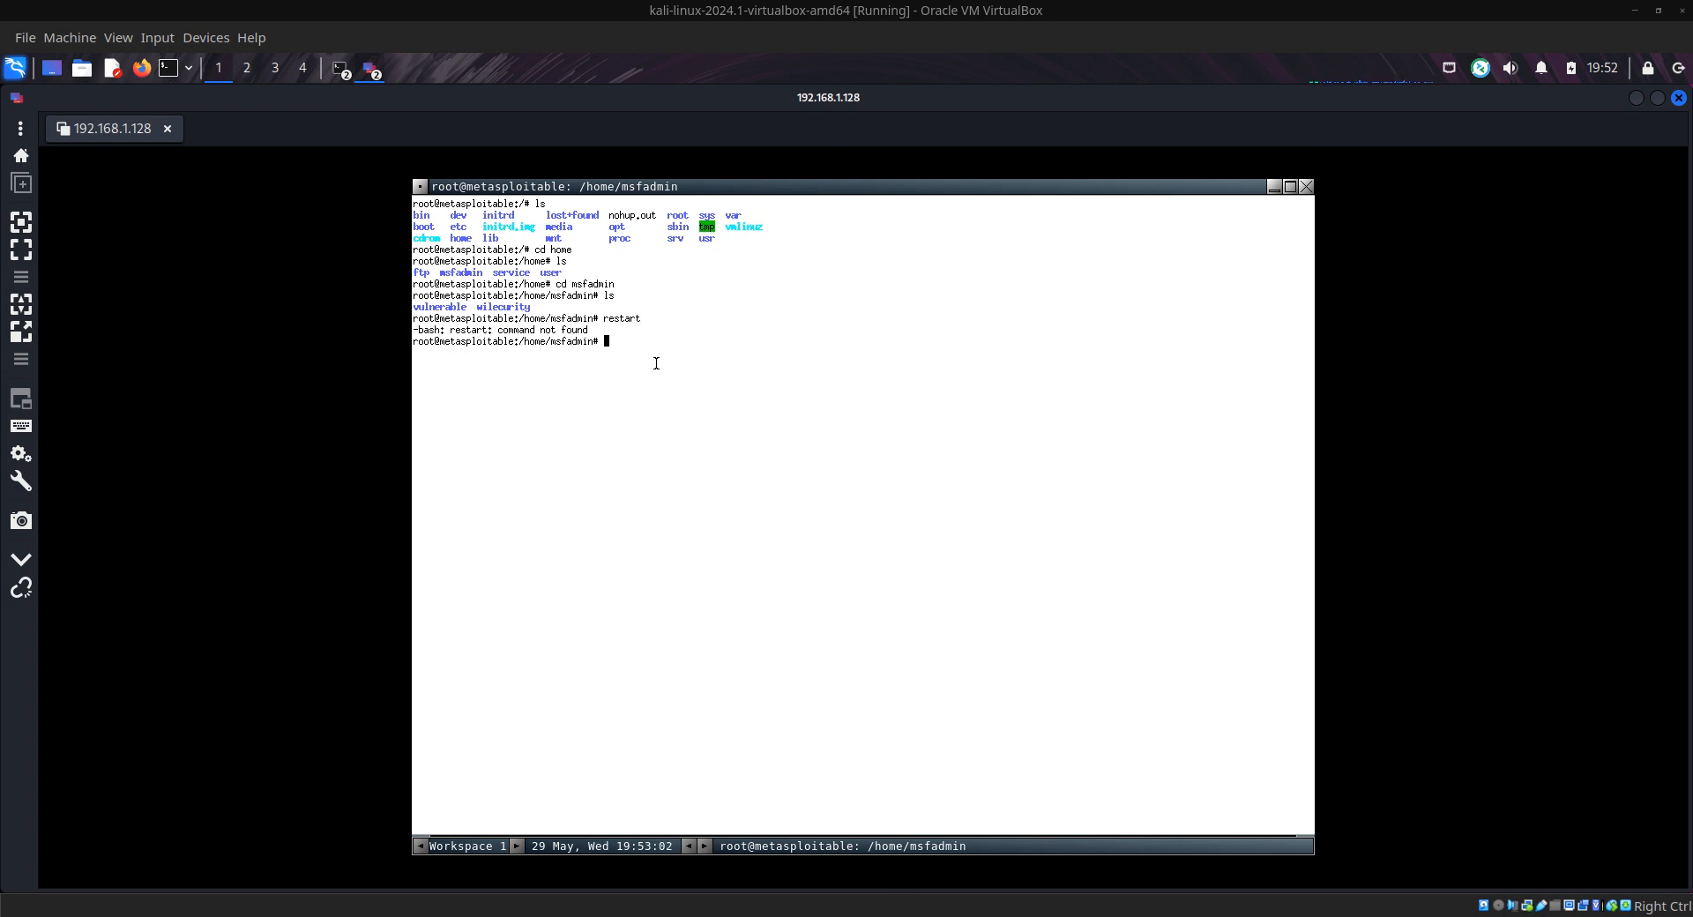
{"action": "mouse_move", "coordinate": [681, 512]}
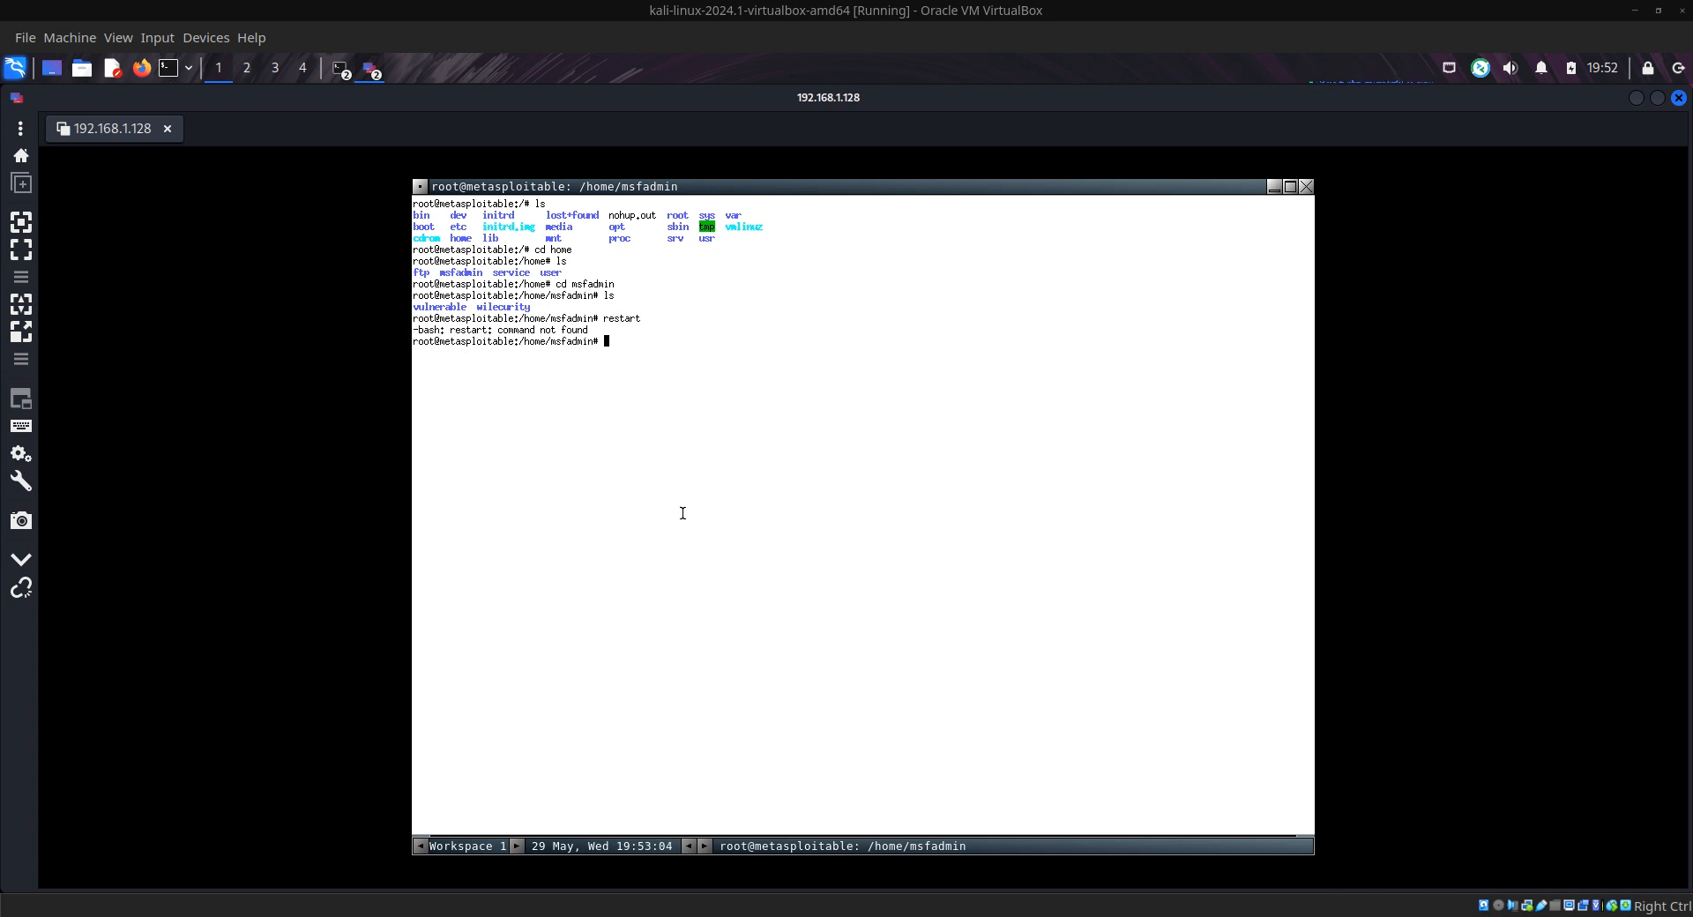
{"action": "type", "text": "reboot"}
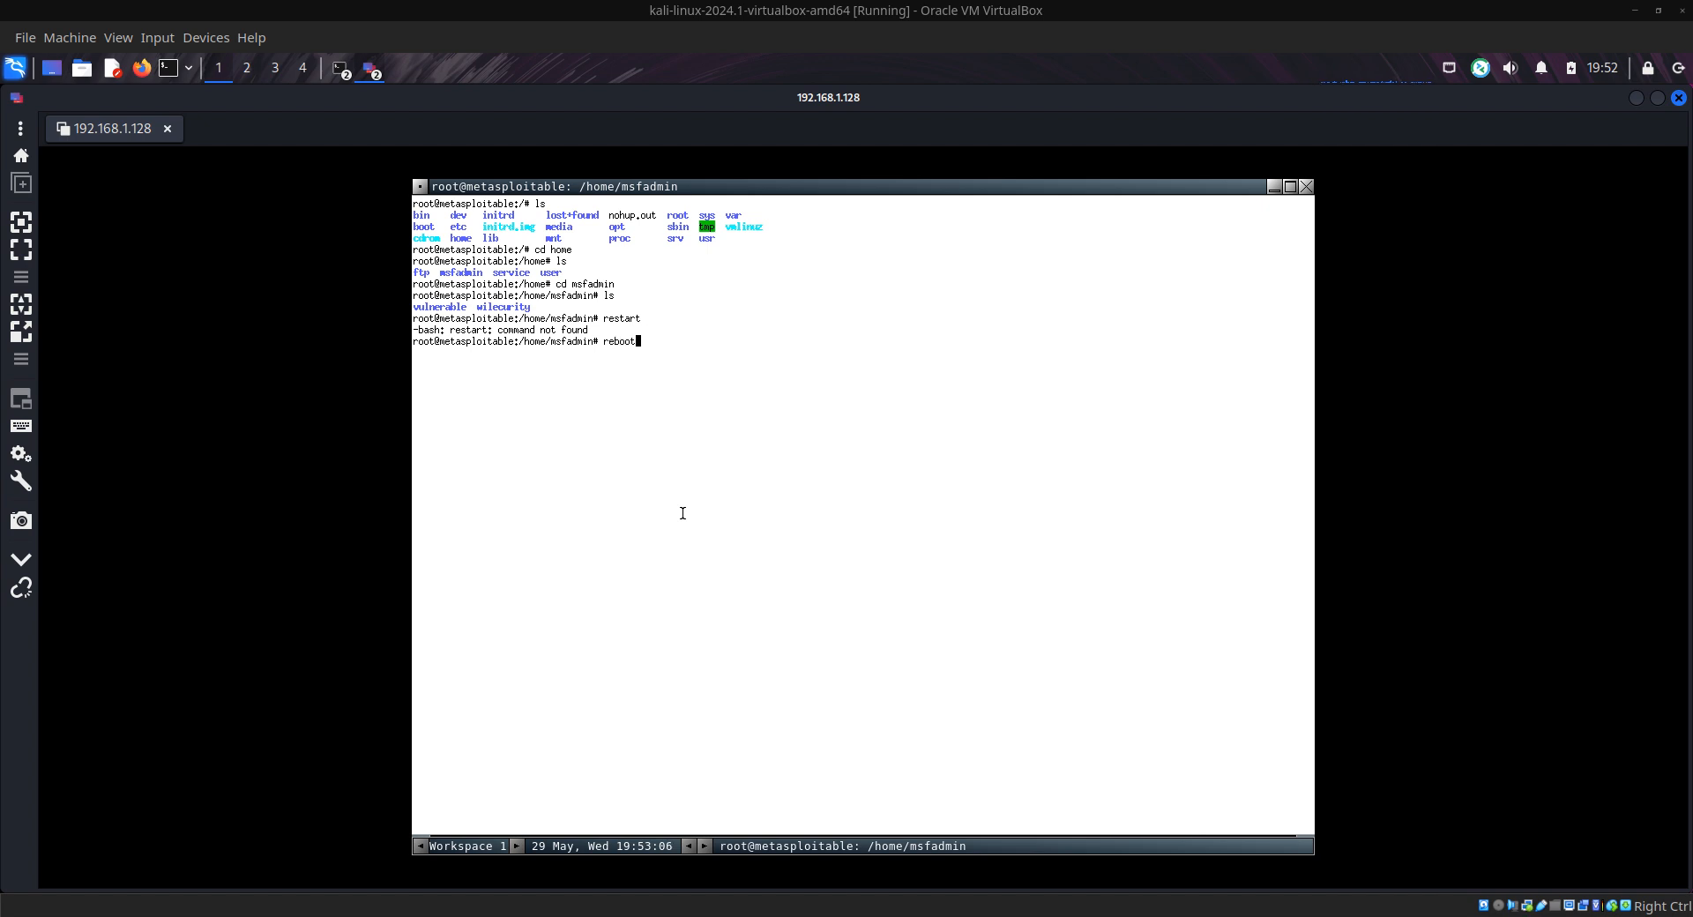
{"action": "key", "text": "Return"}
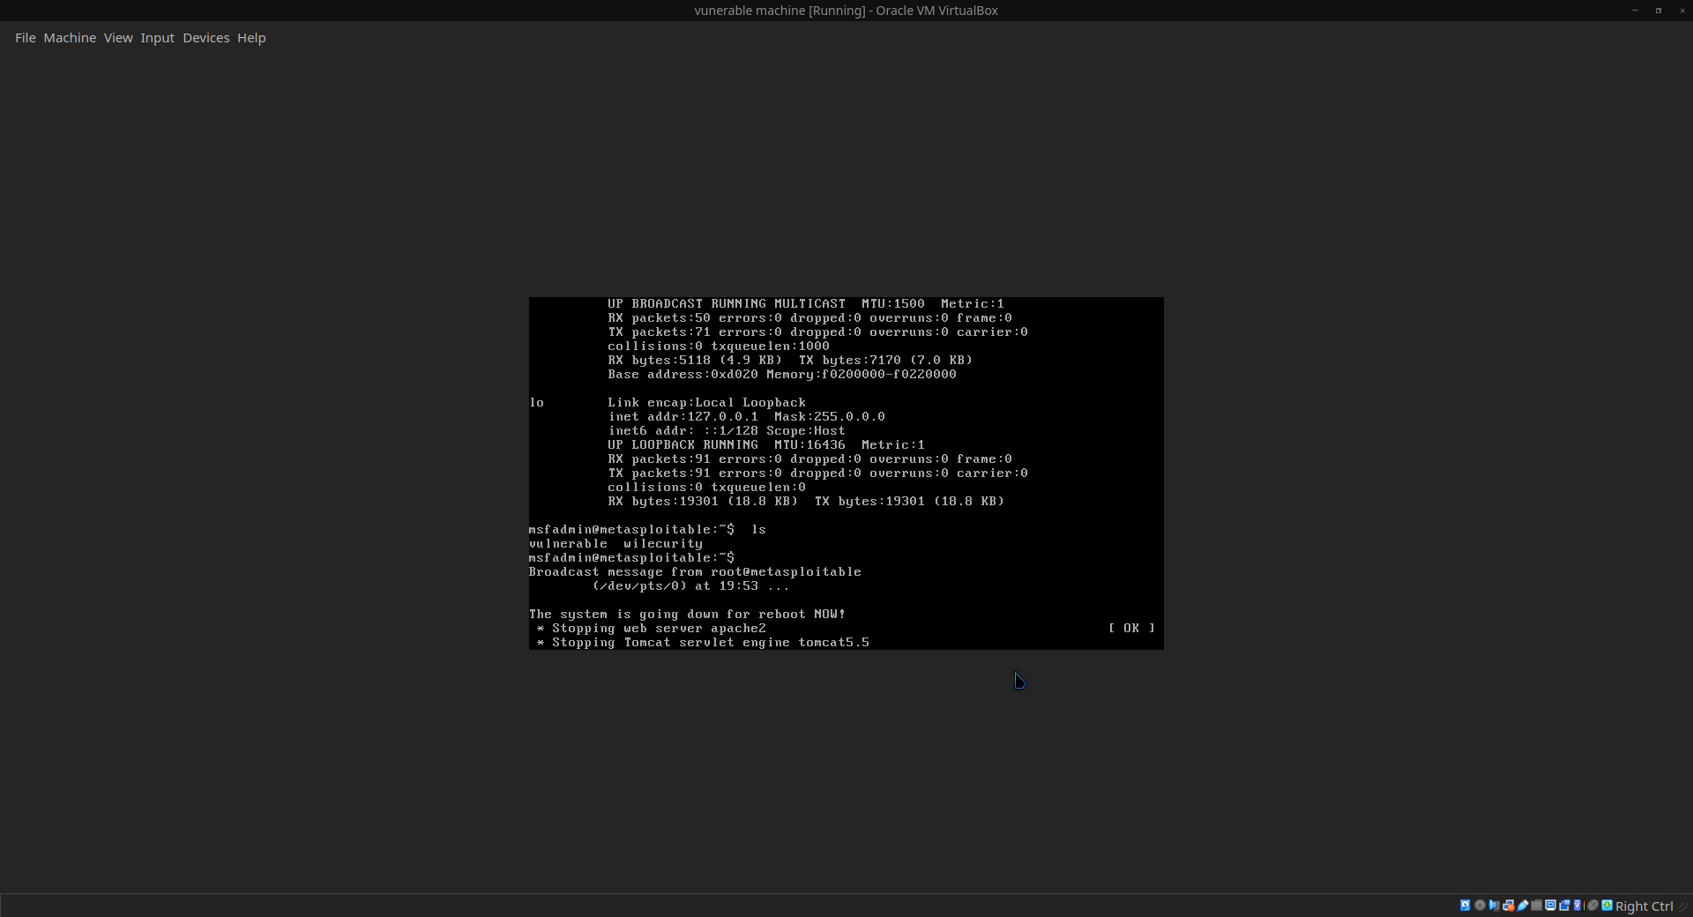
{"action": "mouse_move", "coordinate": [411, 914]}
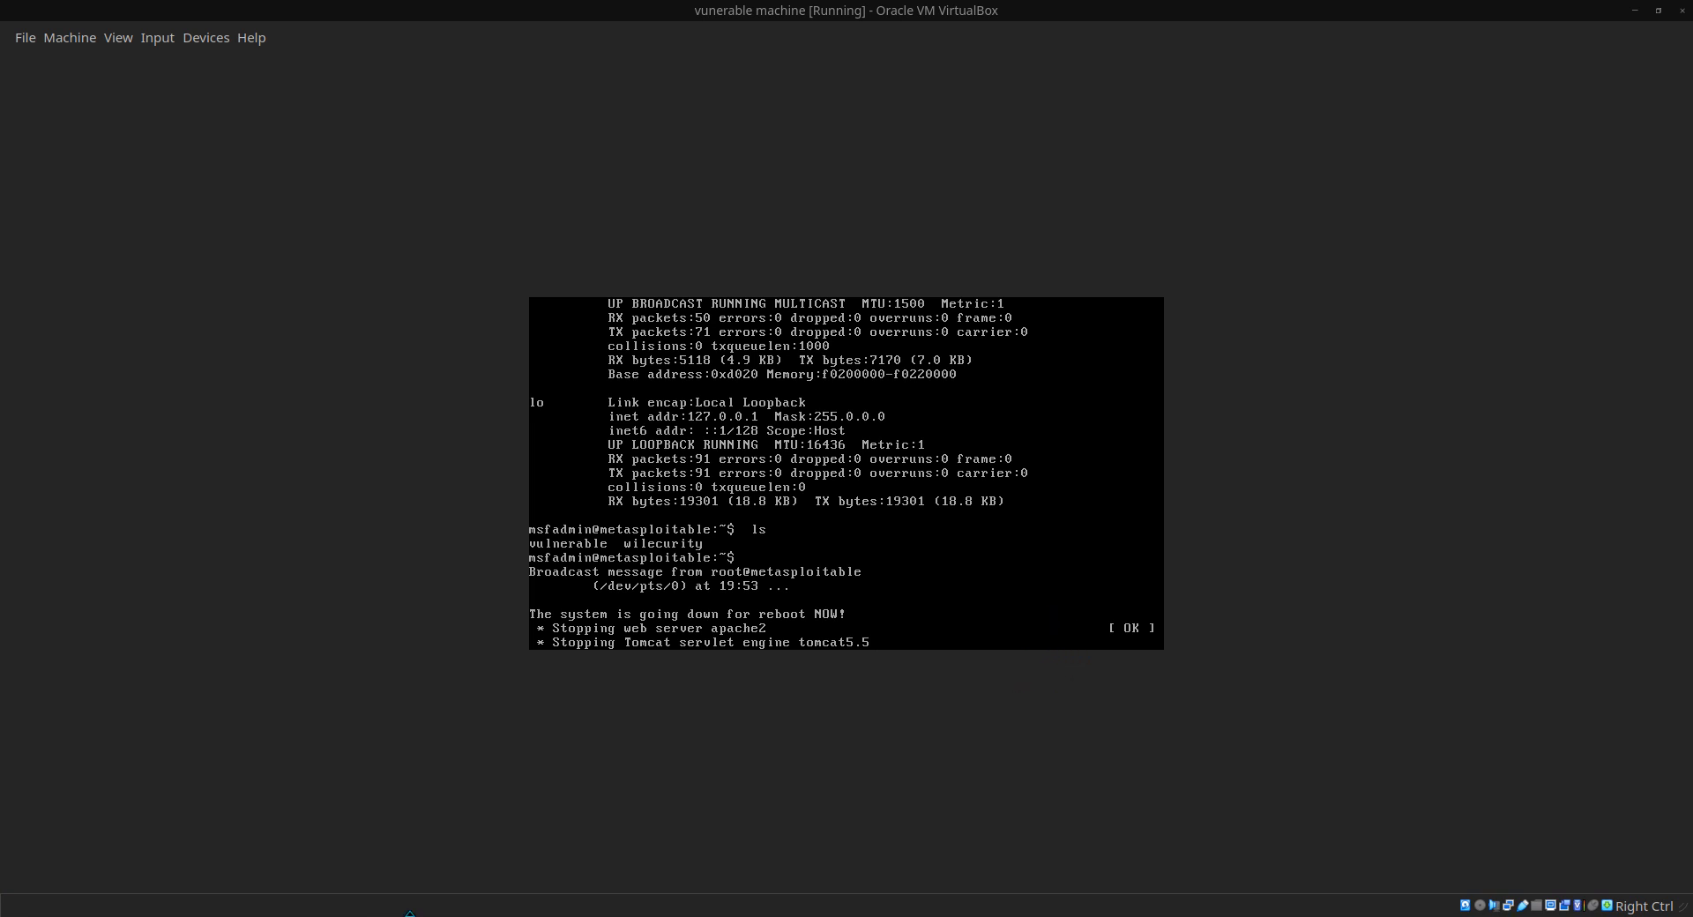